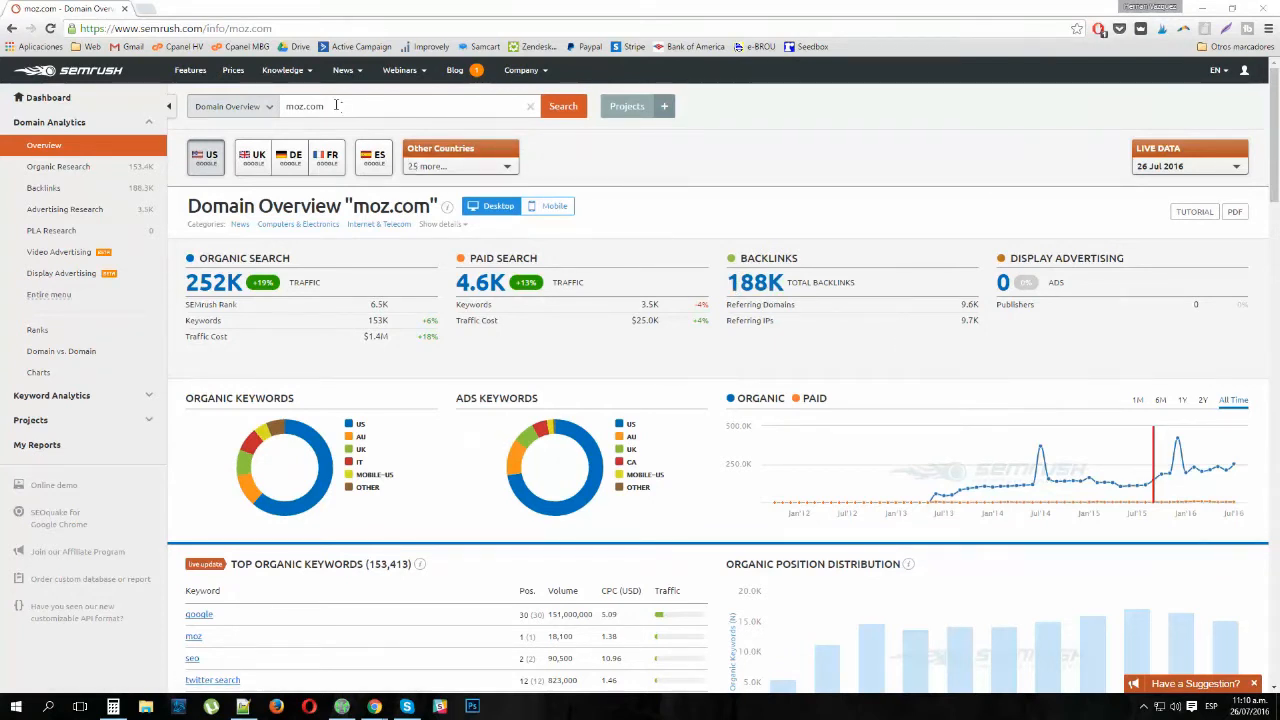
# Choose moz.com from the domain suggestions and pick the country database for the overview.
pyautogui.click(400, 106)
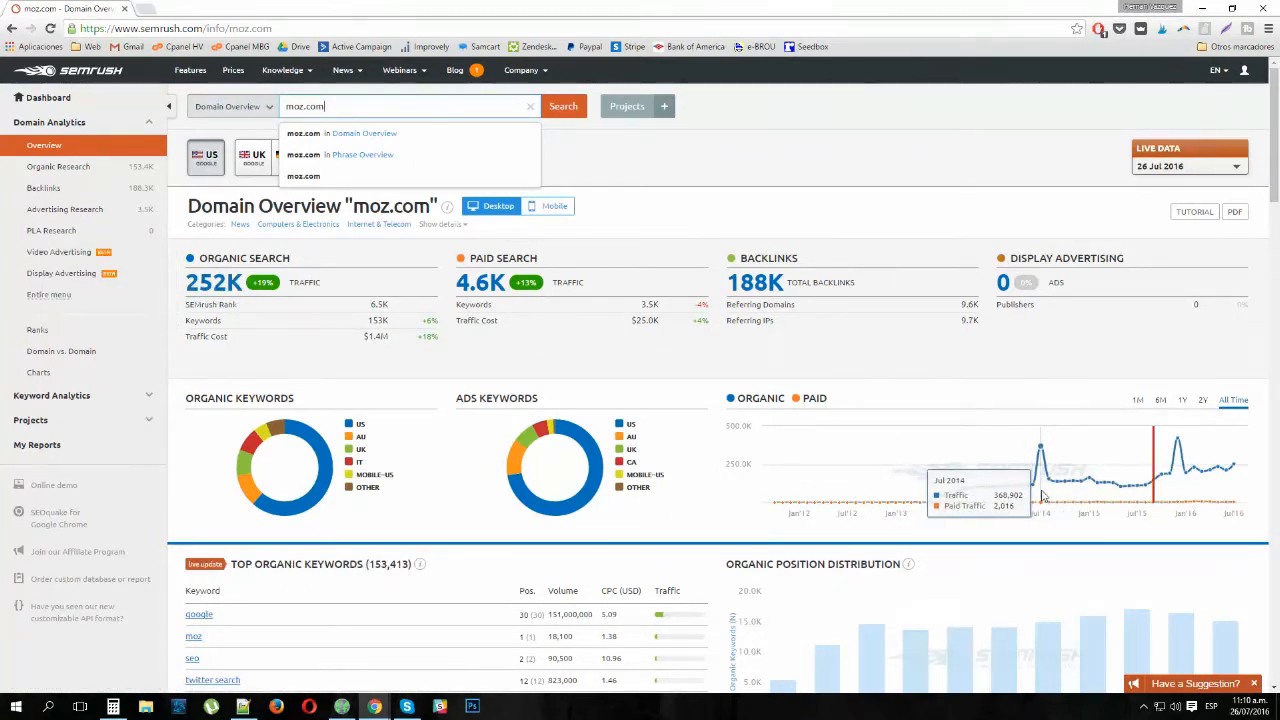
pyautogui.moveTo(986, 258)
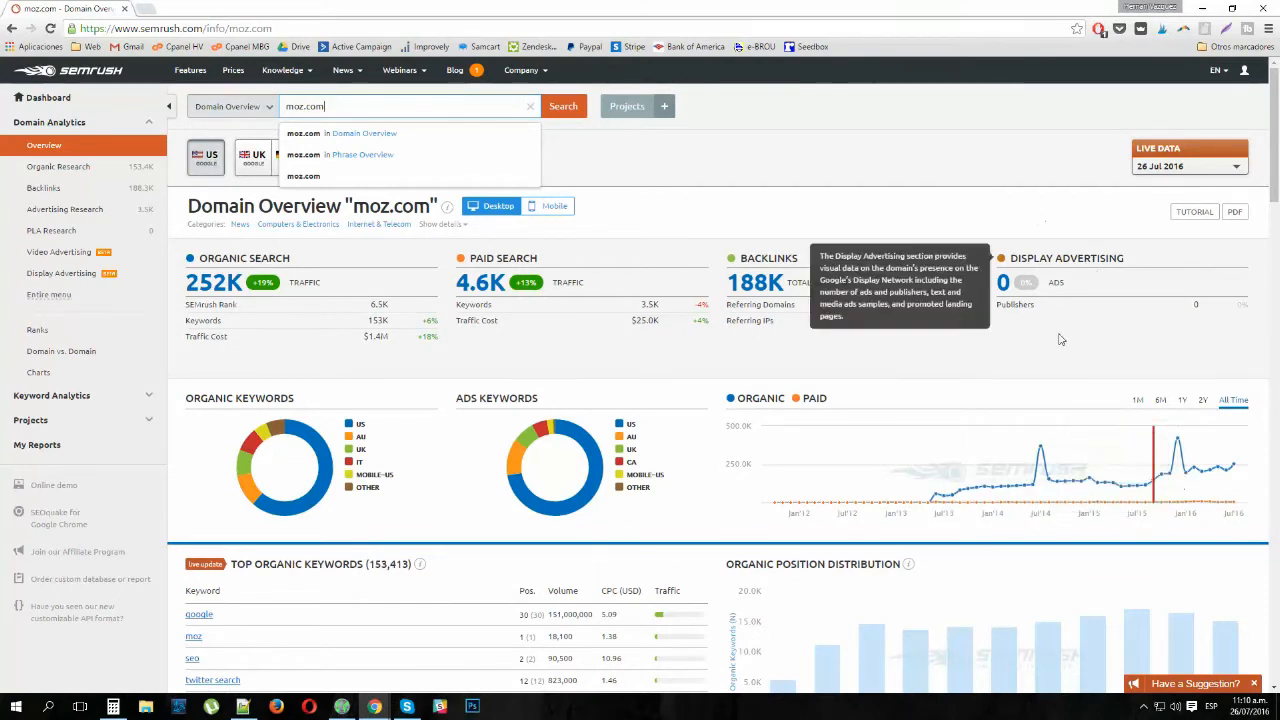
pyautogui.moveTo(900, 490)
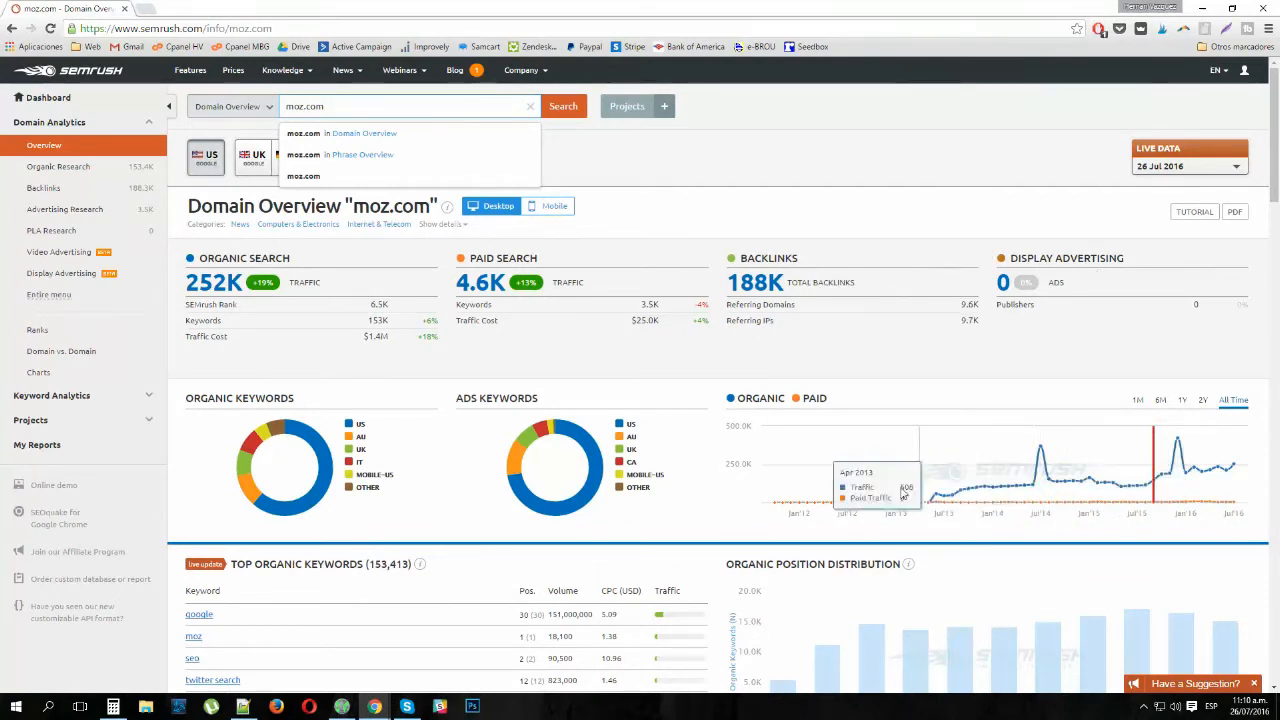
pyautogui.moveTo(950, 520)
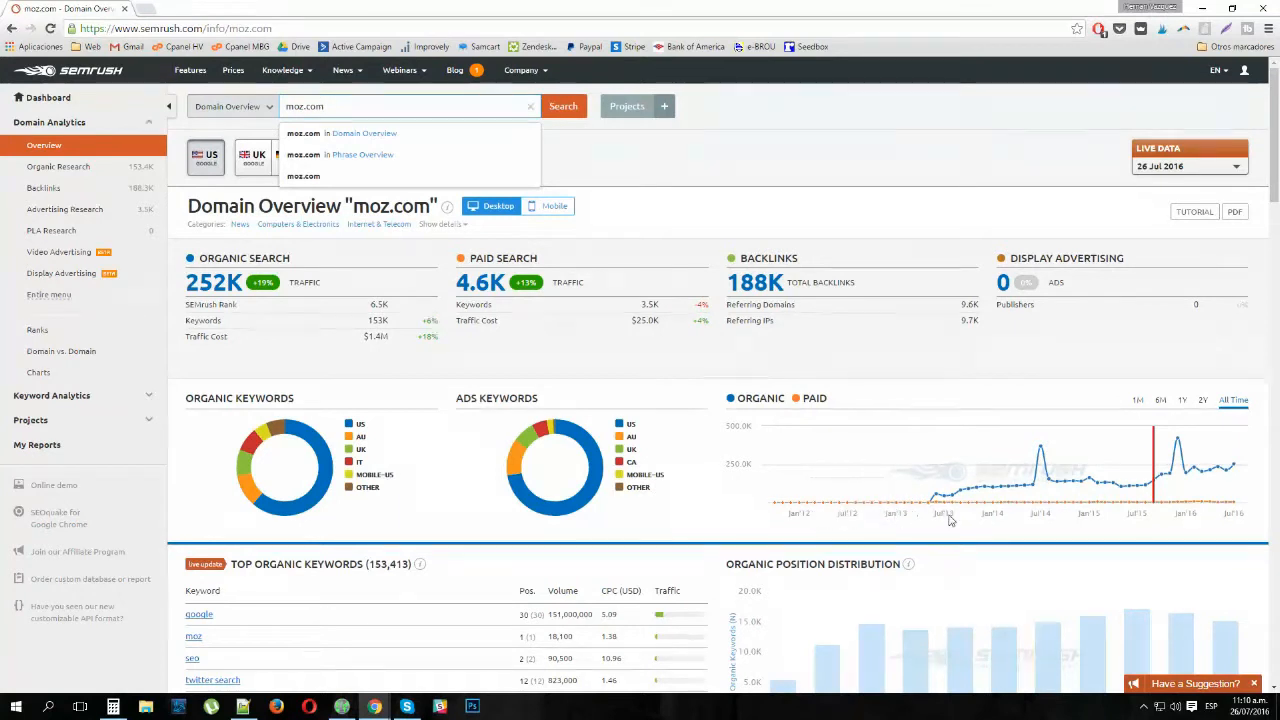
pyautogui.moveTo(936, 504)
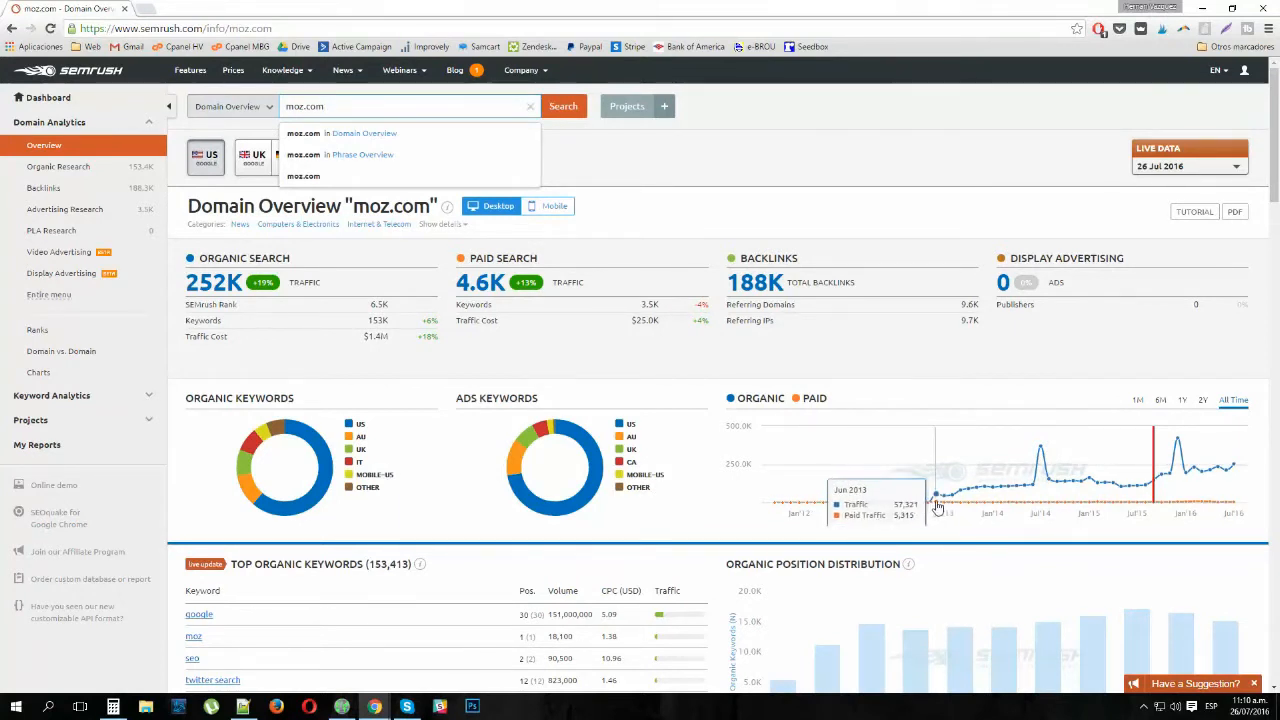
pyautogui.moveTo(1220, 476)
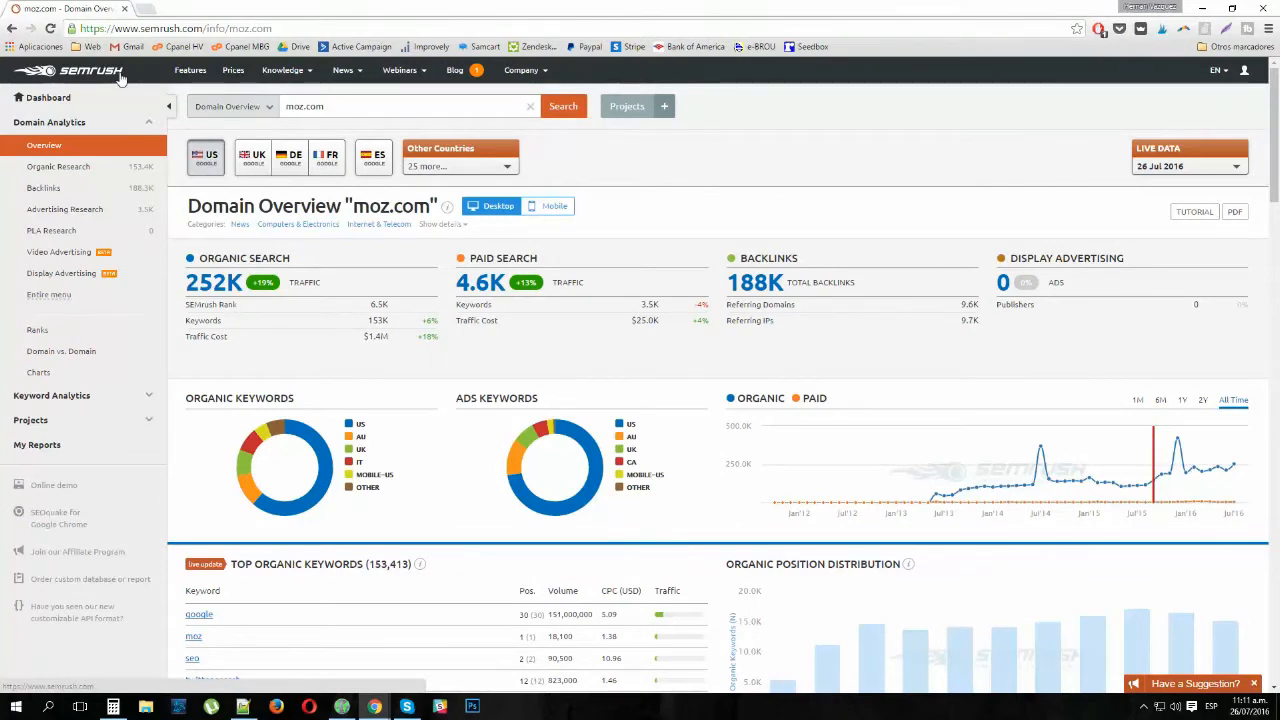
pyautogui.click(460, 166)
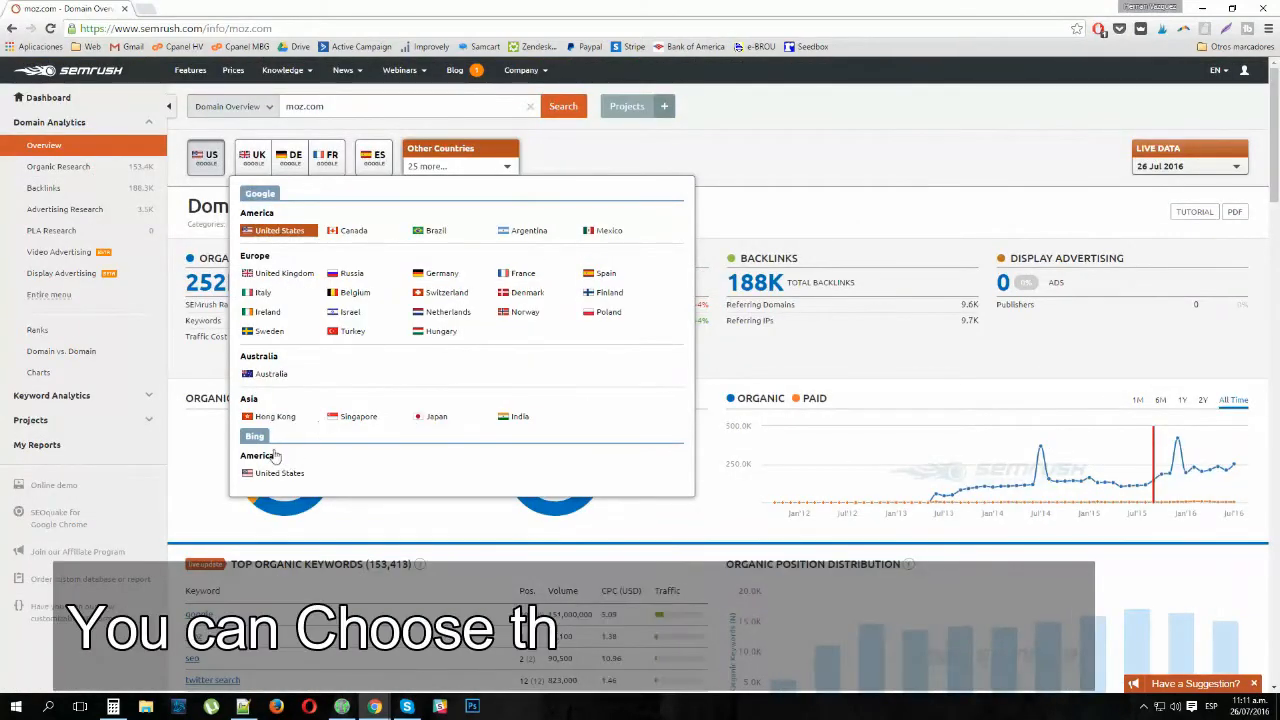
pyautogui.moveTo(360, 376)
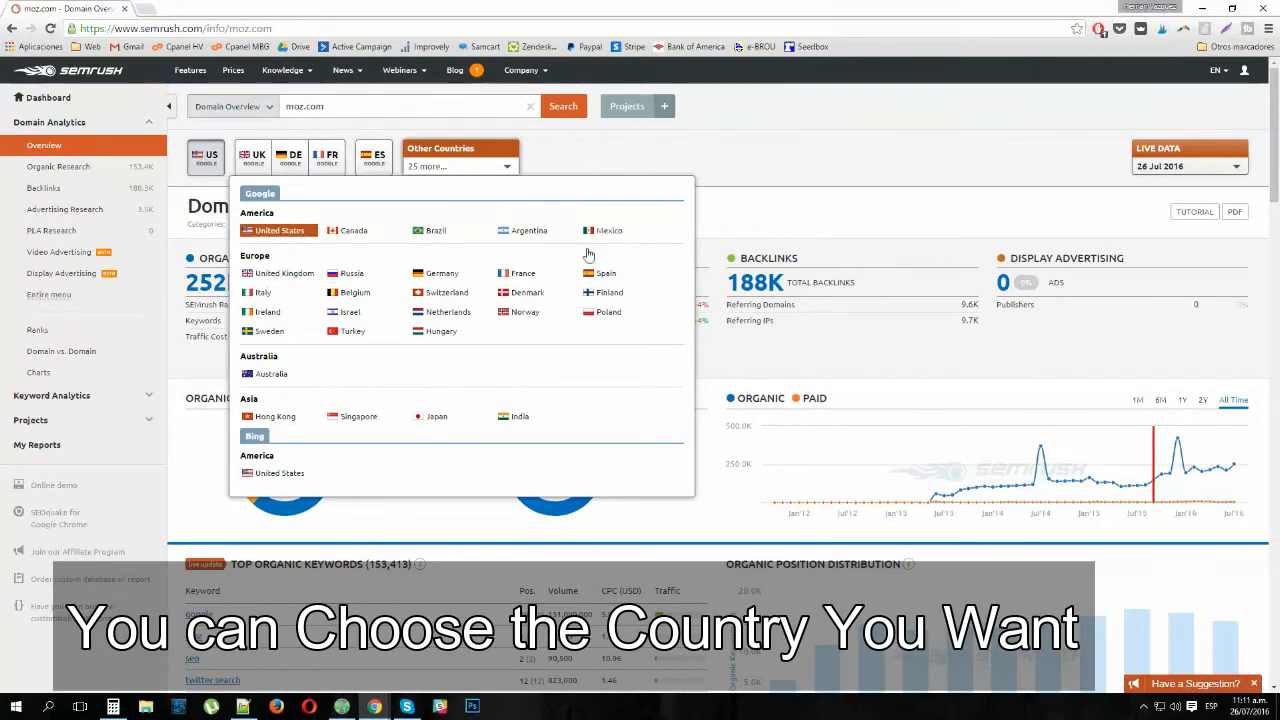
pyautogui.moveTo(608, 230)
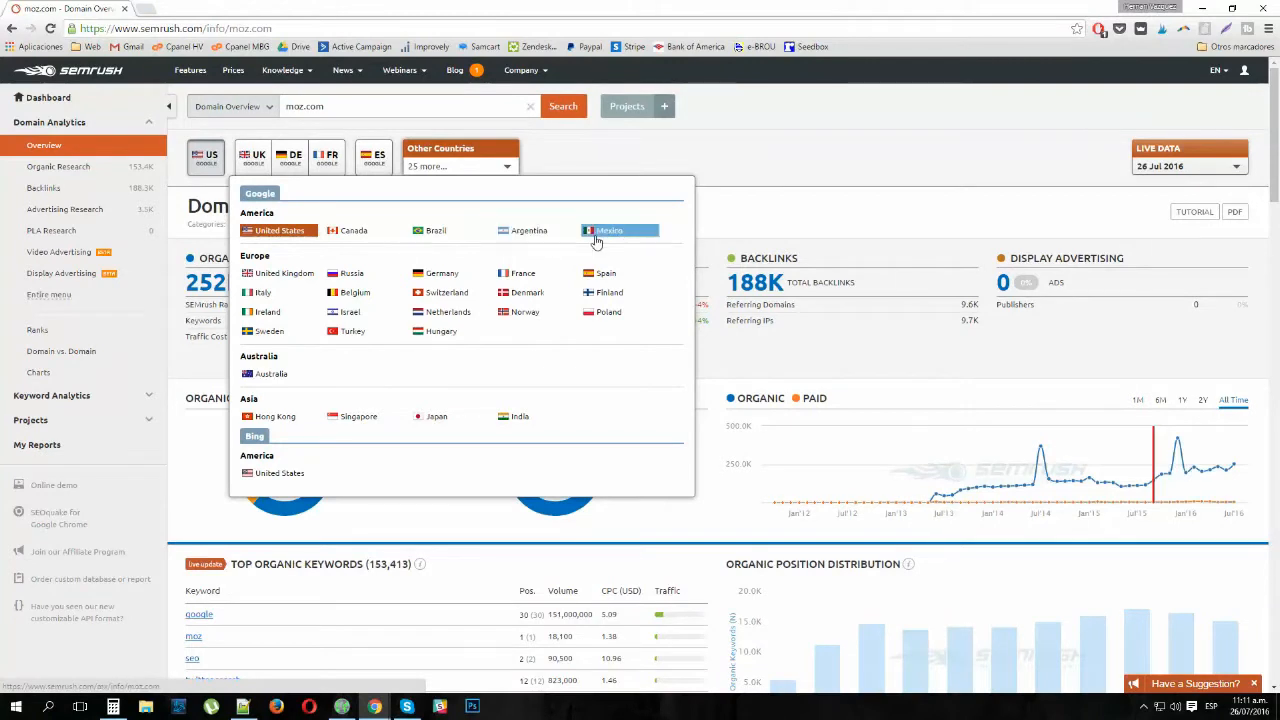
pyautogui.moveTo(624, 270)
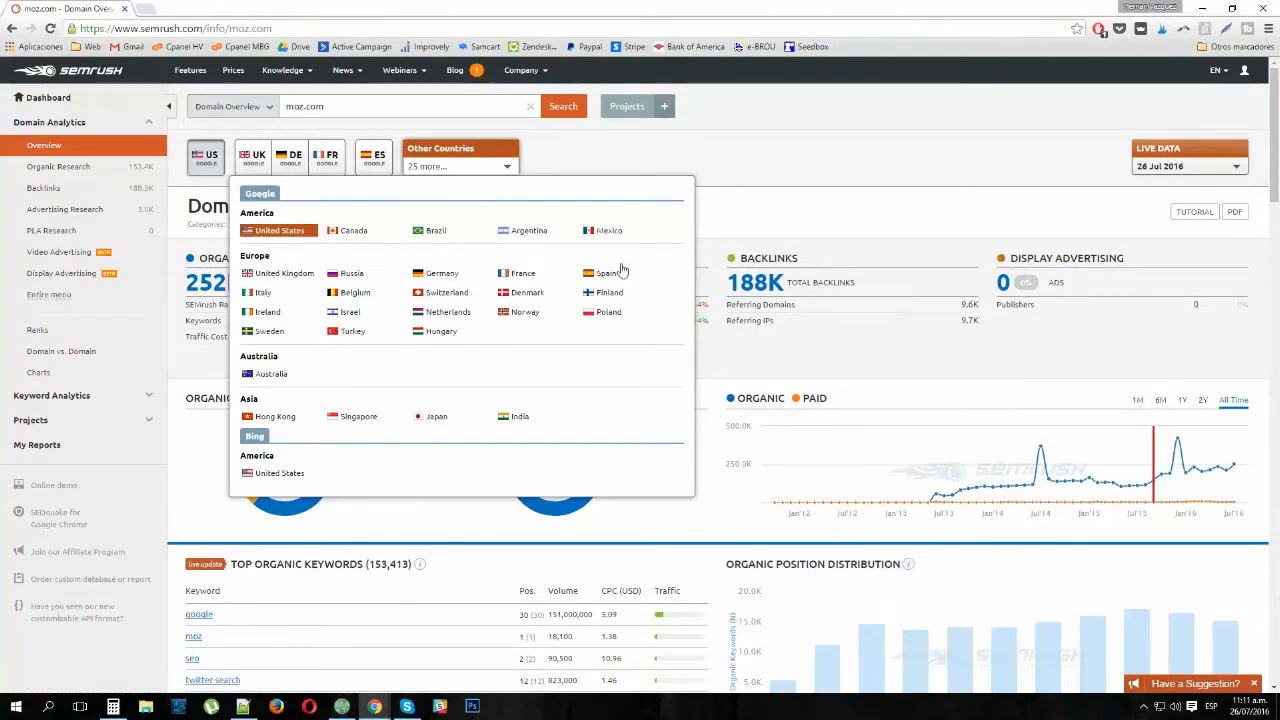
pyautogui.moveTo(524, 312)
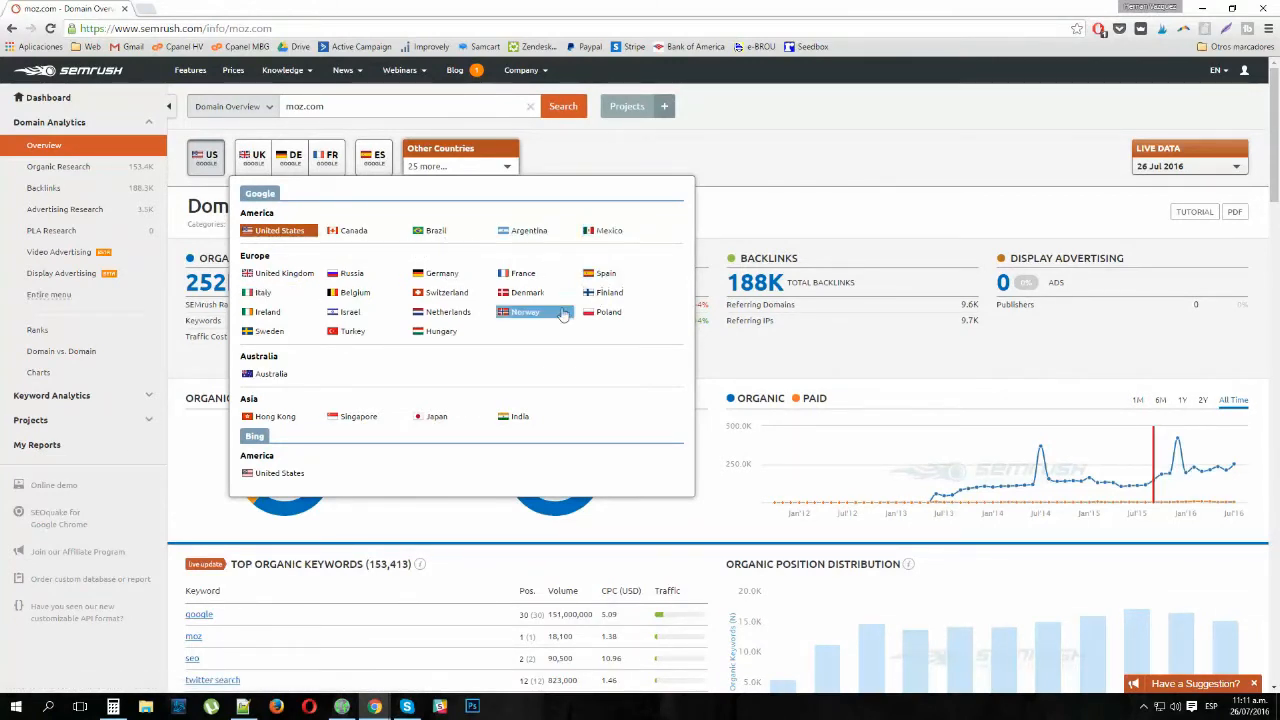
pyautogui.moveTo(264, 292)
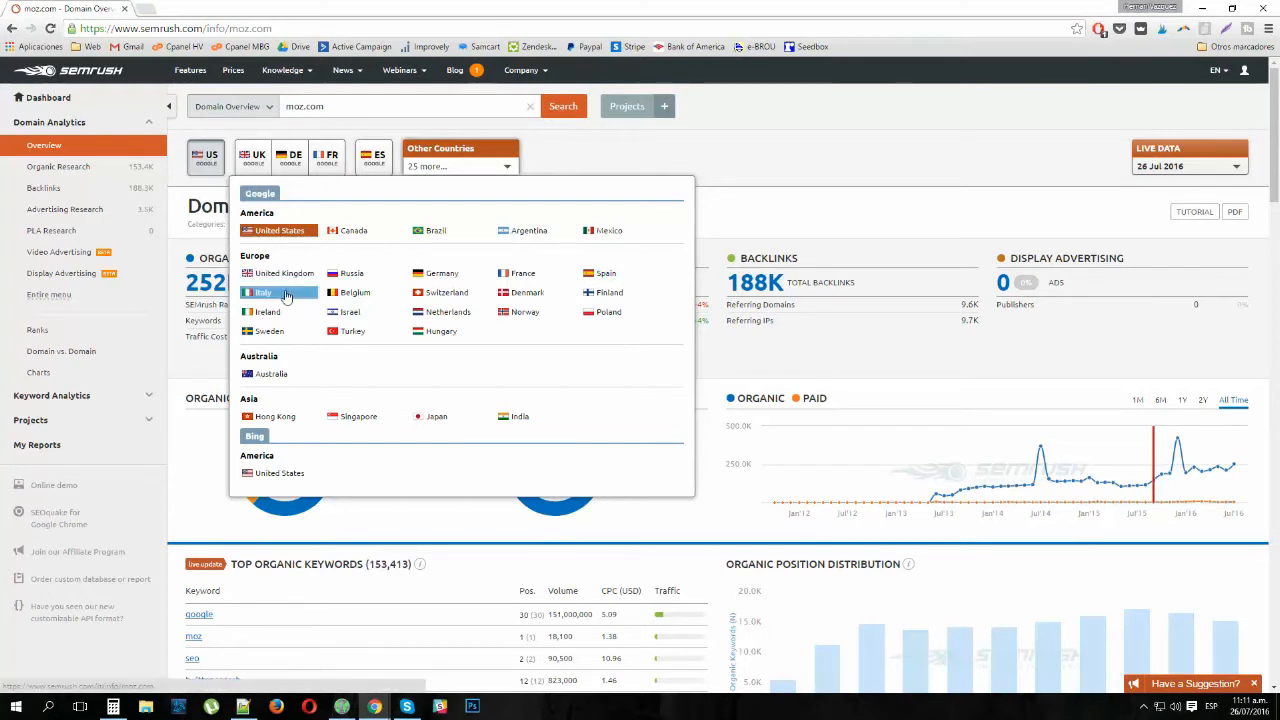
pyautogui.moveTo(296, 206)
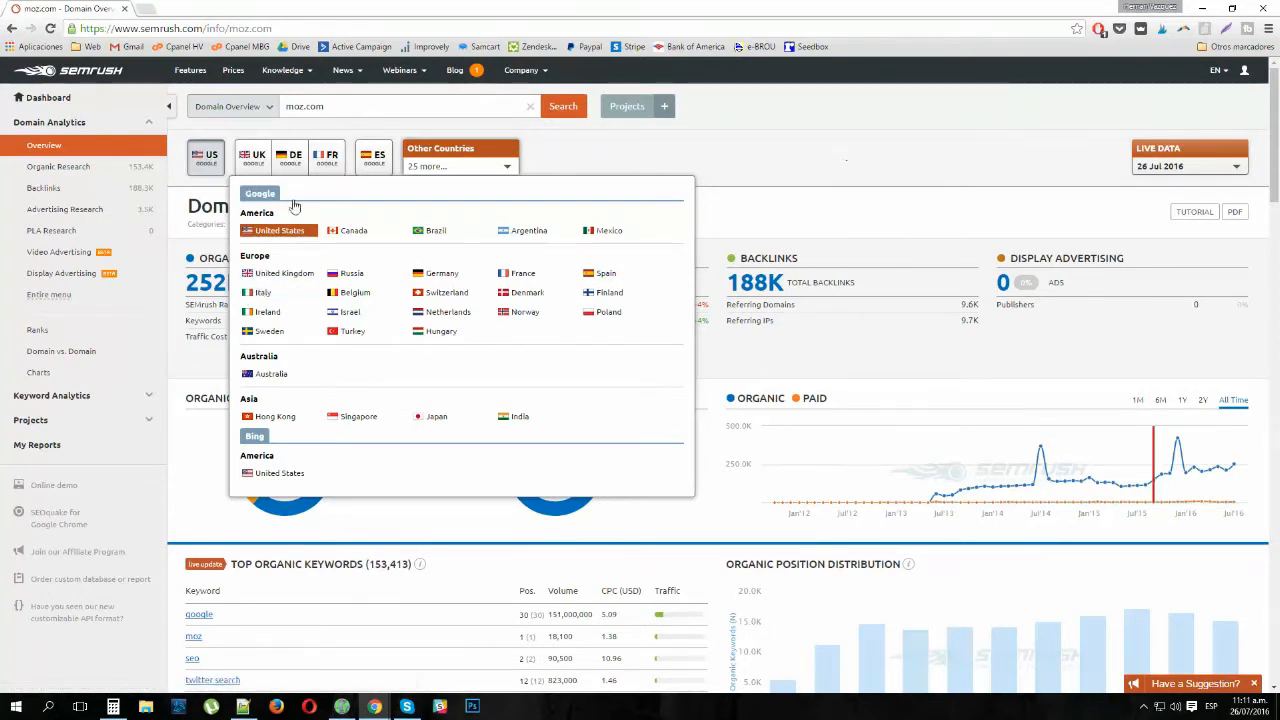
pyautogui.moveTo(630, 304)
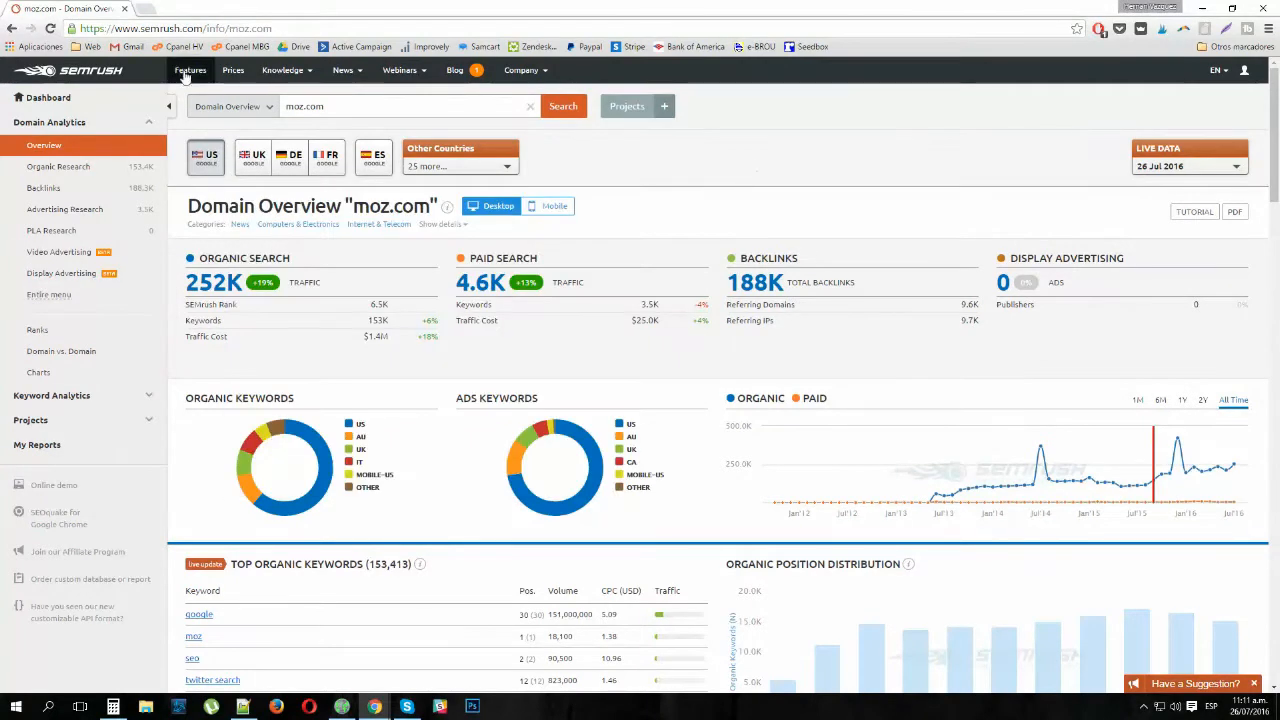
pyautogui.moveTo(266, 136)
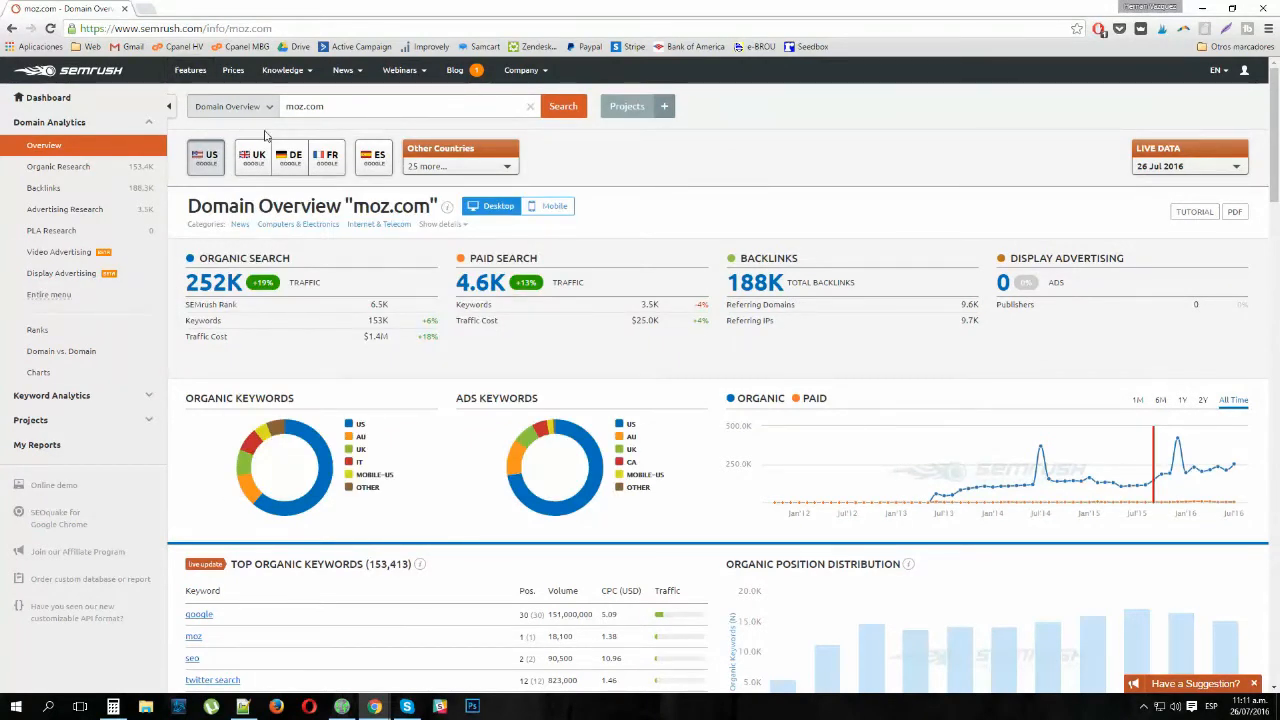
pyautogui.moveTo(448, 218)
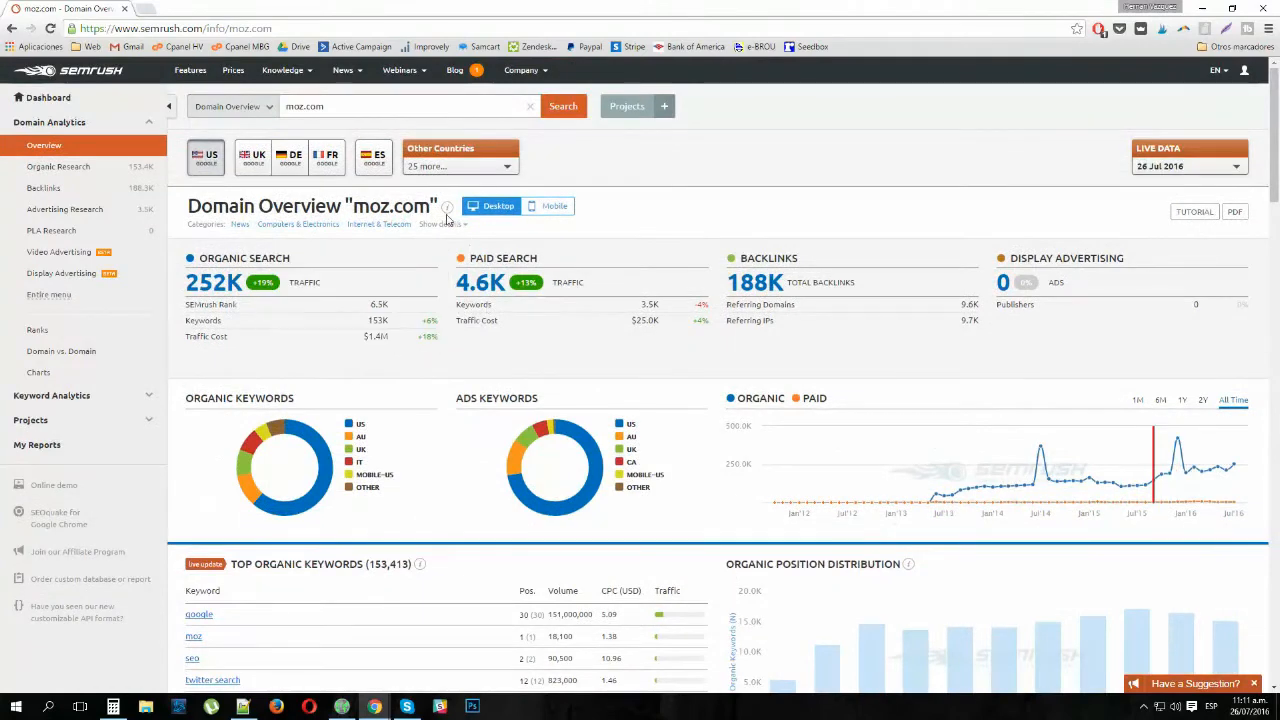
pyautogui.scroll(-3)
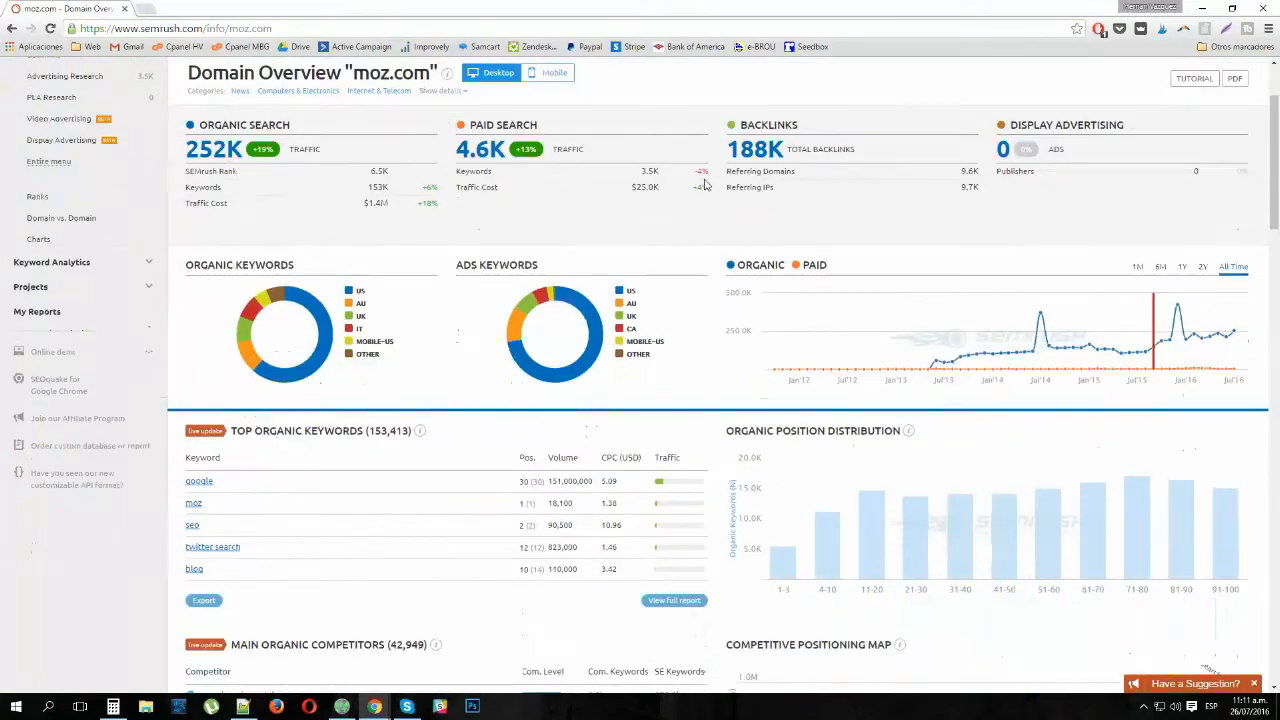
pyautogui.moveTo(556, 336)
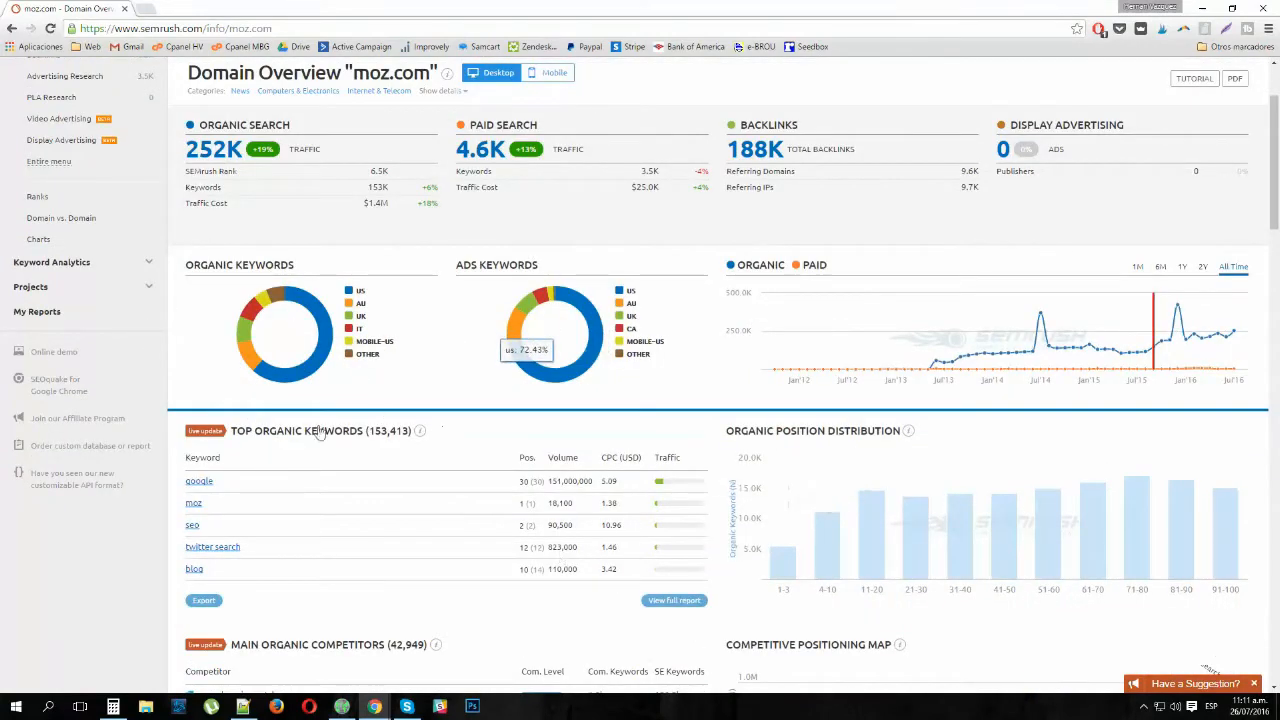
# Open the full Organic Research Positions report listing all 153,413 moz.com keywords.
pyautogui.tripleClick(310, 430)
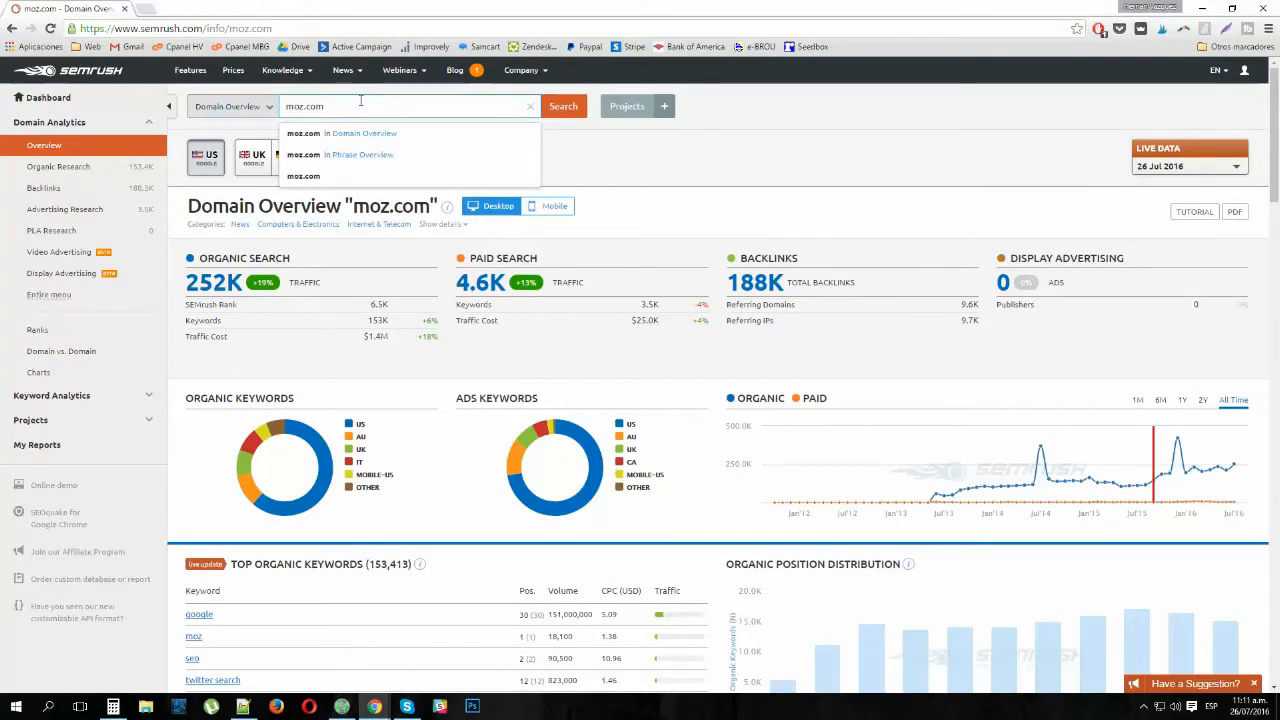
pyautogui.scroll(-3)
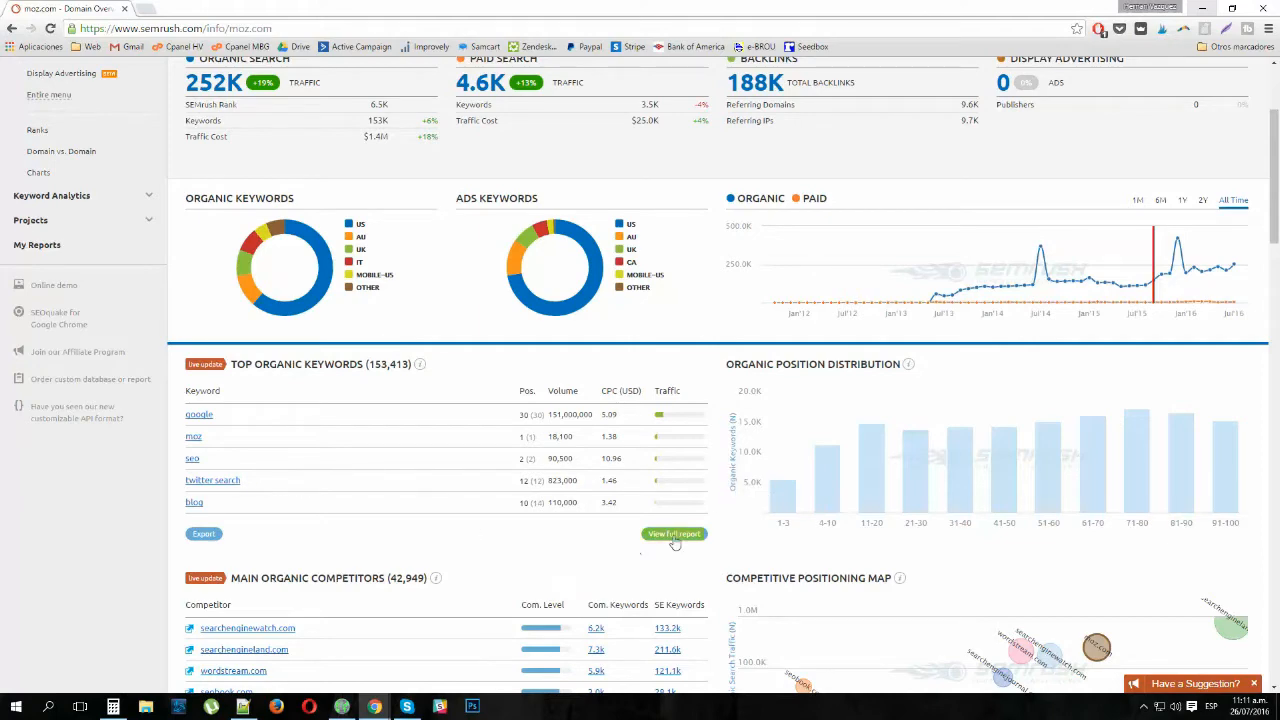
pyautogui.click(674, 532)
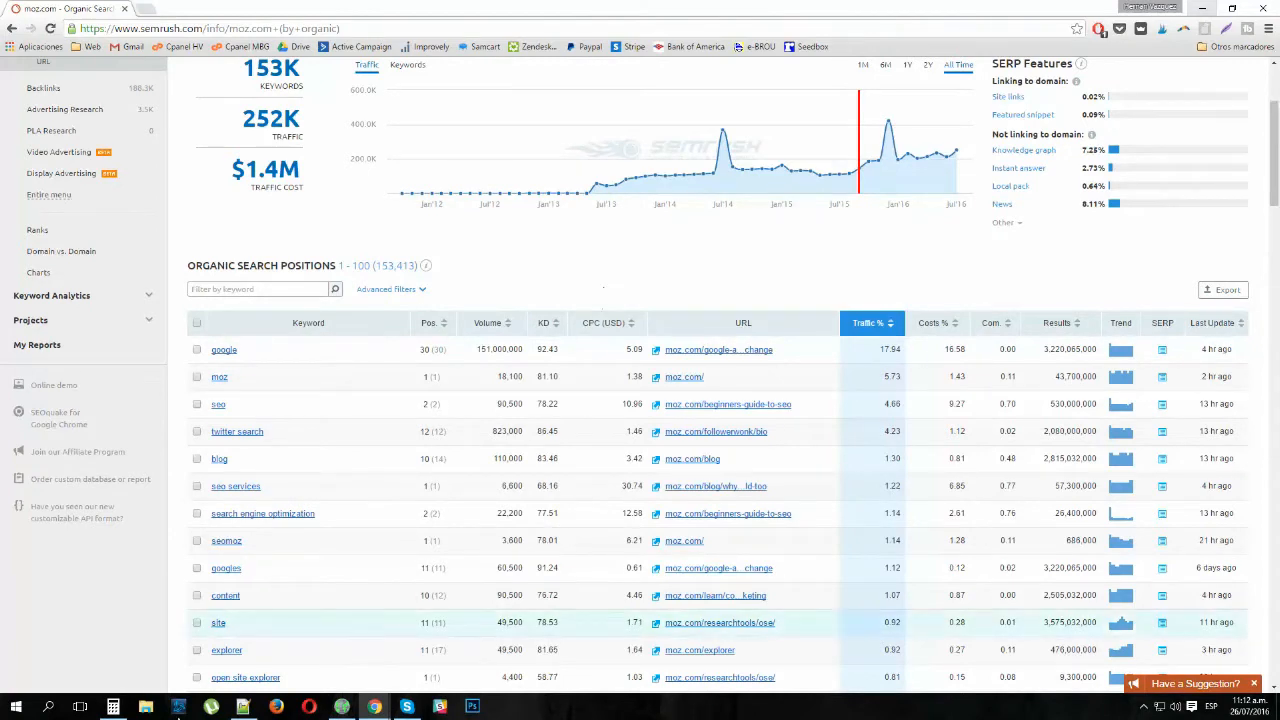
pyautogui.moveTo(236, 486)
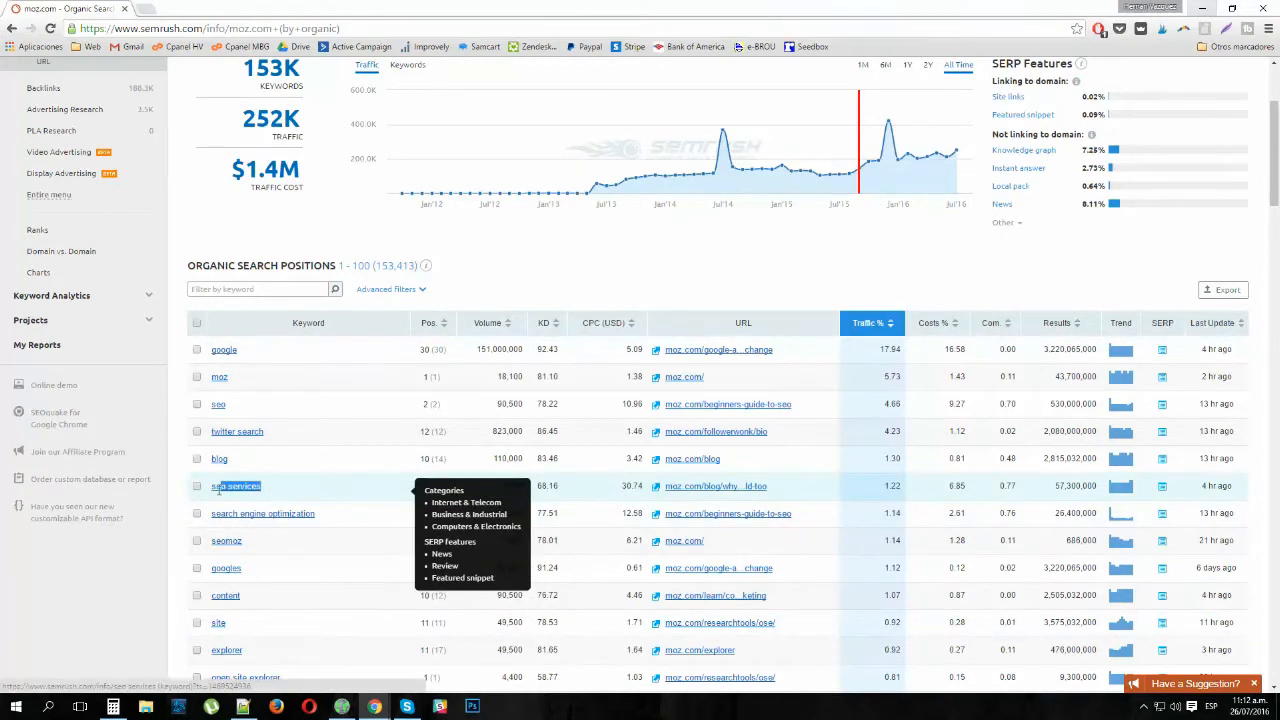
pyautogui.doubleClick(236, 486)
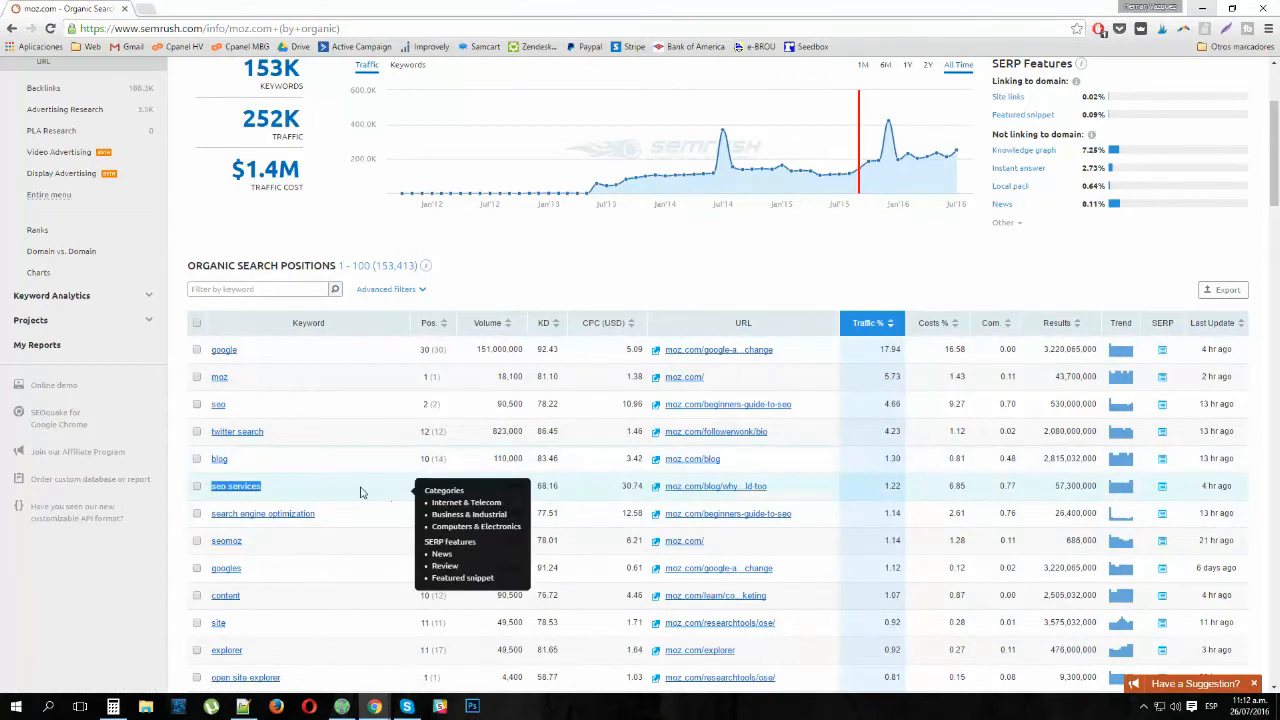
pyautogui.moveTo(318, 496)
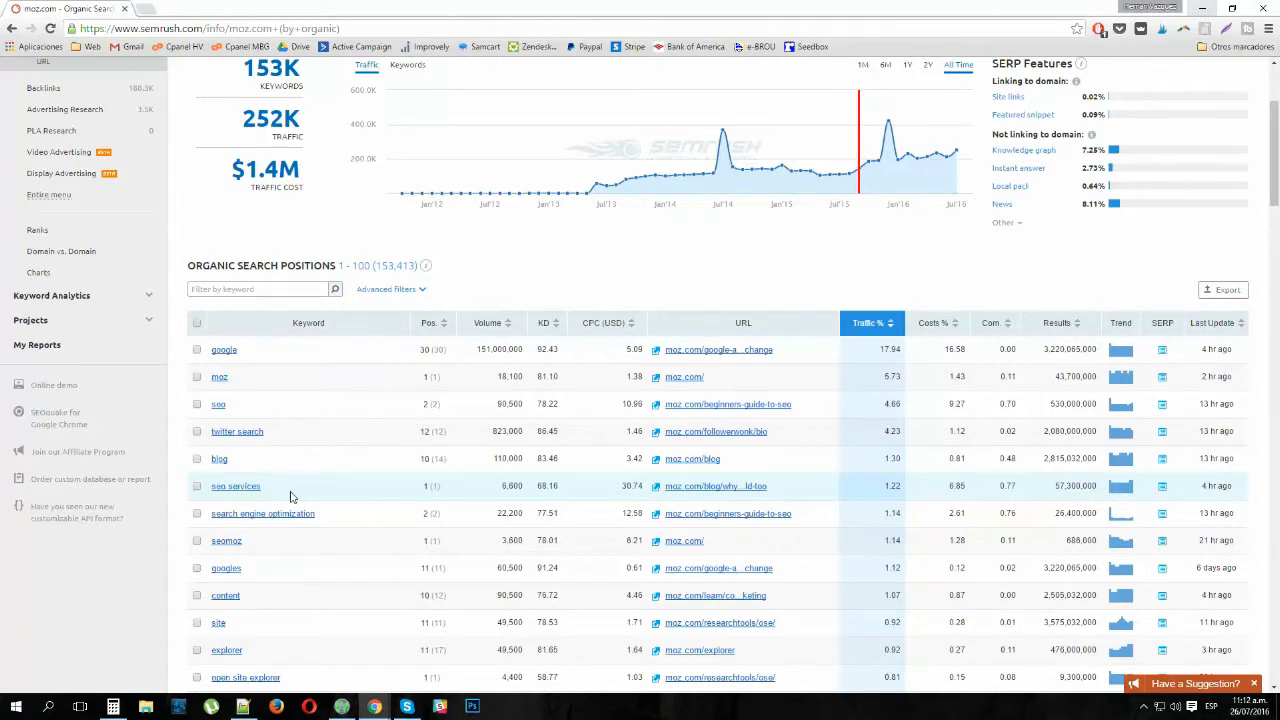
pyautogui.moveTo(358, 396)
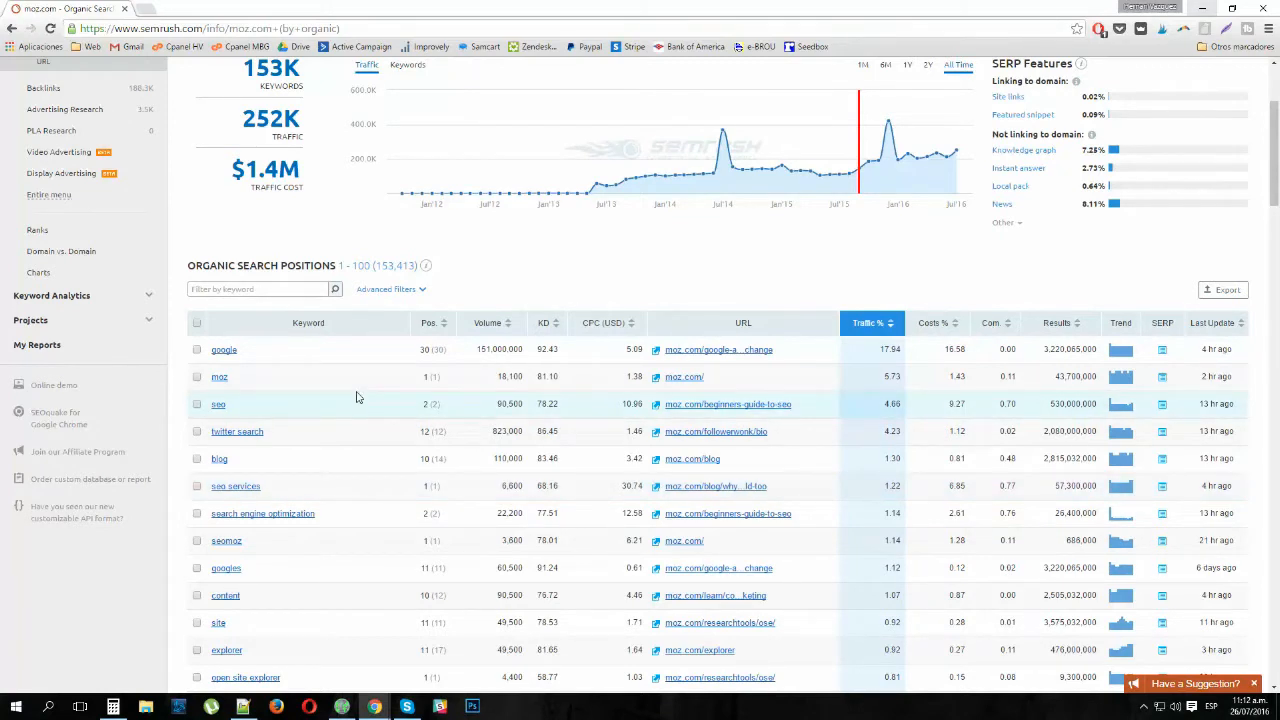
pyautogui.moveTo(288, 488)
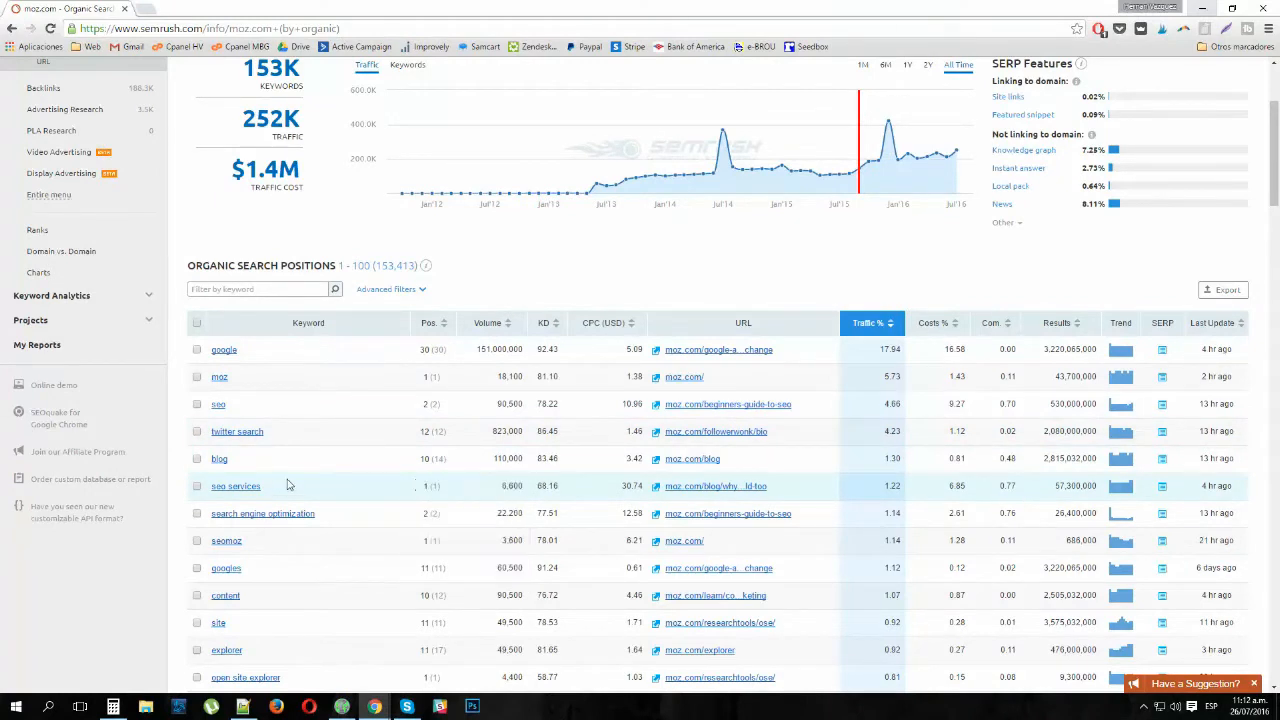
pyautogui.moveTo(338, 504)
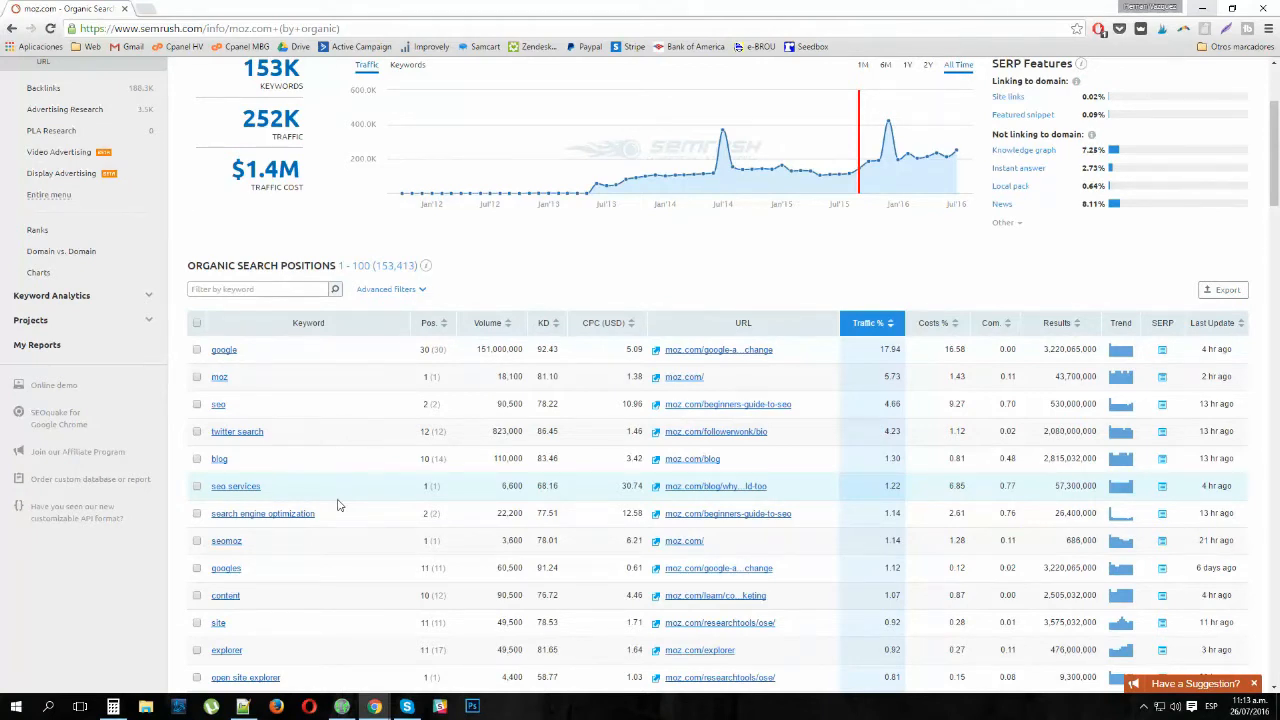
pyautogui.moveTo(504, 322)
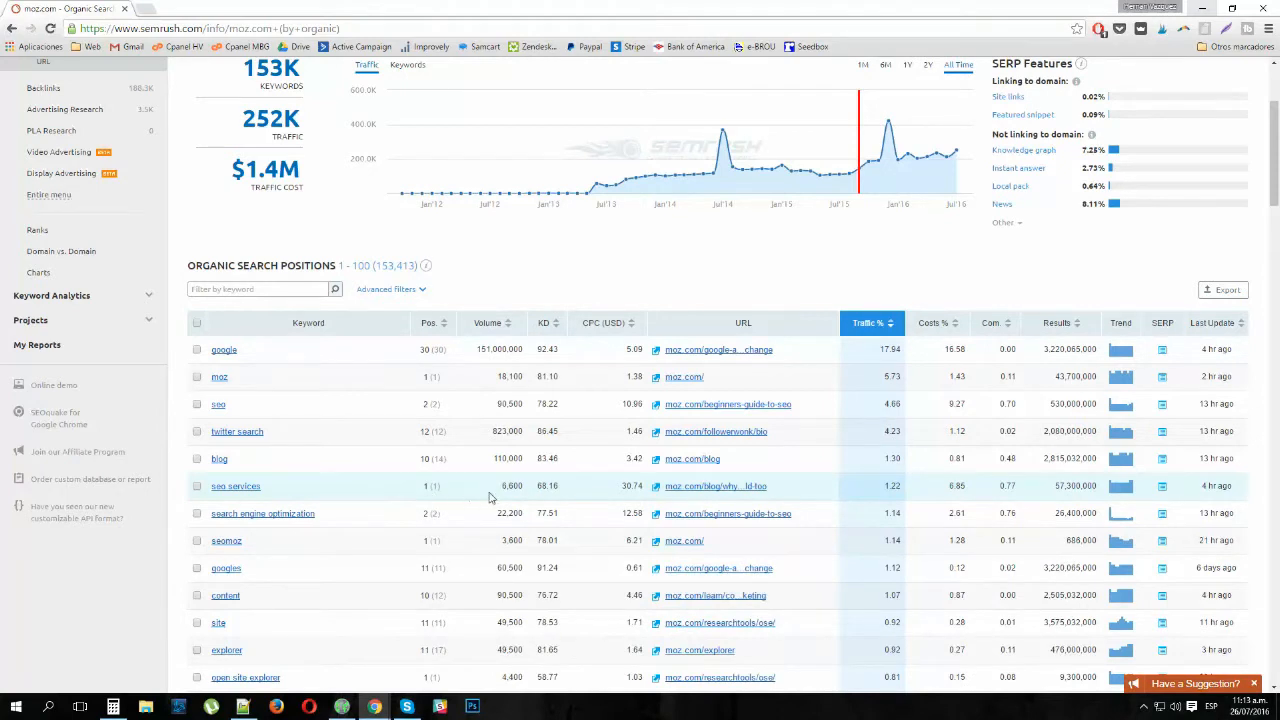
pyautogui.moveTo(472, 502)
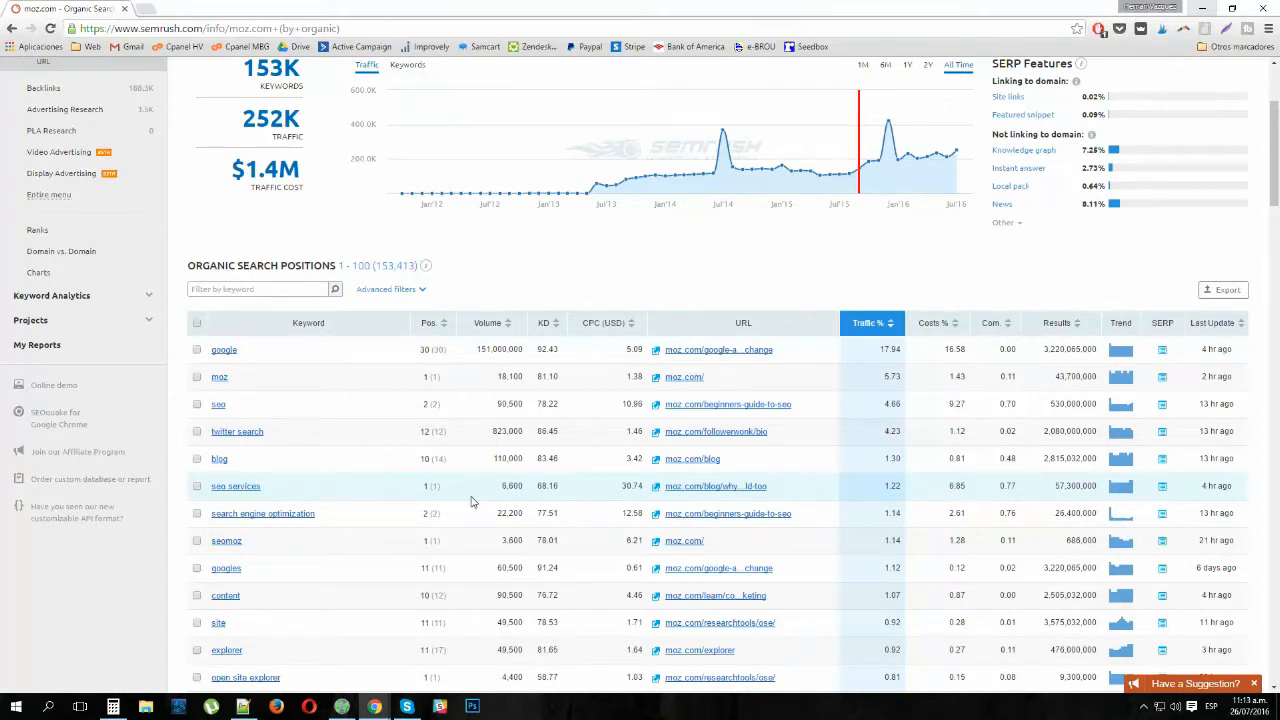
pyautogui.moveTo(488, 504)
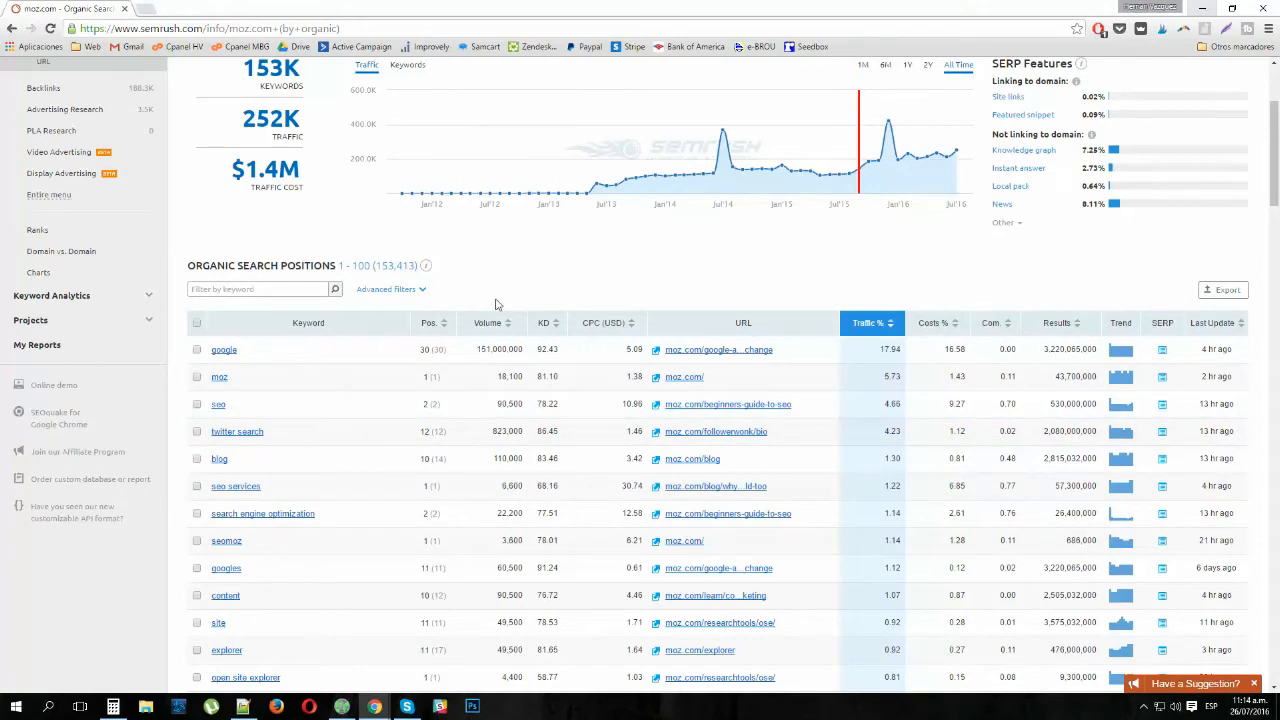
pyautogui.moveTo(364, 540)
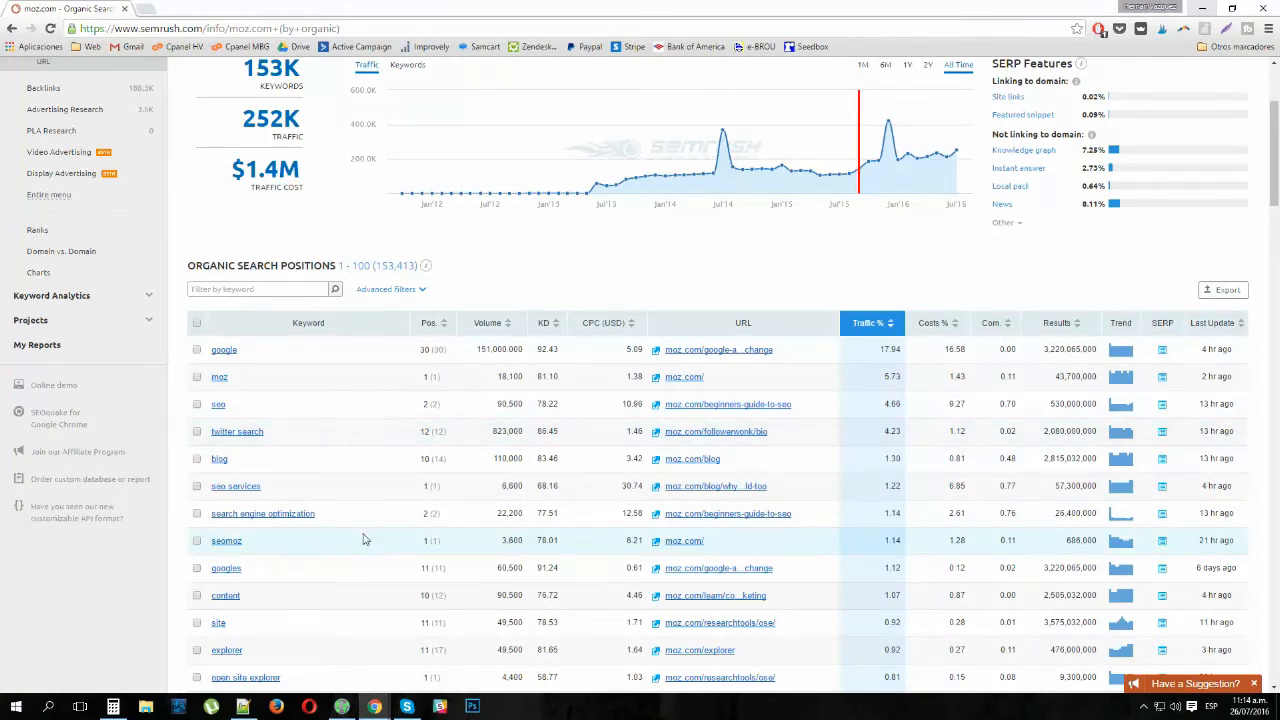
pyautogui.moveTo(602, 486)
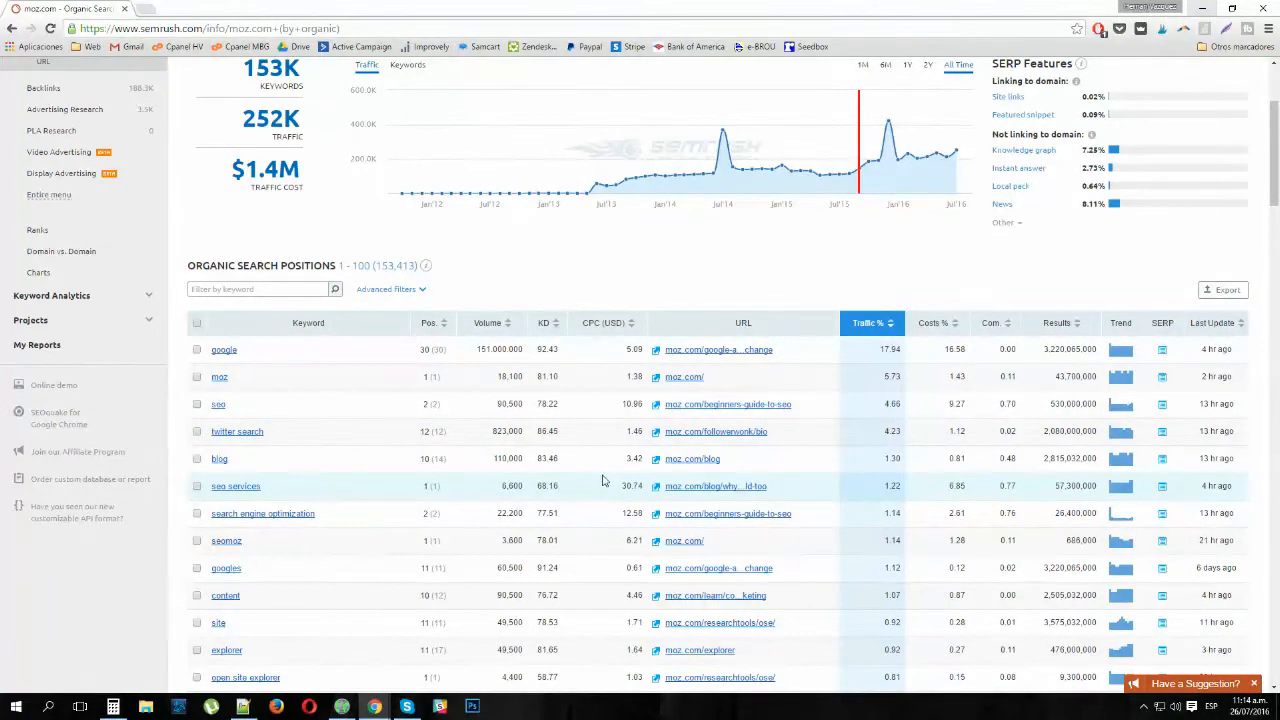
pyautogui.moveTo(304, 500)
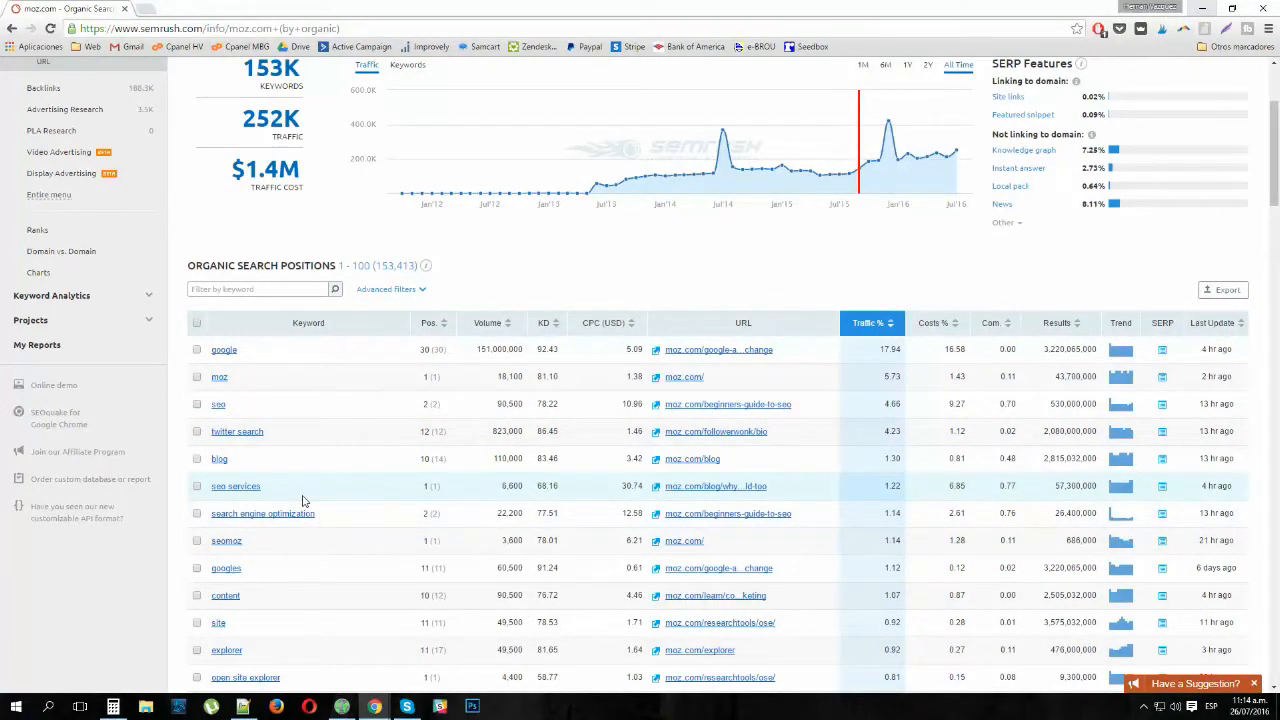
pyautogui.moveTo(624, 496)
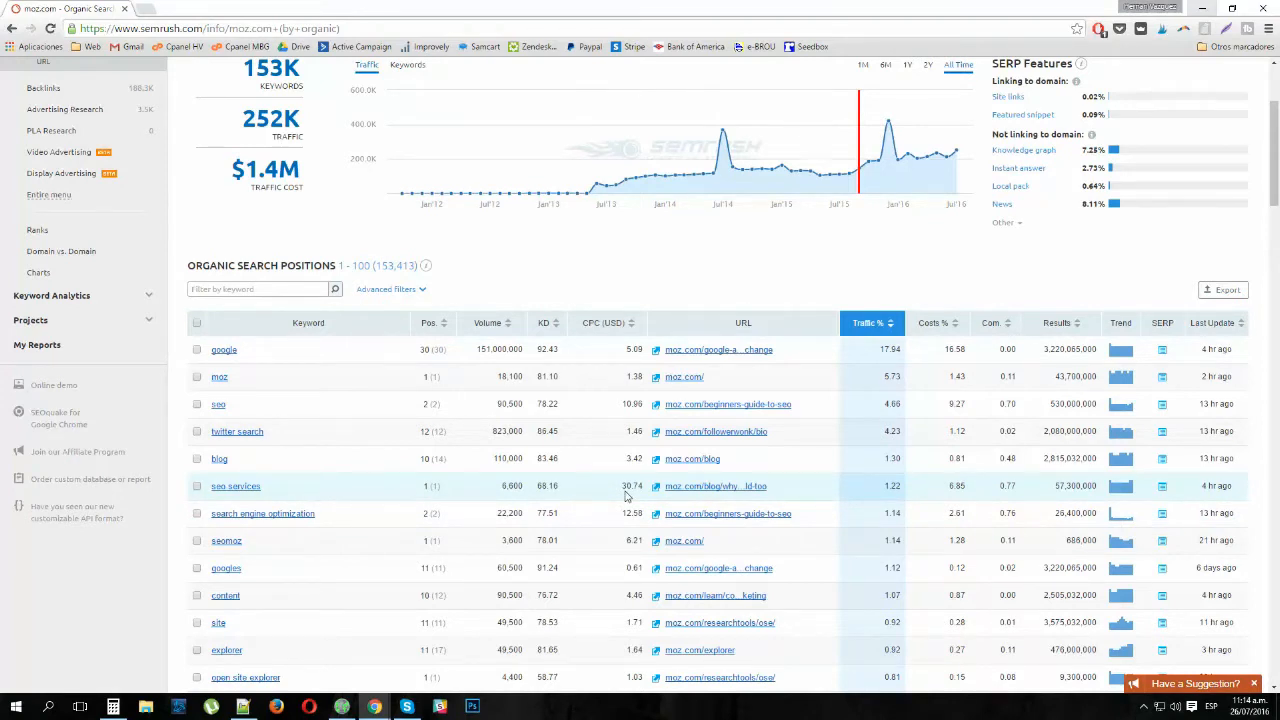
pyautogui.moveTo(612, 492)
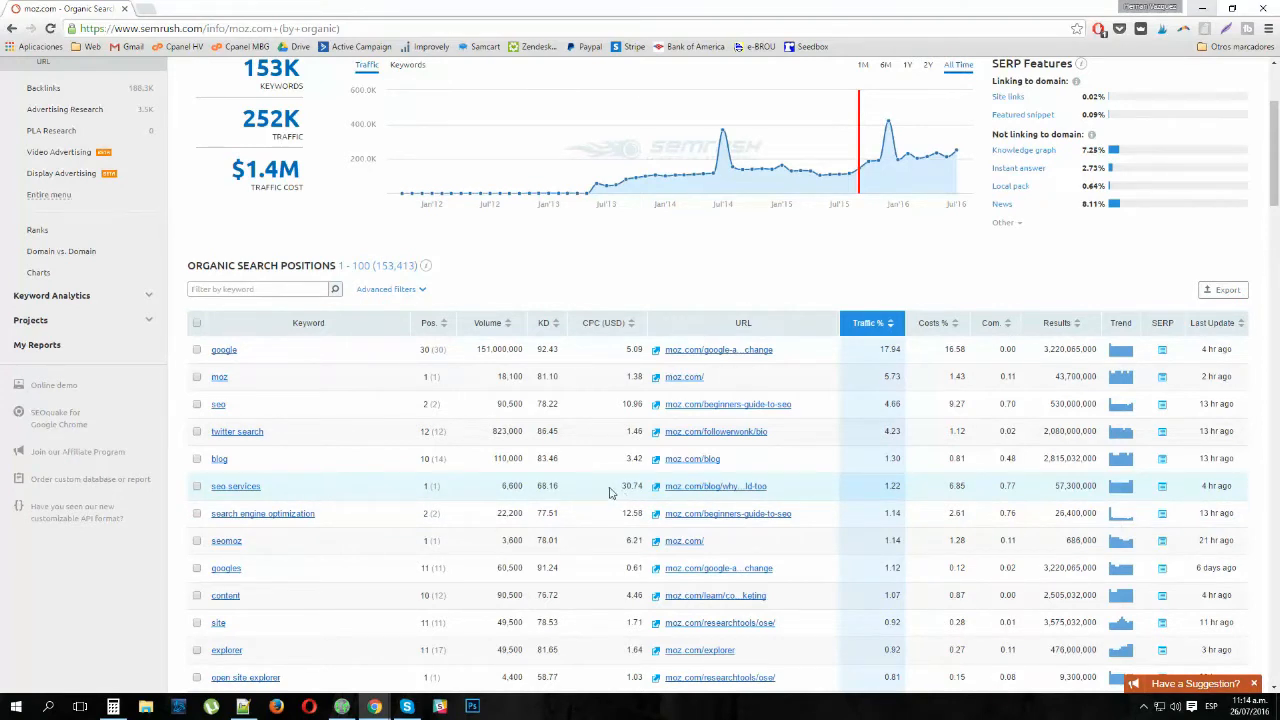
pyautogui.moveTo(300, 488)
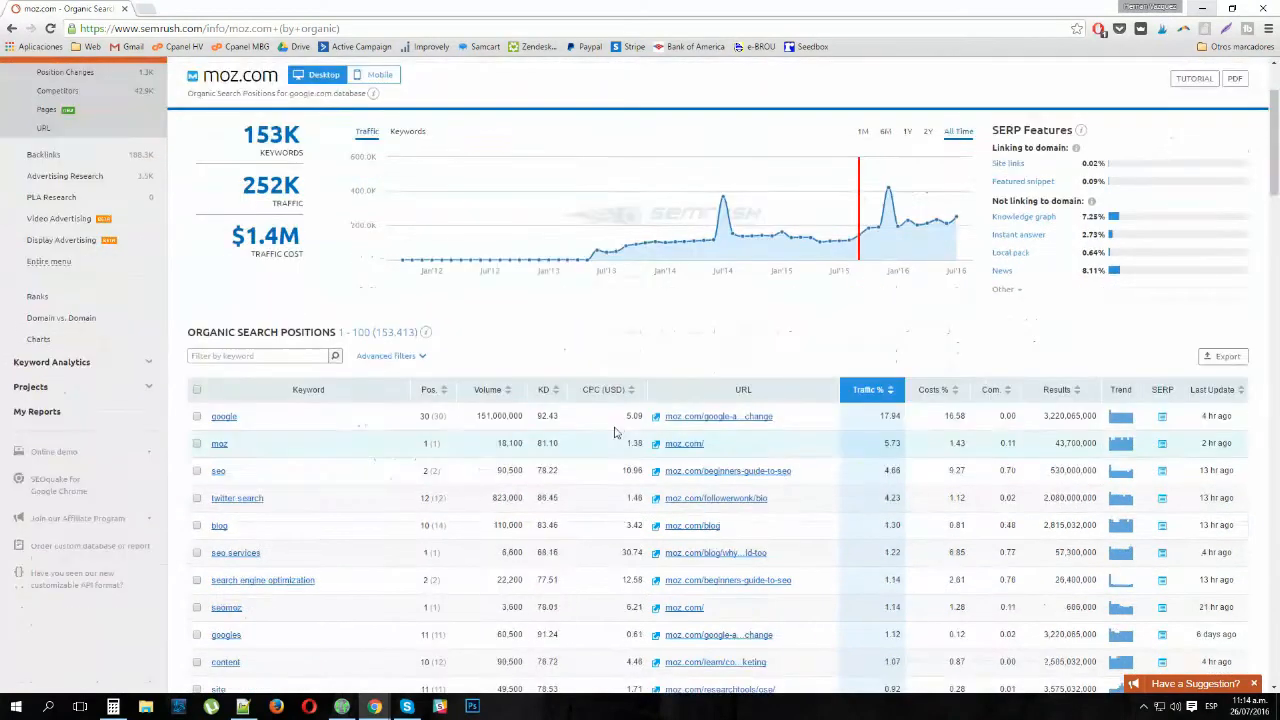
# Add an advanced filter including keywords with volume greater than 100.
pyautogui.click(390, 356)
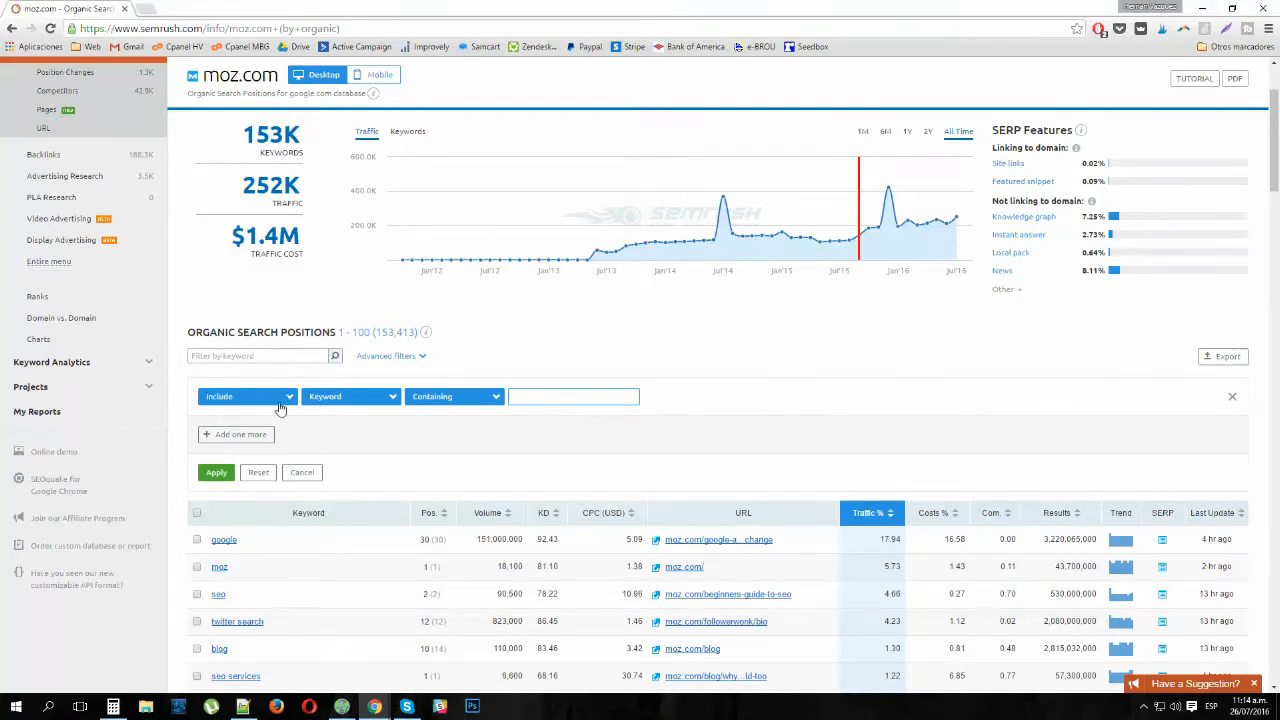
pyautogui.click(350, 396)
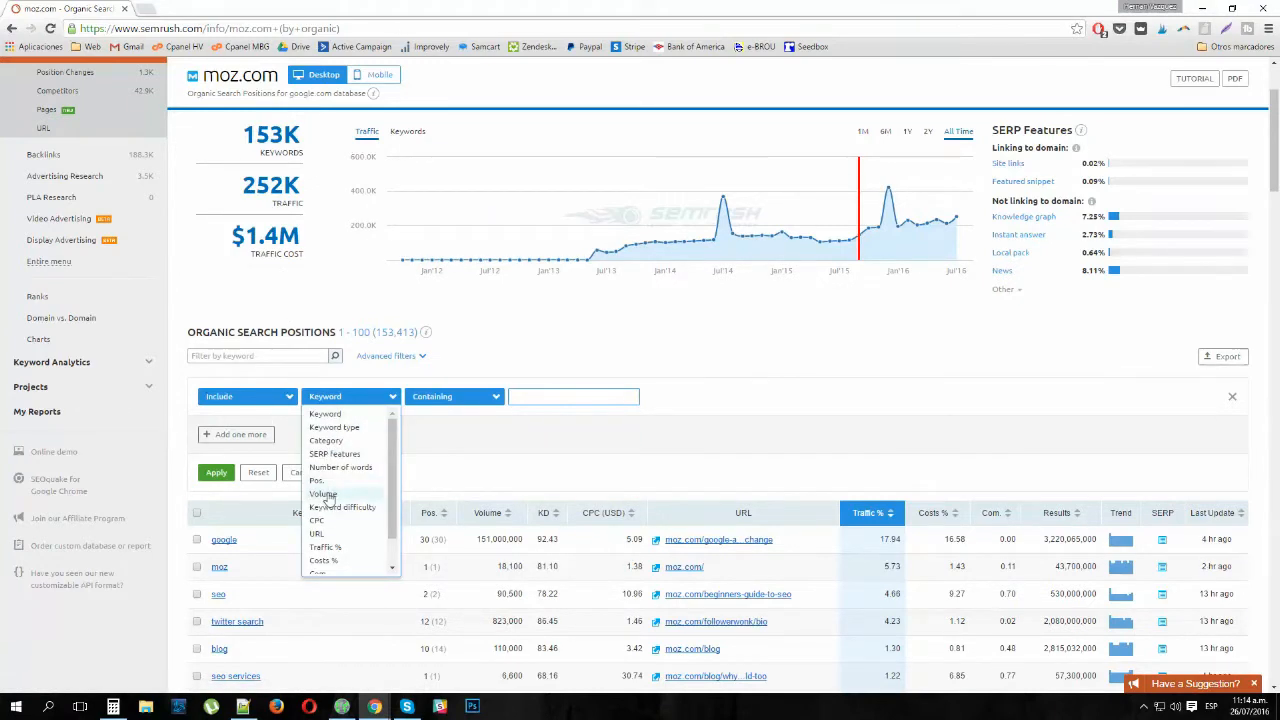
pyautogui.click(324, 492)
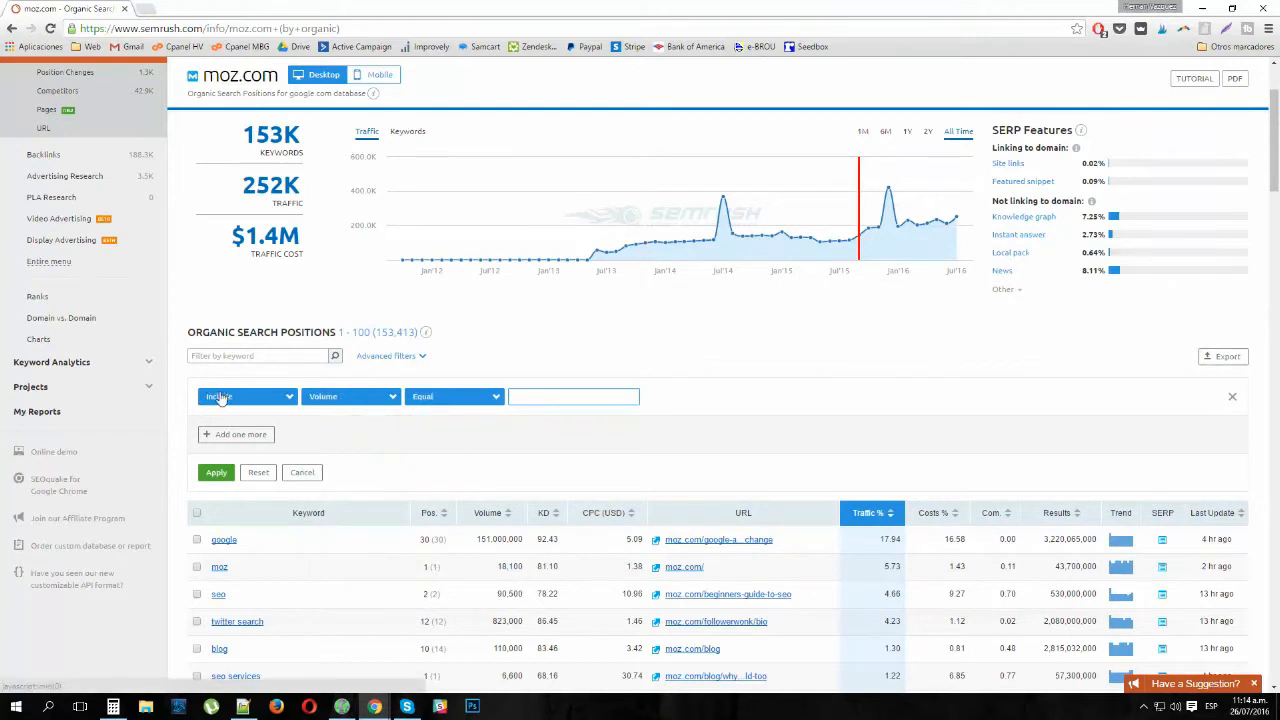
pyautogui.click(452, 396)
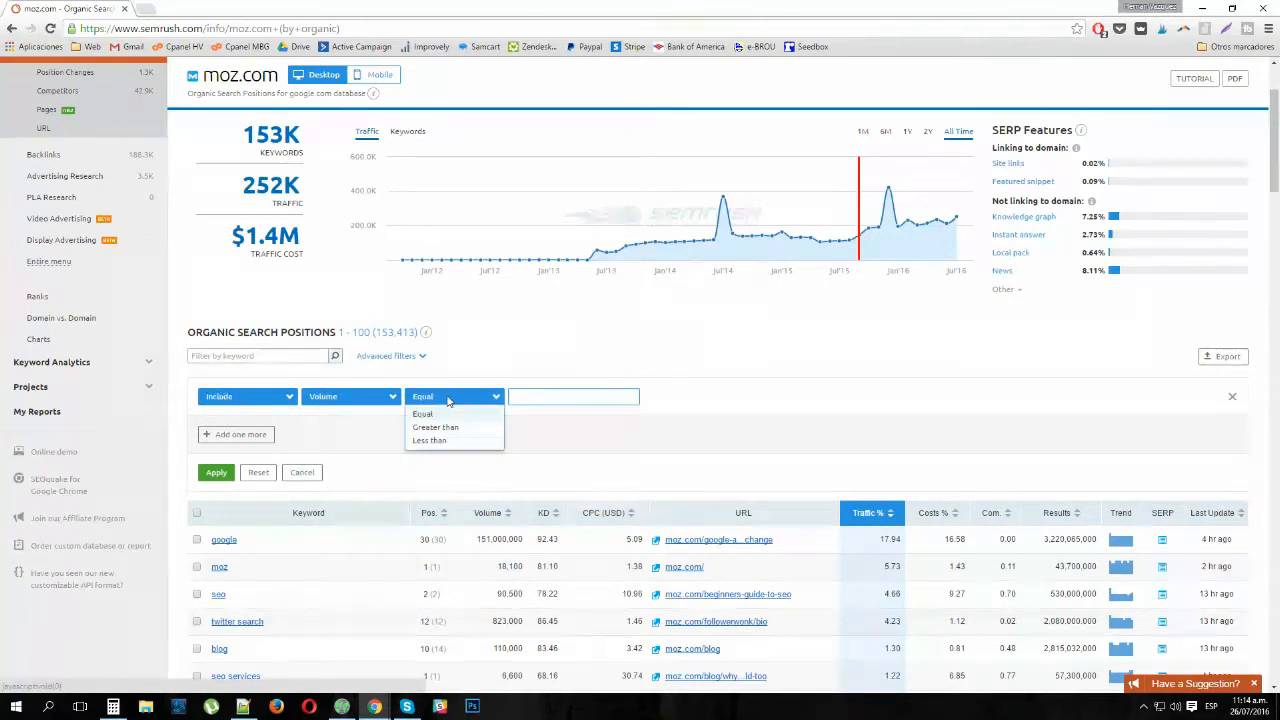
pyautogui.click(436, 428)
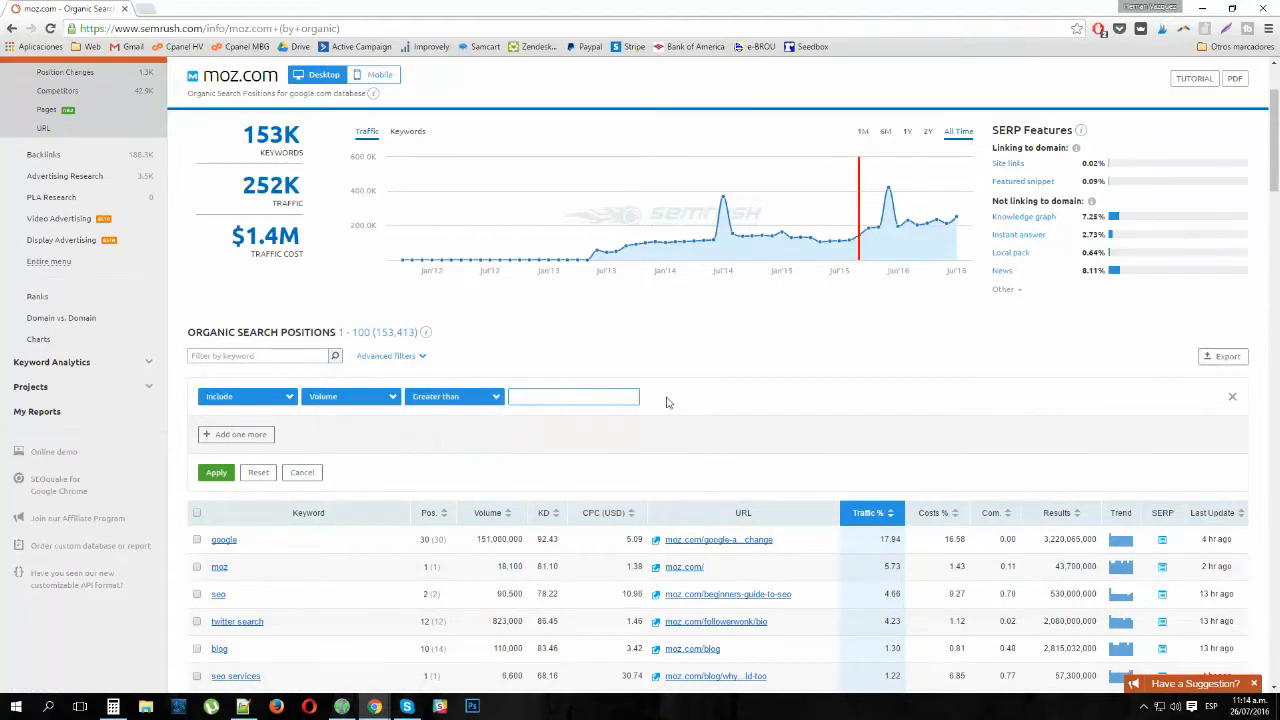
pyautogui.write('1000')
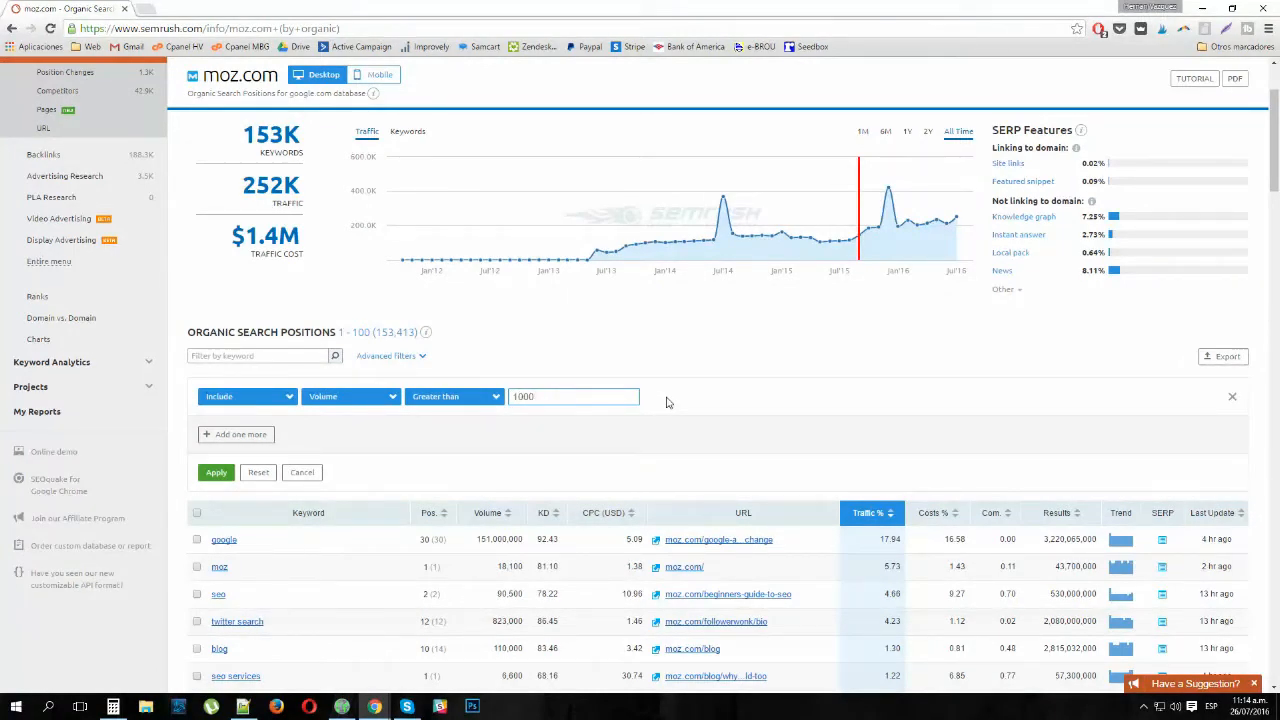
pyautogui.moveTo(508, 434)
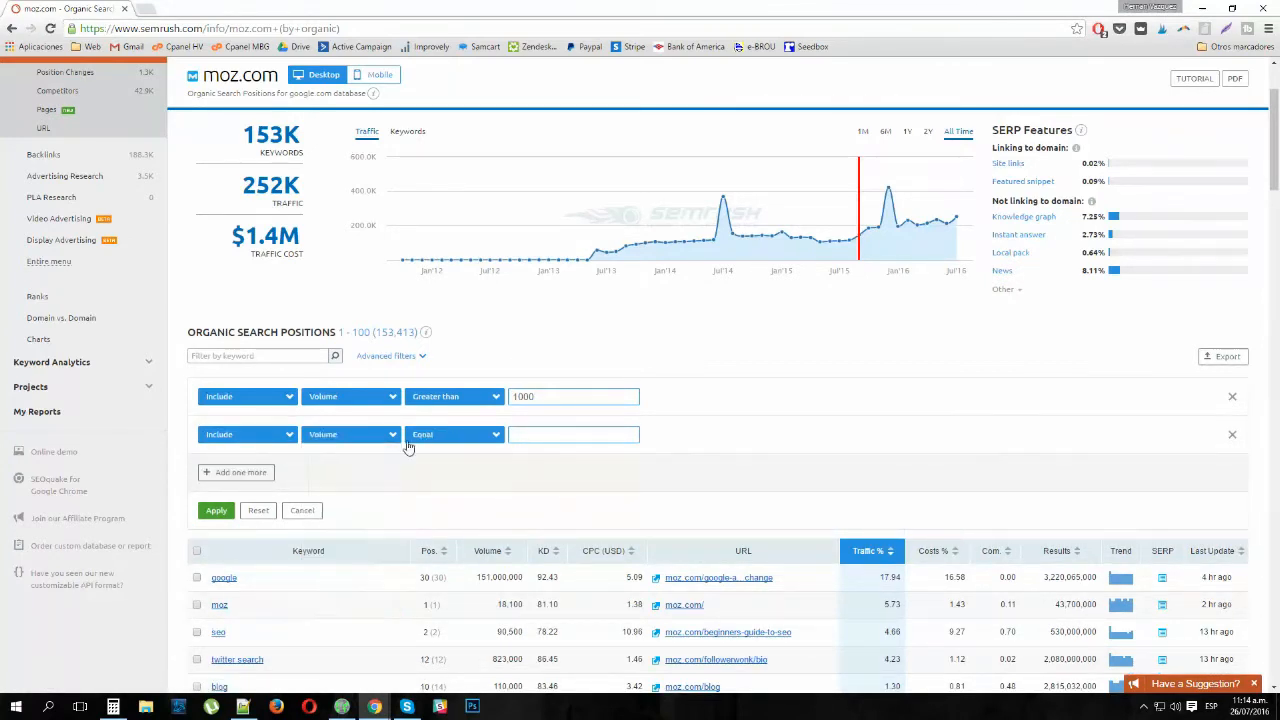
# Add a second volume condition with the upper limit 2000.
pyautogui.click(454, 434)
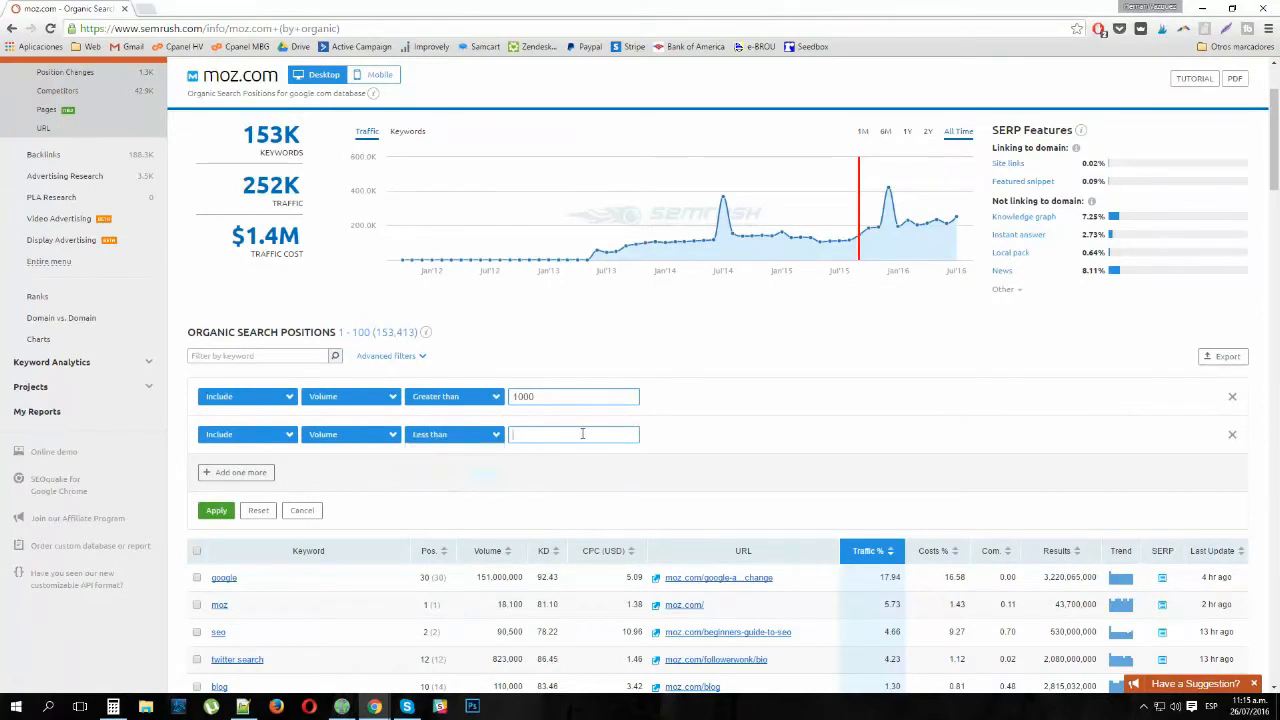
pyautogui.write('2000')
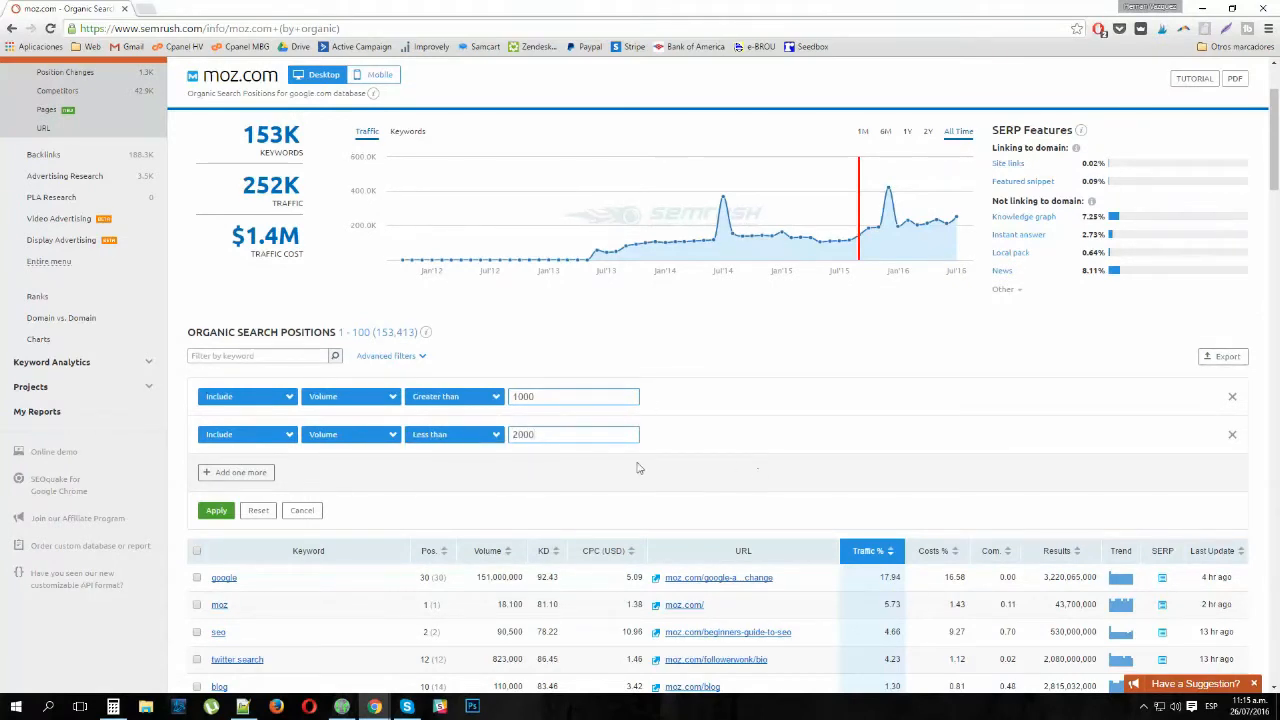
pyautogui.moveTo(572, 458)
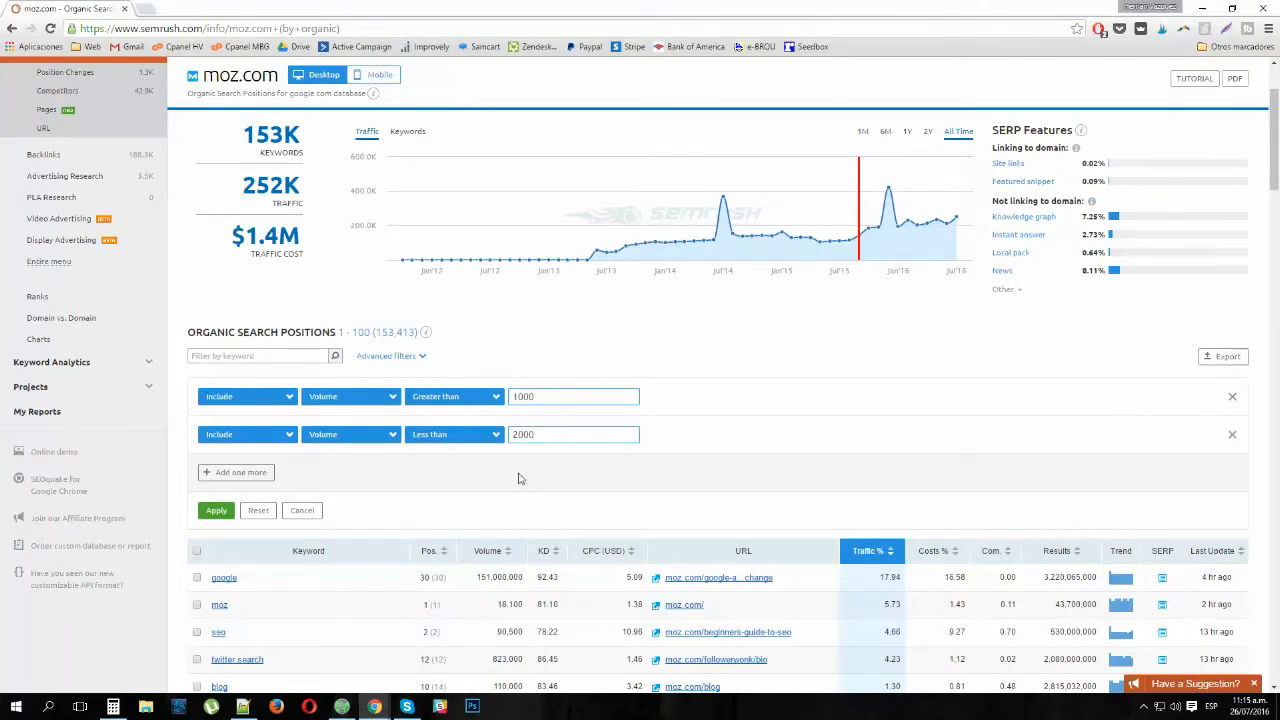
pyautogui.scroll(-3)
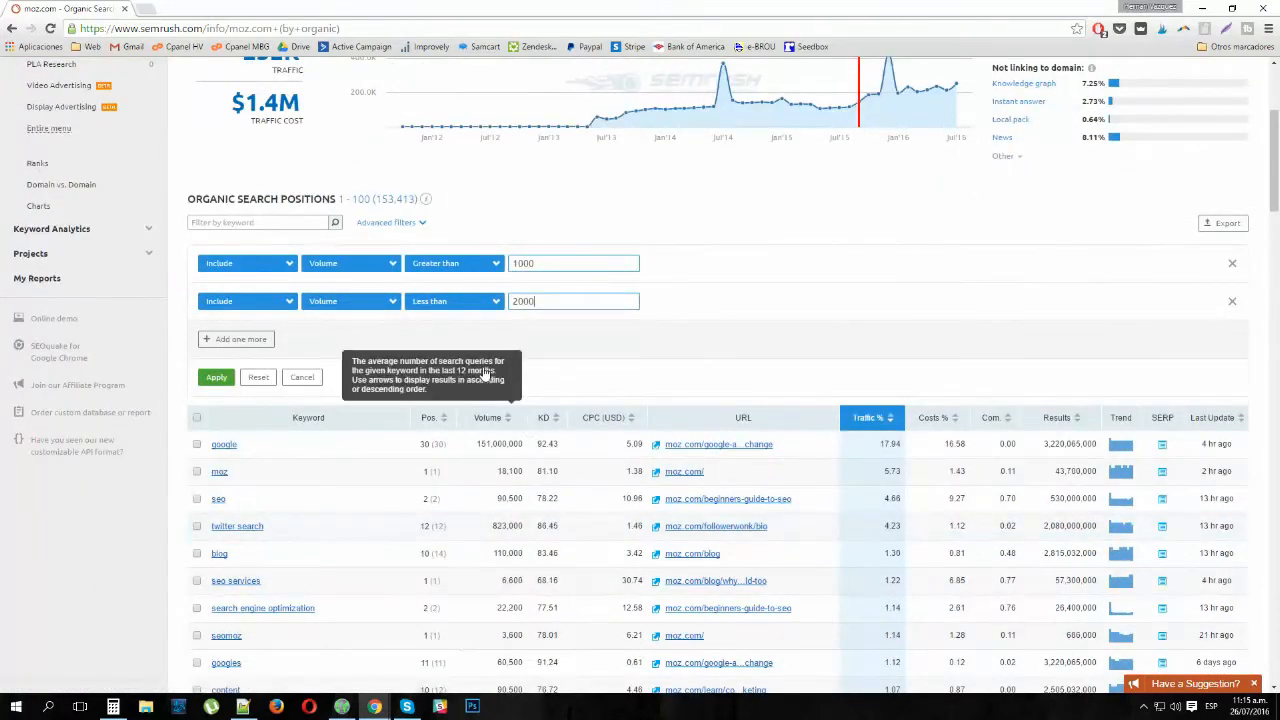
pyautogui.moveTo(616, 298)
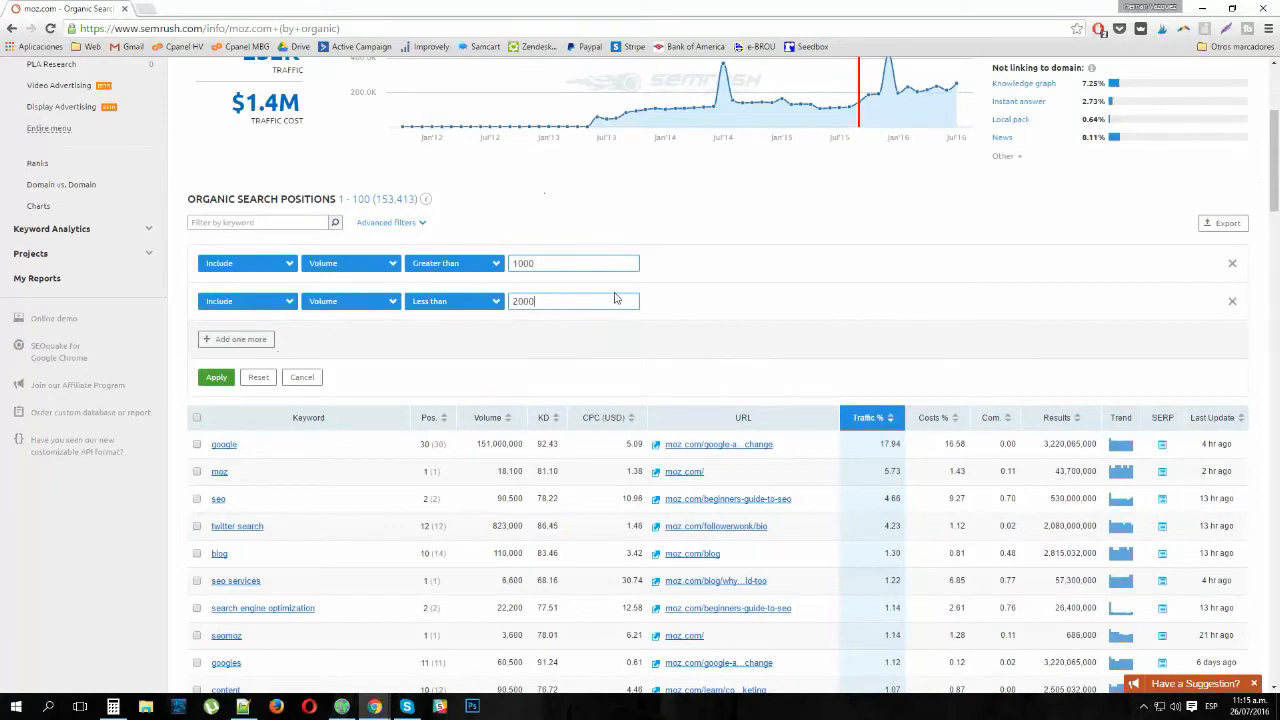
pyautogui.scroll(3)
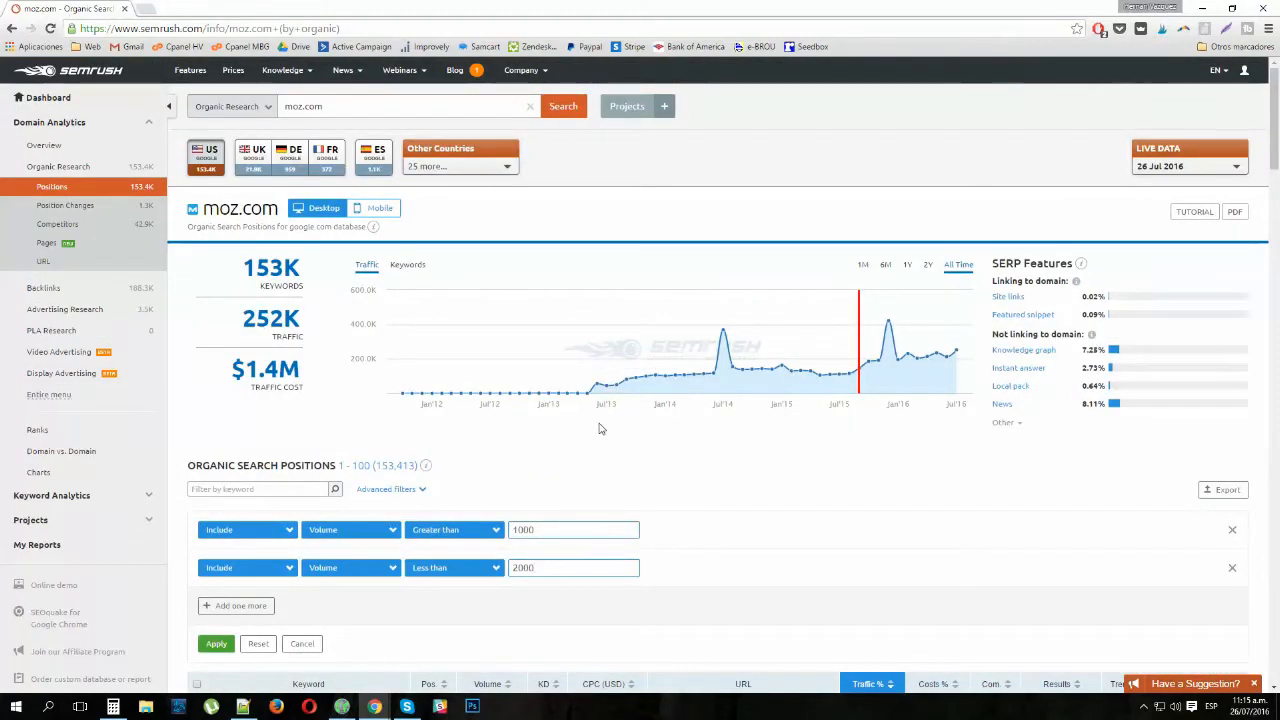
pyautogui.scroll(-3)
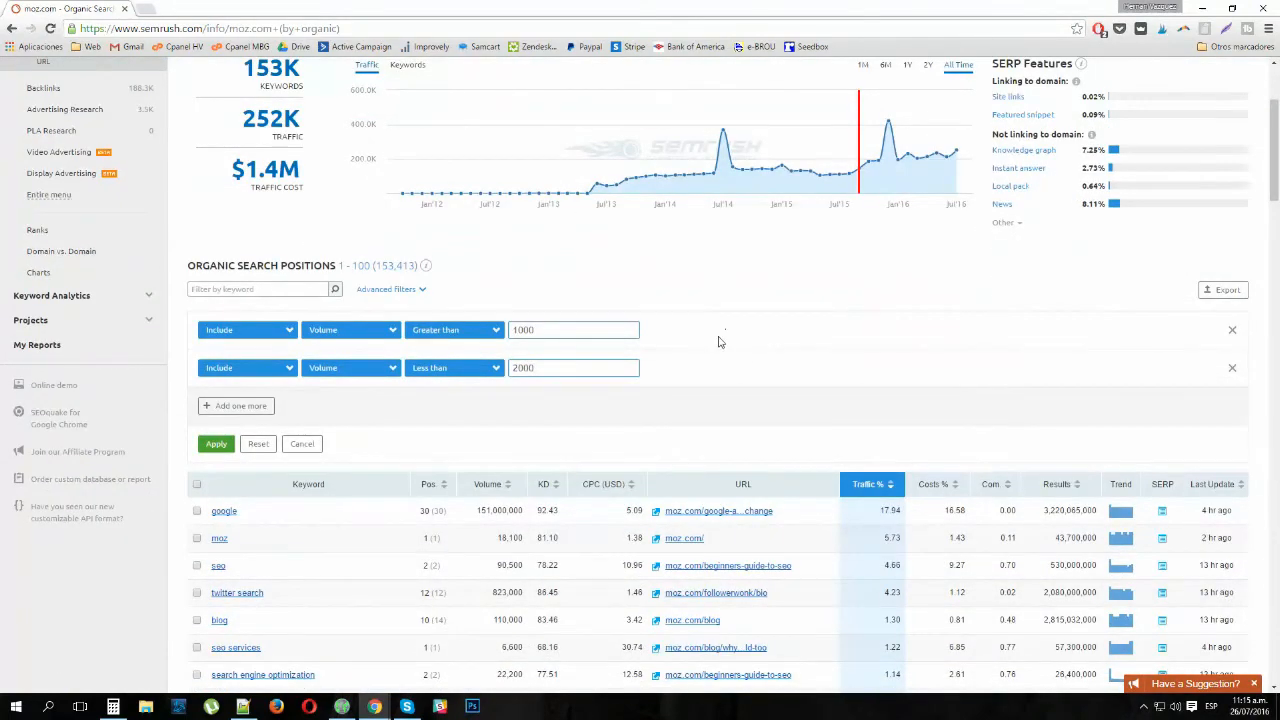
pyautogui.moveTo(230, 390)
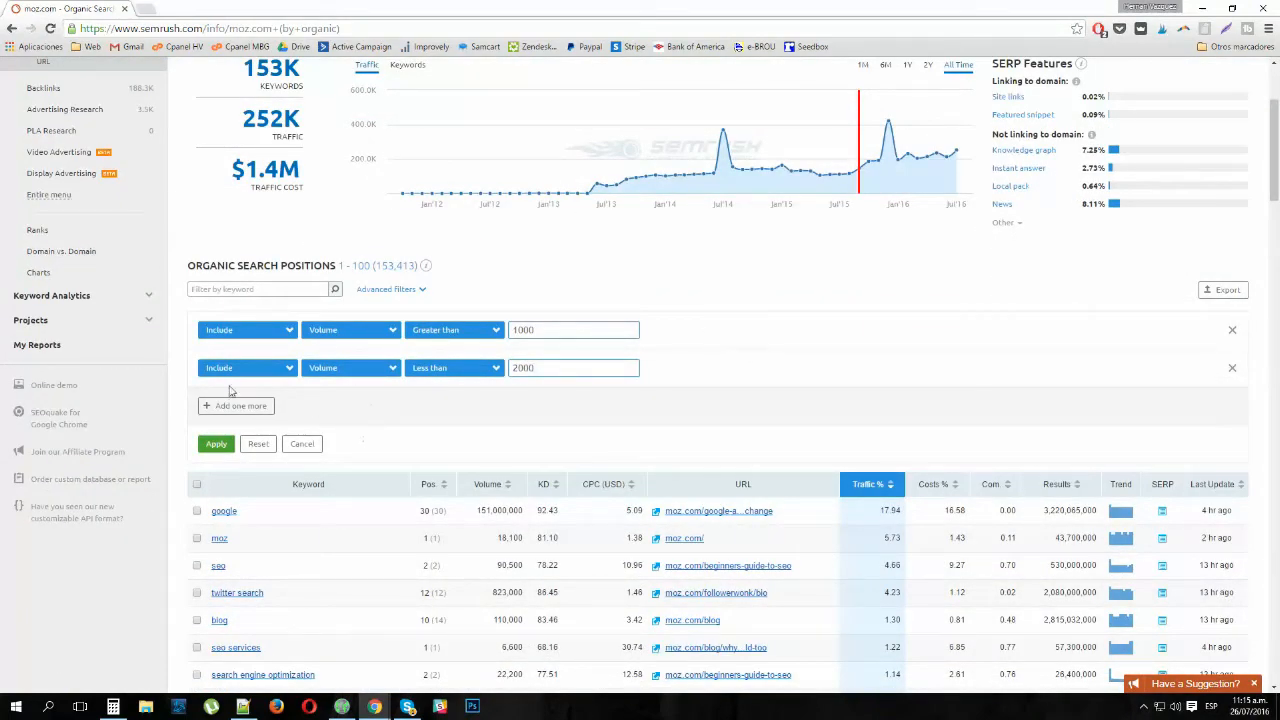
# Add third and fourth conditions on position: greater than 10 and a limit of 20.
pyautogui.click(234, 406)
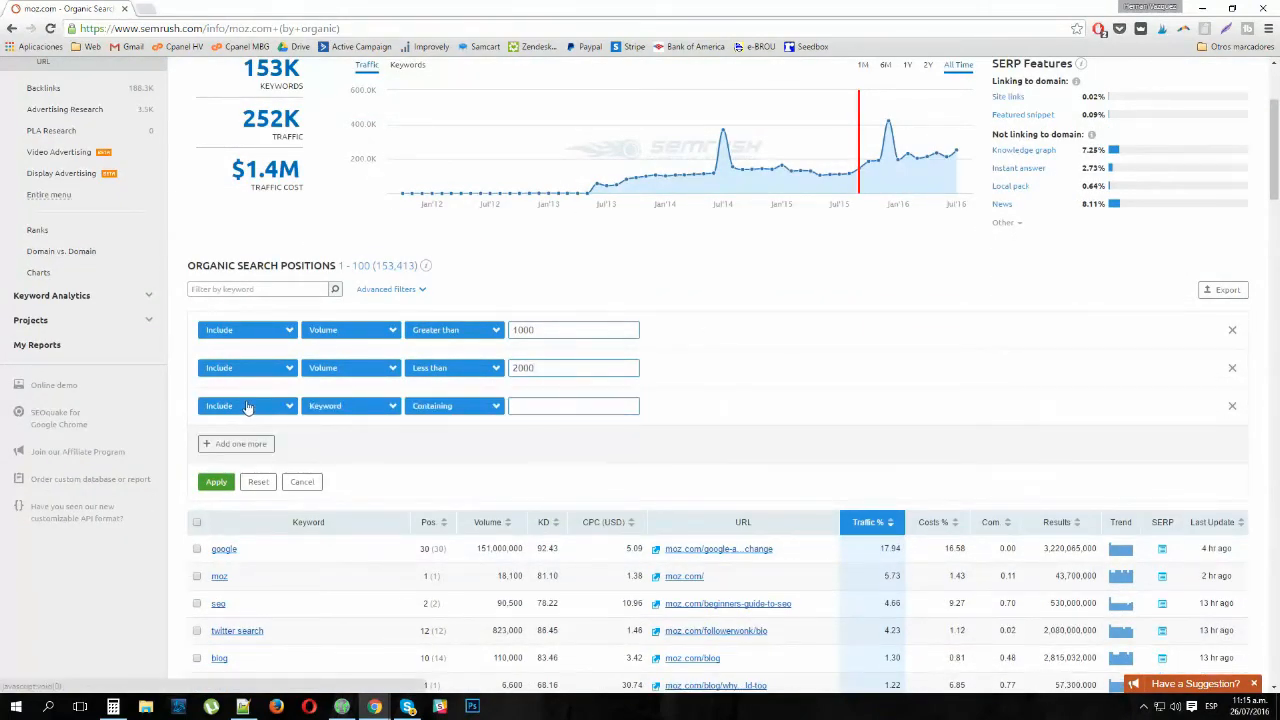
pyautogui.click(350, 404)
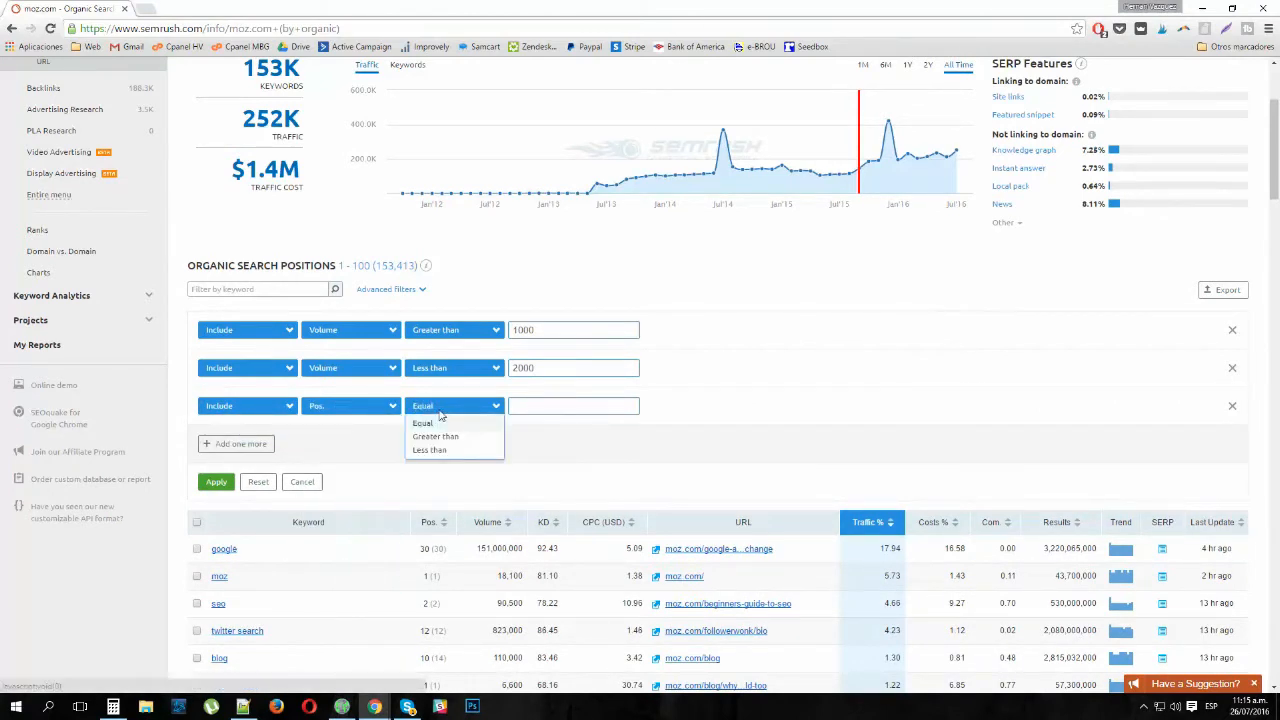
pyautogui.click(436, 436)
pyautogui.write('10')
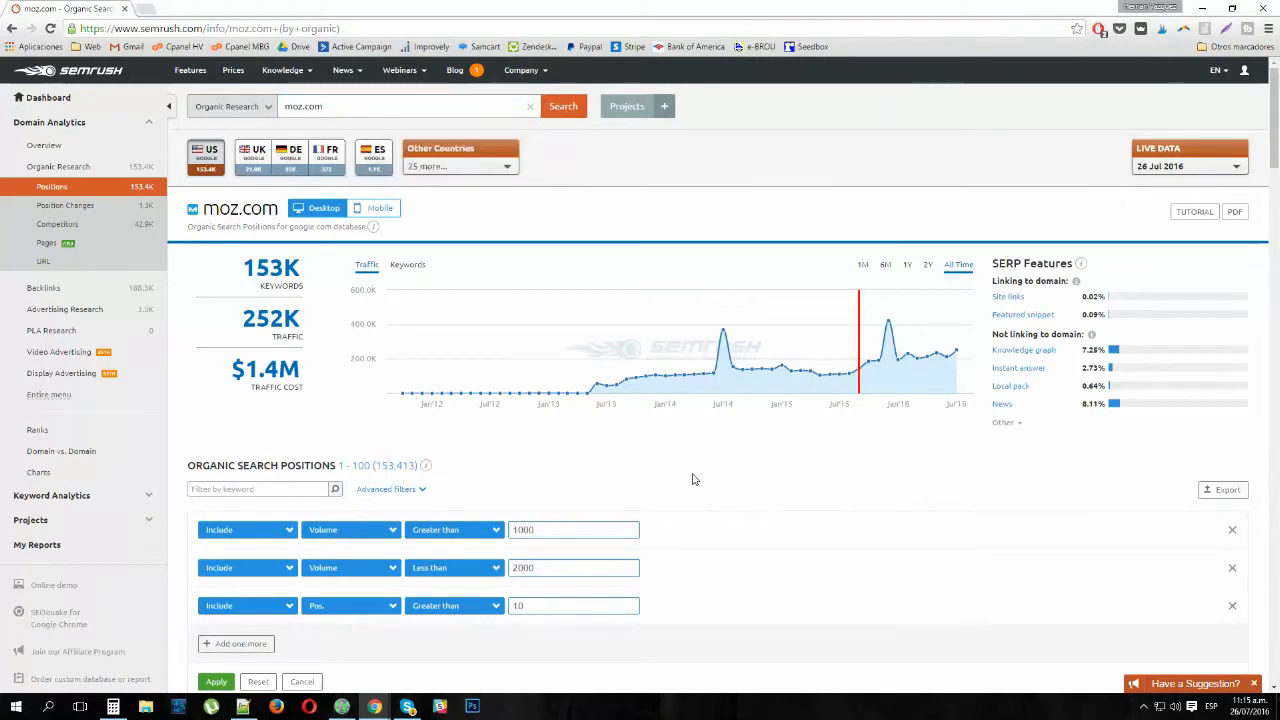
pyautogui.scroll(-3)
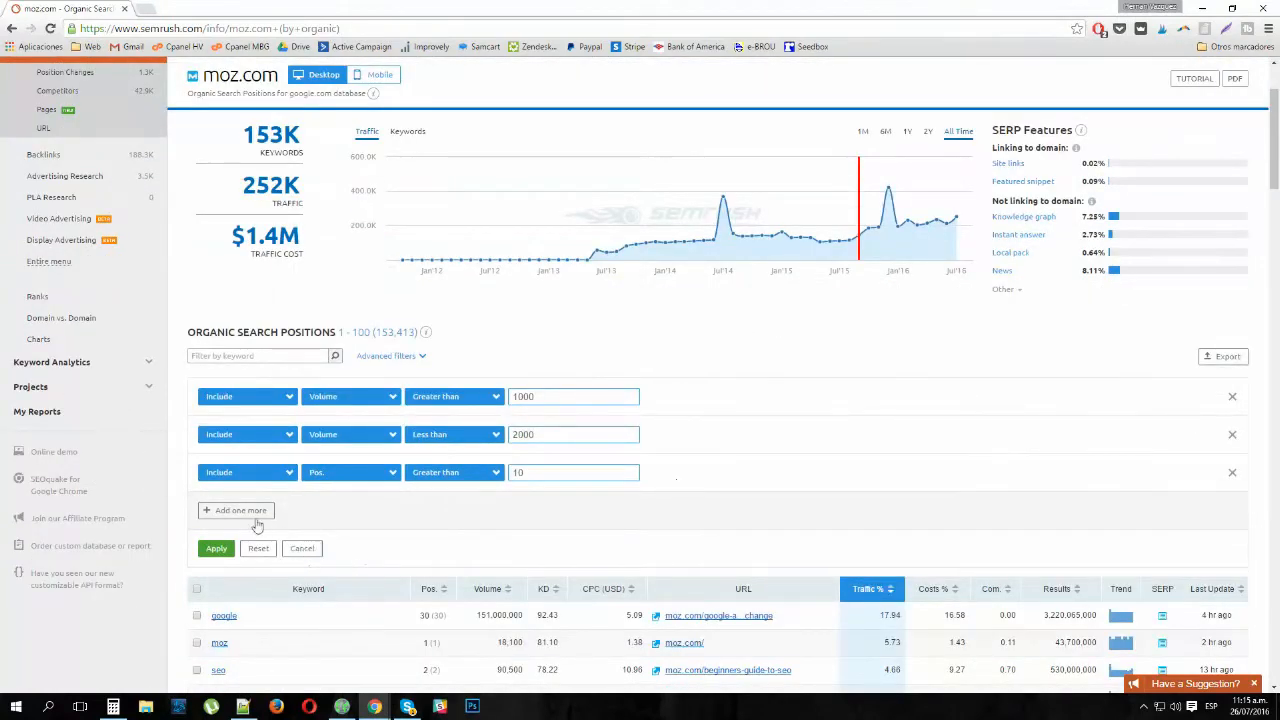
pyautogui.click(236, 510)
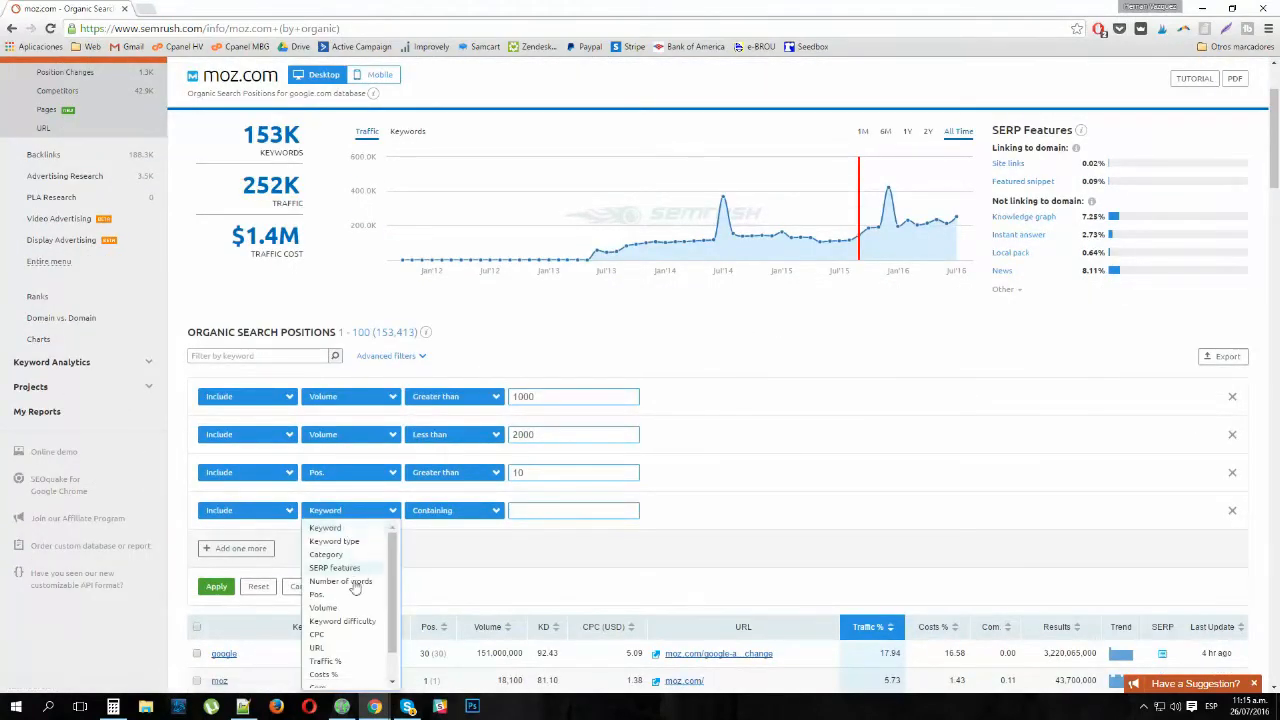
pyautogui.click(316, 594)
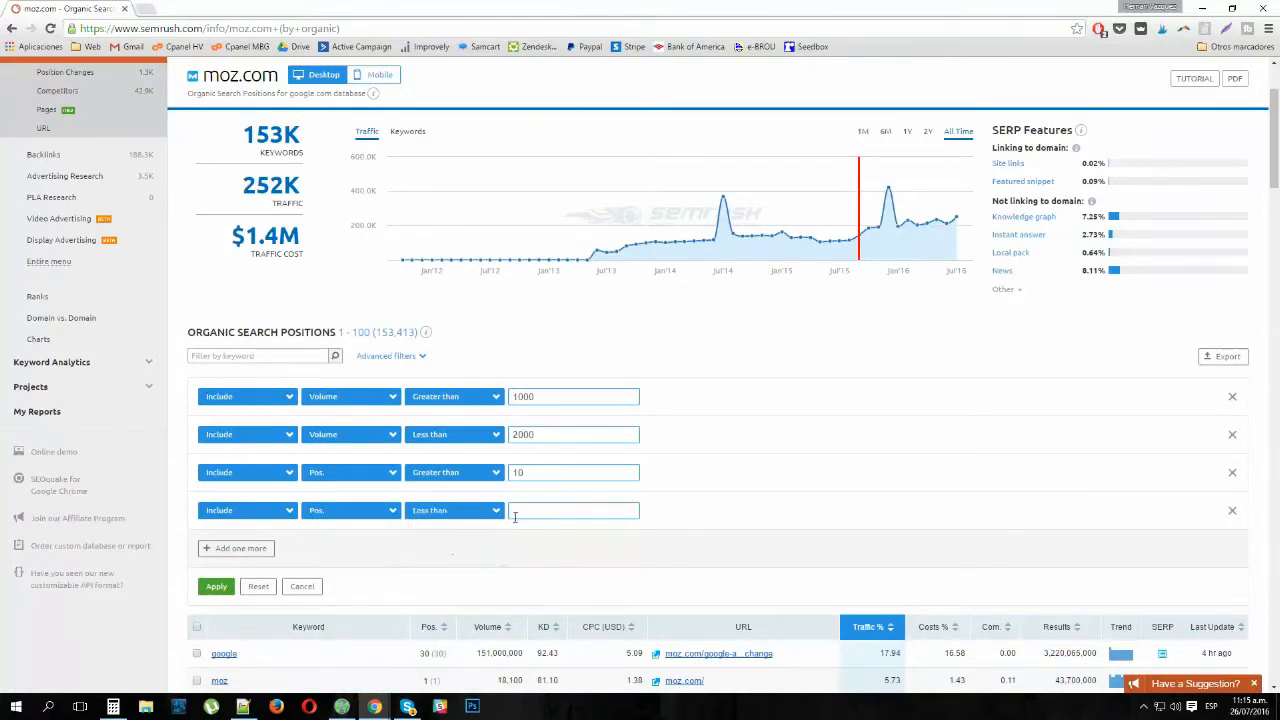
pyautogui.write('20')
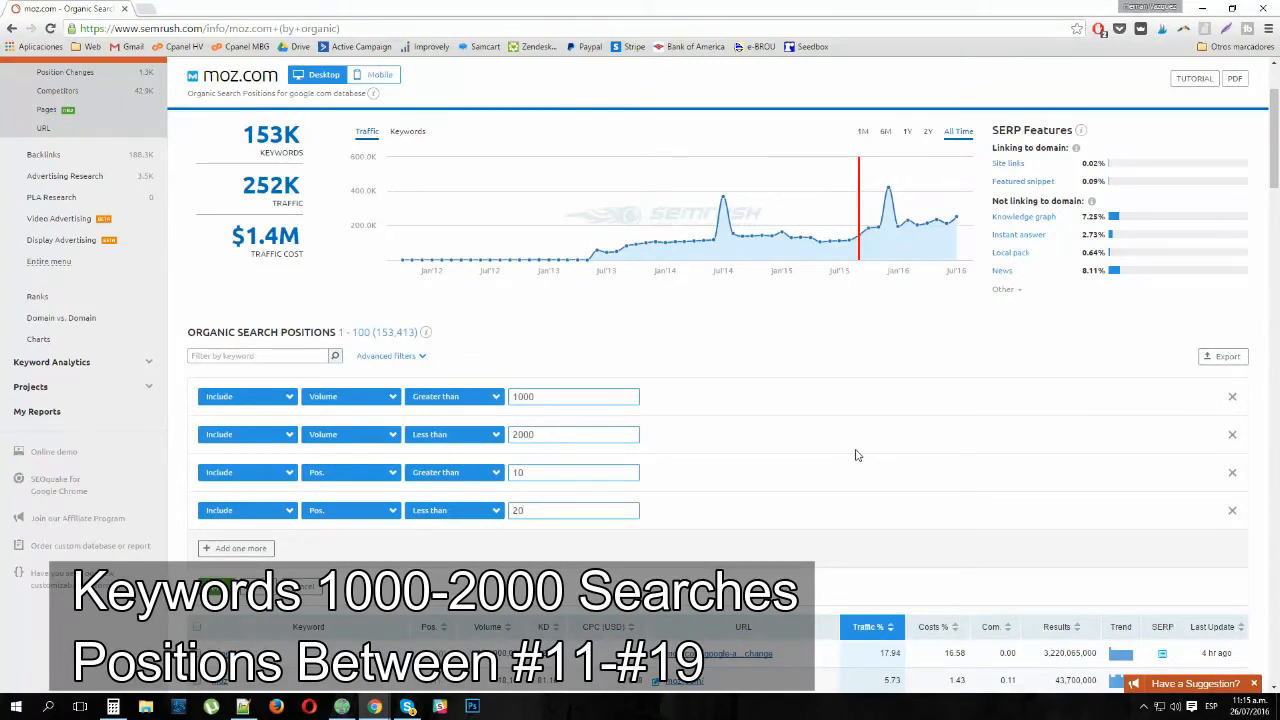
# Switch the second volume and second position conditions to 'Less than' 2000 and 20.
pyautogui.click(572, 510)
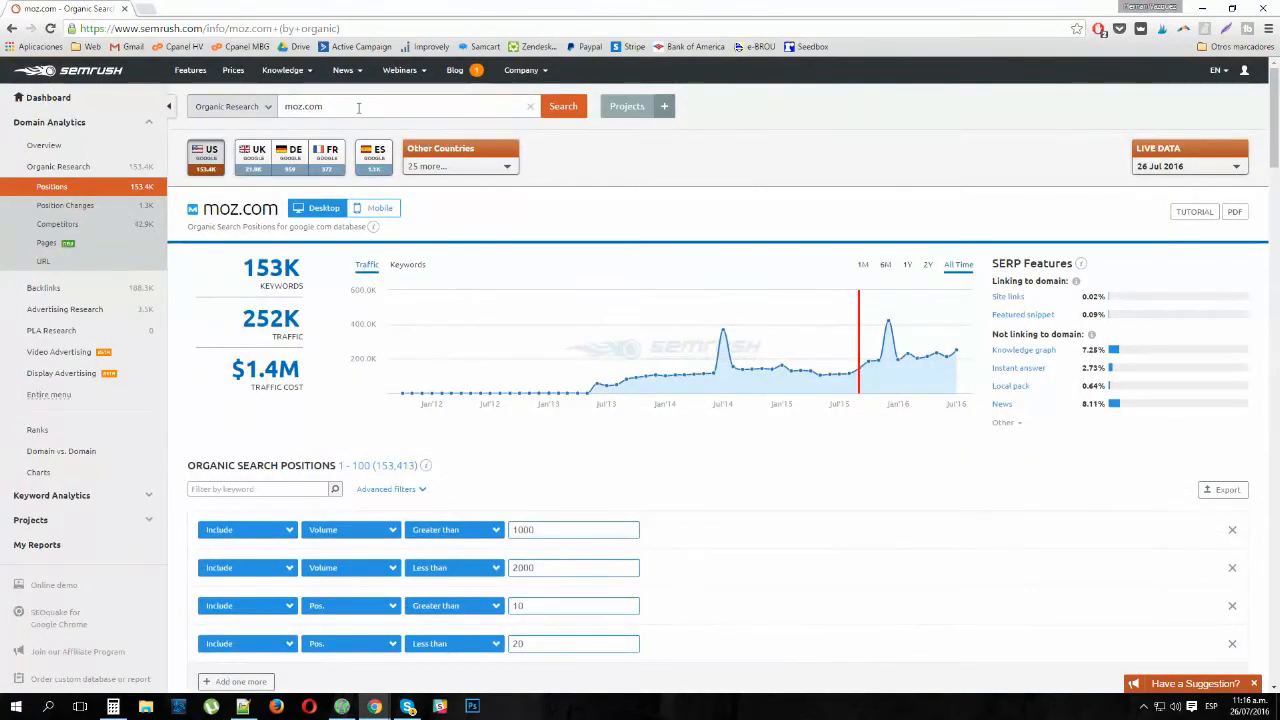
pyautogui.scroll(-3)
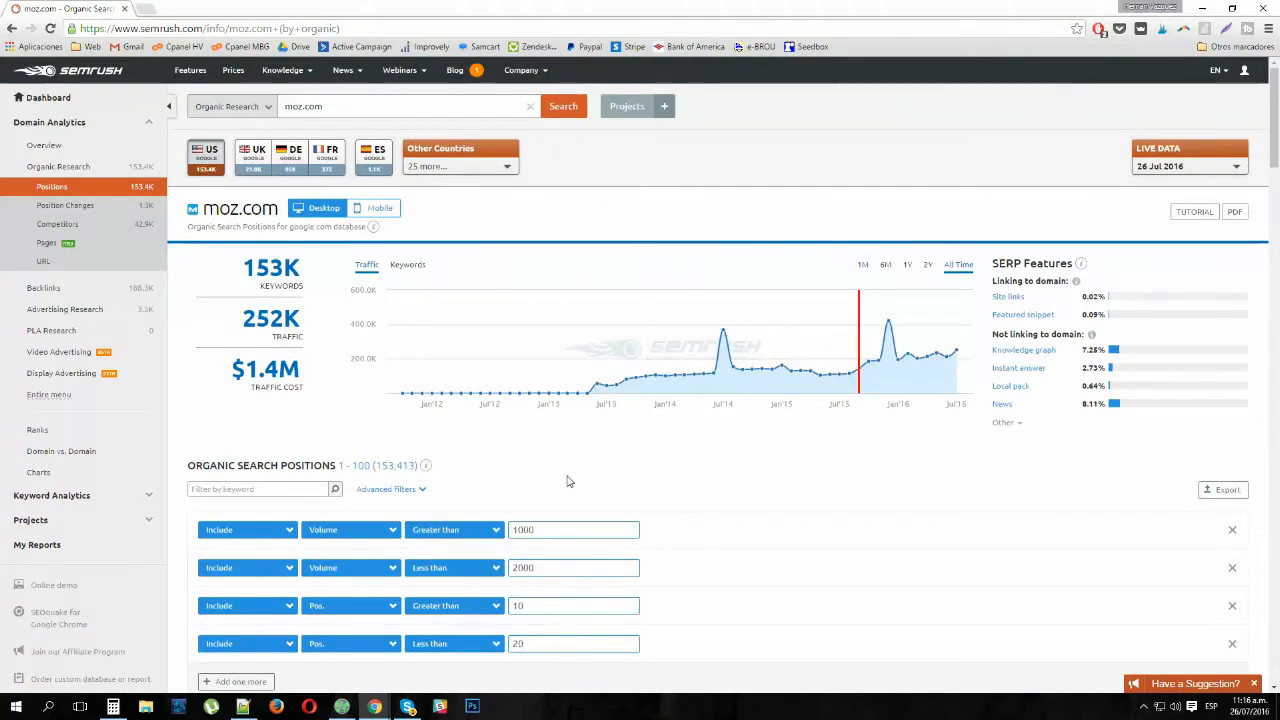
pyautogui.click(572, 644)
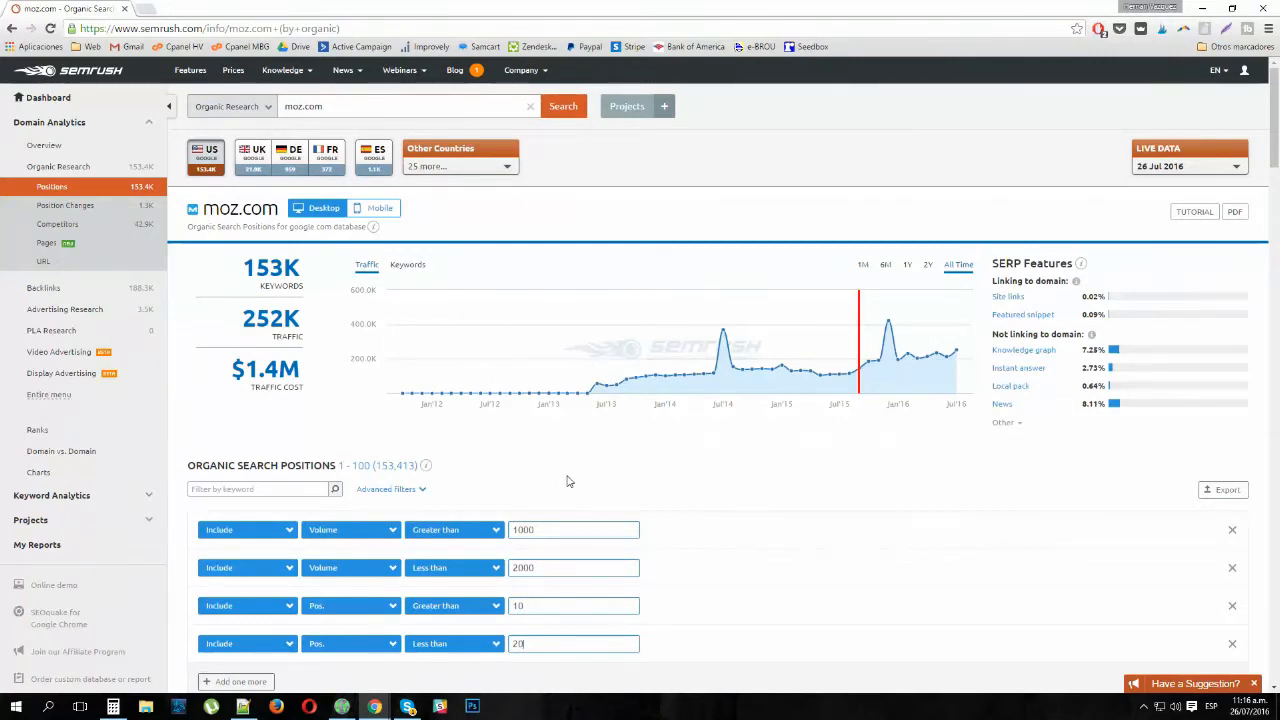
pyautogui.scroll(-3)
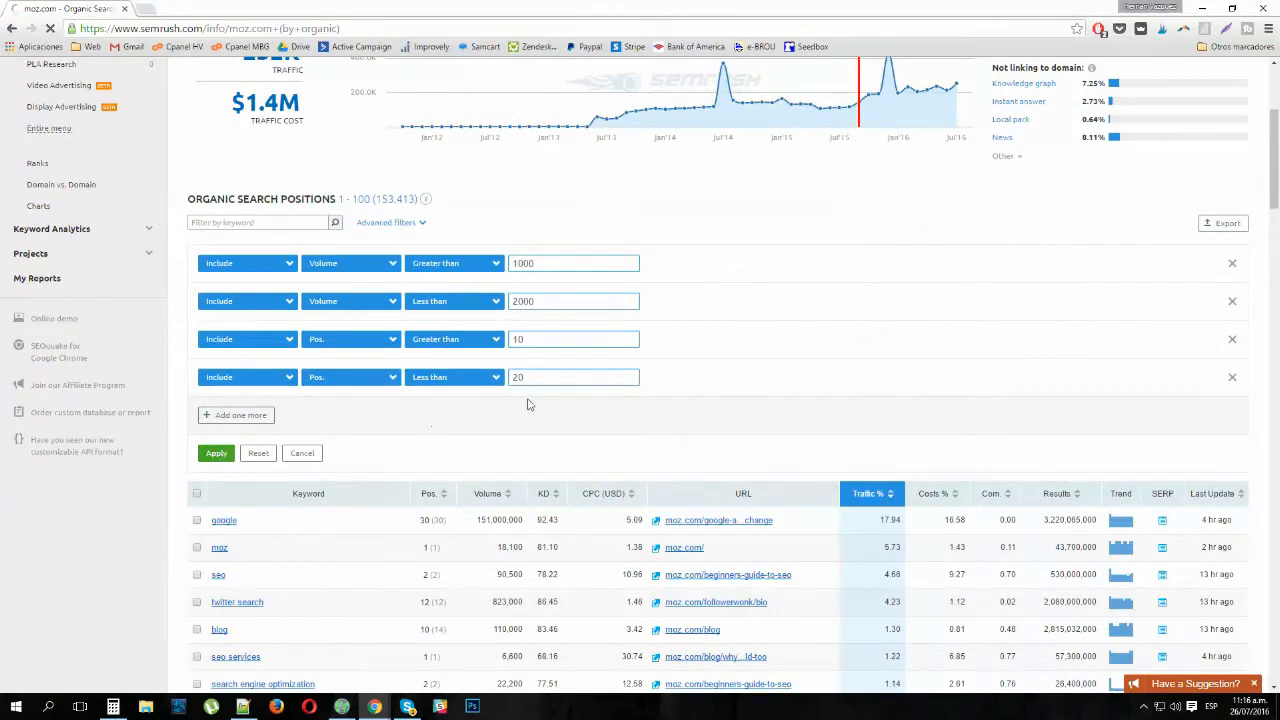
# Apply the four filters, narrowing the table to 72 keywords, and review the columns.
pyautogui.click(216, 452)
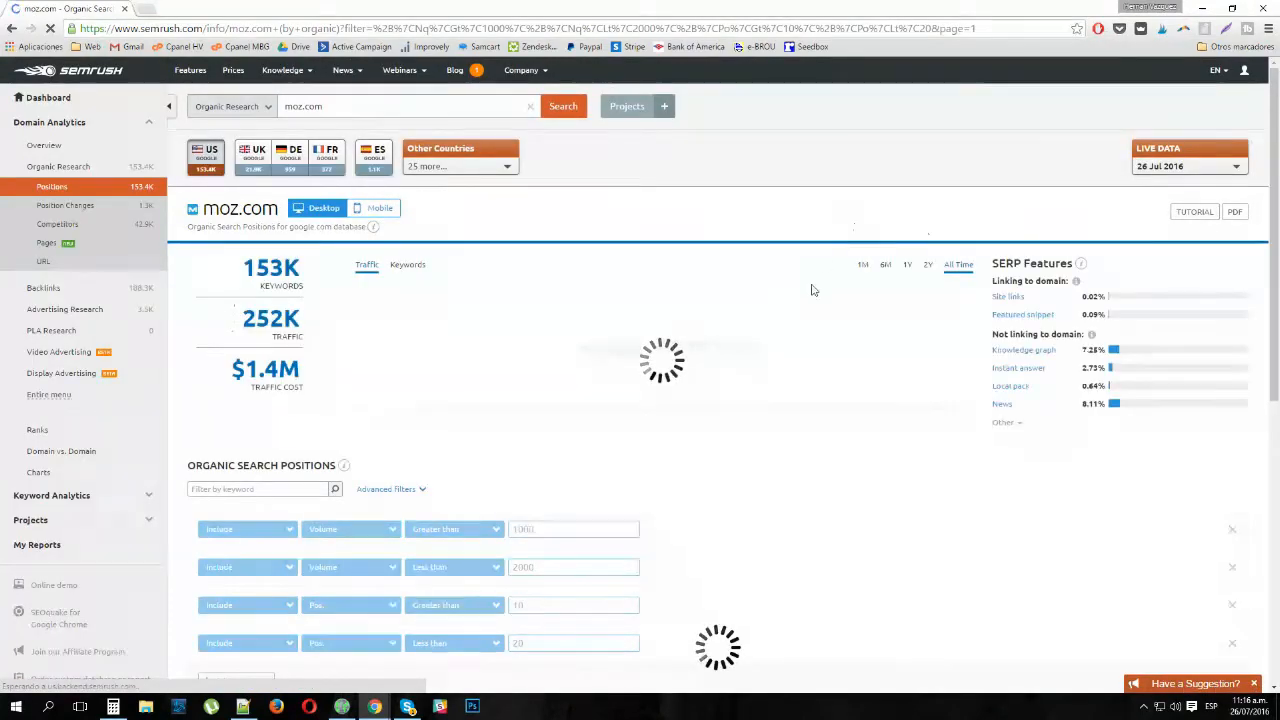
pyautogui.scroll(-3)
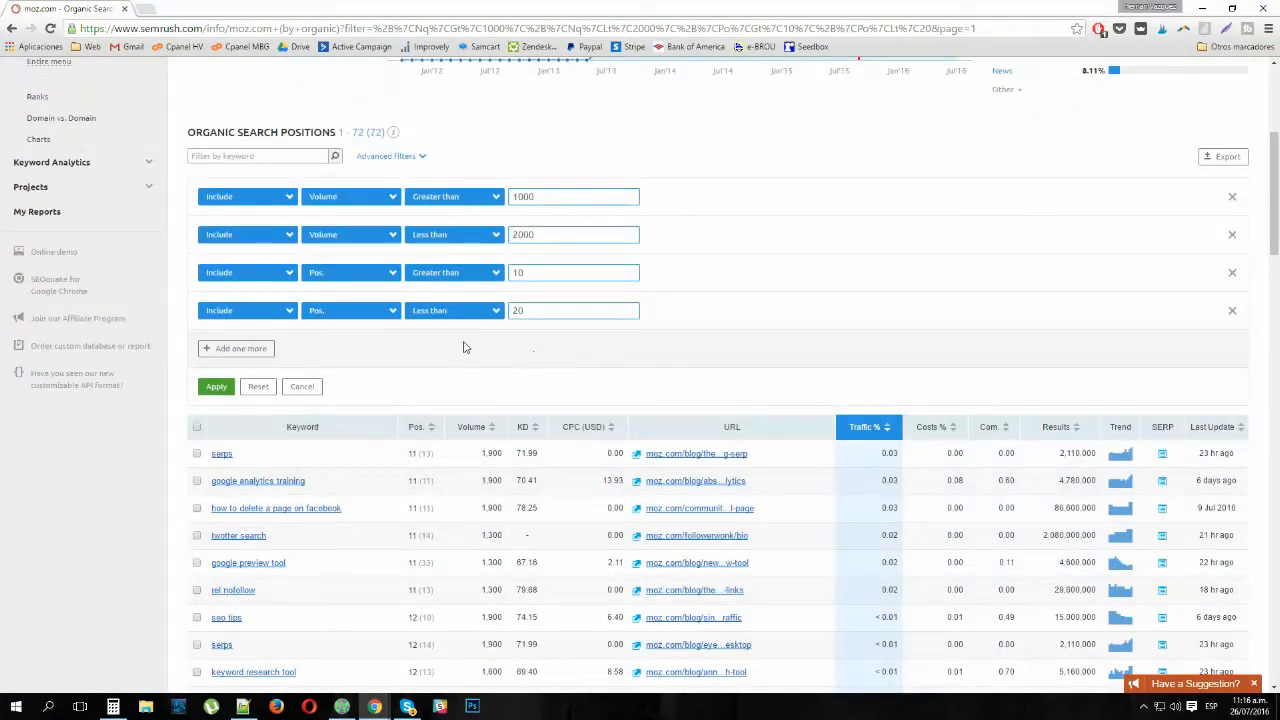
pyautogui.scroll(-3)
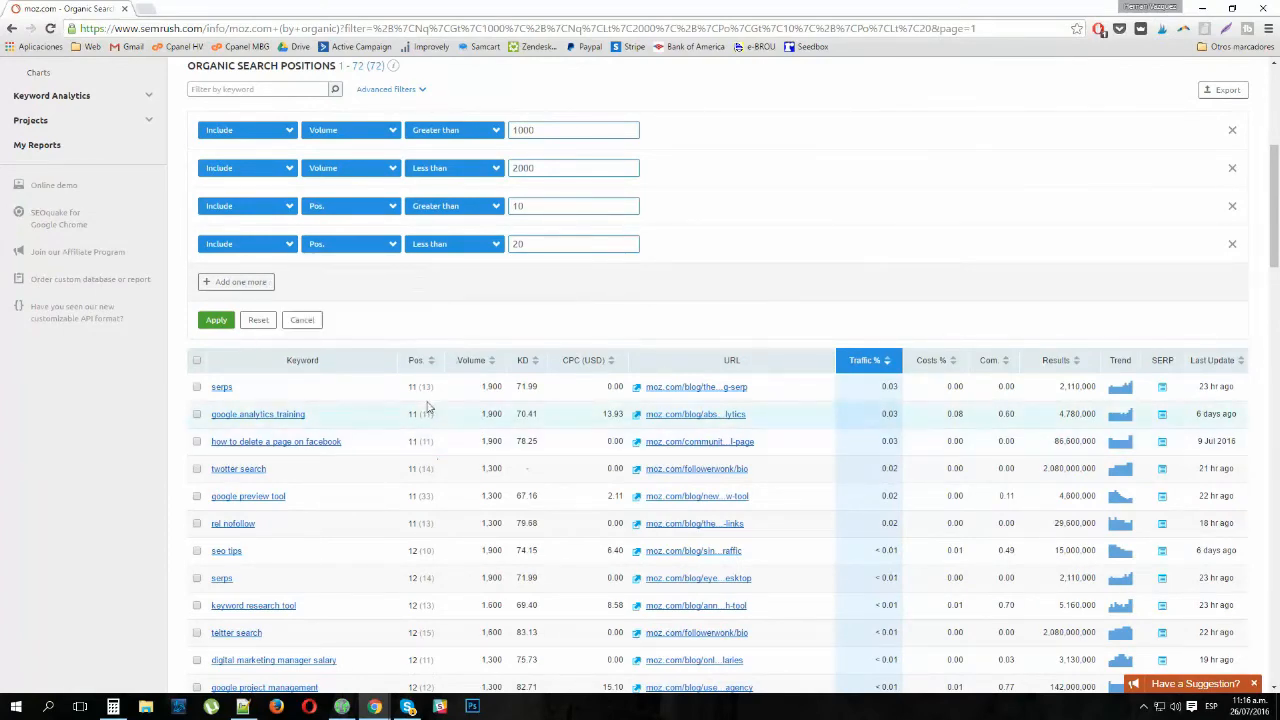
pyautogui.scroll(-3)
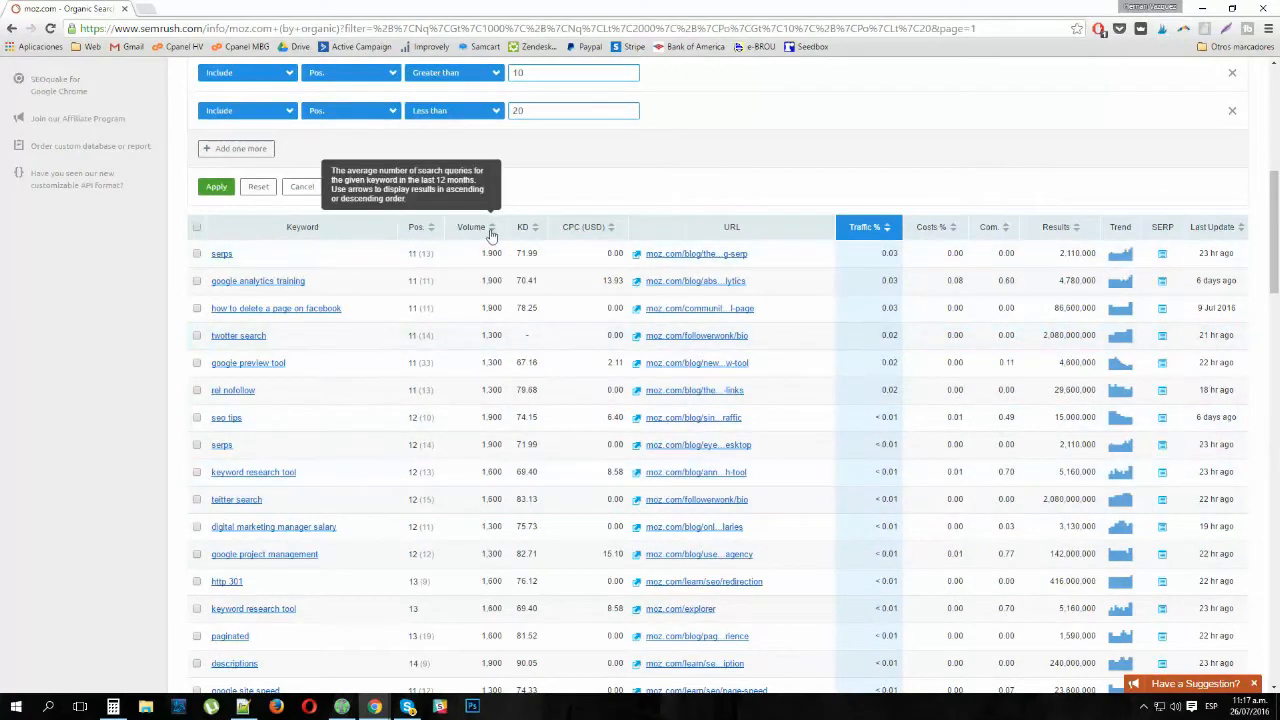
pyautogui.moveTo(544, 240)
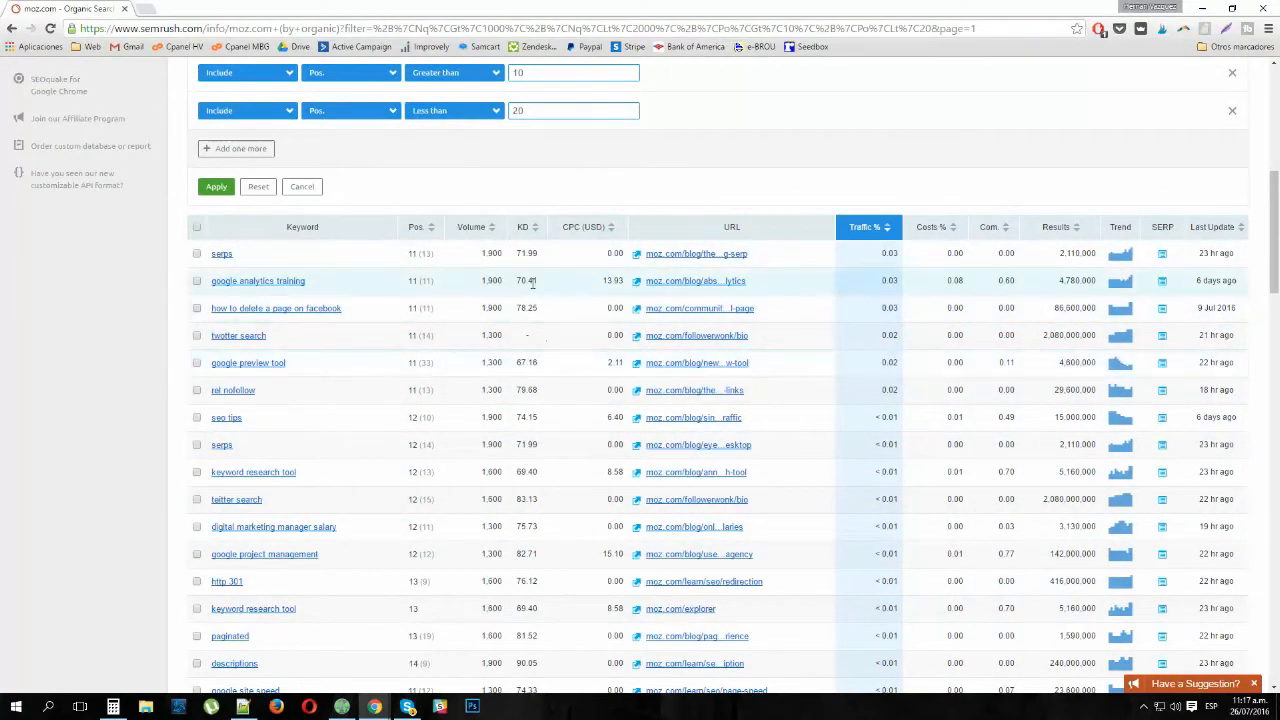
pyautogui.moveTo(532, 236)
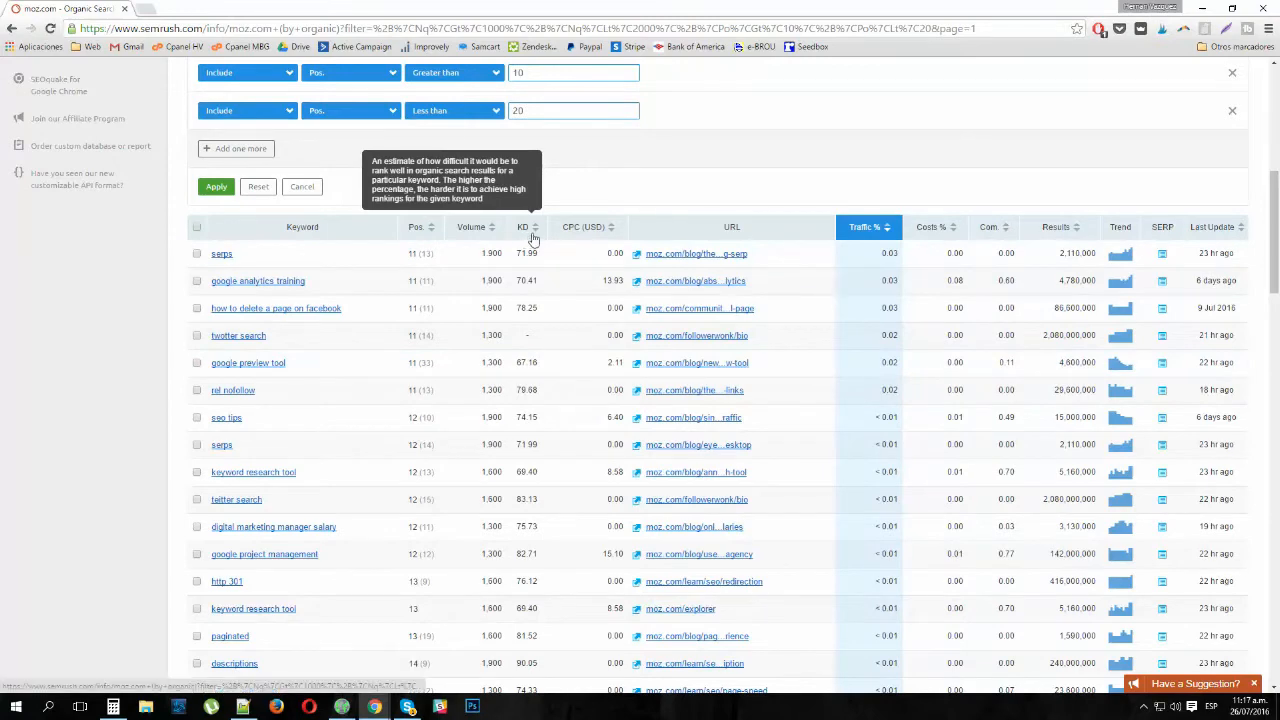
# Sort the 72 filtered keywords by KD ascending and scan down the list.
pyautogui.click(522, 228)
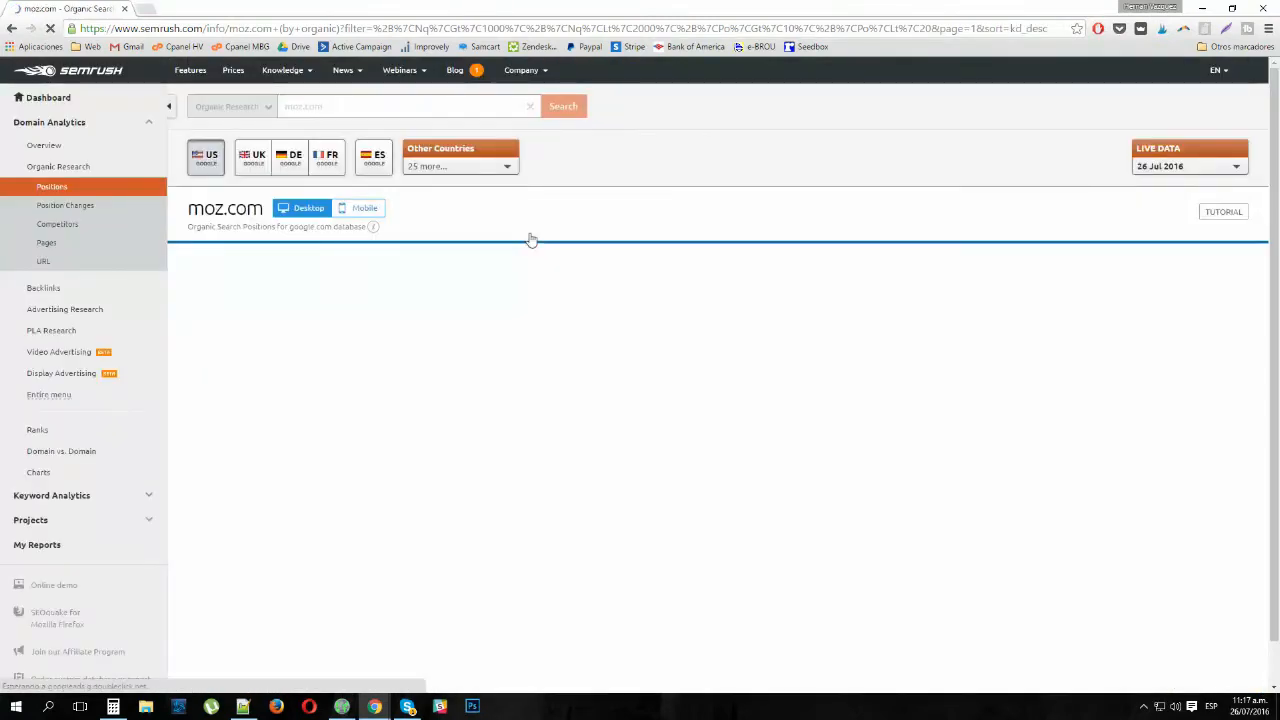
pyautogui.click(562, 106)
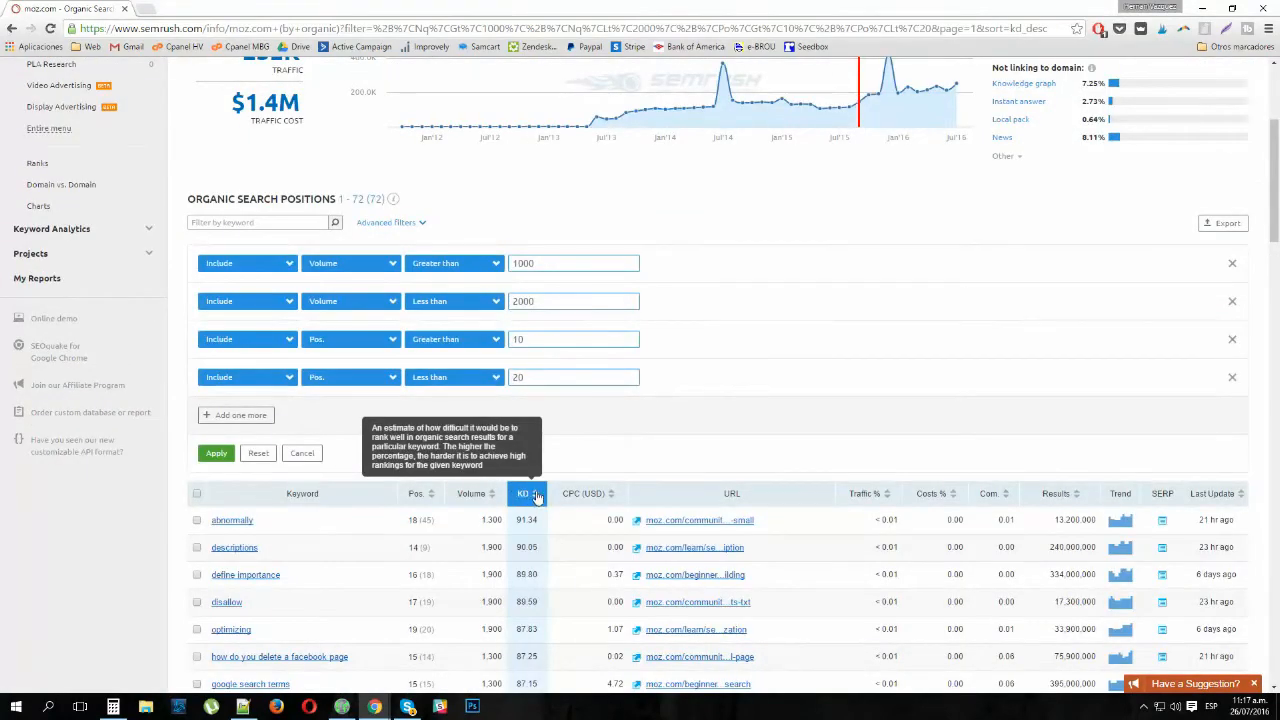
pyautogui.click(524, 492)
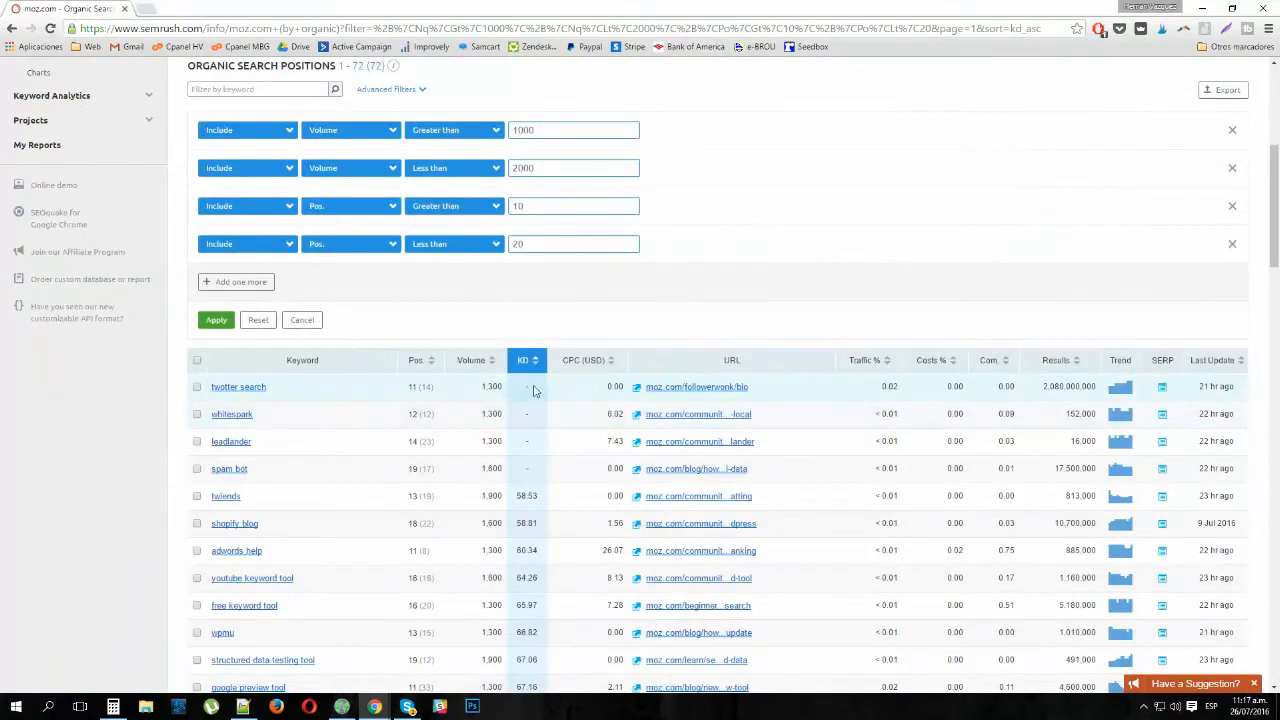
pyautogui.scroll(-3)
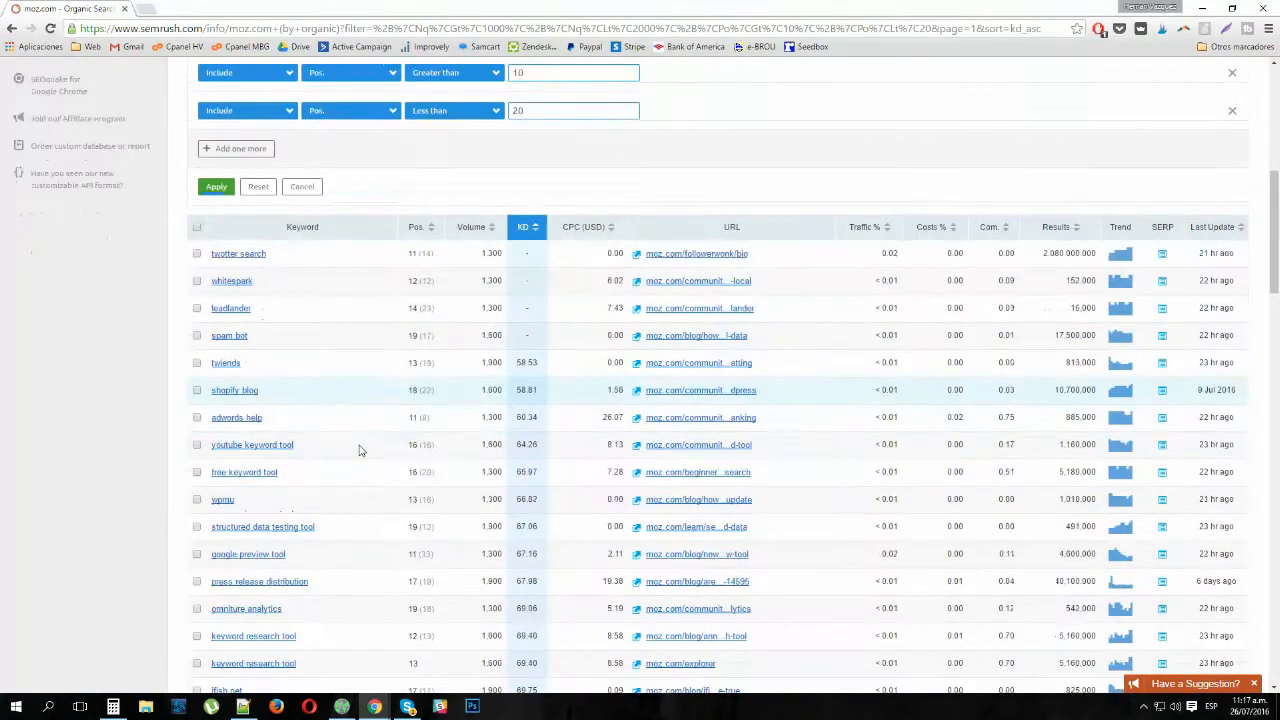
pyautogui.moveTo(348, 532)
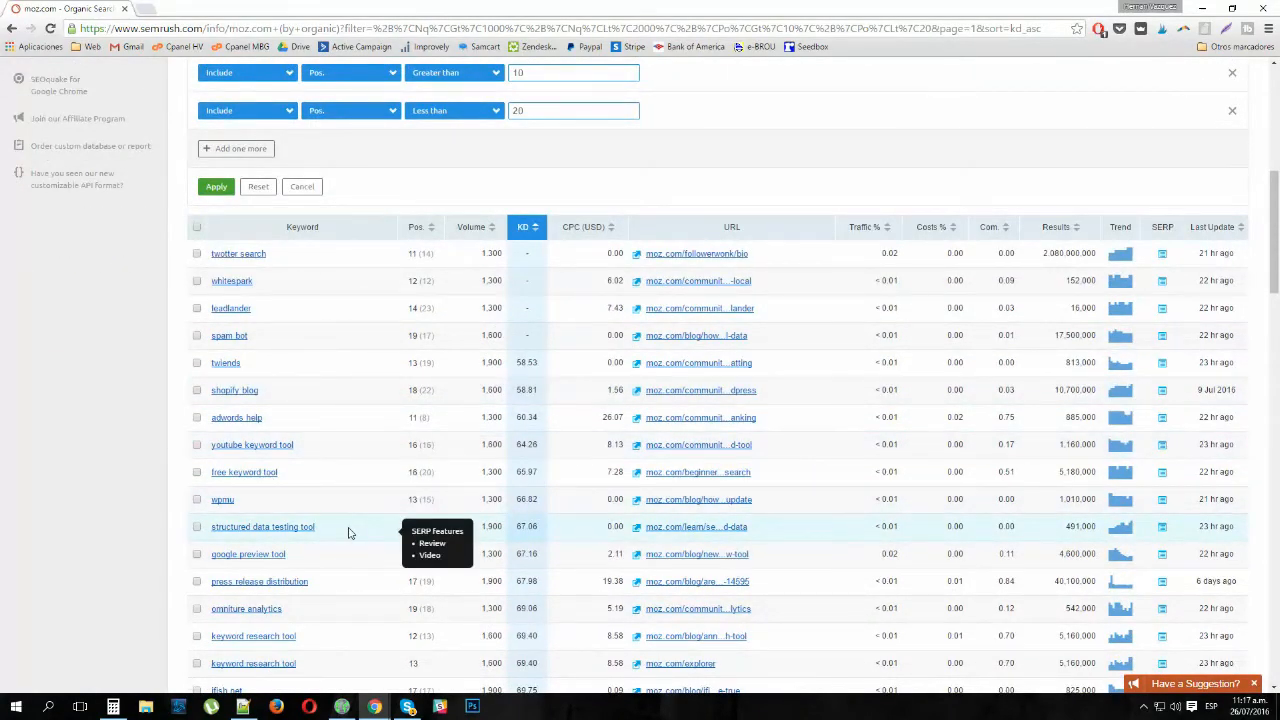
pyautogui.scroll(-3)
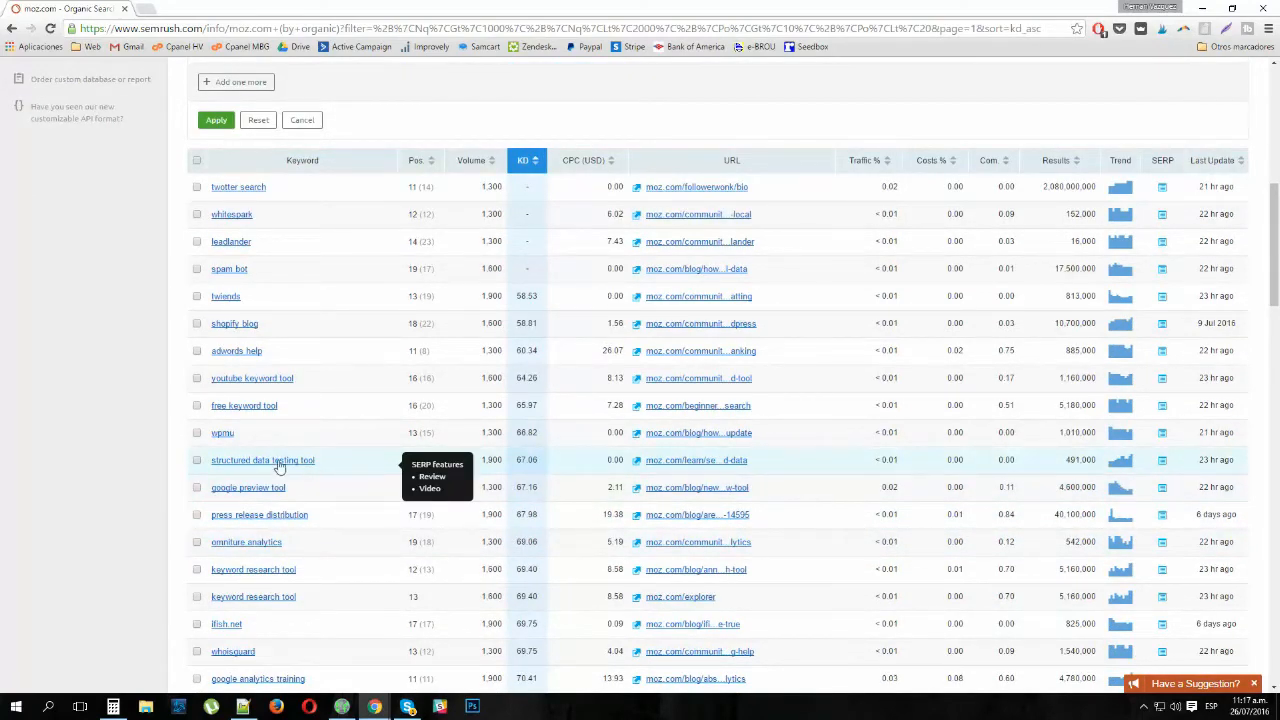
pyautogui.moveTo(408, 458)
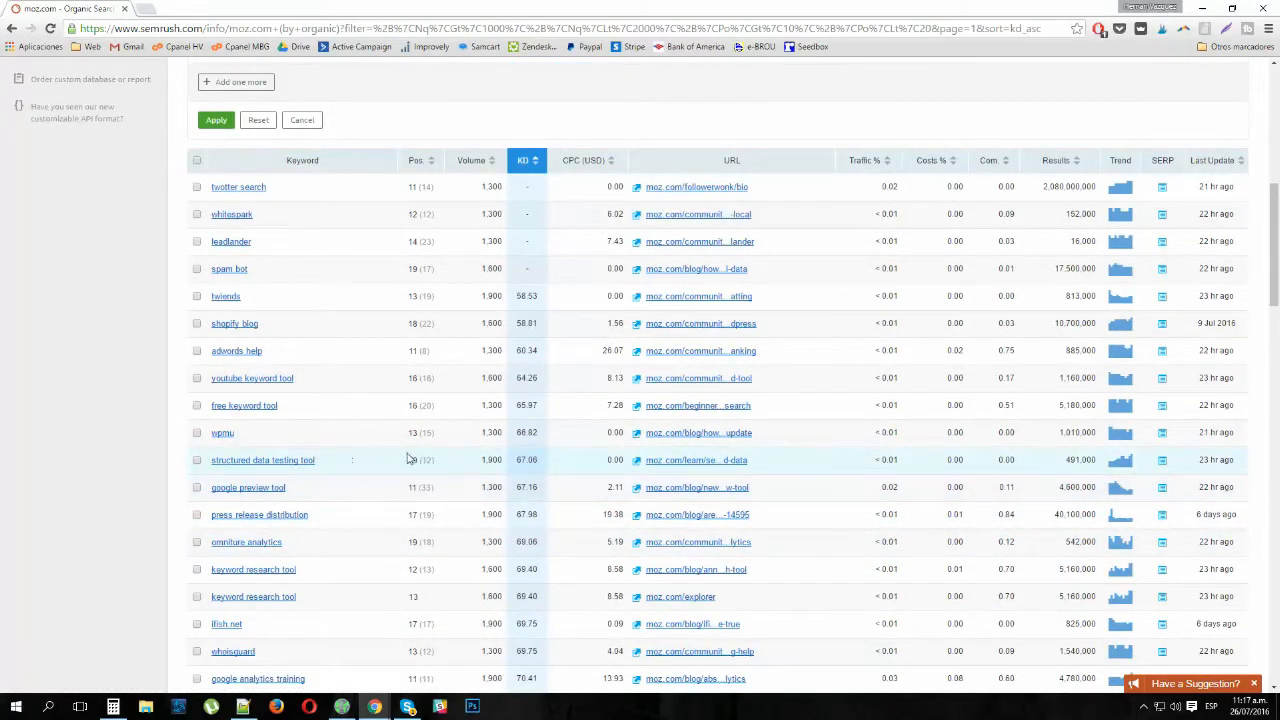
pyautogui.scroll(-3)
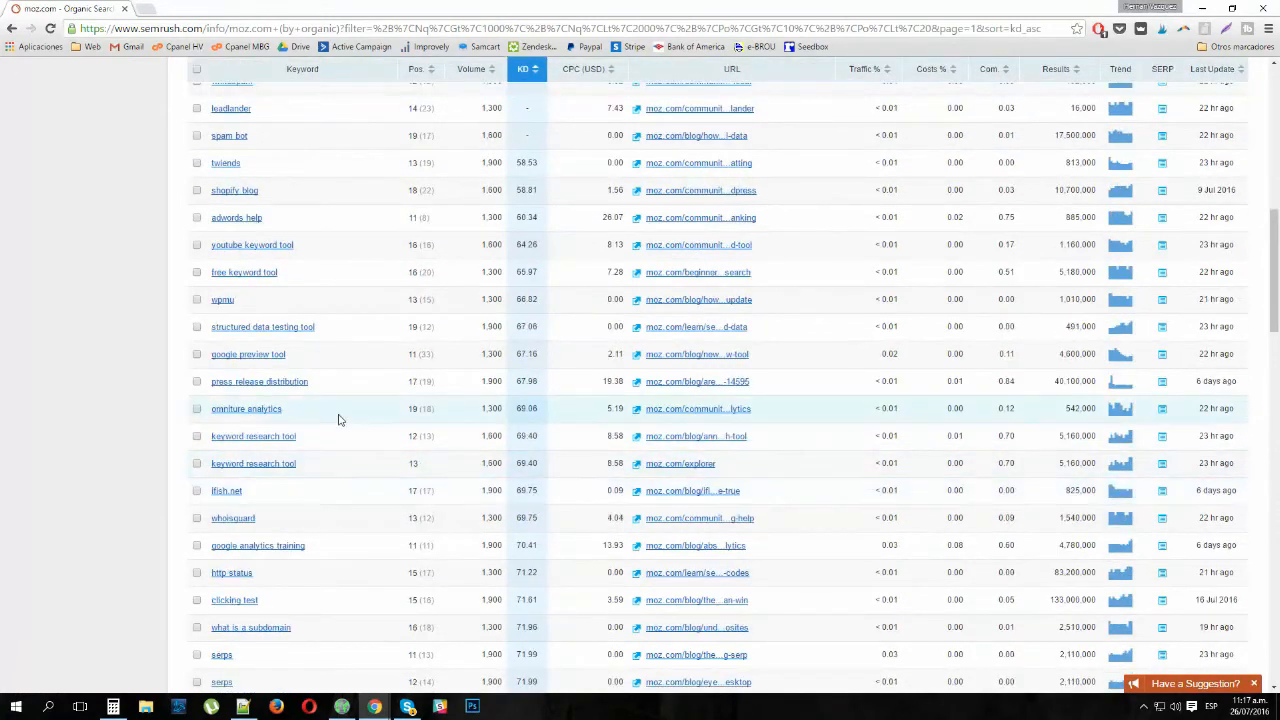
pyautogui.scroll(-3)
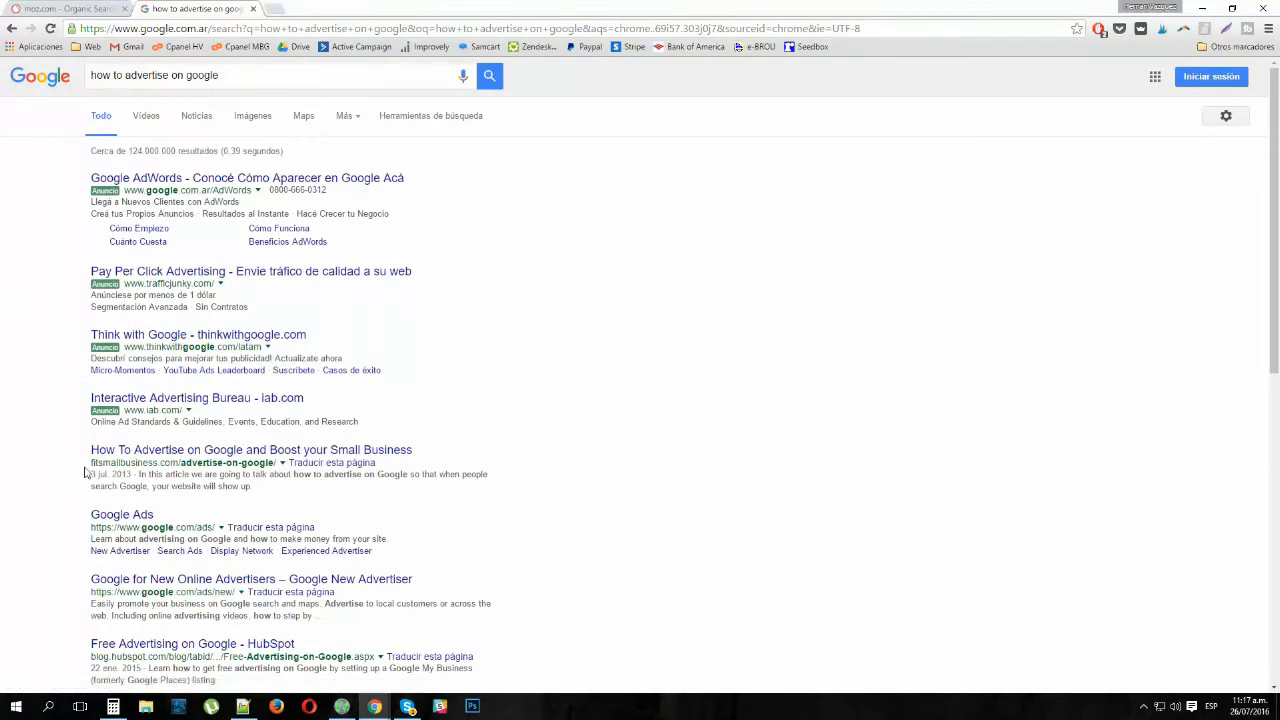
# Scroll through Google's first results page for 'how to advertise on google'.
pyautogui.scroll(-3)
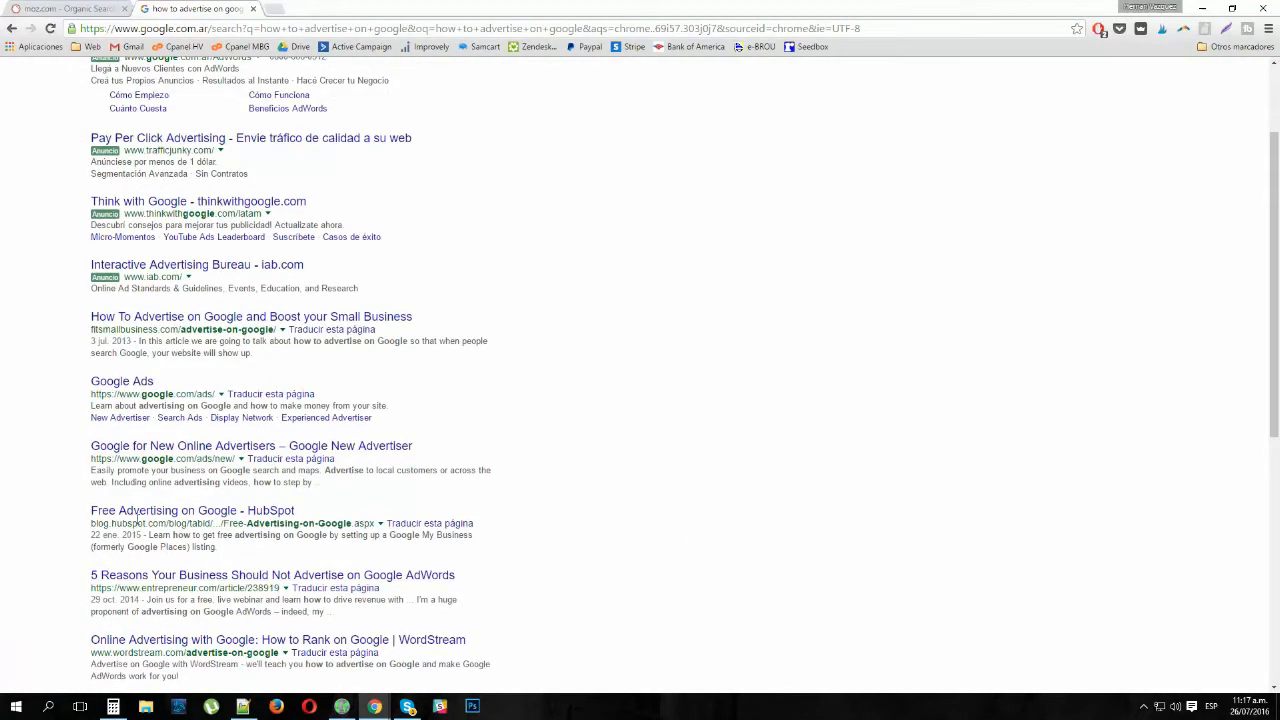
pyautogui.scroll(-3)
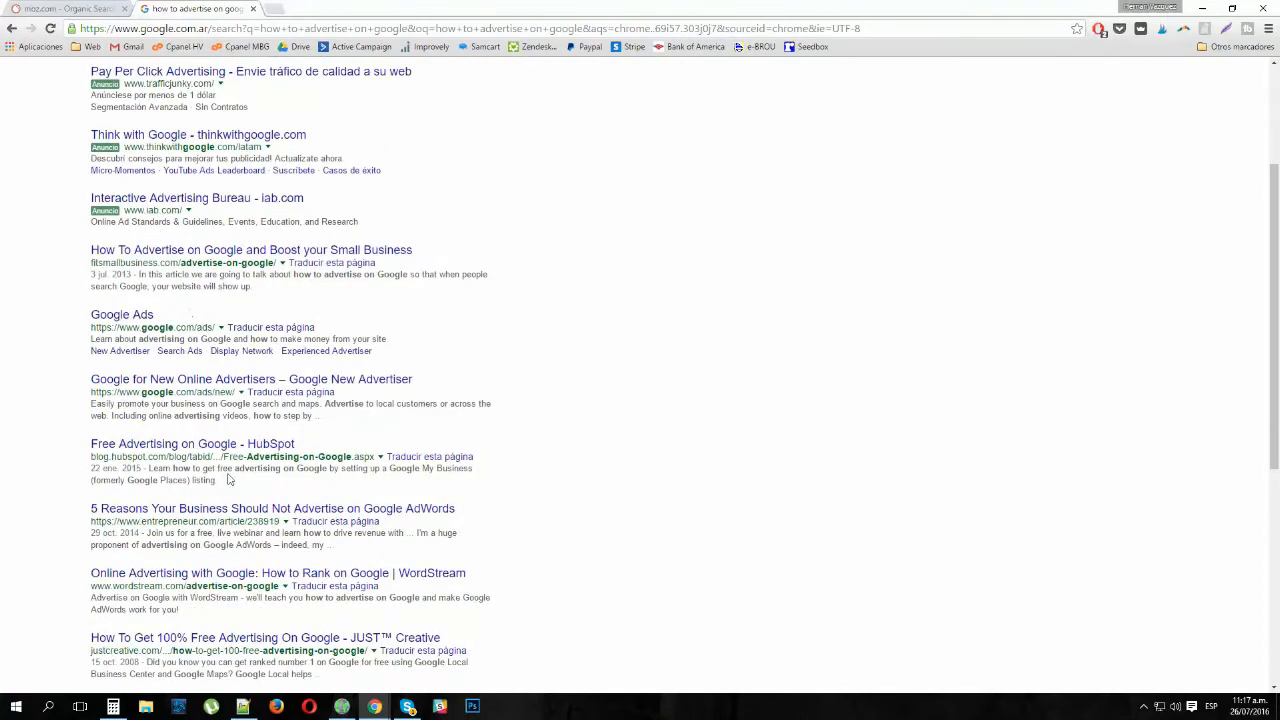
pyautogui.scroll(-3)
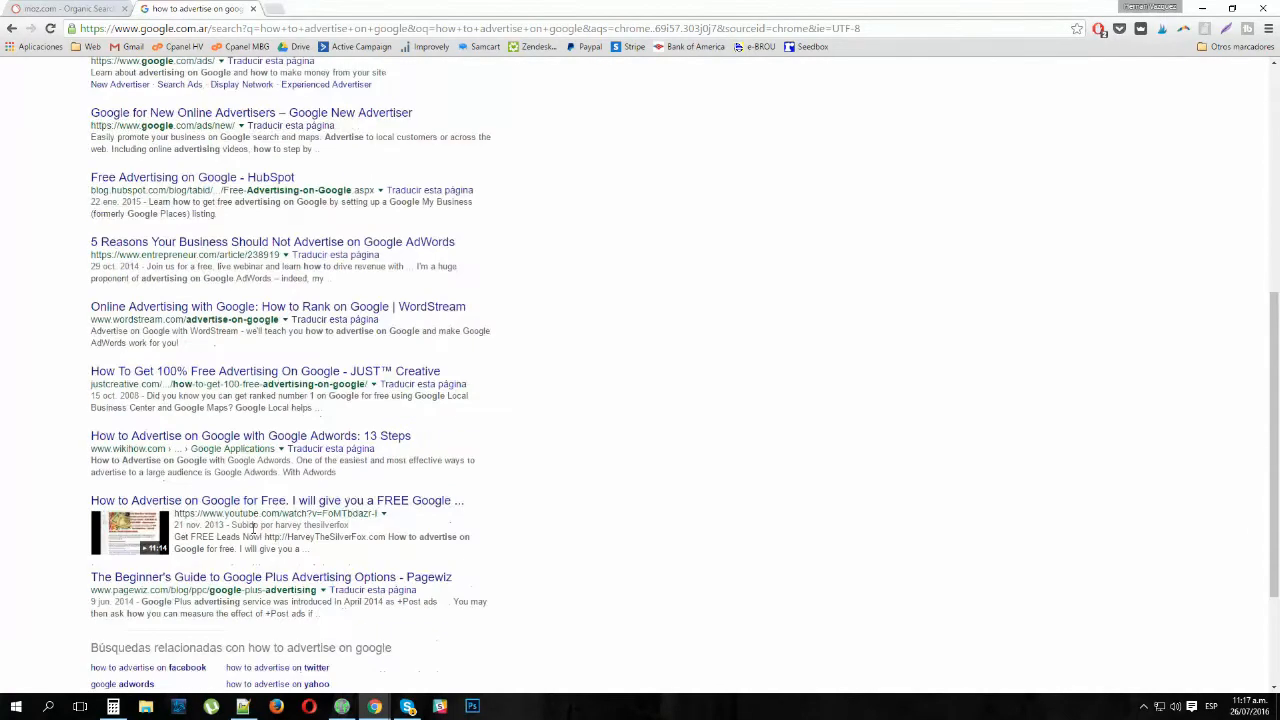
pyautogui.scroll(3)
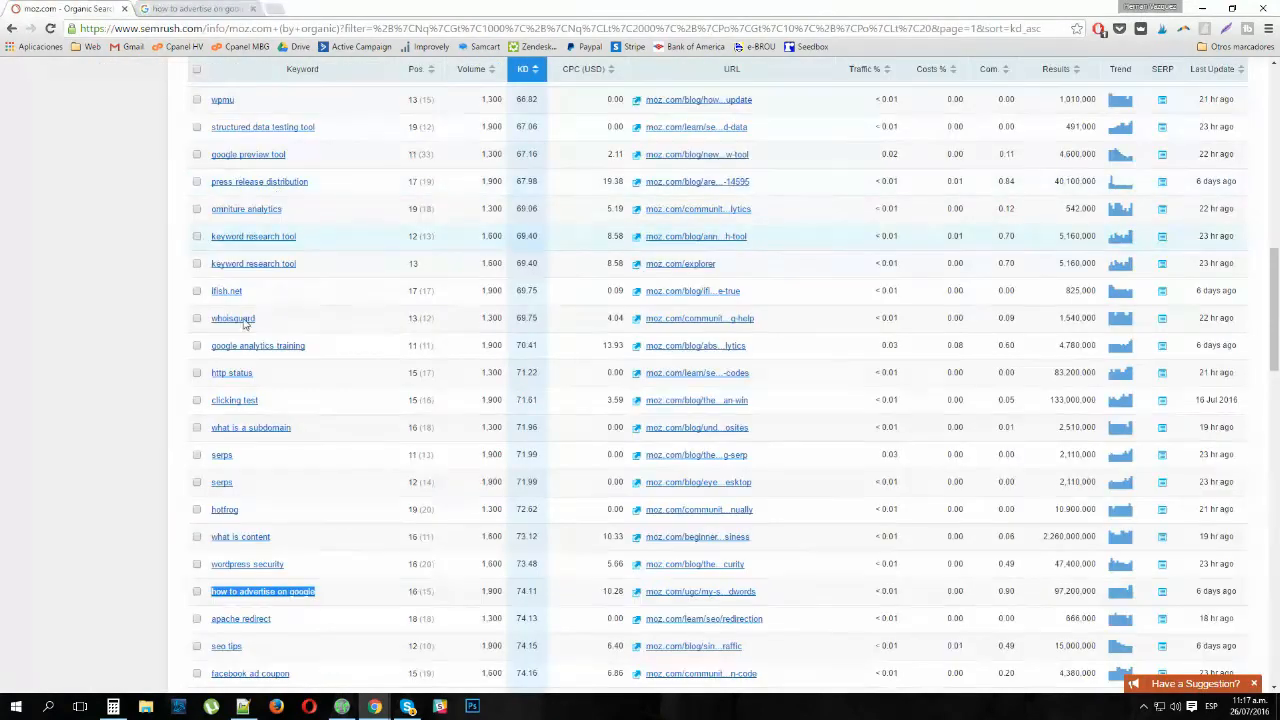
# Select the keyword 'digital marketing manager salary' and switch back to the Google tab.
pyautogui.scroll(-3)
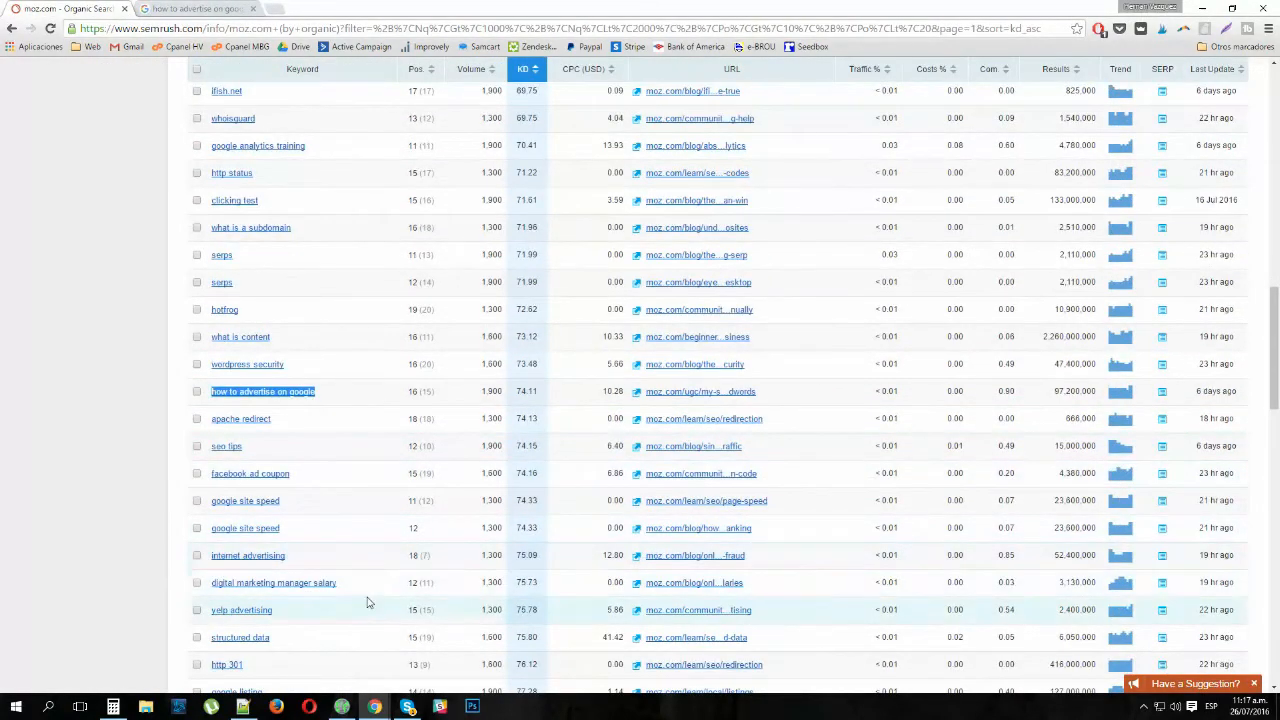
pyautogui.doubleClick(324, 582)
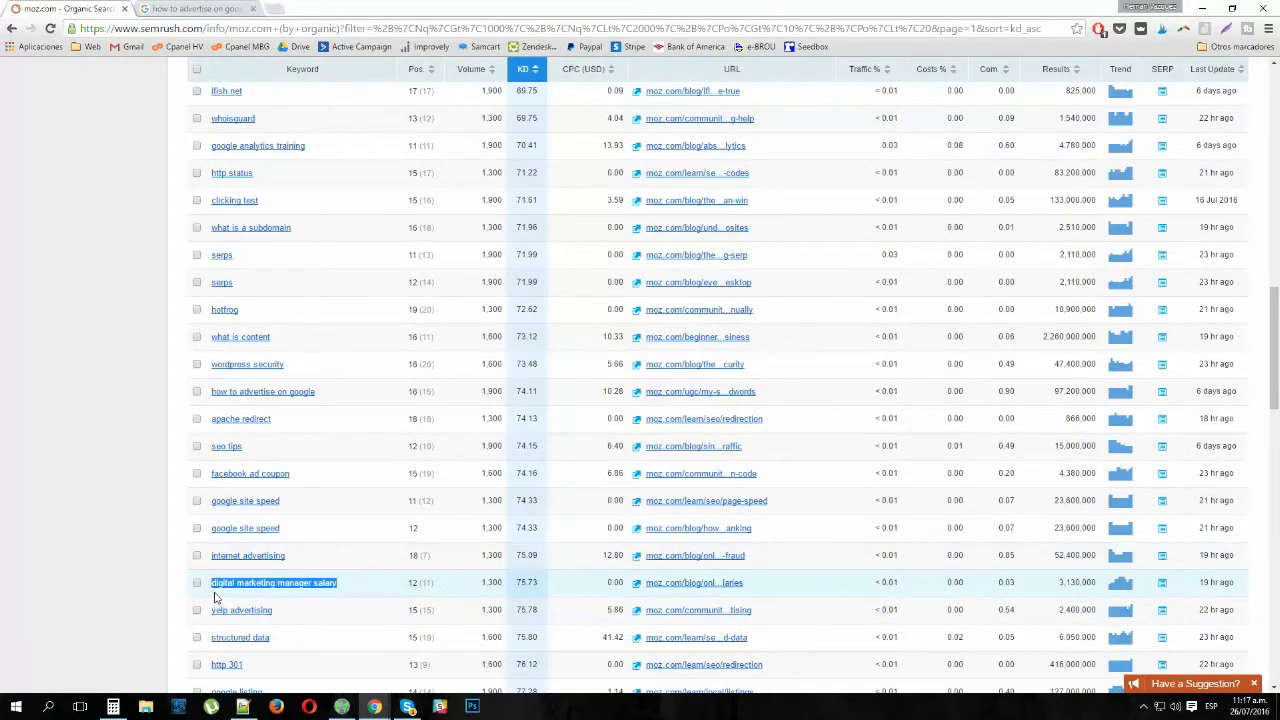
pyautogui.click(196, 8)
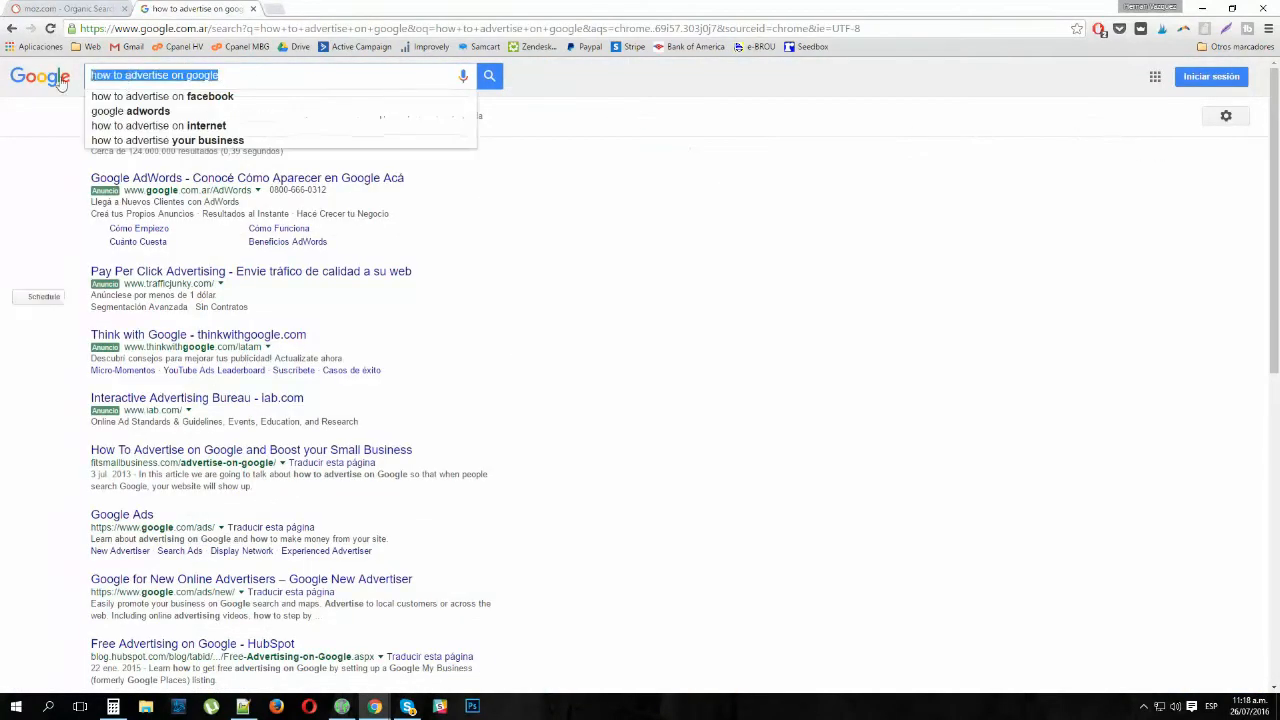
# Search Google for 'digital marketing manager salary' and review the whole first results page.
pyautogui.write('digital marketing manager salary')
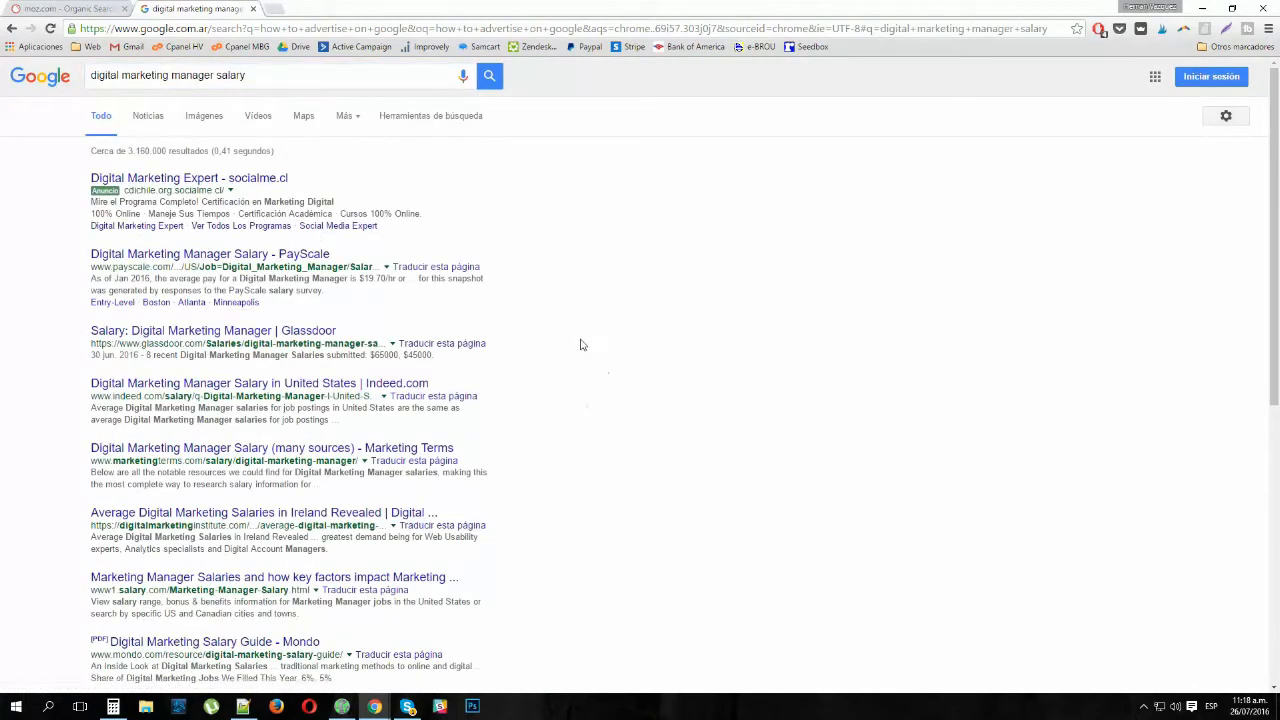
pyautogui.moveTo(88, 352)
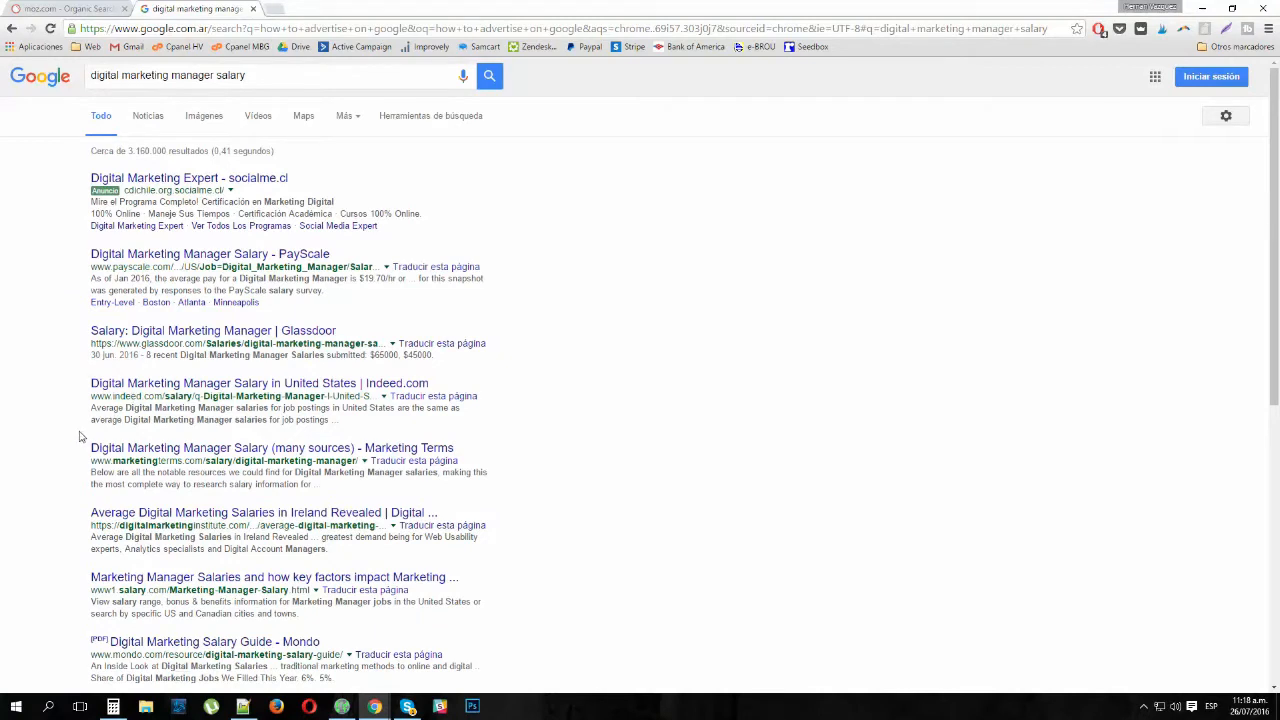
pyautogui.moveTo(56, 488)
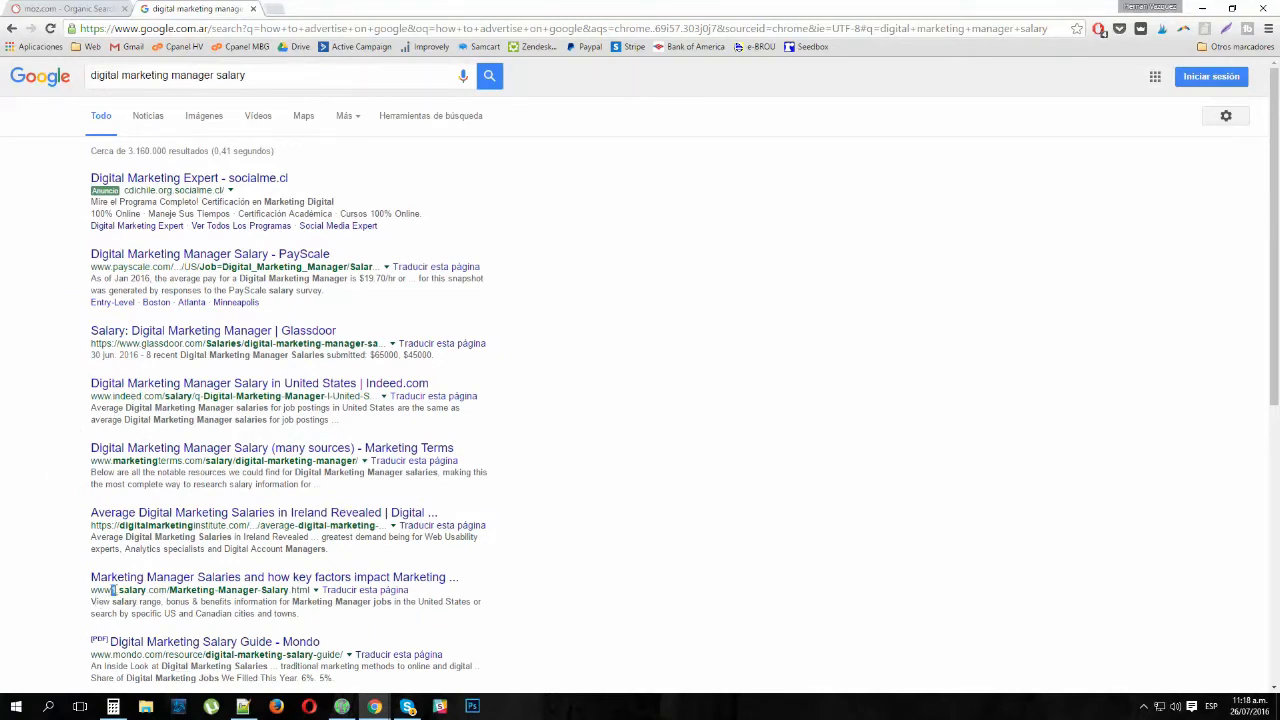
pyautogui.scroll(-3)
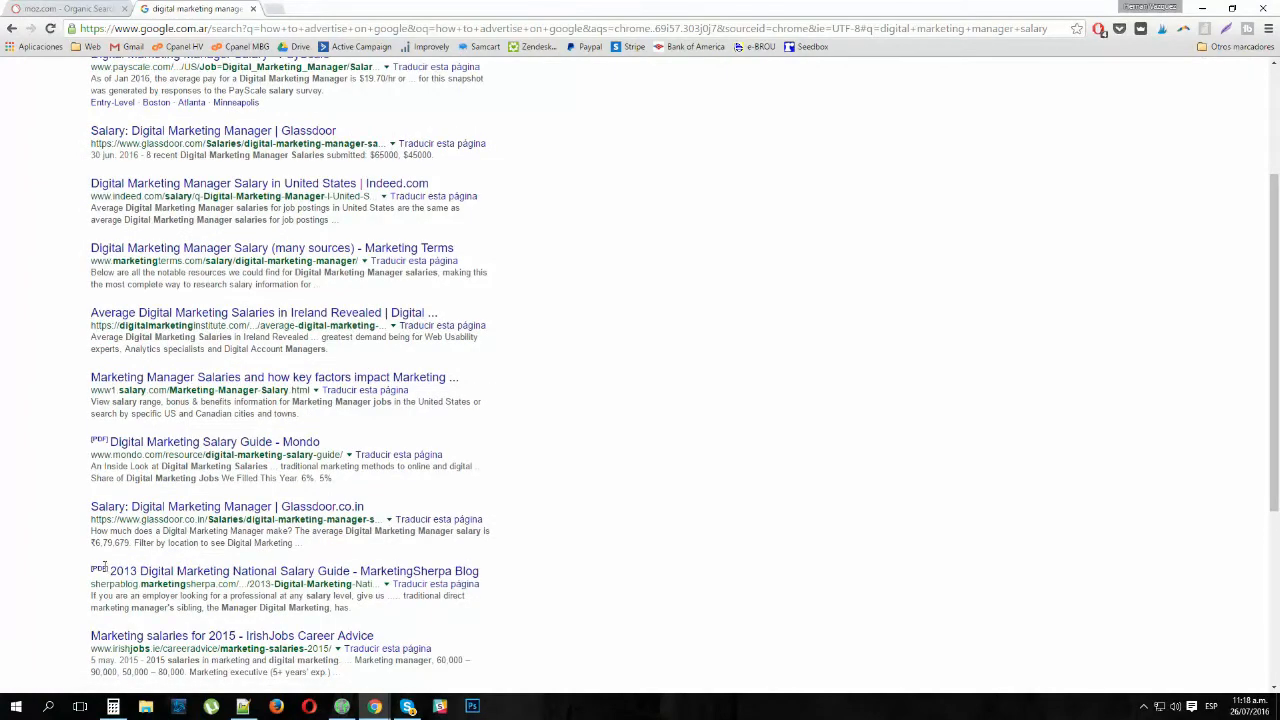
pyautogui.scroll(-3)
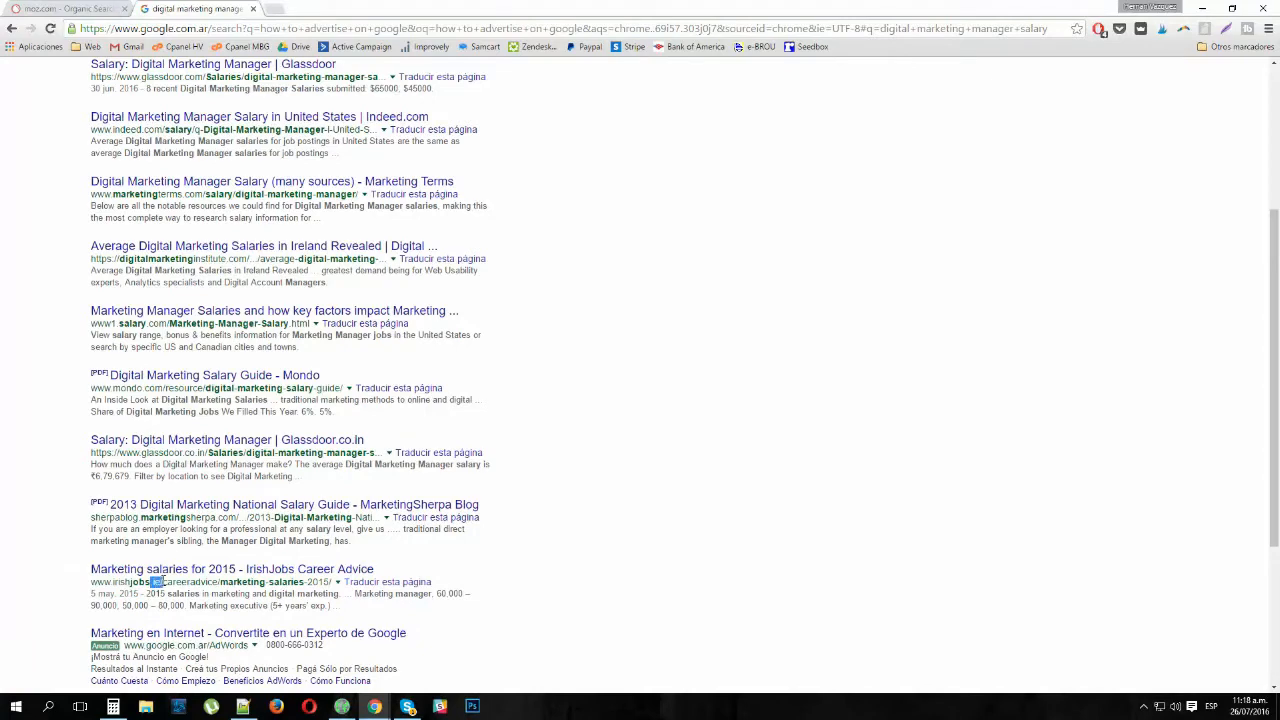
pyautogui.moveTo(156, 582)
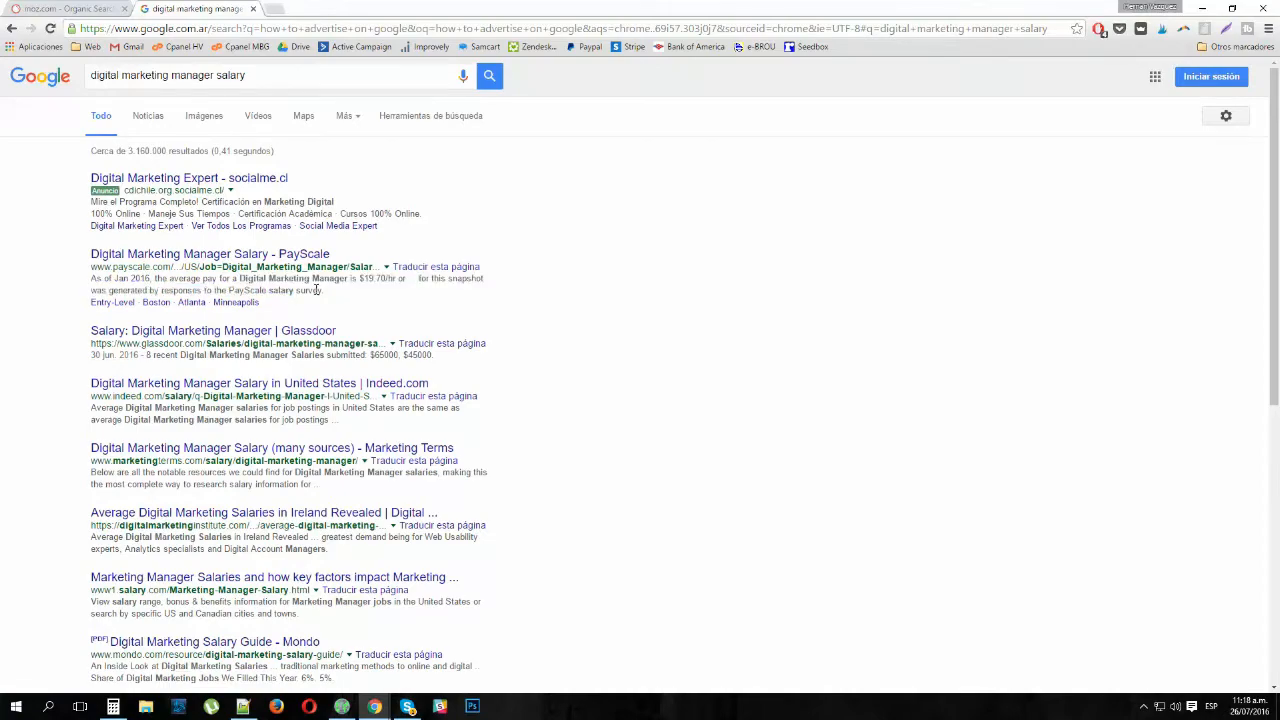
pyautogui.scroll(-3)
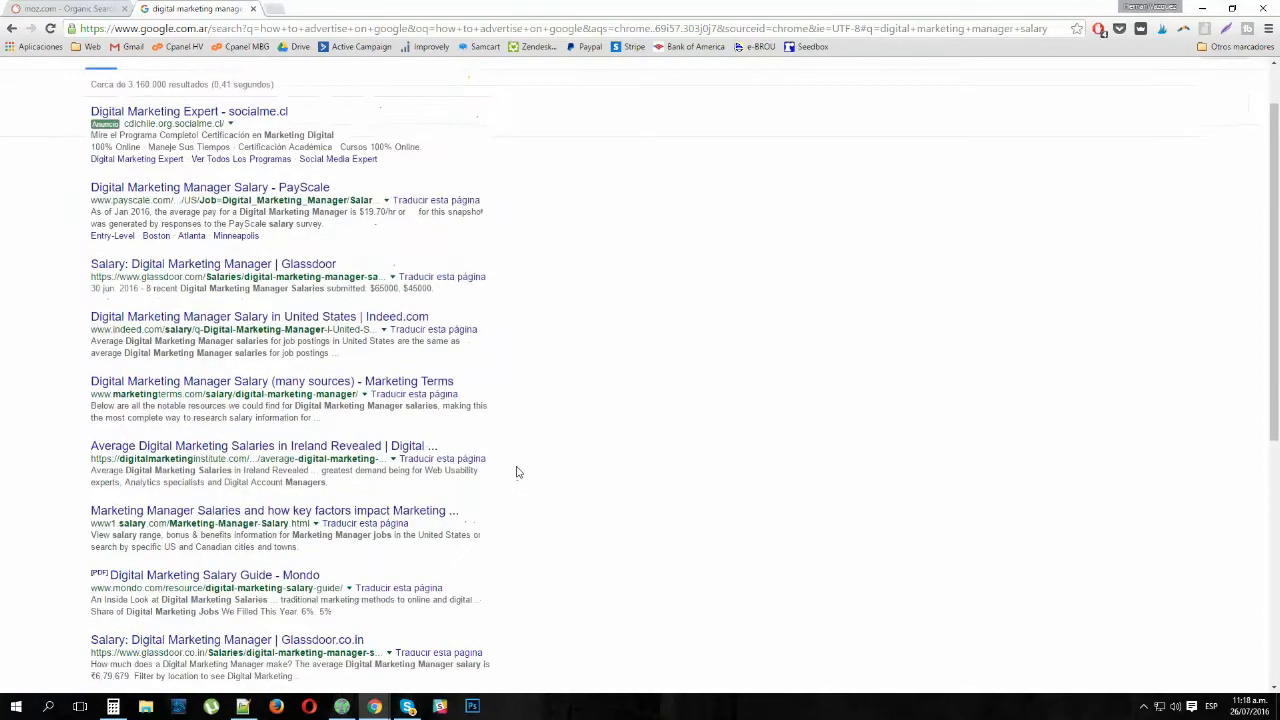
pyautogui.scroll(3)
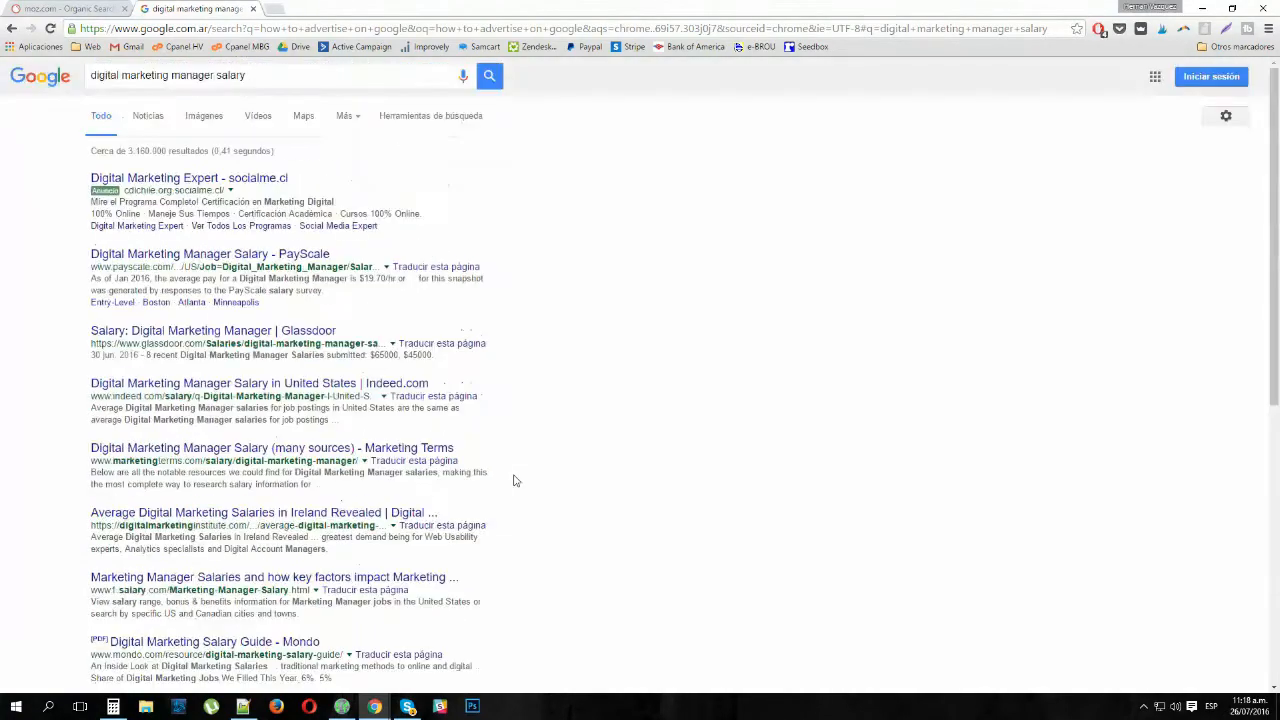
pyautogui.scroll(-3)
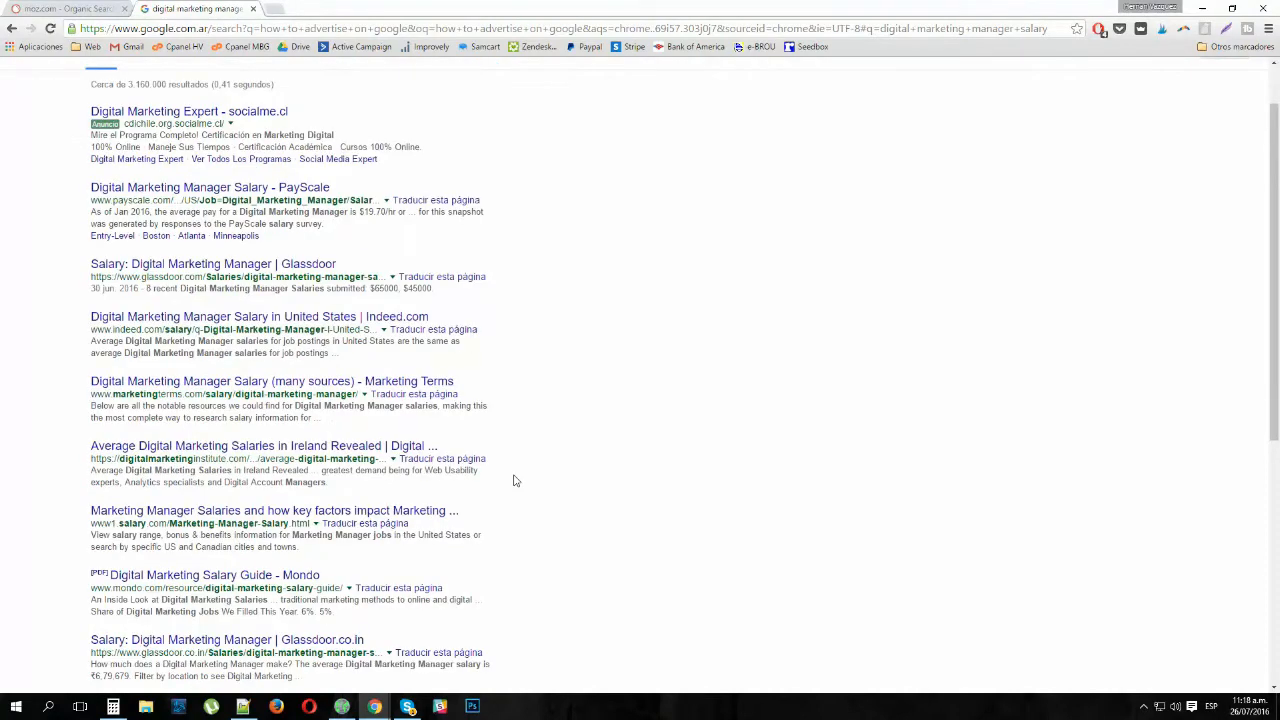
pyautogui.scroll(-3)
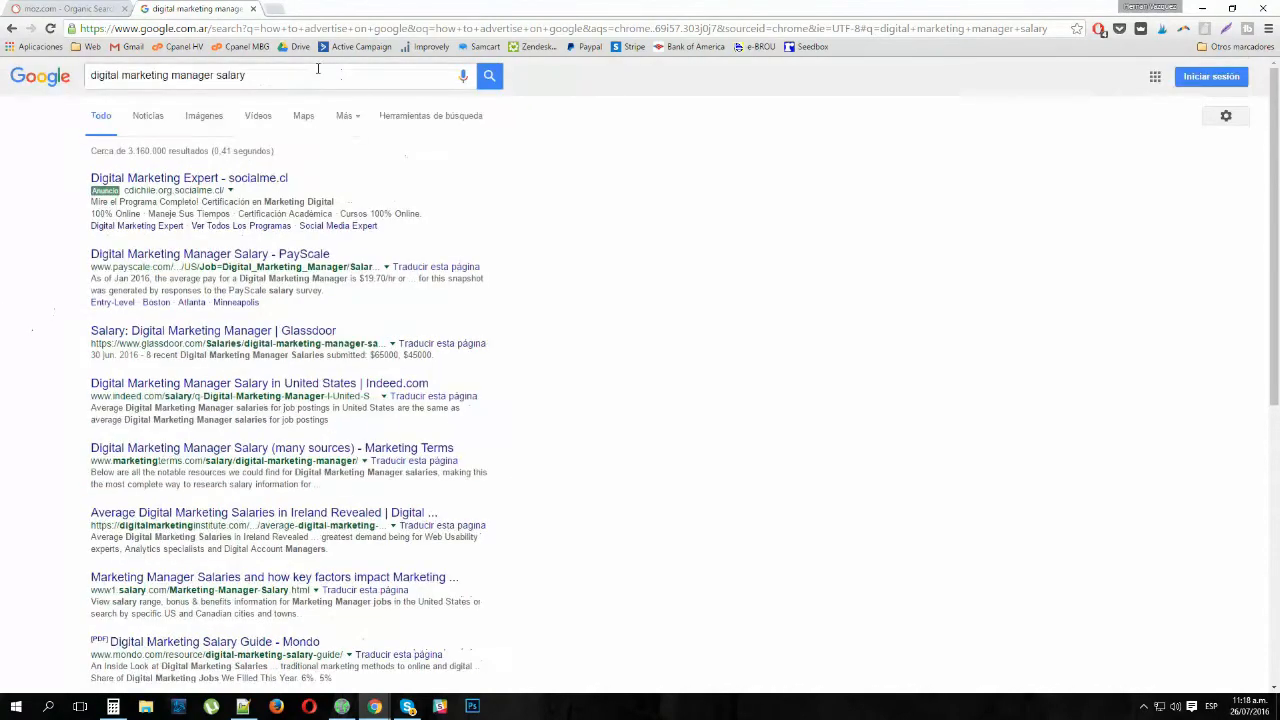
pyautogui.scroll(-3)
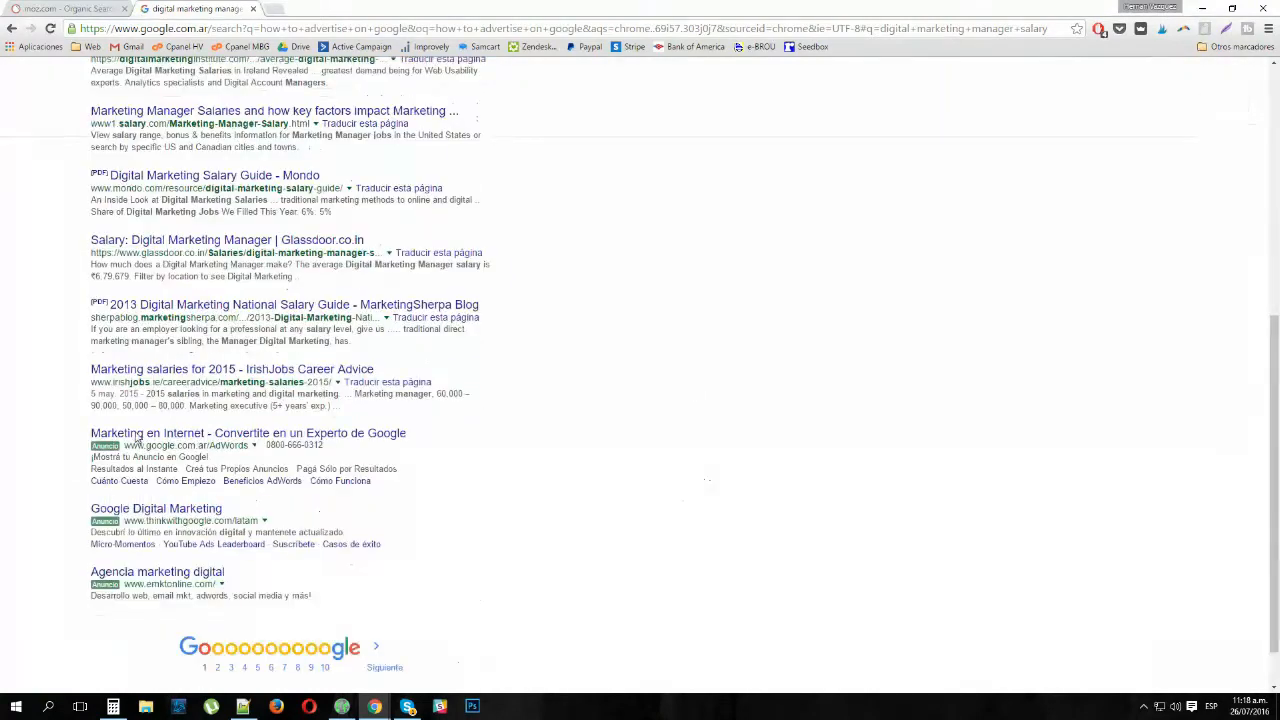
pyautogui.scroll(3)
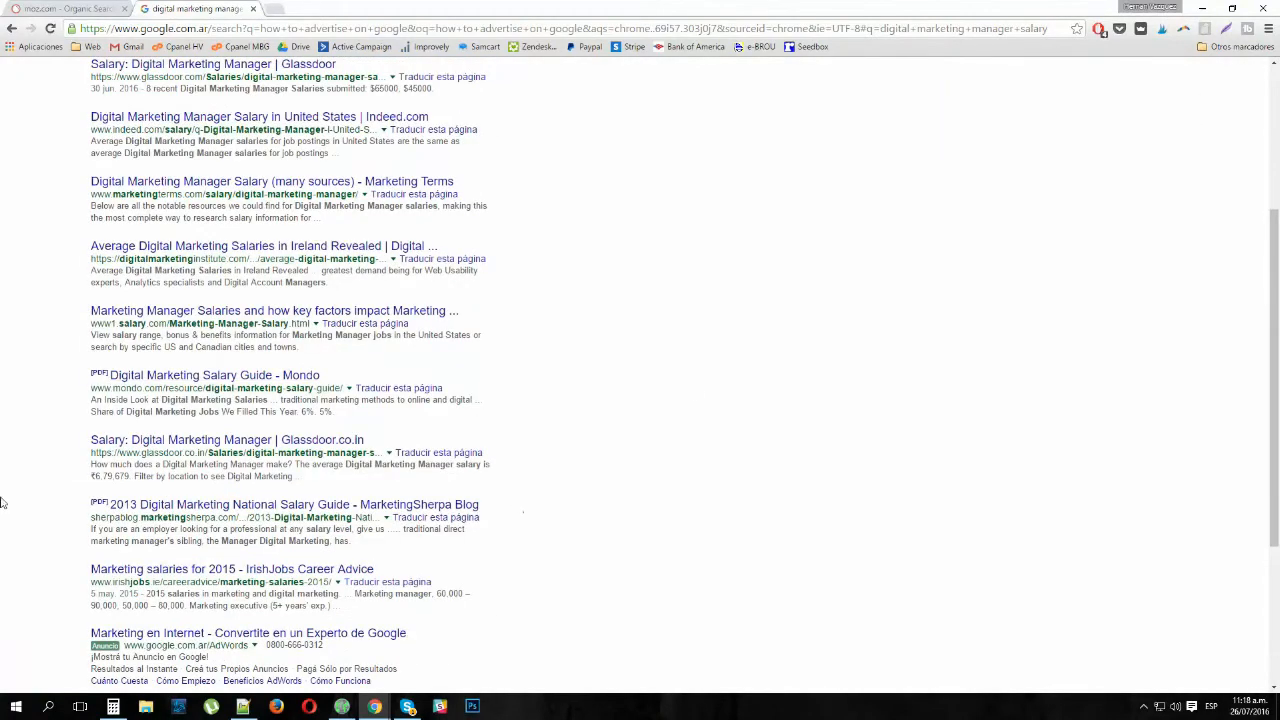
pyautogui.scroll(3)
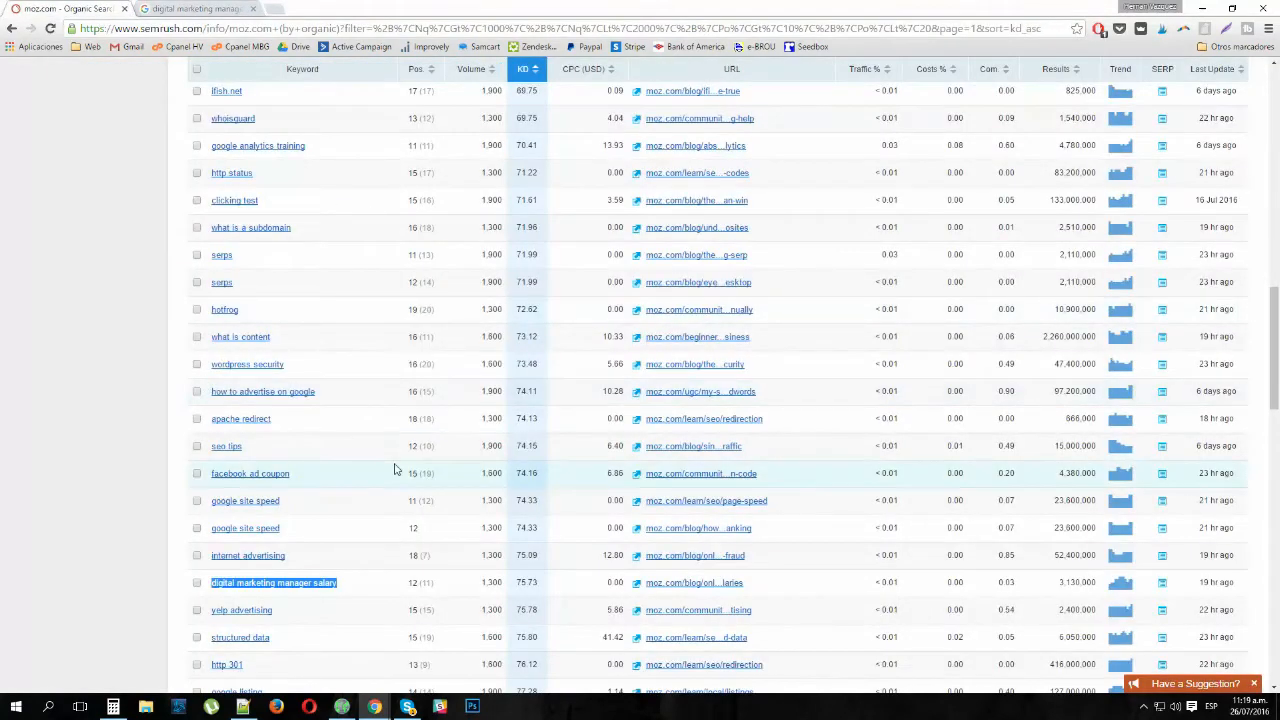
# Scroll down the SEMrush positions table toward 'how to delete a page on facebook'.
pyautogui.scroll(-3)
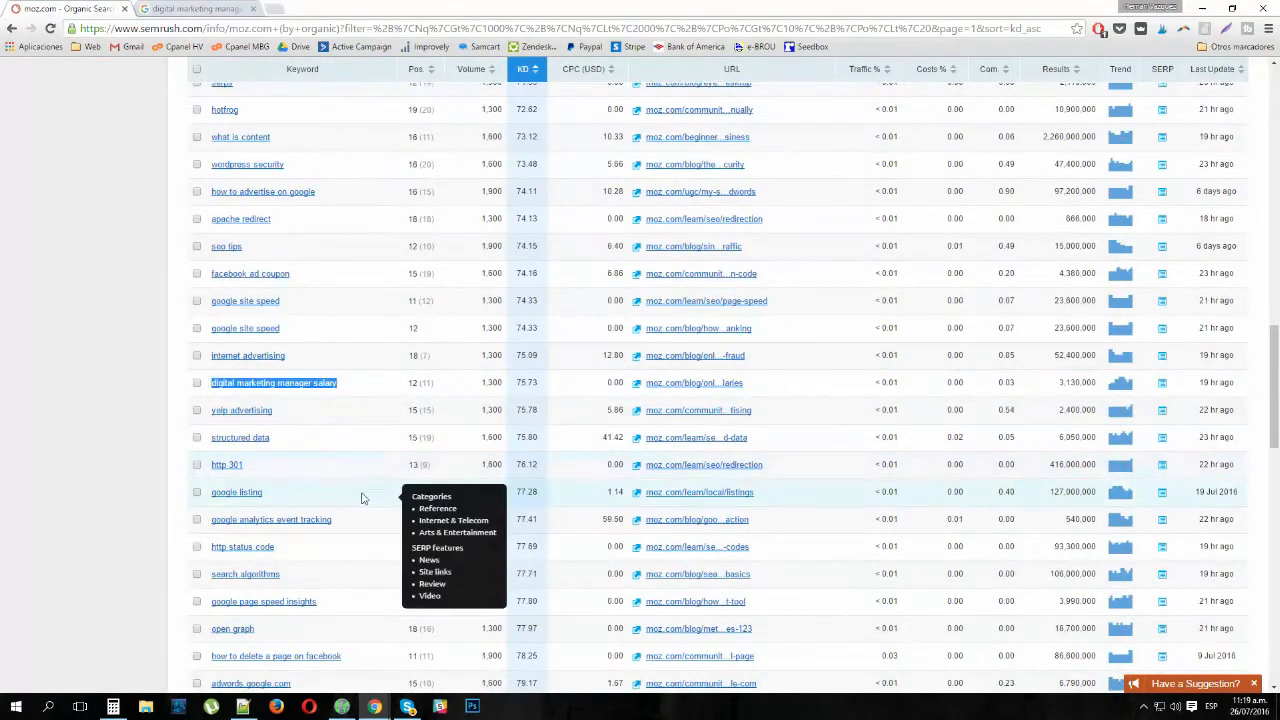
pyautogui.scroll(-3)
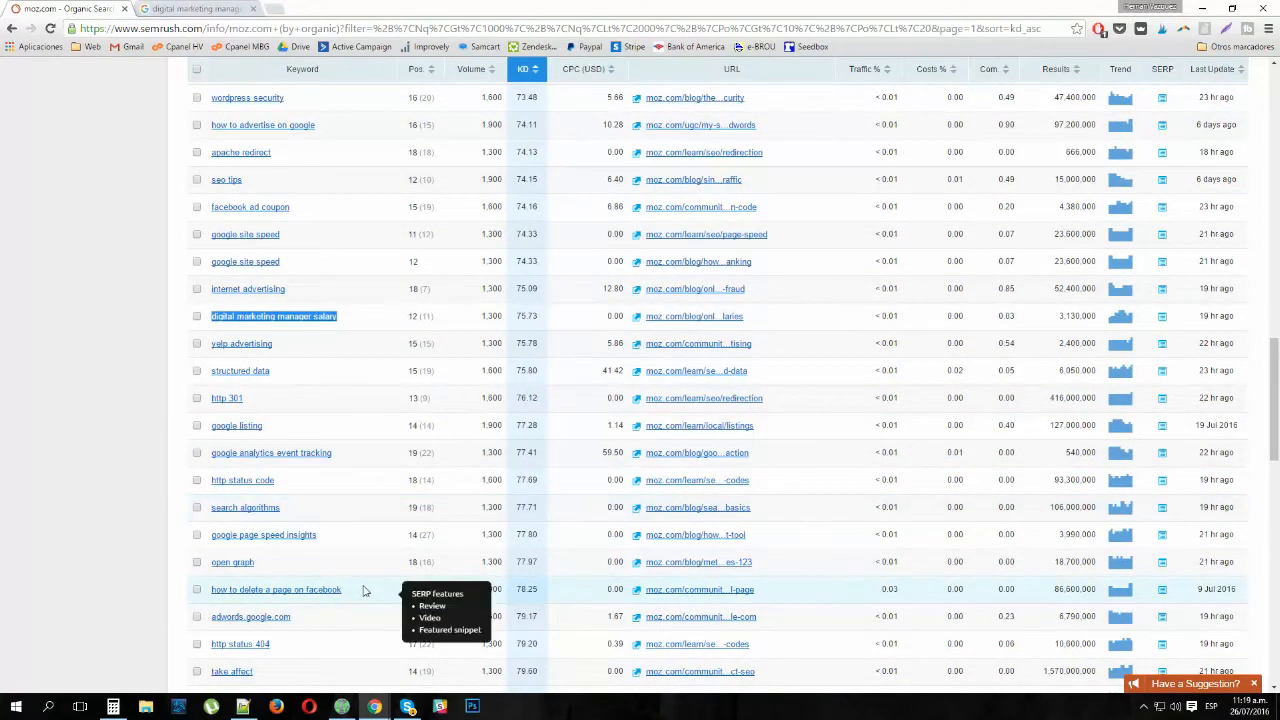
pyautogui.moveTo(220, 588)
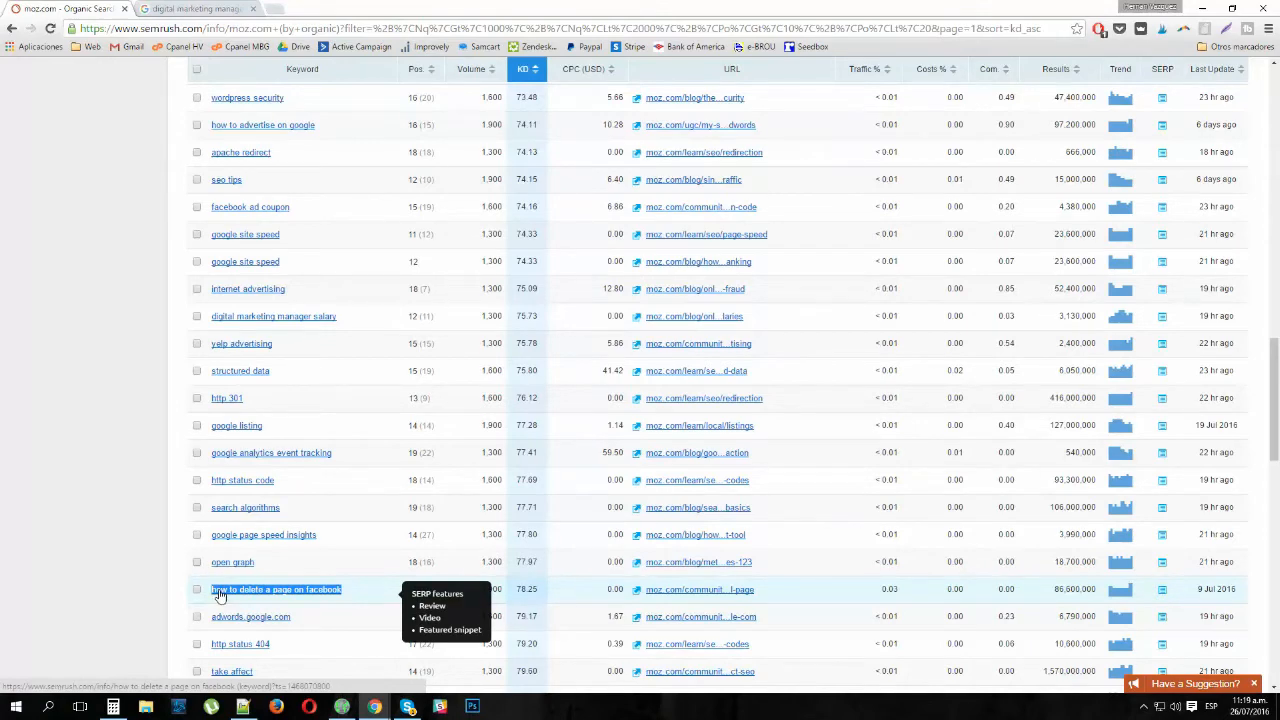
# Search Google for 'how to delete a page on facebook' and check which sites rank.
pyautogui.click(196, 8)
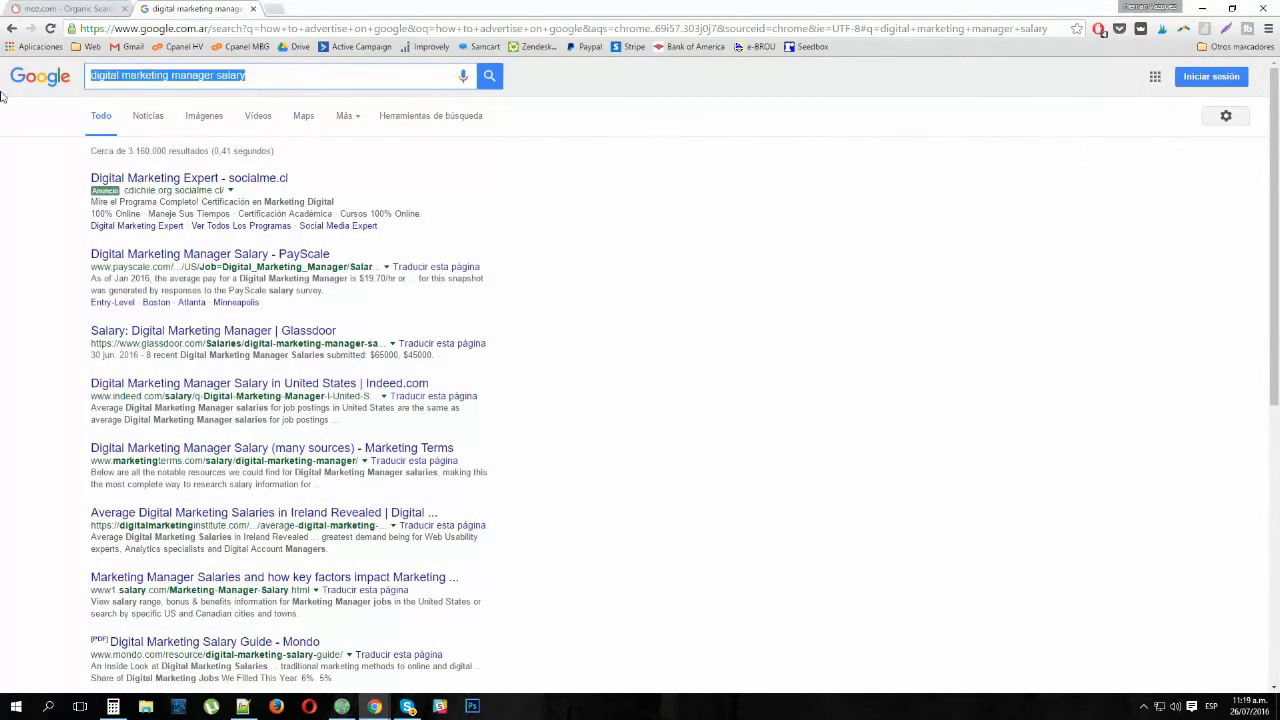
pyautogui.write('how to delete a page on facebook')
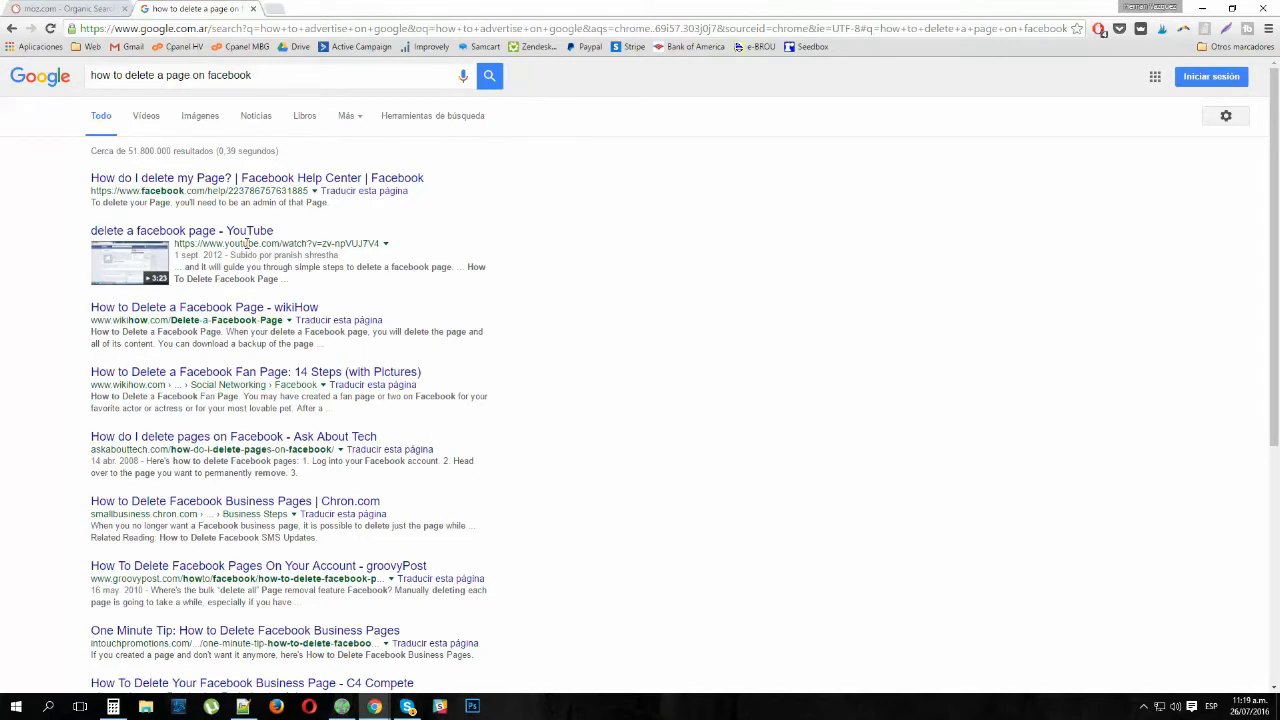
pyautogui.moveTo(182, 230)
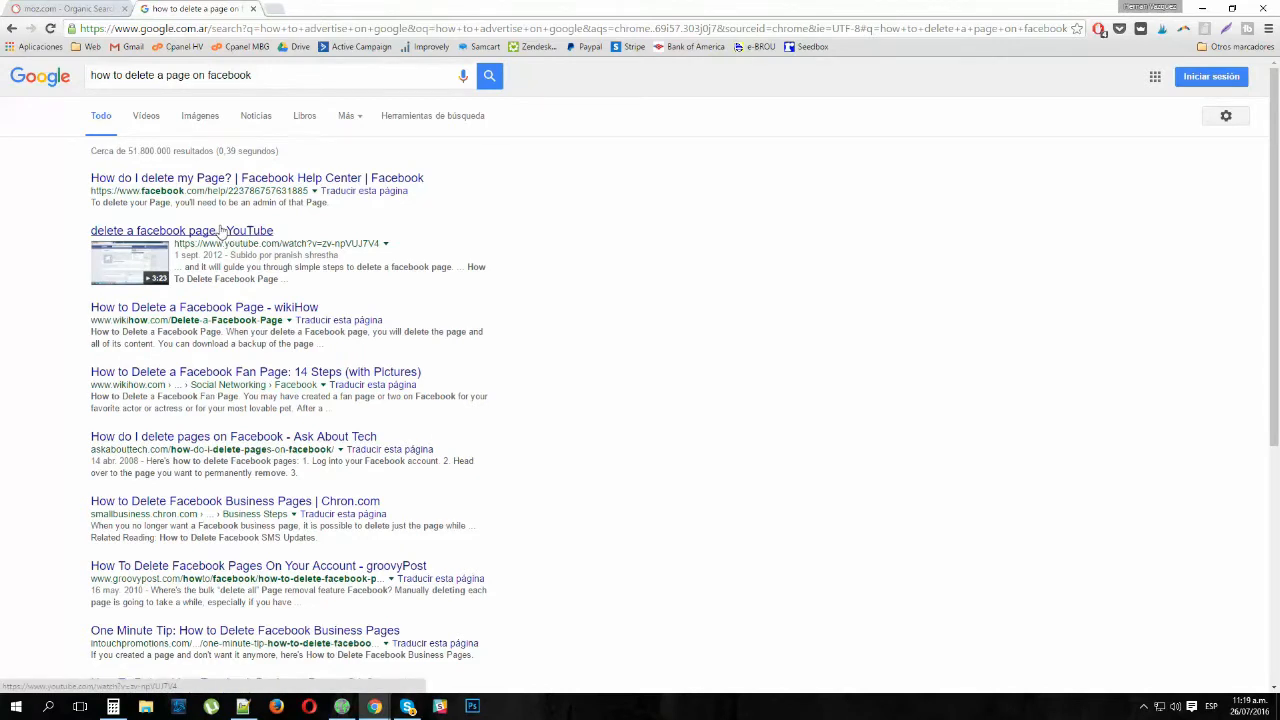
pyautogui.scroll(-3)
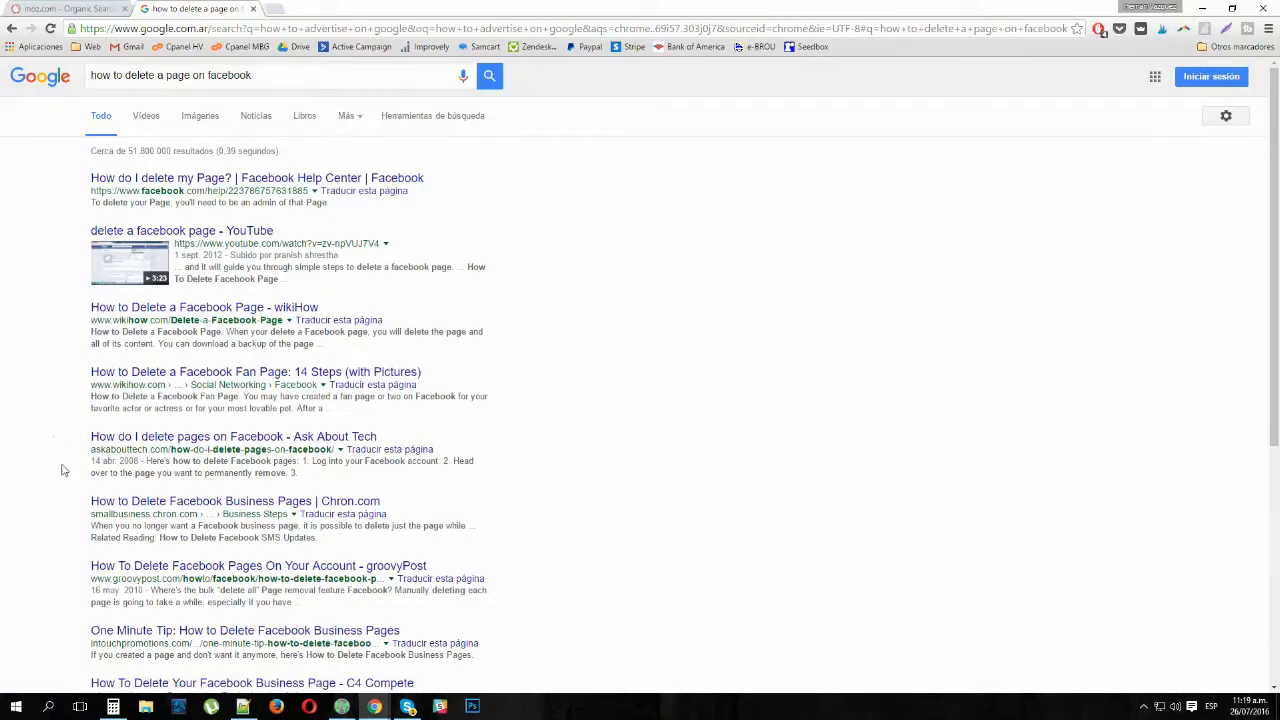
pyautogui.moveTo(62, 314)
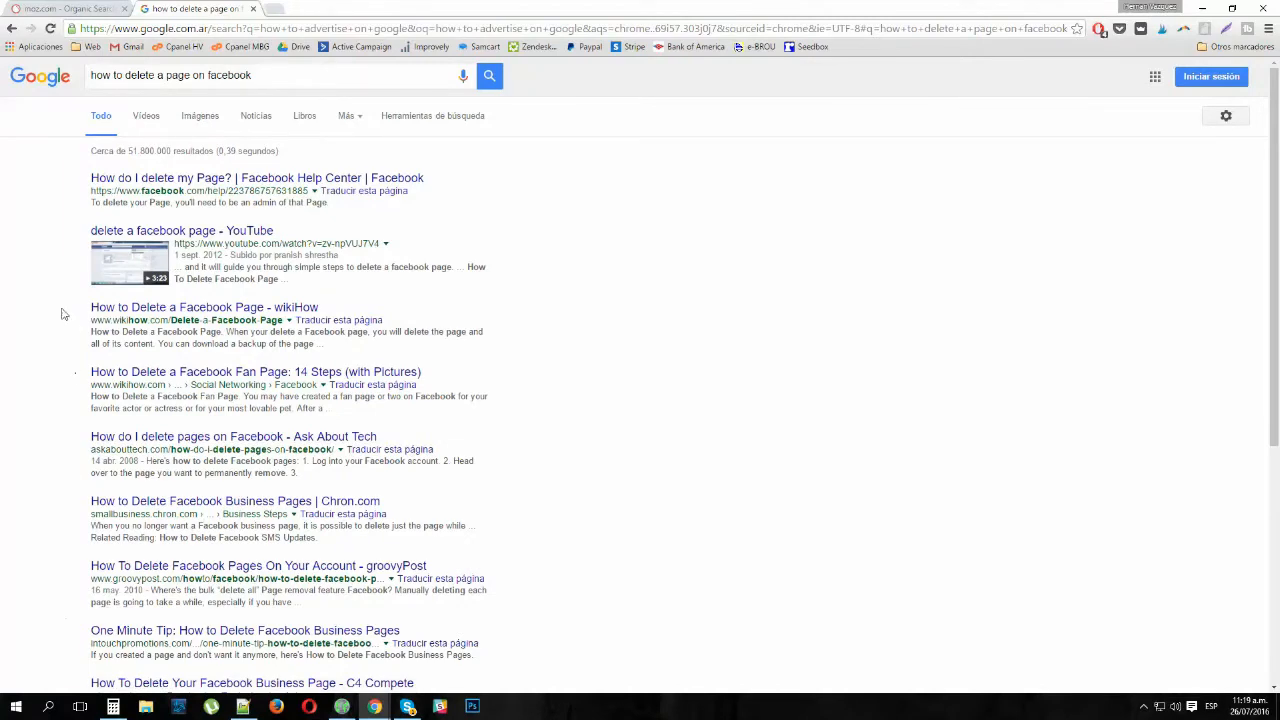
# Scroll further, then select the whole search query ready for the next keyword.
pyautogui.scroll(-3)
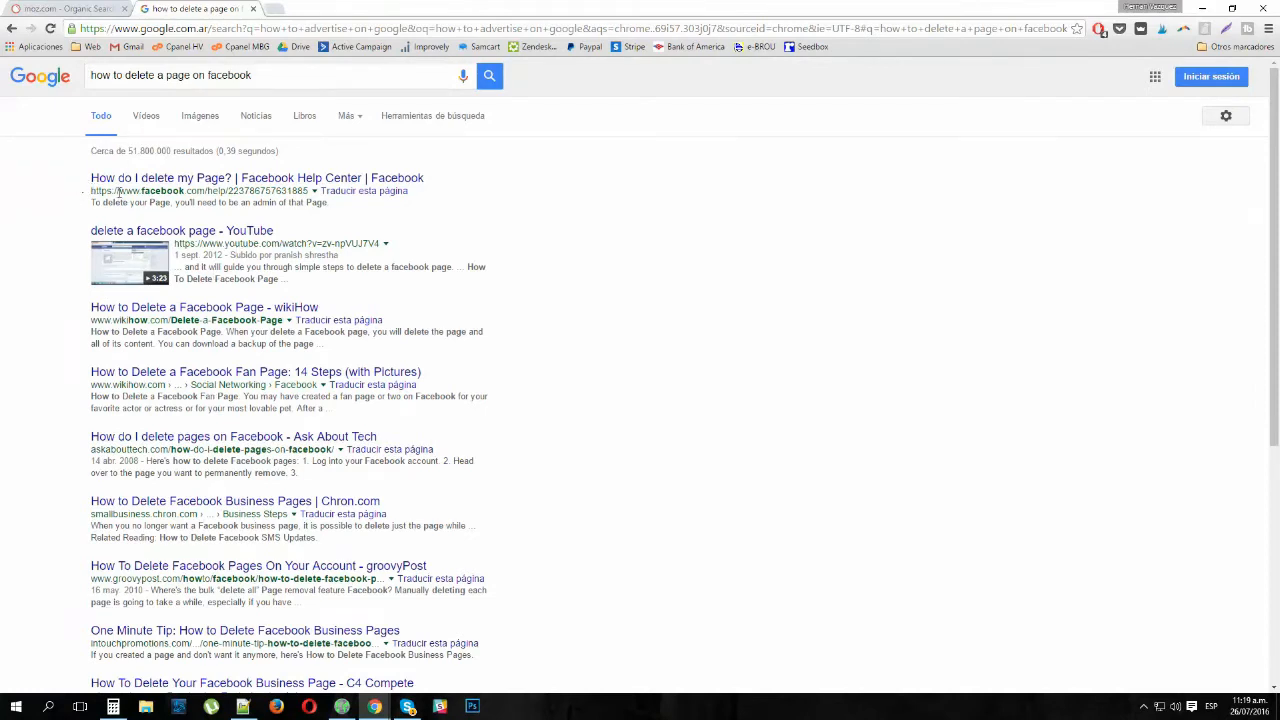
pyautogui.moveTo(216, 248)
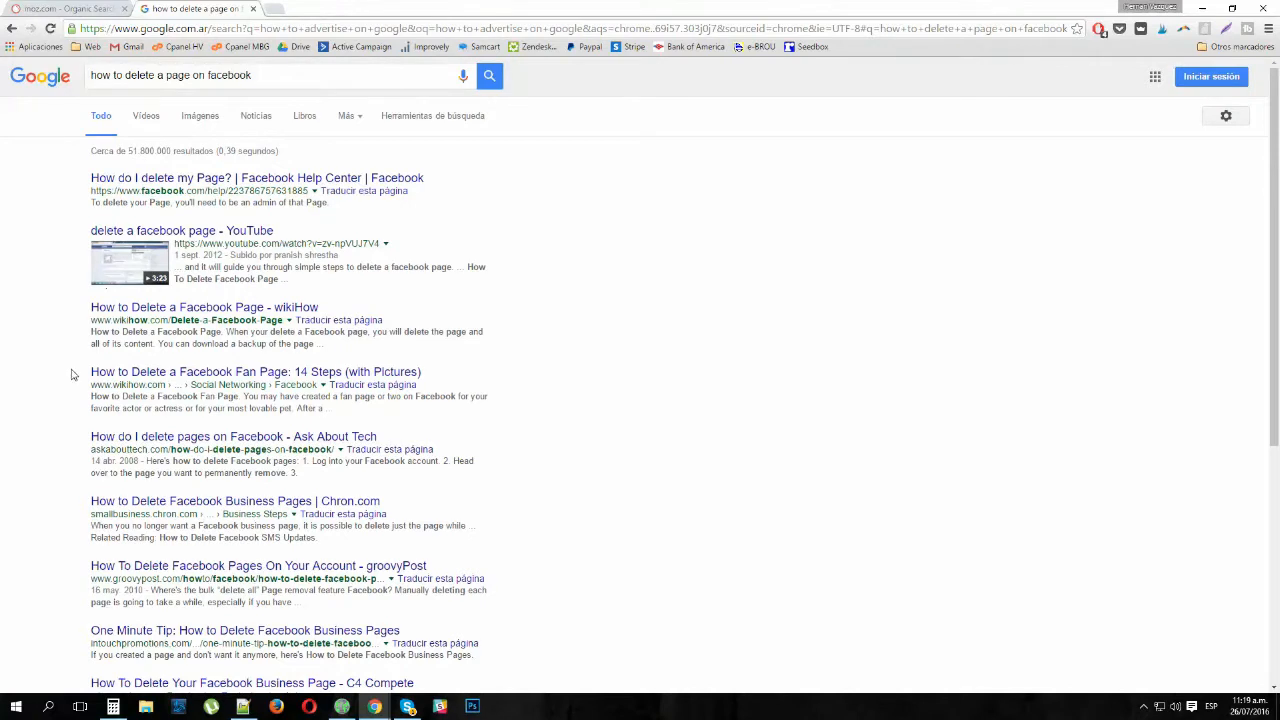
pyautogui.moveTo(84, 448)
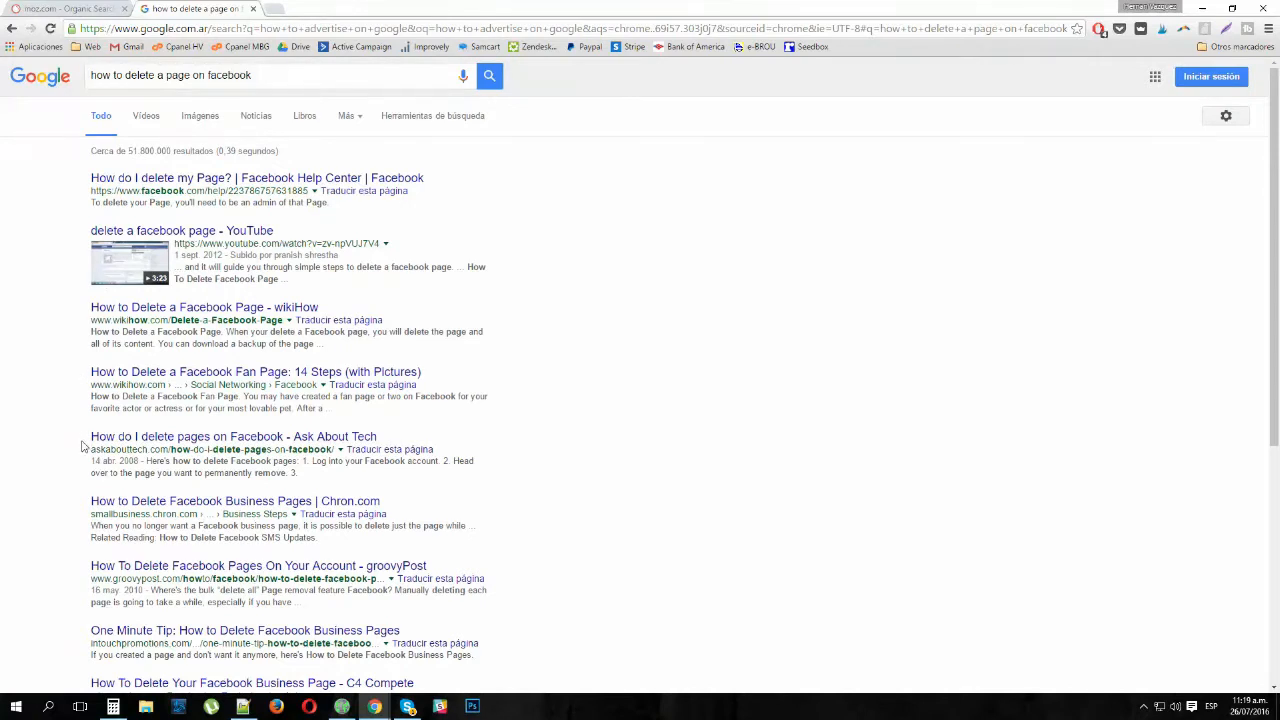
pyautogui.click(296, 76)
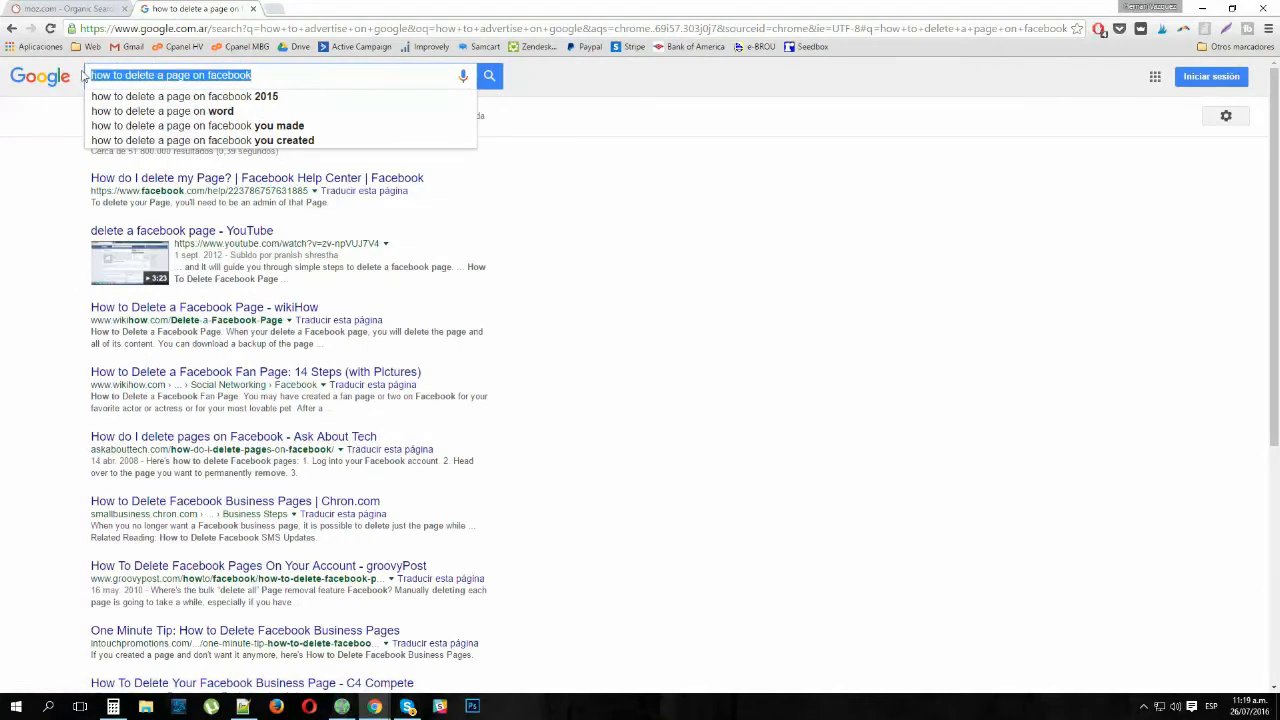
pyautogui.click(116, 76)
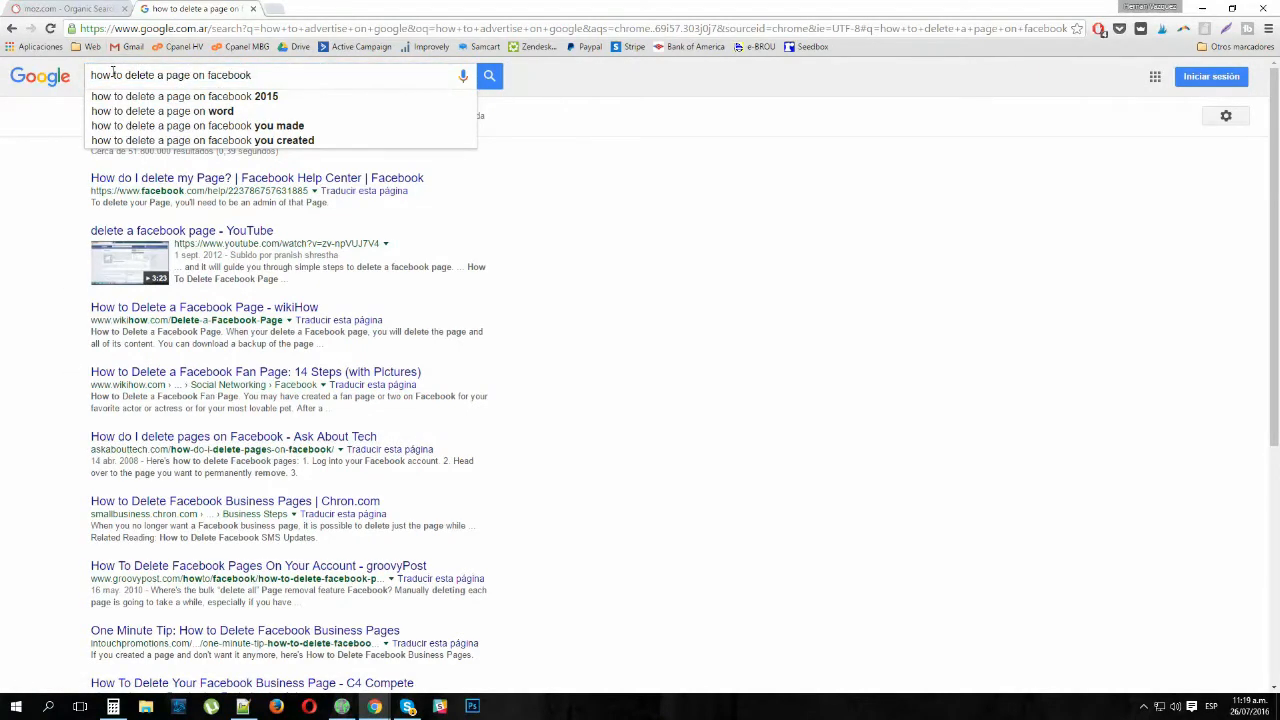
pyautogui.moveTo(76, 388)
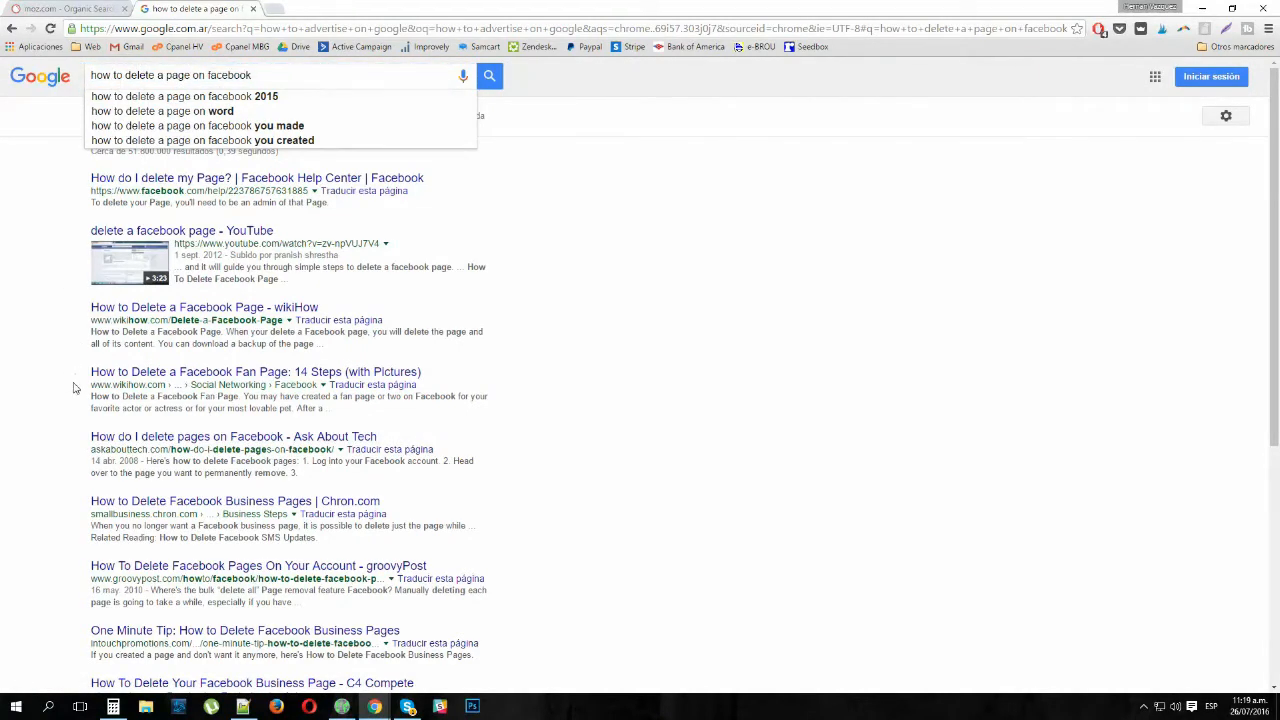
pyautogui.moveTo(170, 376)
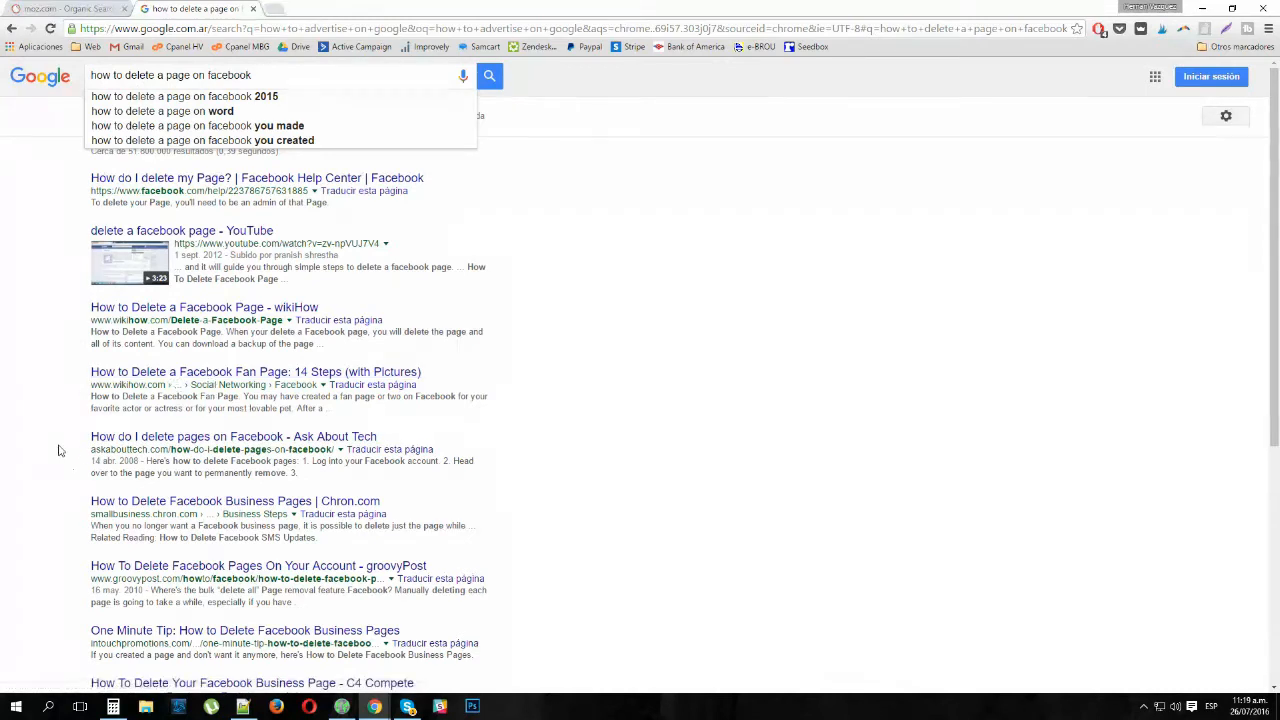
pyautogui.moveTo(40, 518)
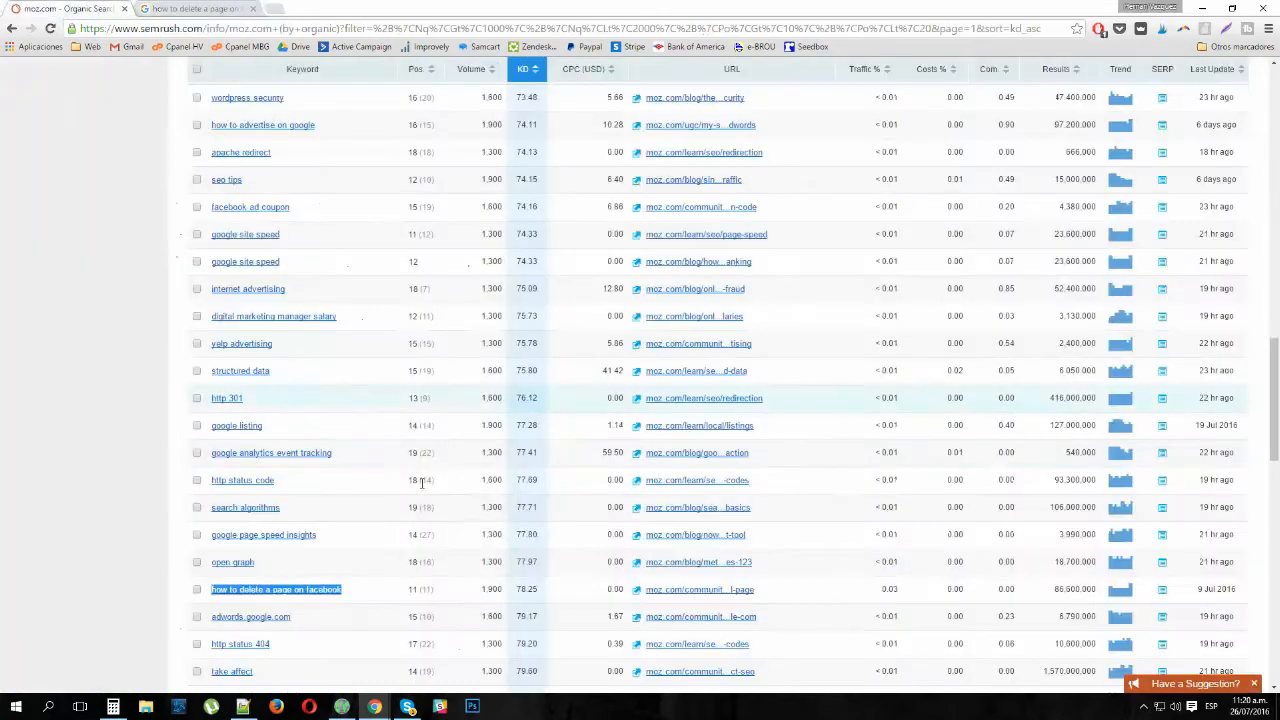
# Scroll the filtered moz.com keyword list and pick out 'how do hashtags work' to check next.
pyautogui.scroll(-3)
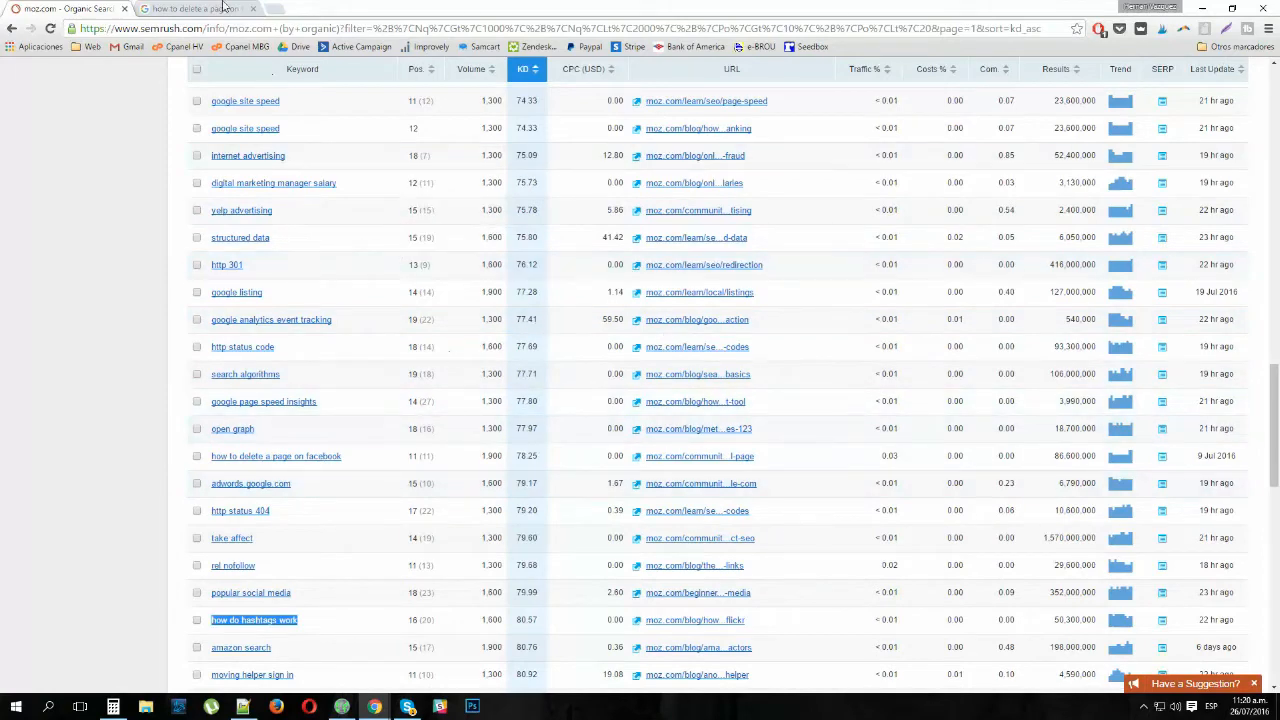
pyautogui.click(190, 8)
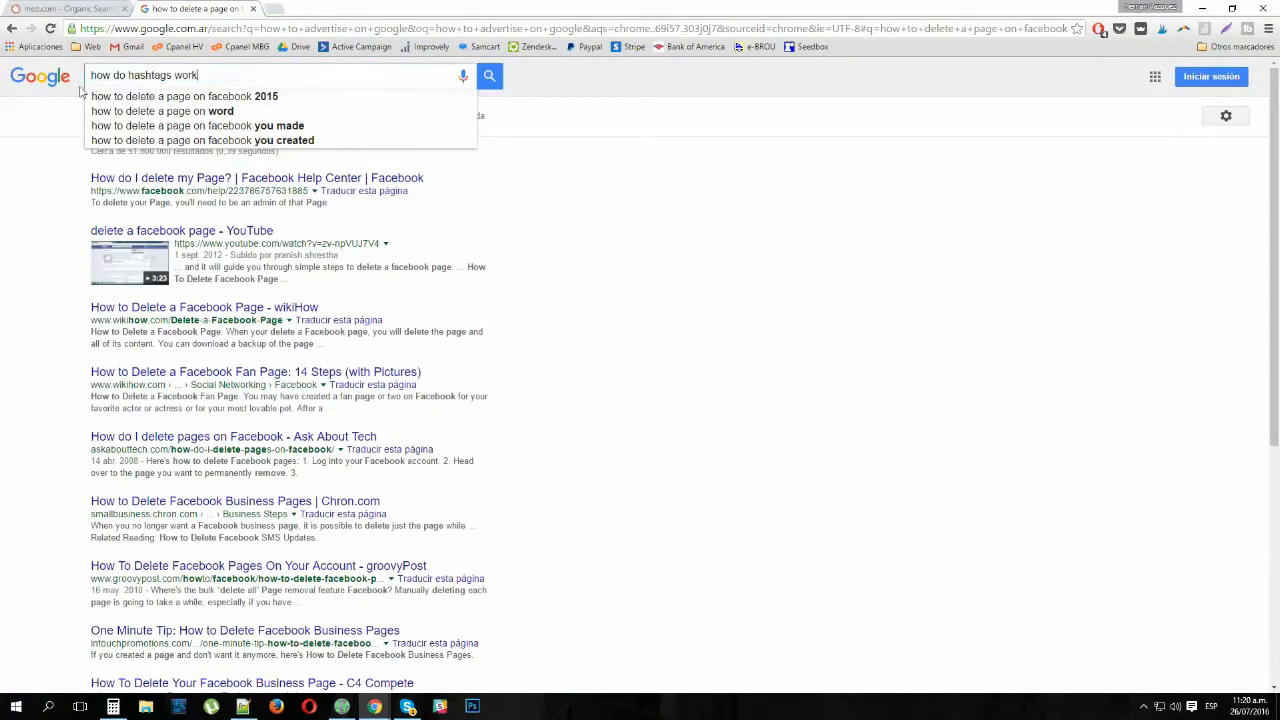
pyautogui.click(190, 8)
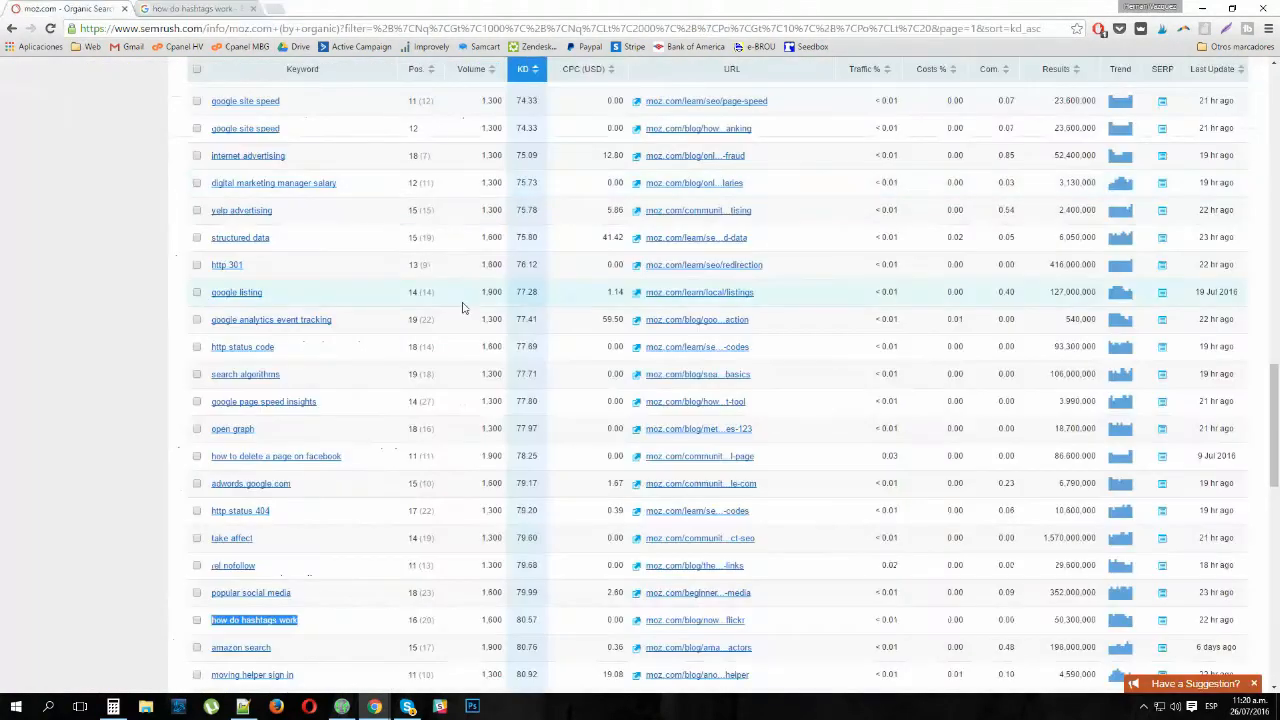
# Review Google's results for 'how do hashtags work' down the page, then return to the search box.
pyautogui.click(196, 8)
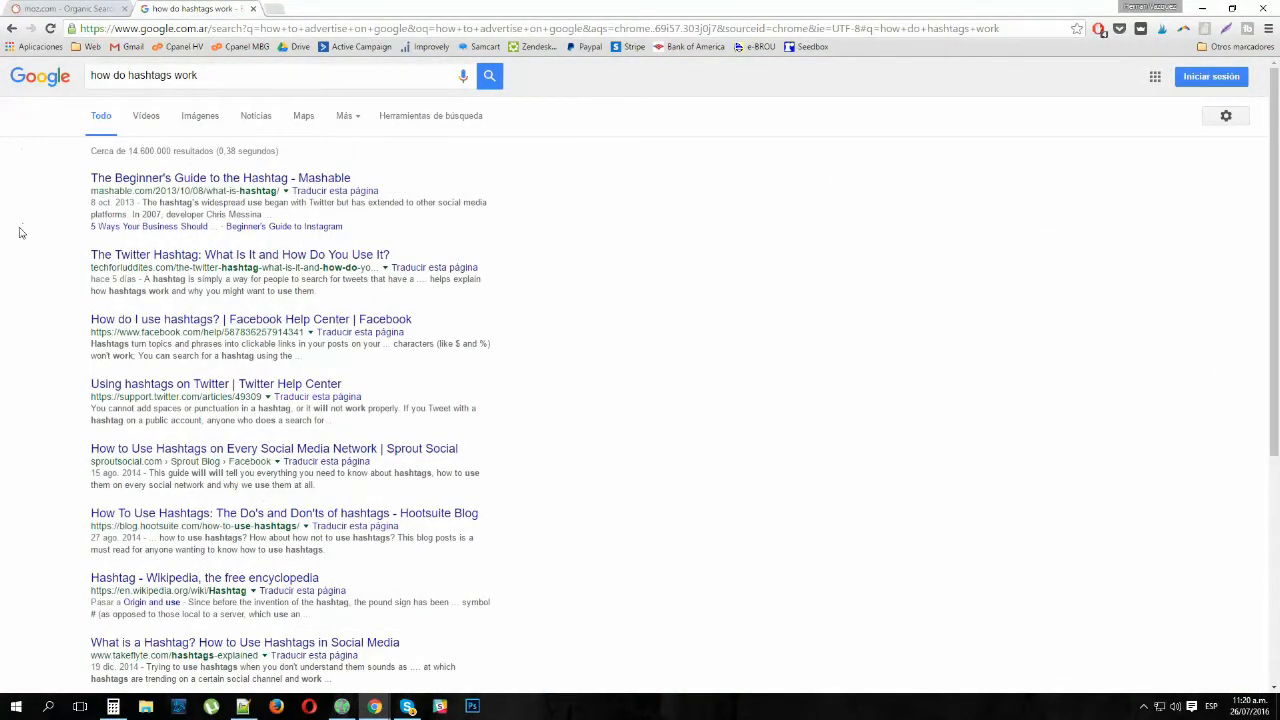
pyautogui.moveTo(184, 336)
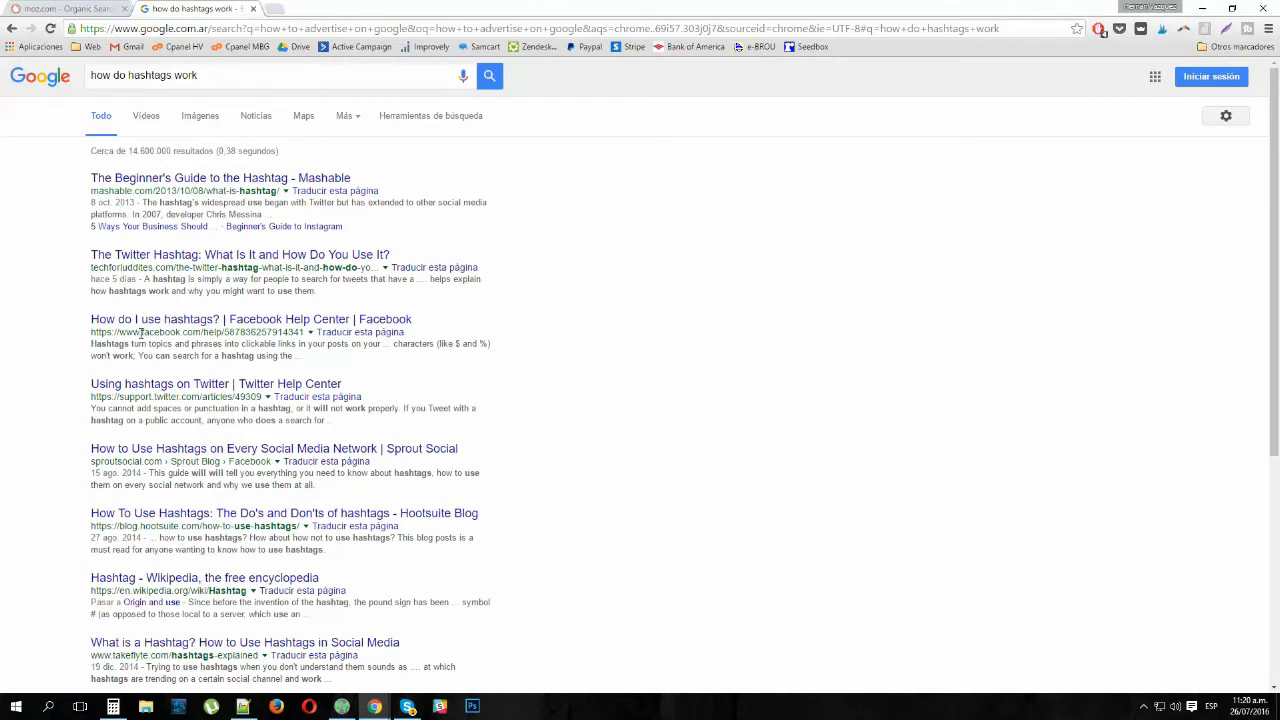
pyautogui.doubleClick(264, 332)
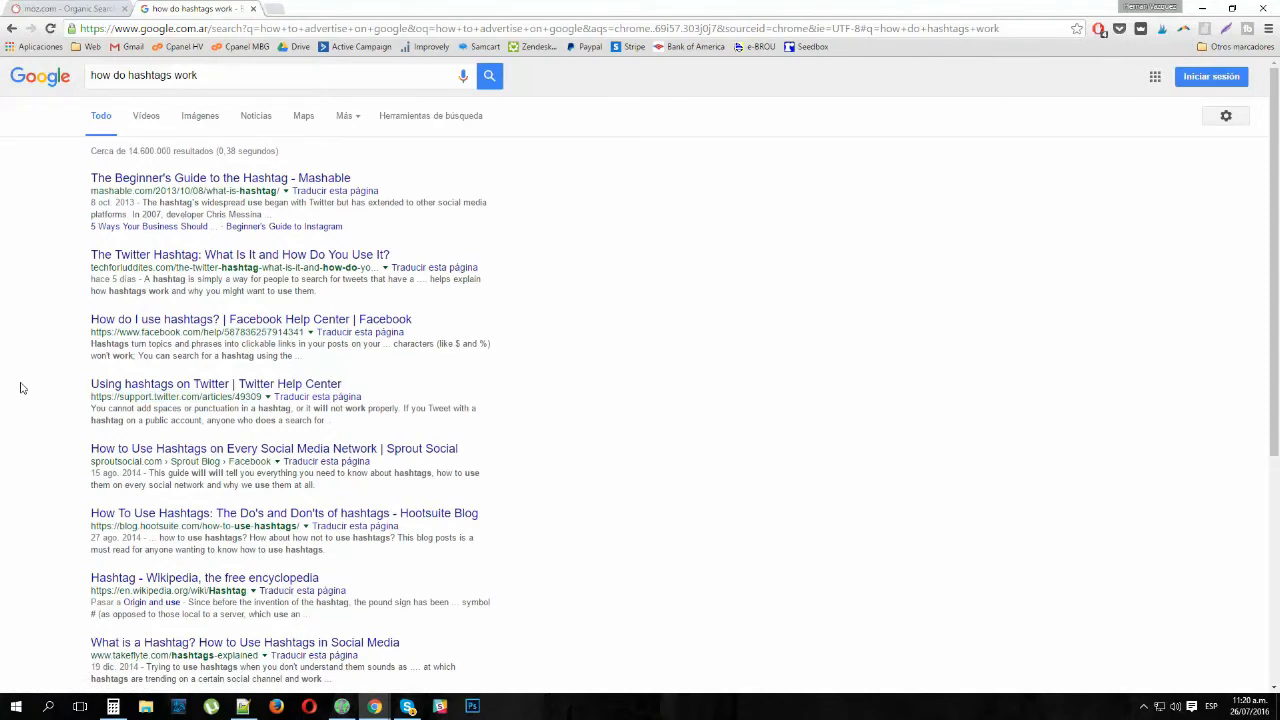
pyautogui.moveTo(176, 580)
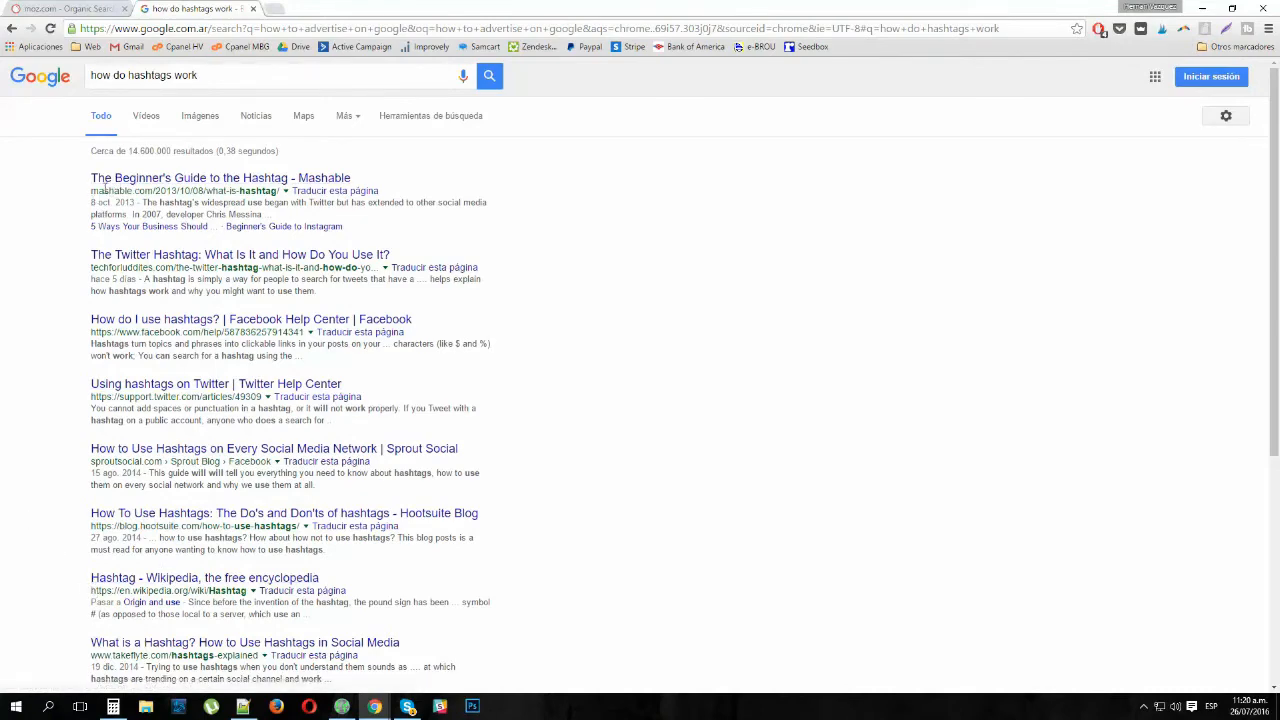
pyautogui.scroll(-3)
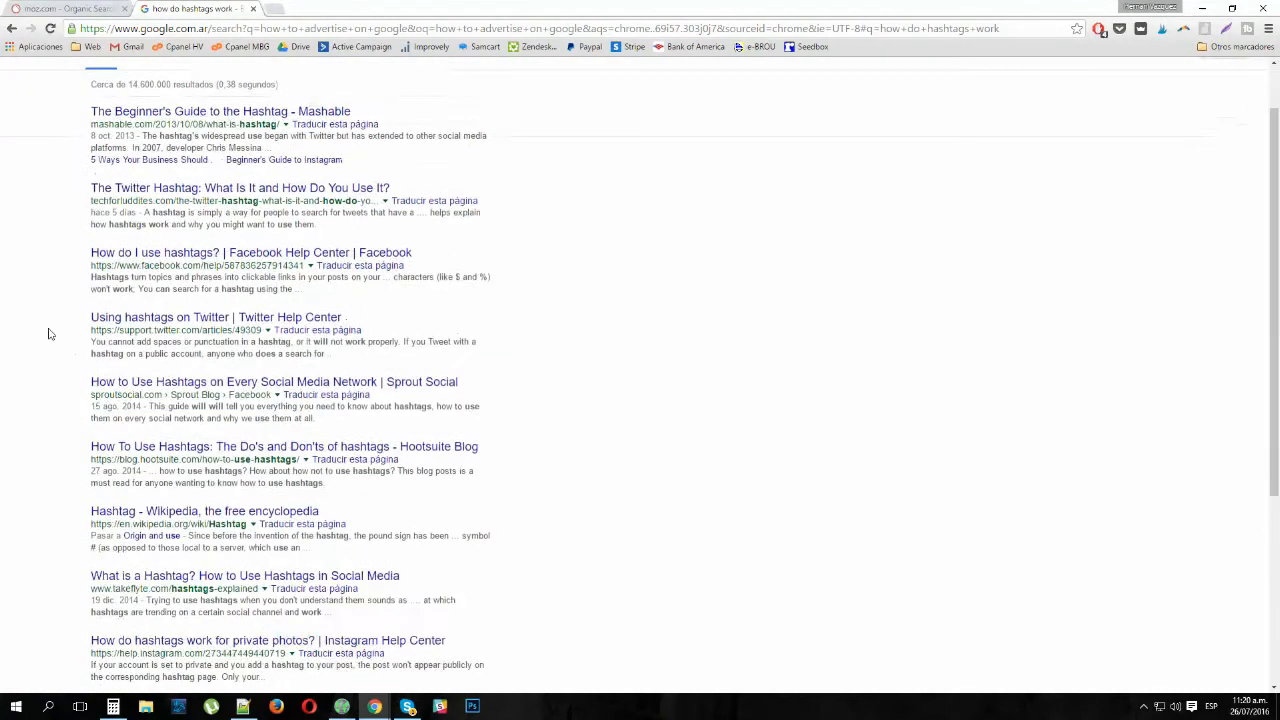
pyautogui.scroll(-3)
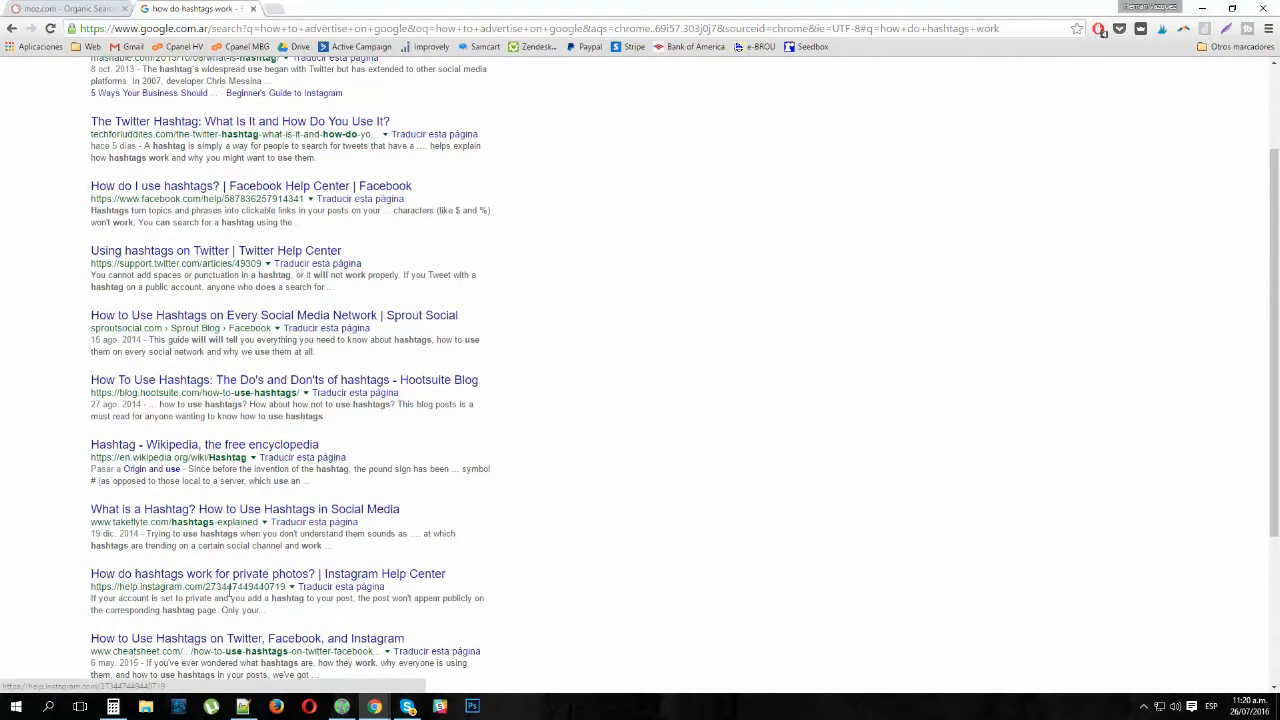
pyautogui.scroll(-3)
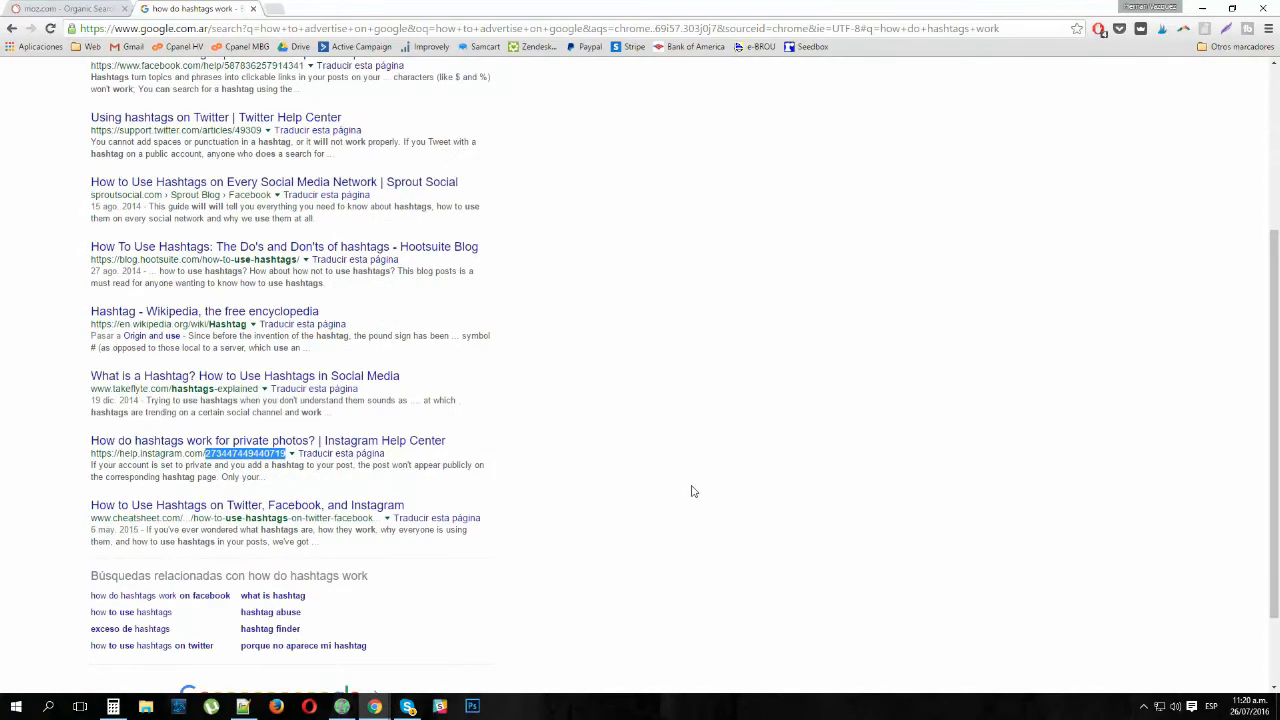
pyautogui.scroll(3)
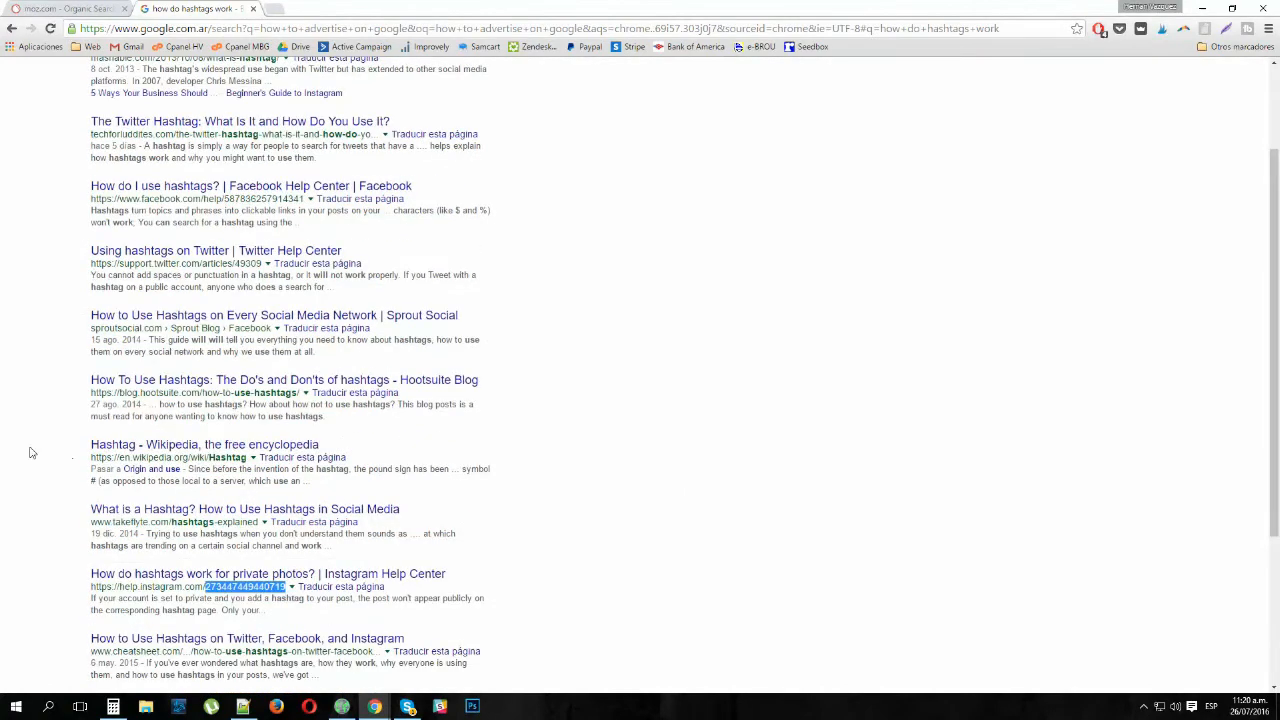
pyautogui.click(280, 76)
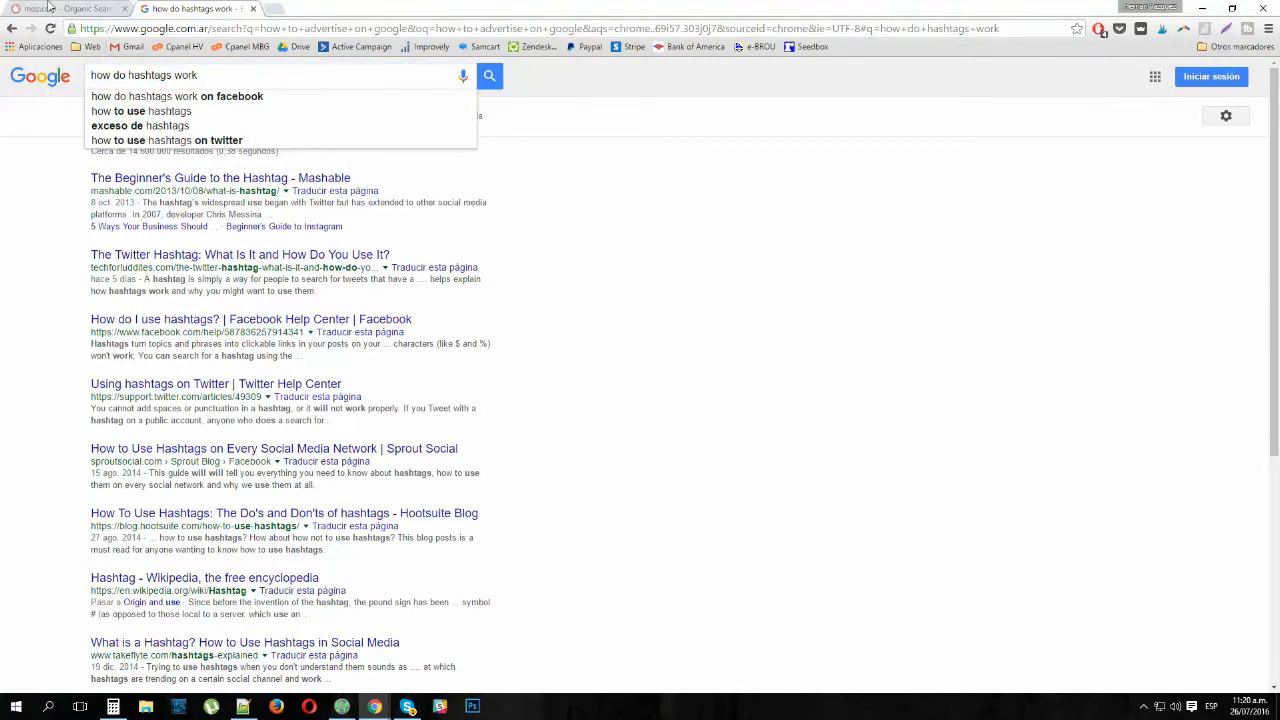
# Return to the SEMrush positions report and browse the moz.com keyword table to its last rows.
pyautogui.click(184, 8)
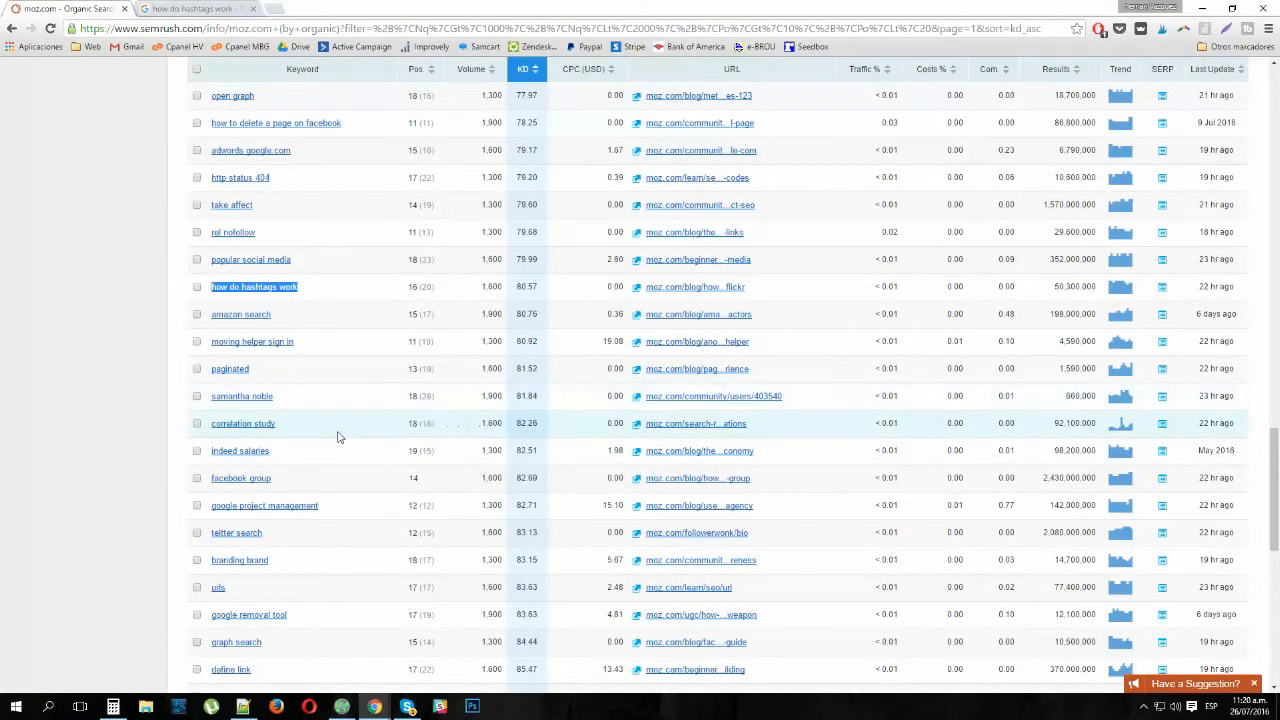
pyautogui.scroll(-3)
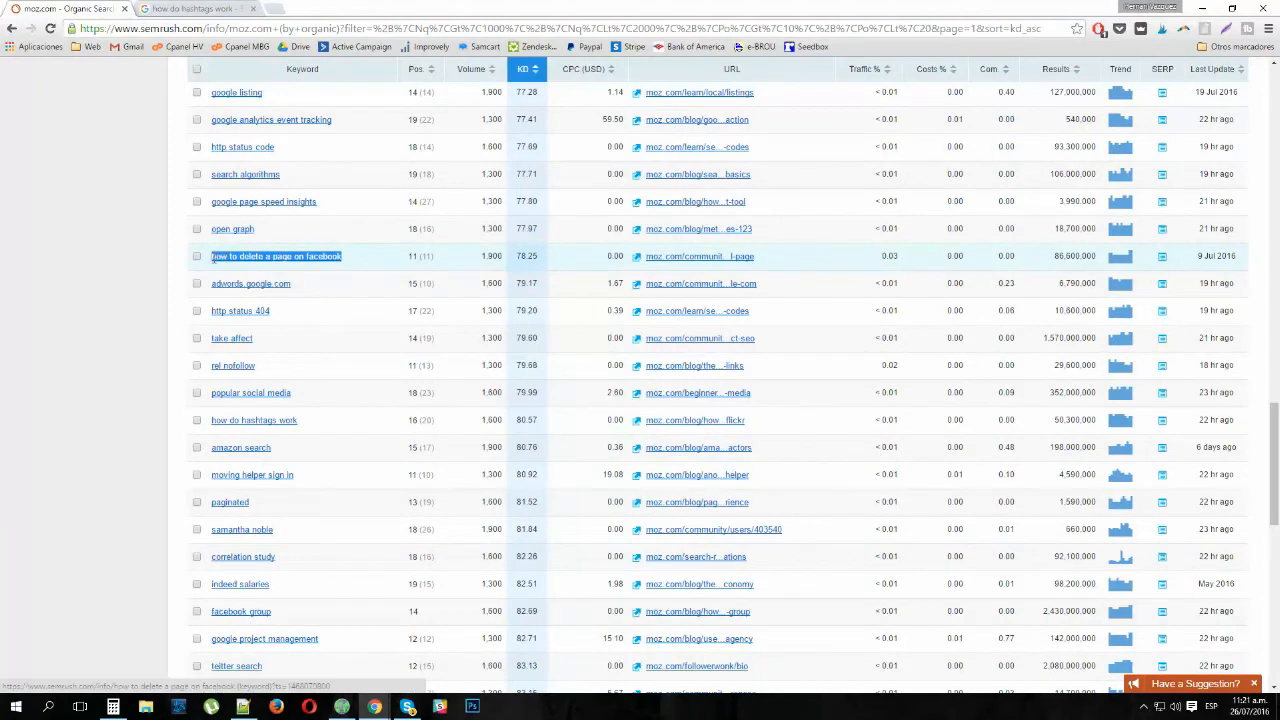
pyautogui.scroll(-3)
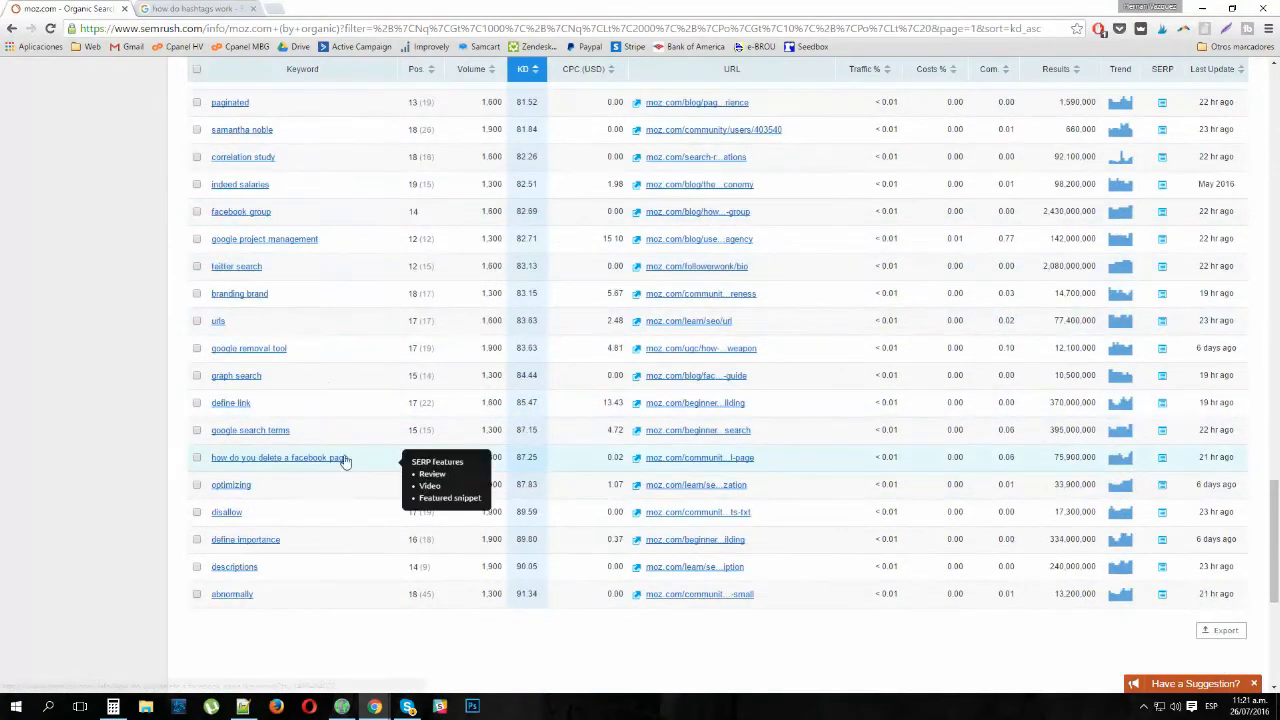
pyautogui.moveTo(312, 458)
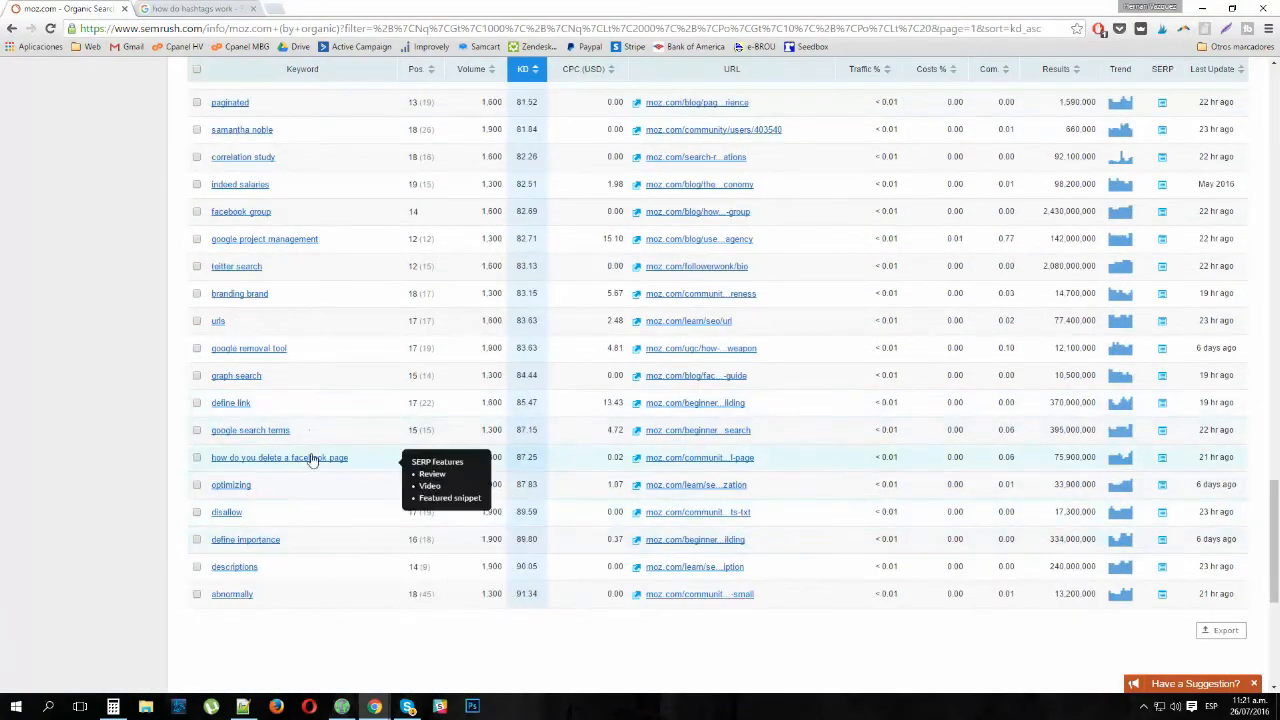
pyautogui.scroll(-3)
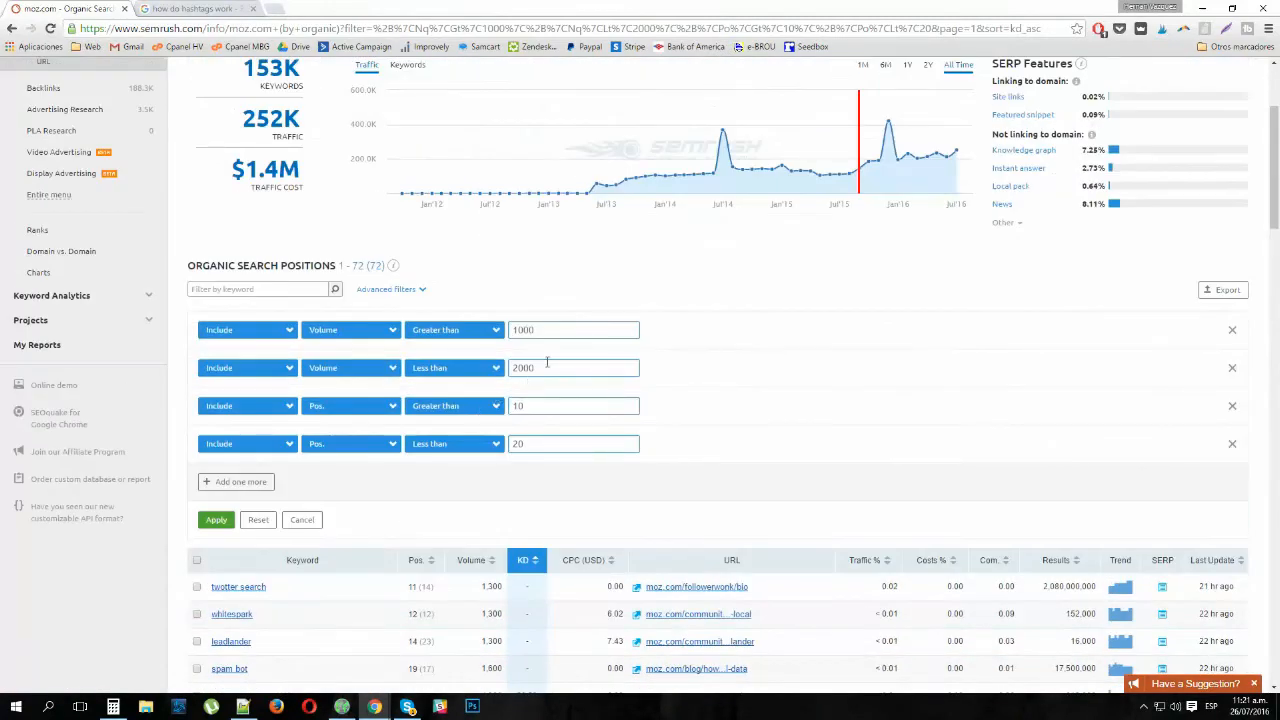
# Remove the Volume greater than 1000 condition and set Volume less than 3000 and Pos less than 20.
pyautogui.click(574, 328)
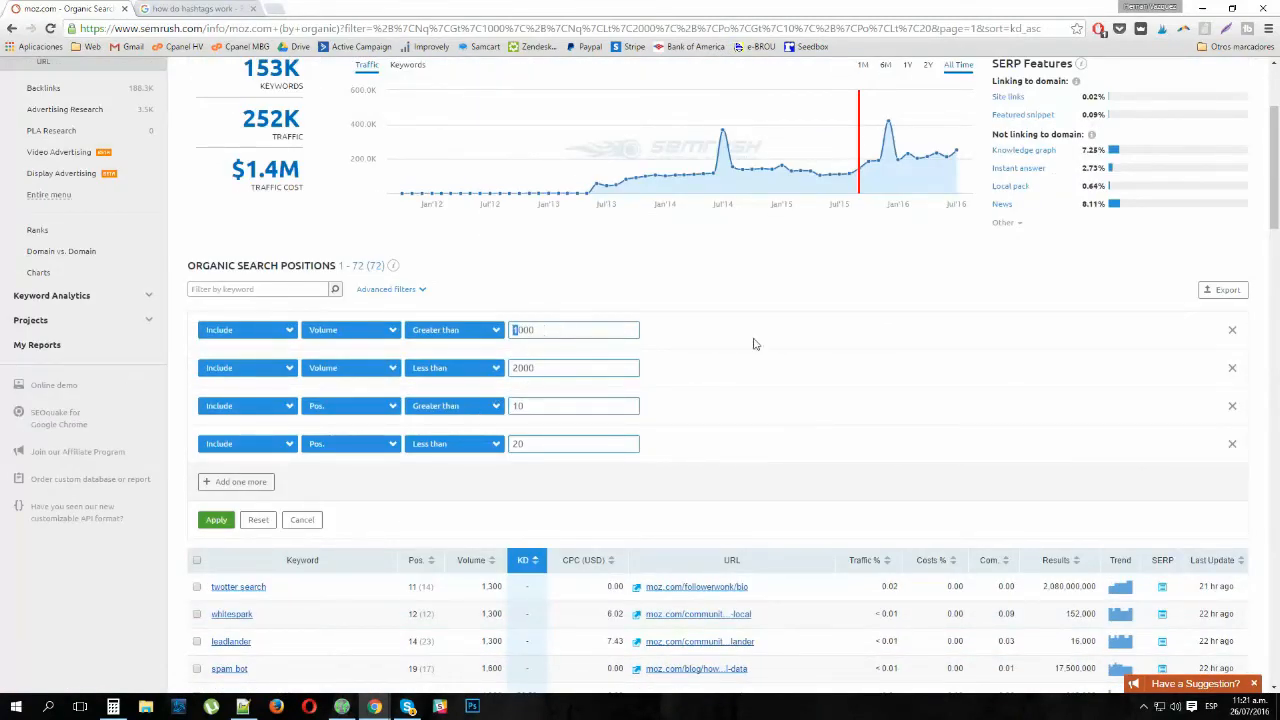
pyautogui.click(1232, 330)
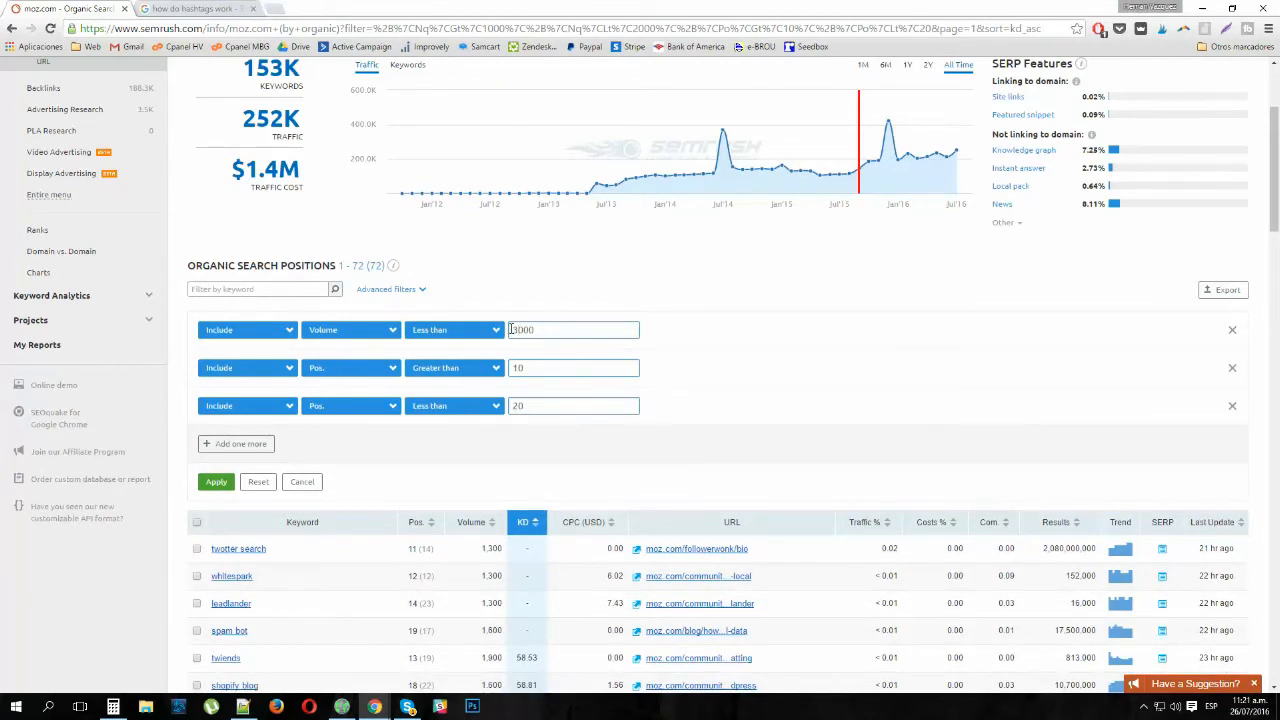
pyautogui.write('3000')
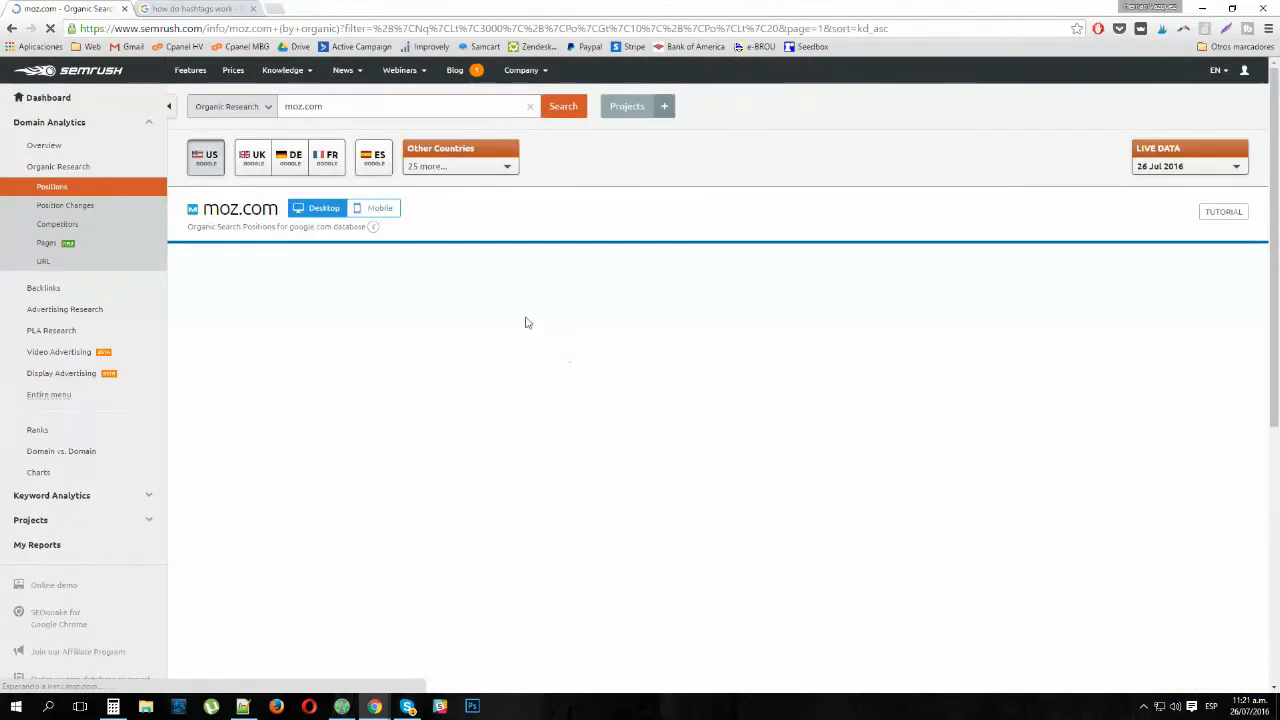
pyautogui.scroll(-3)
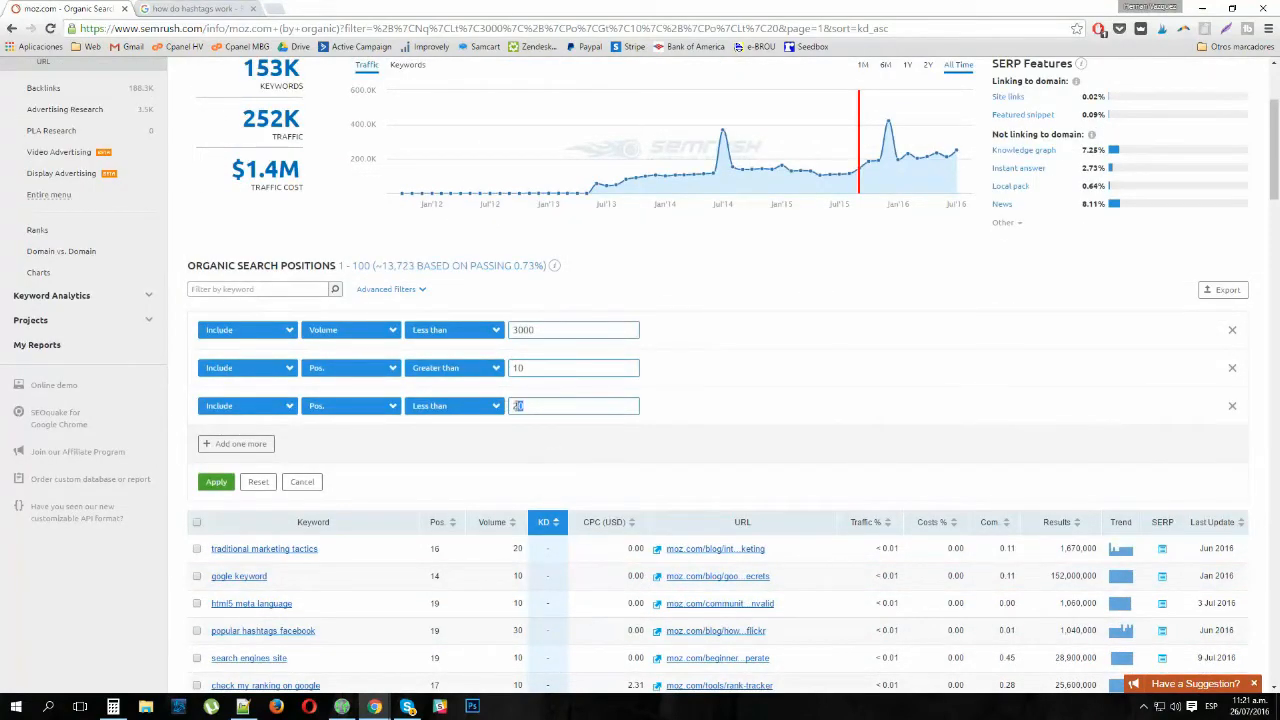
pyautogui.write('20')
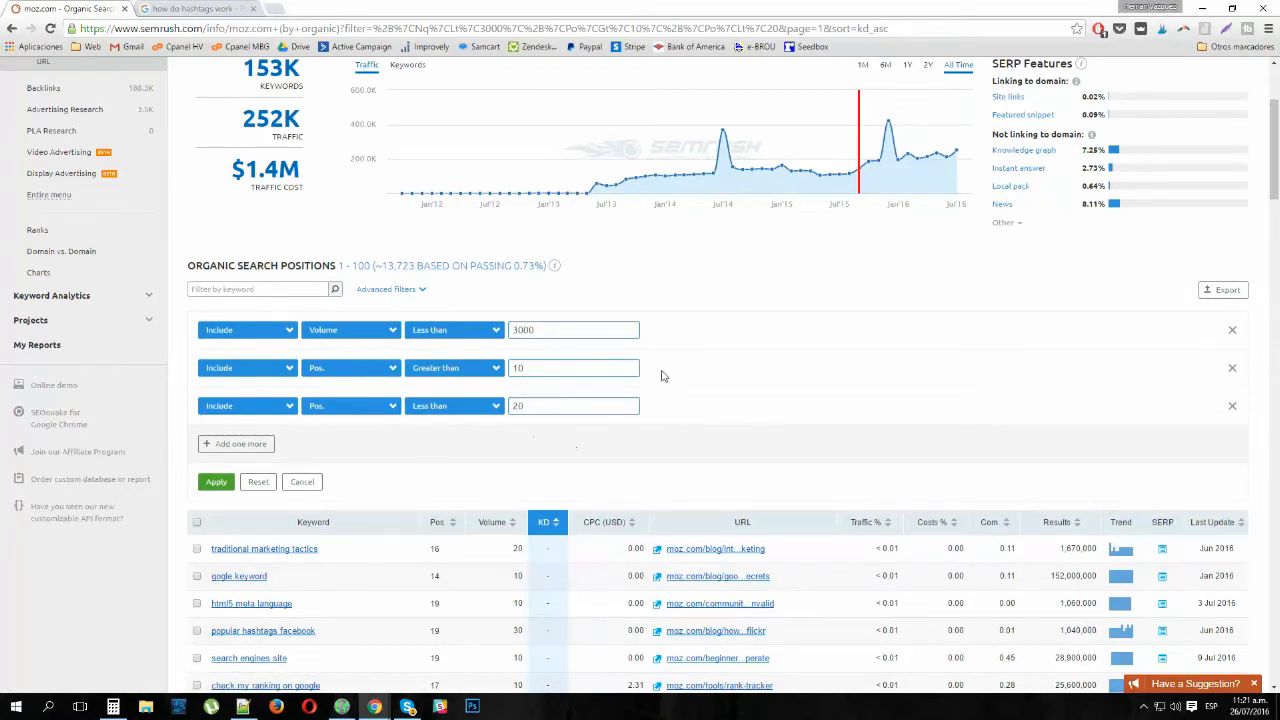
# Apply the filters and scroll through the refreshed moz.com keyword results.
pyautogui.scroll(-3)
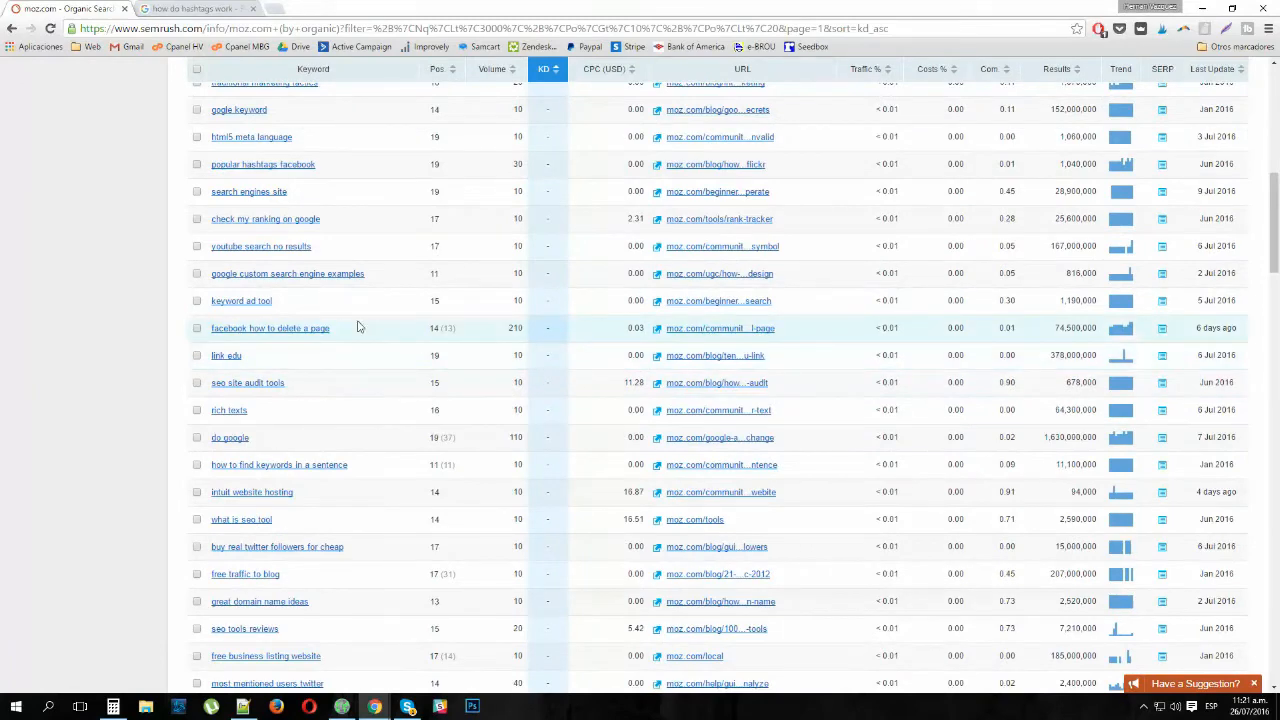
pyautogui.moveTo(356, 328)
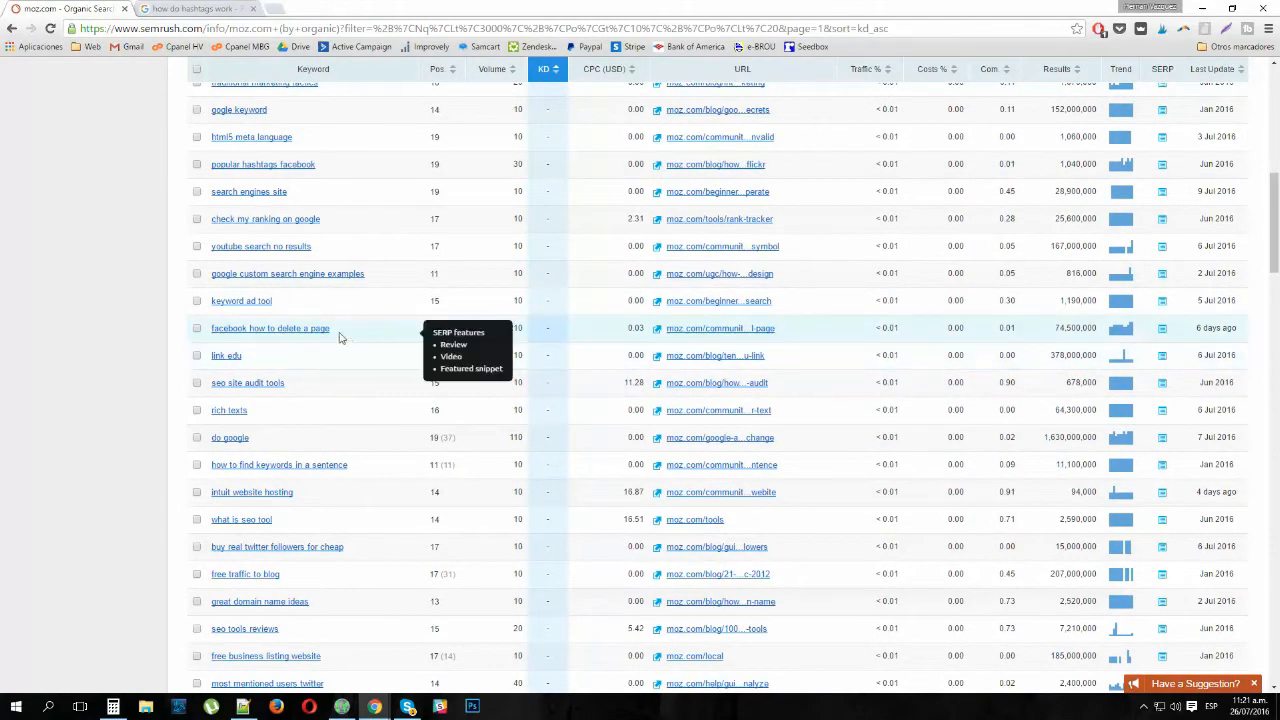
pyautogui.scroll(-3)
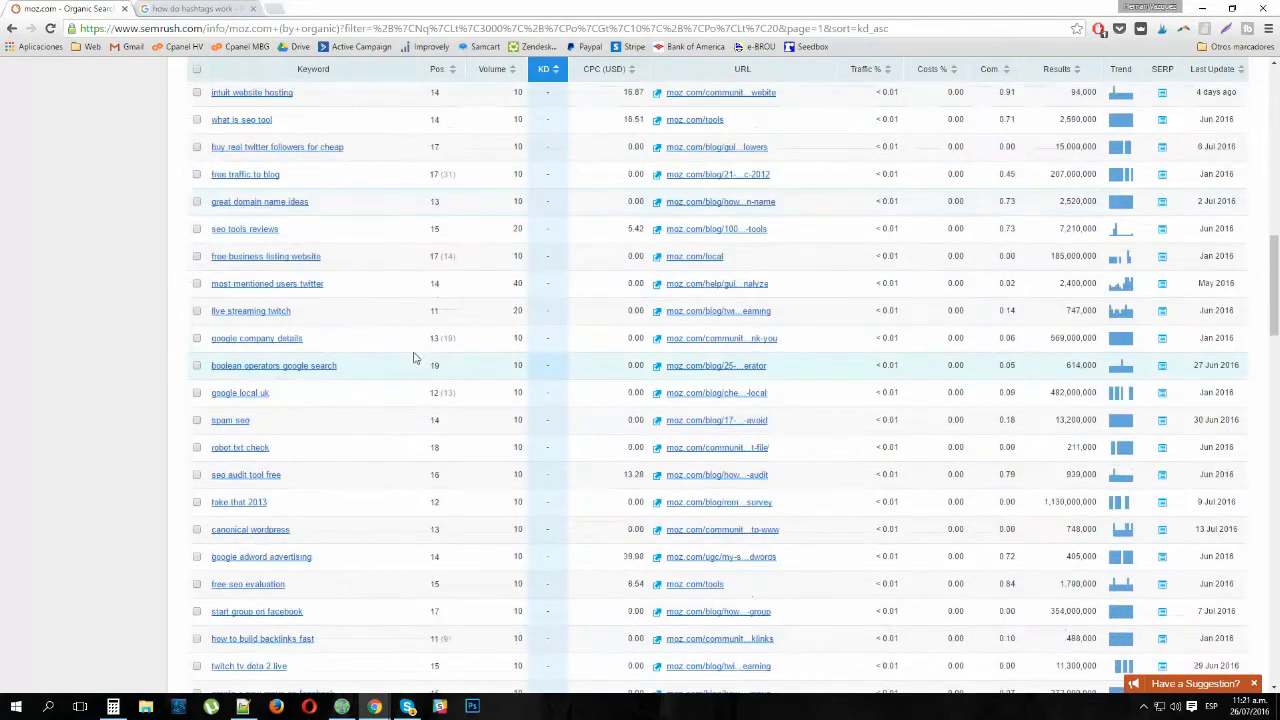
pyautogui.scroll(-3)
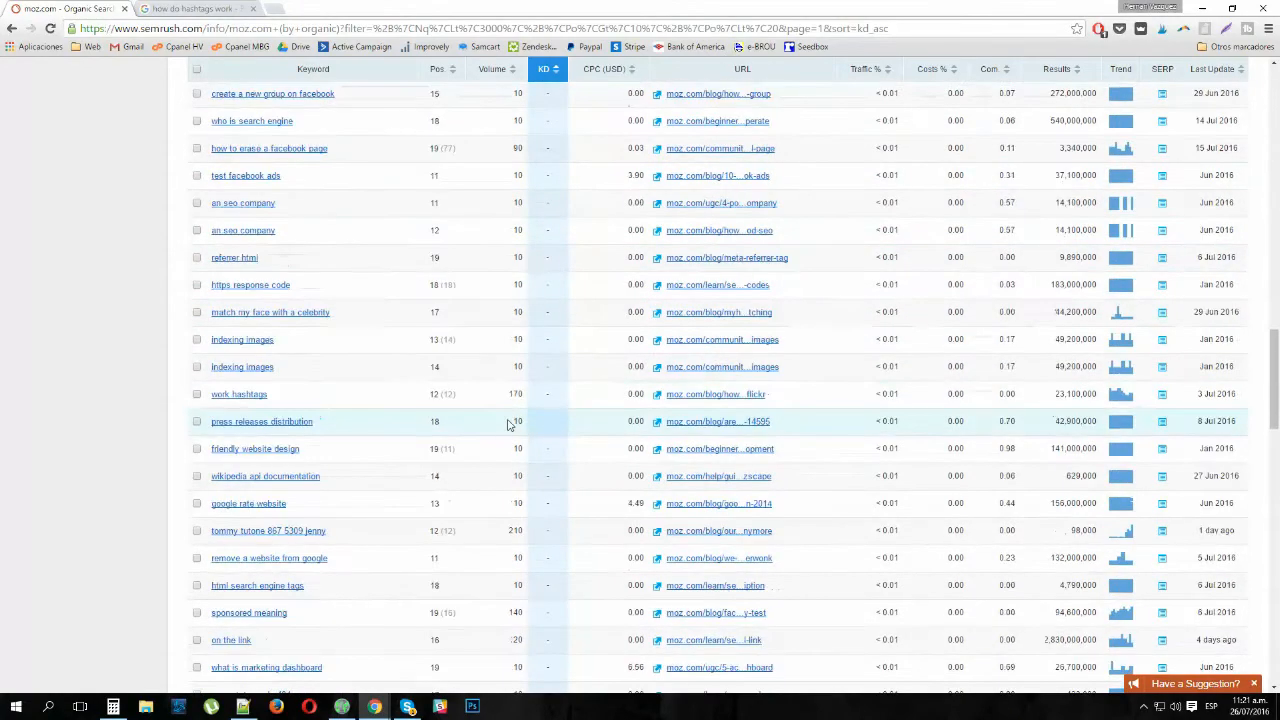
pyautogui.scroll(-3)
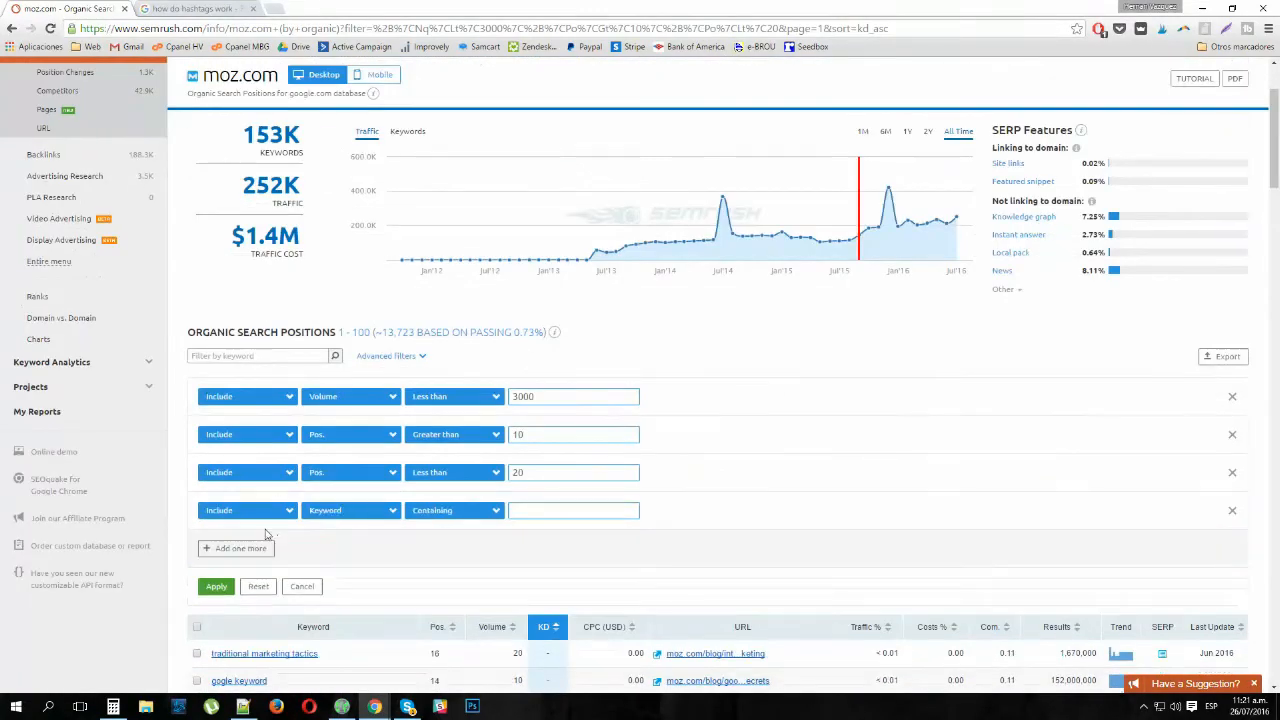
# Add a fourth condition filtering on Volume greater than 100 and apply it.
pyautogui.click(350, 510)
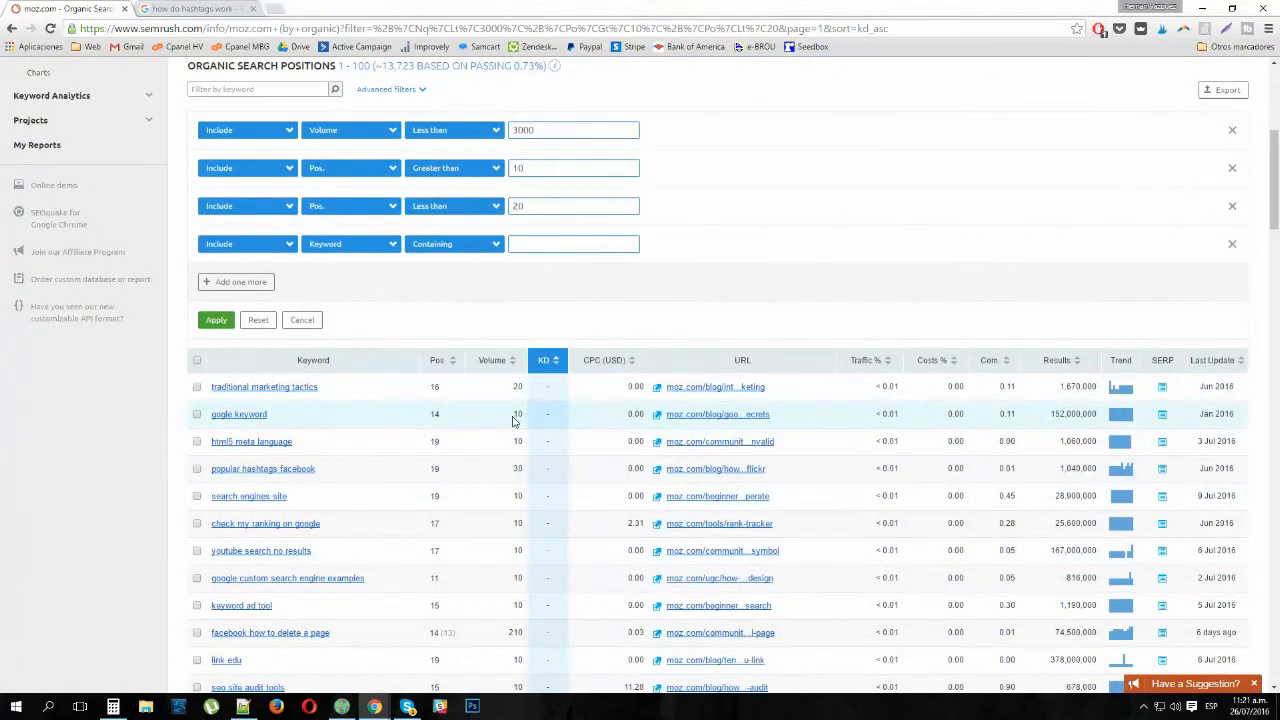
pyautogui.click(350, 244)
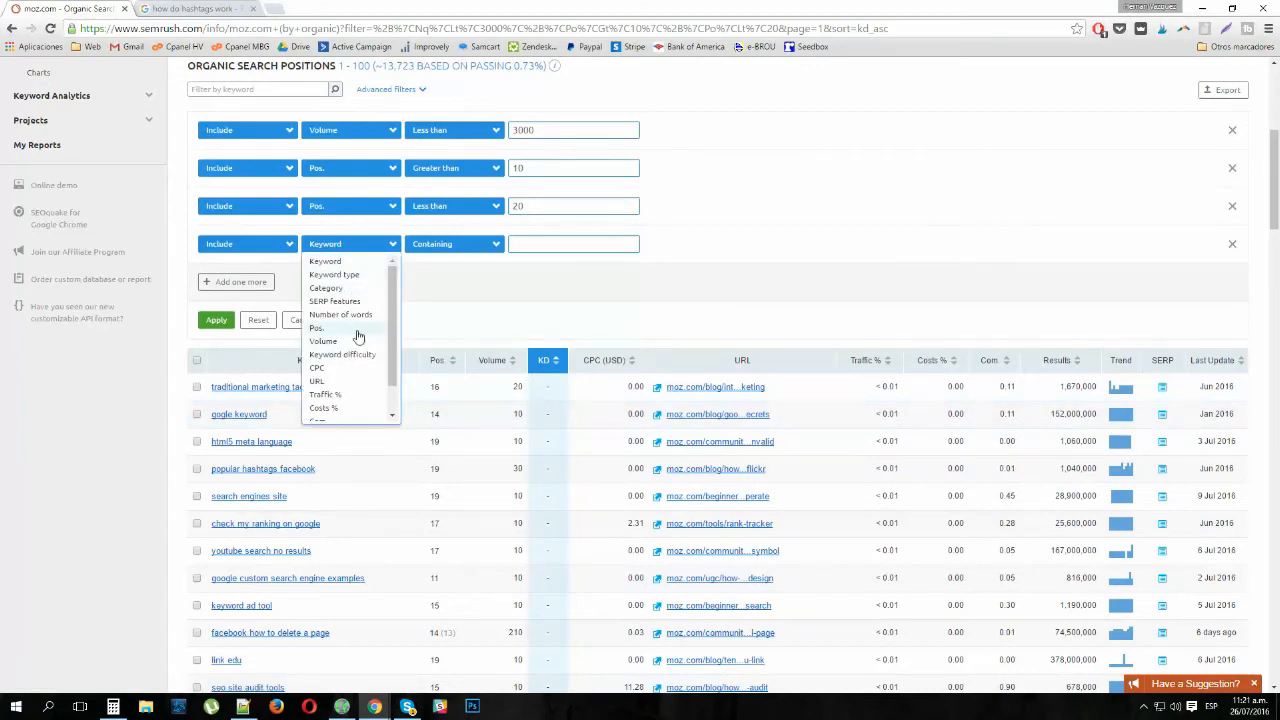
pyautogui.click(324, 340)
pyautogui.write('100')
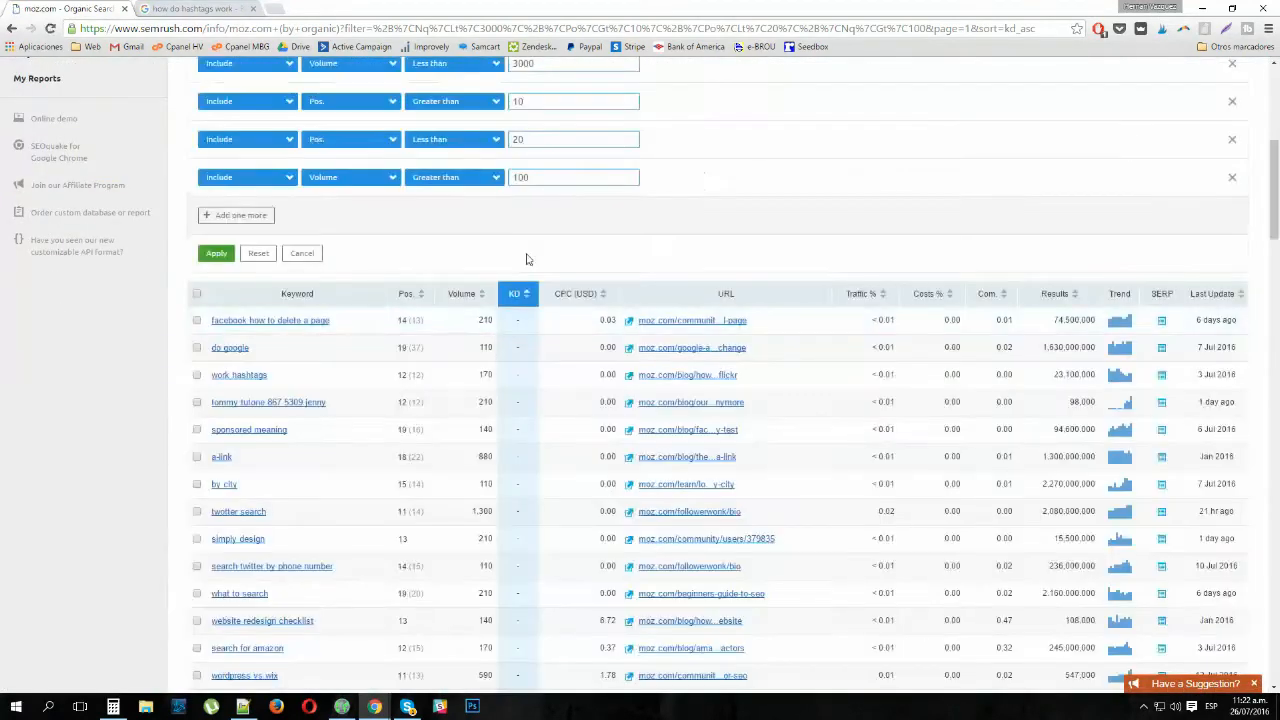
# Work down the refreshed keyword list toward 'search twitter by phone number'.
pyautogui.scroll(-3)
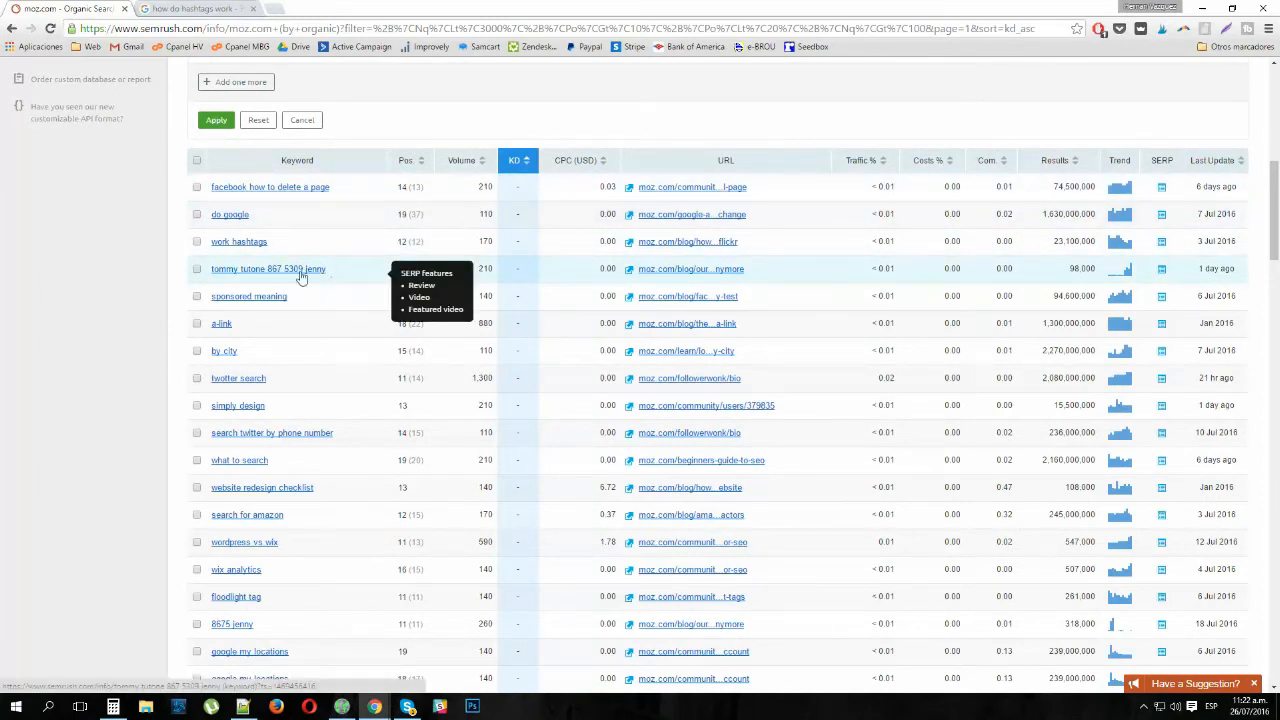
pyautogui.scroll(-3)
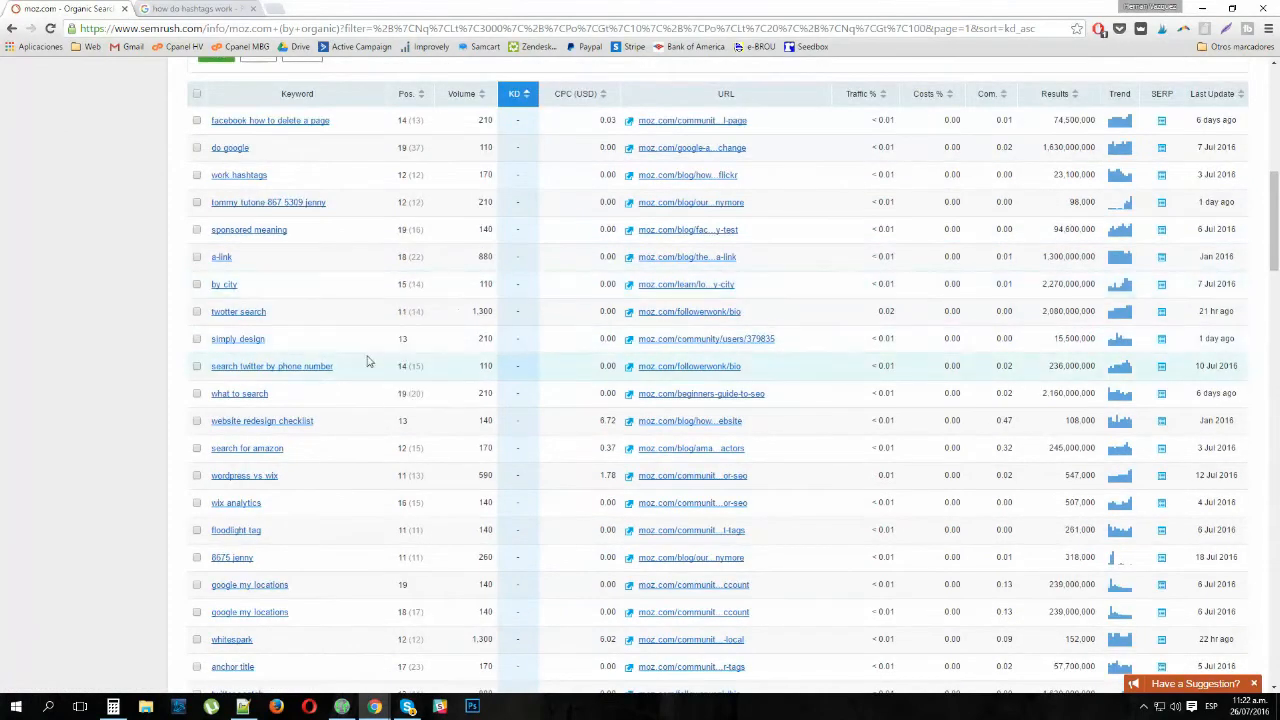
pyautogui.moveTo(368, 366)
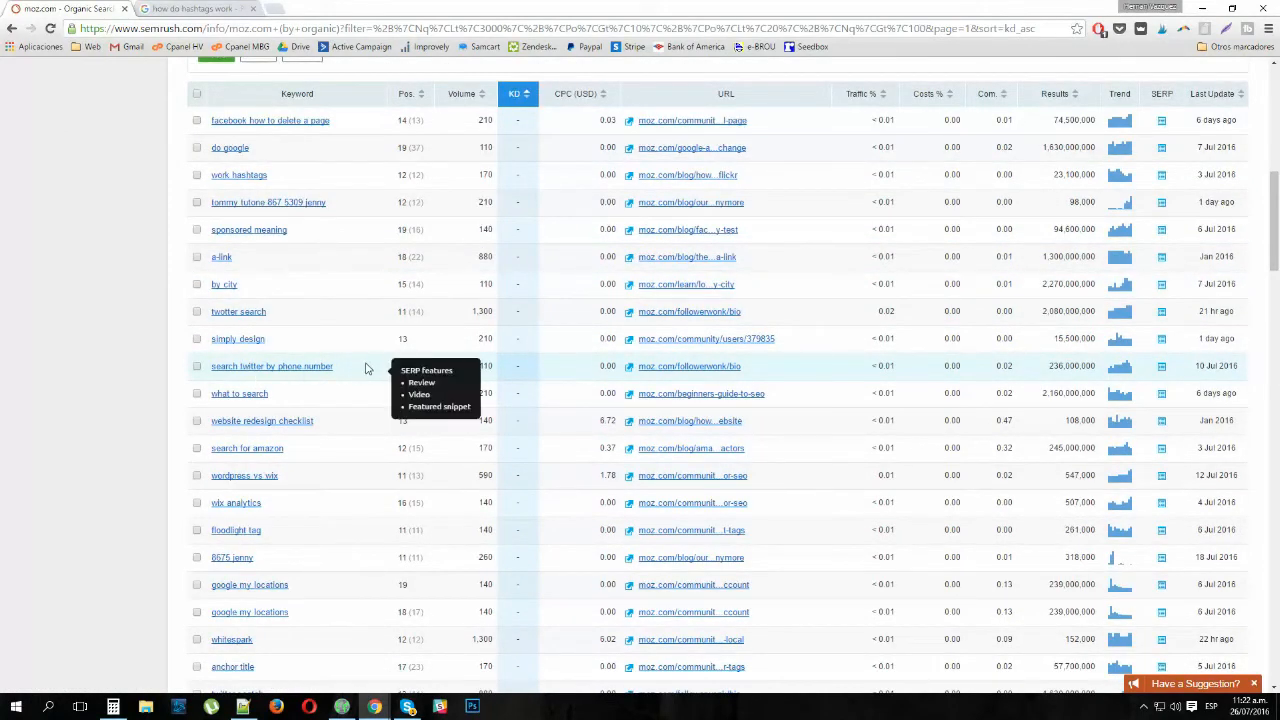
pyautogui.moveTo(378, 366)
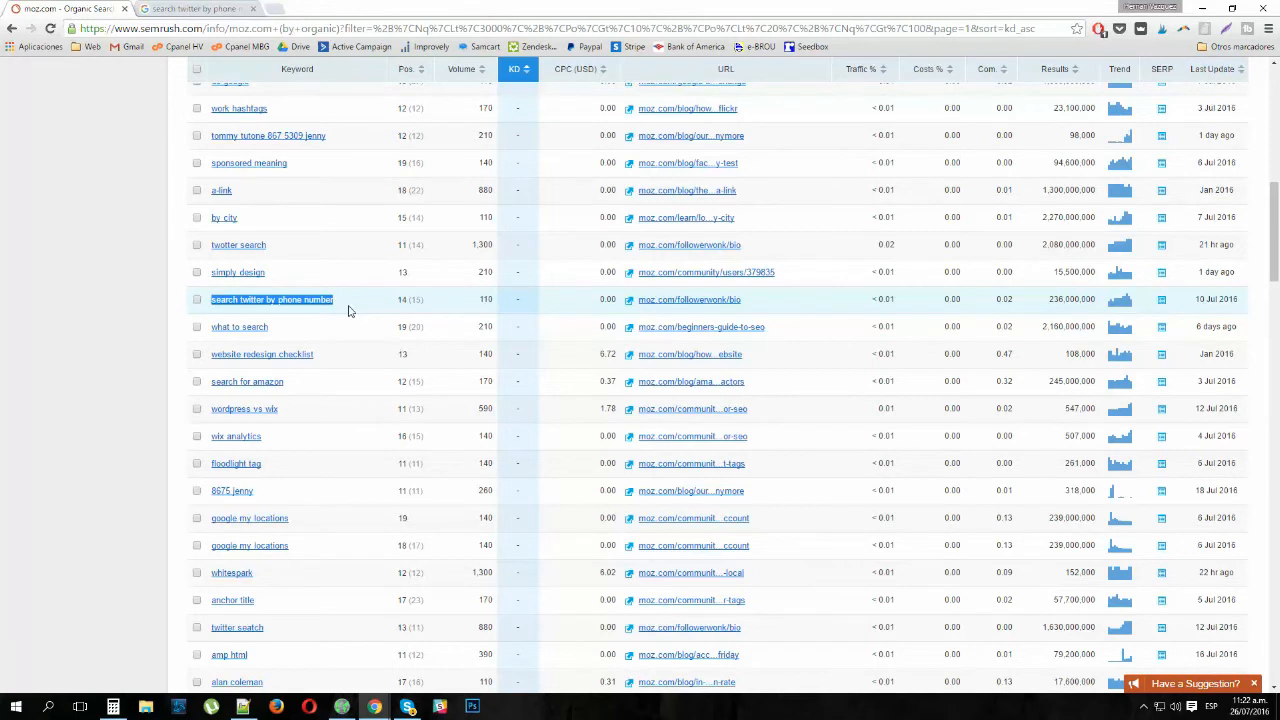
pyautogui.moveTo(348, 308)
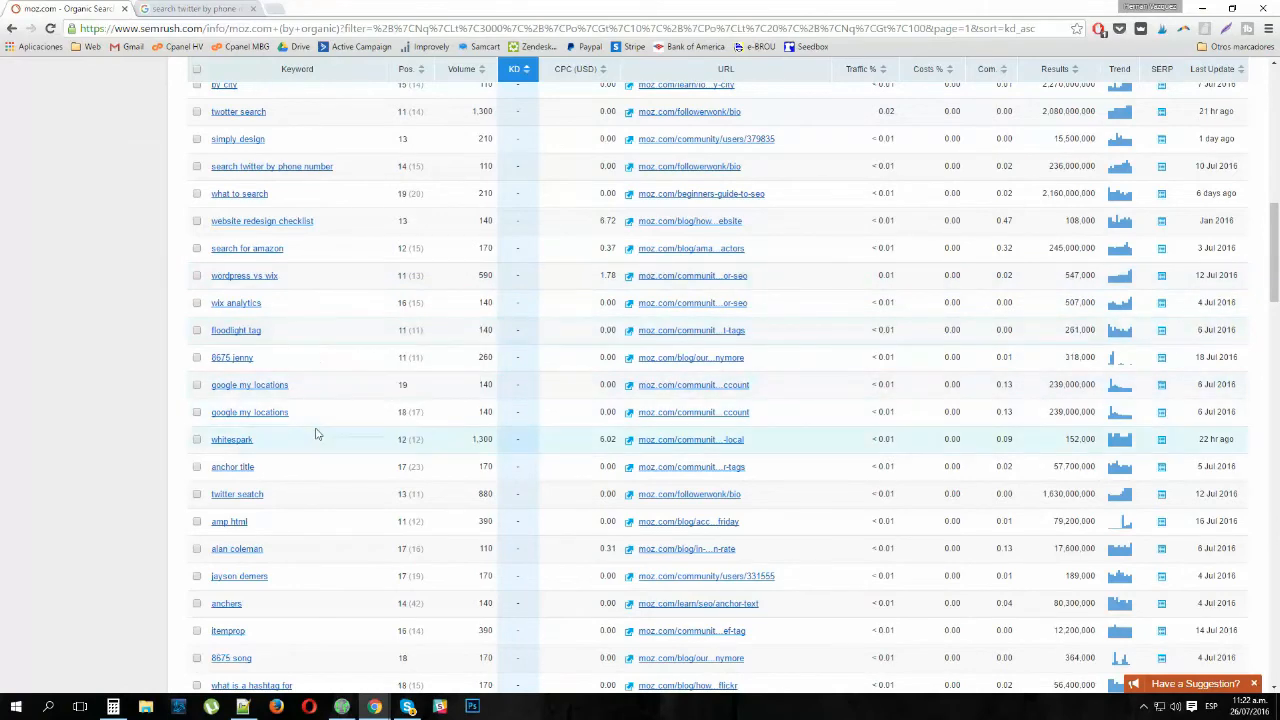
pyautogui.scroll(-3)
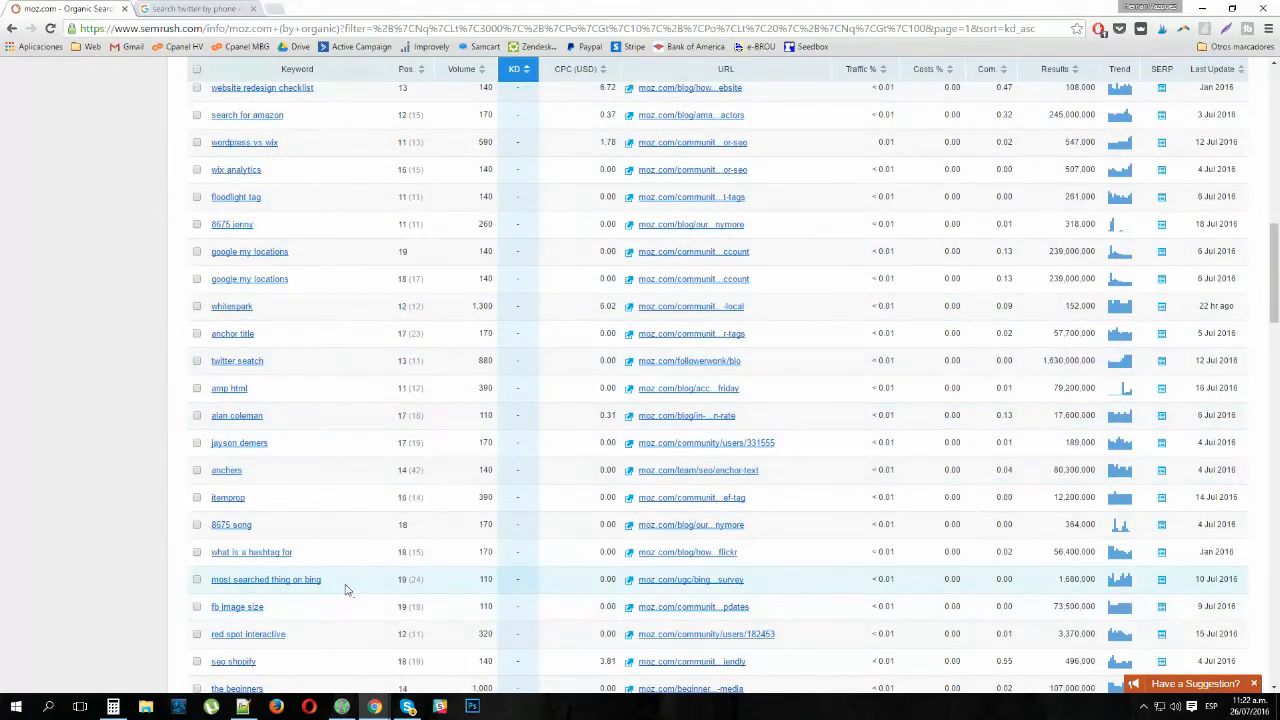
# Search 'most searched thing on bing' in Google, review the results and return to the SEMrush list.
pyautogui.doubleClick(264, 580)
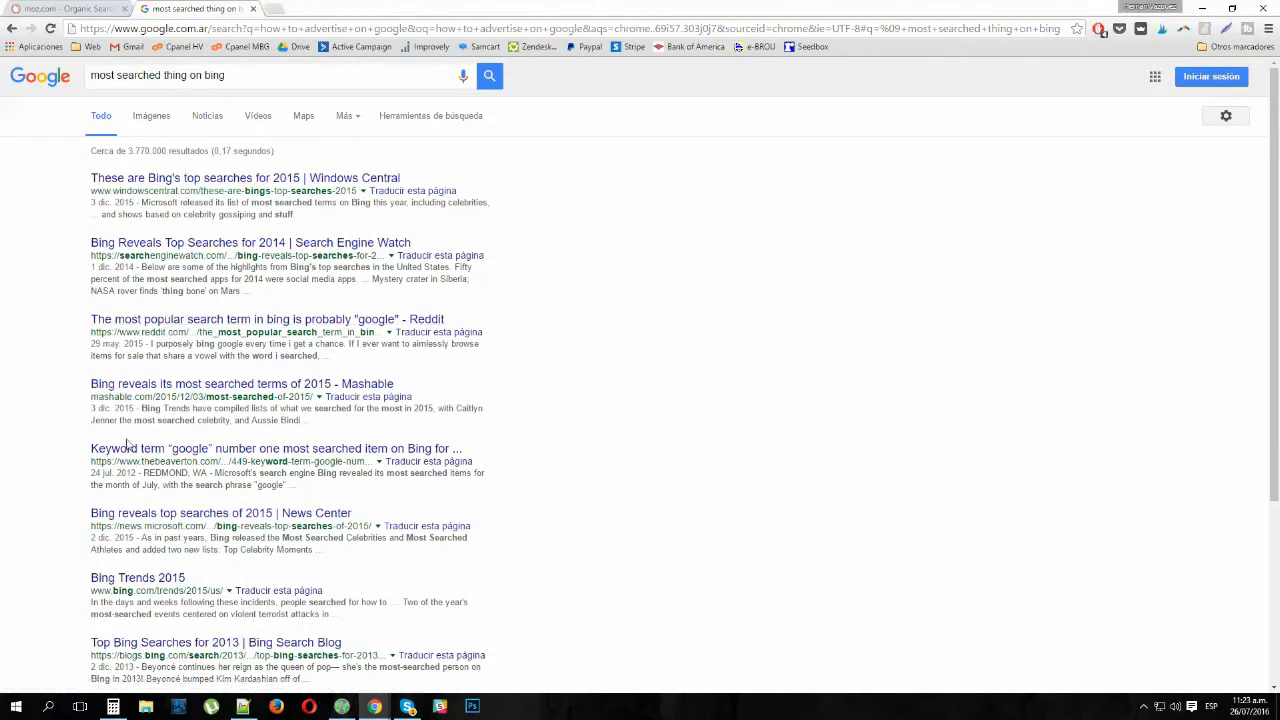
pyautogui.moveTo(192, 524)
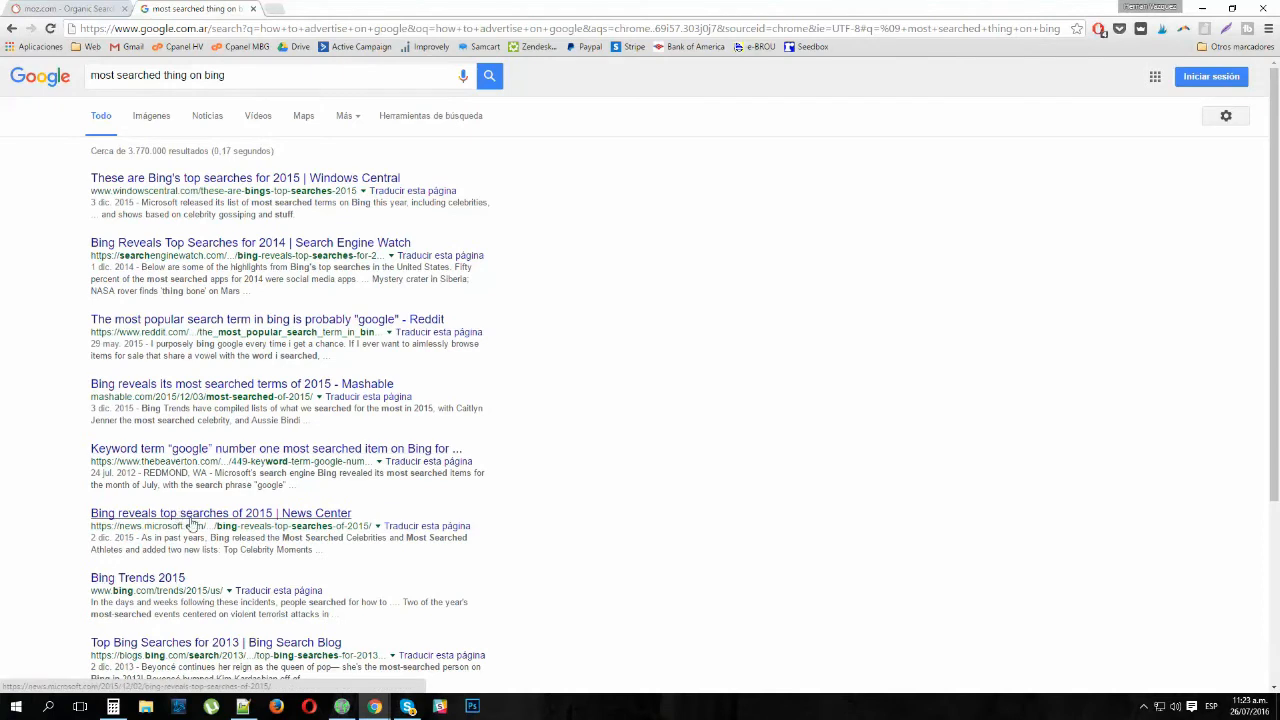
pyautogui.moveTo(164, 650)
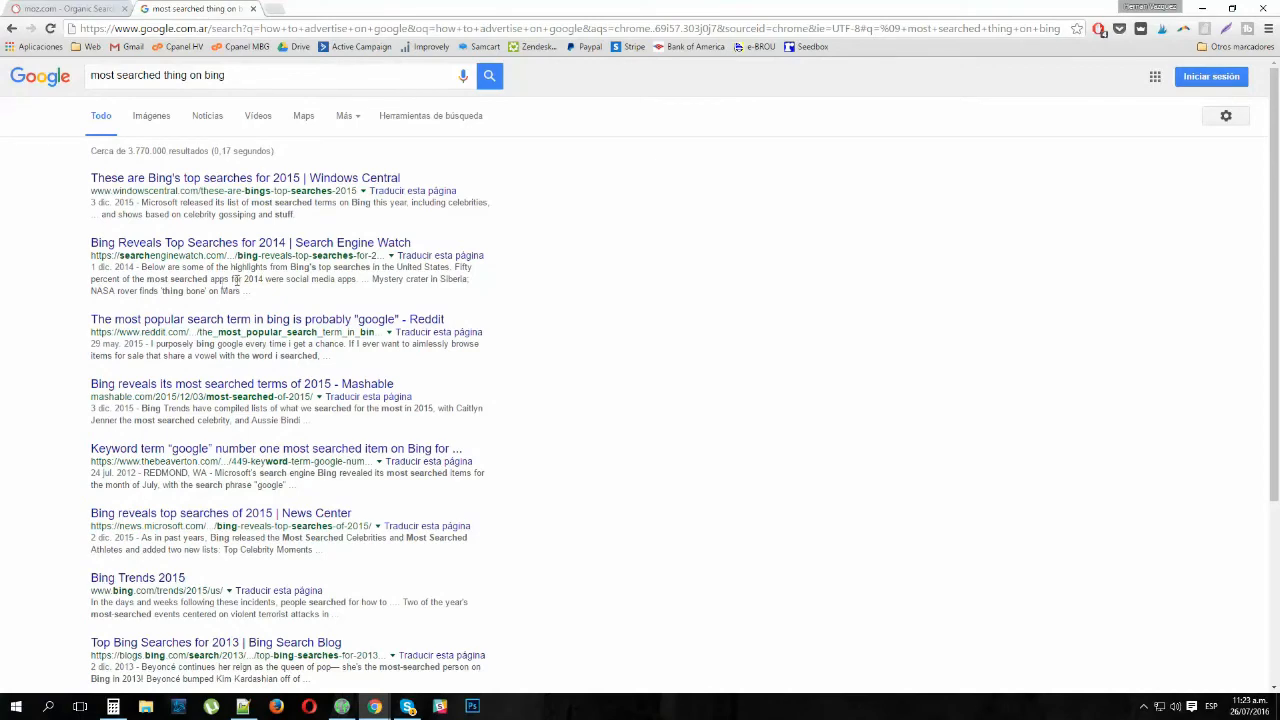
pyautogui.scroll(-3)
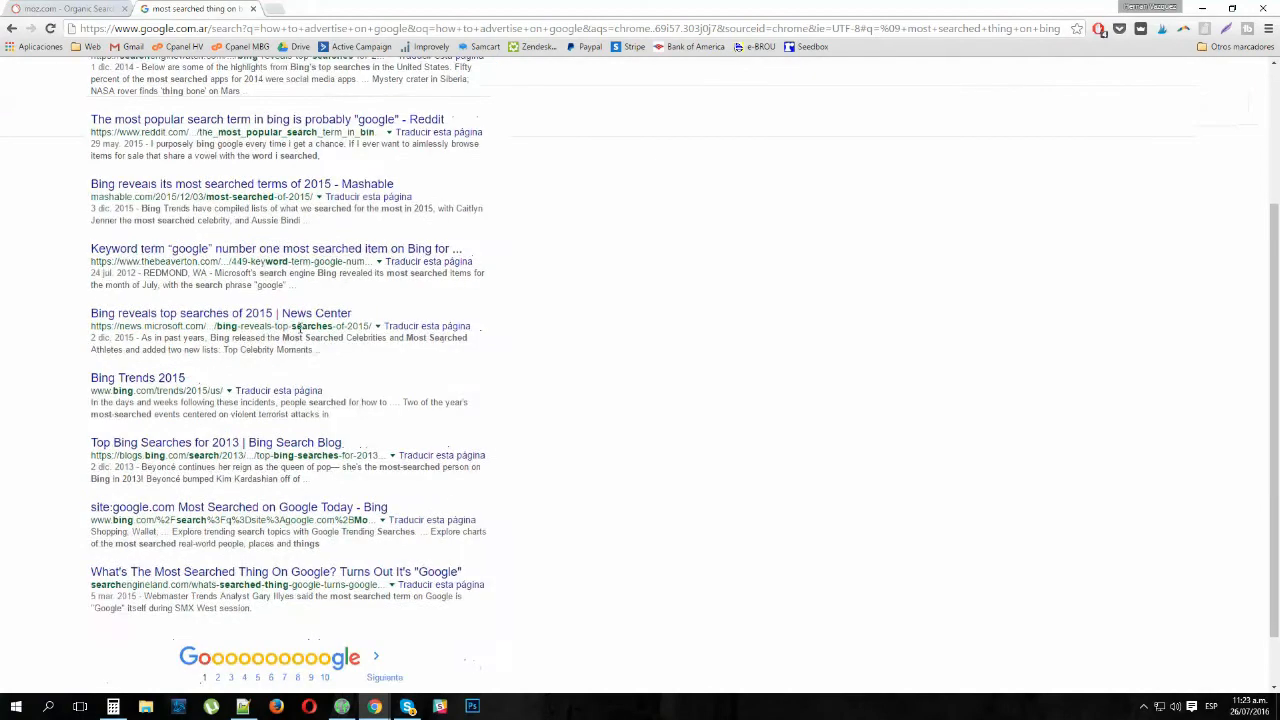
pyautogui.click(64, 8)
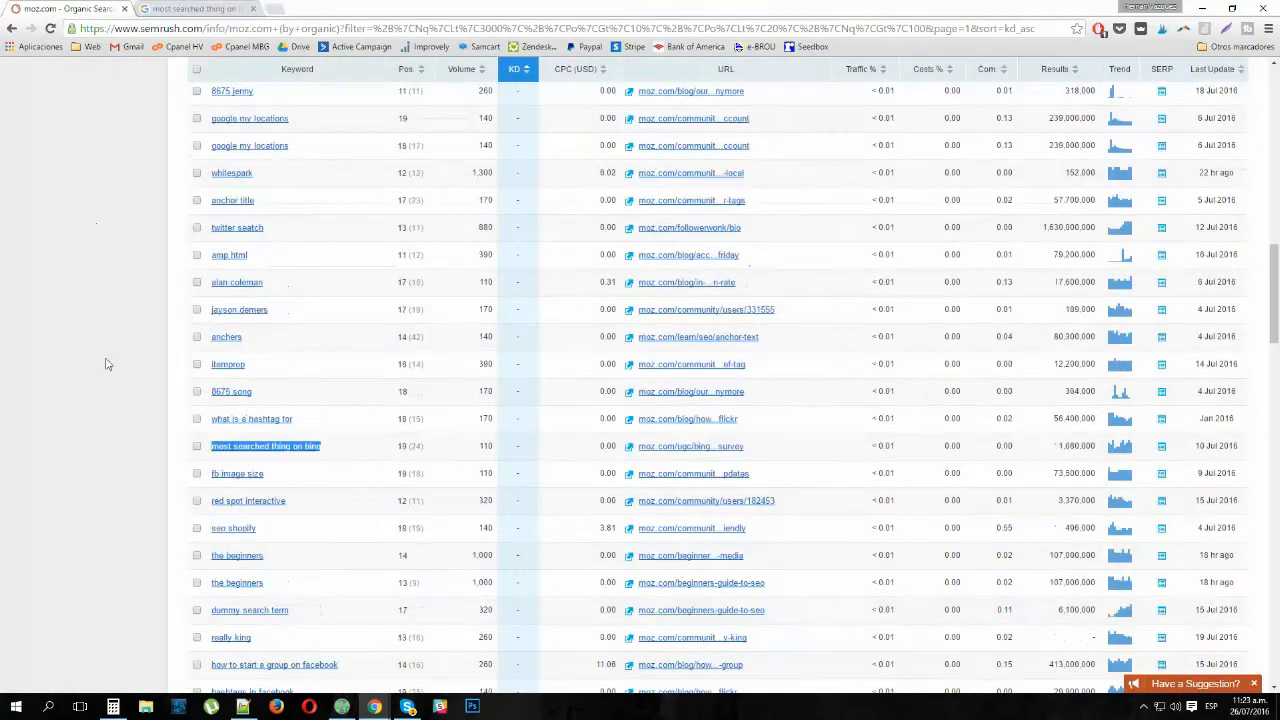
pyautogui.scroll(-3)
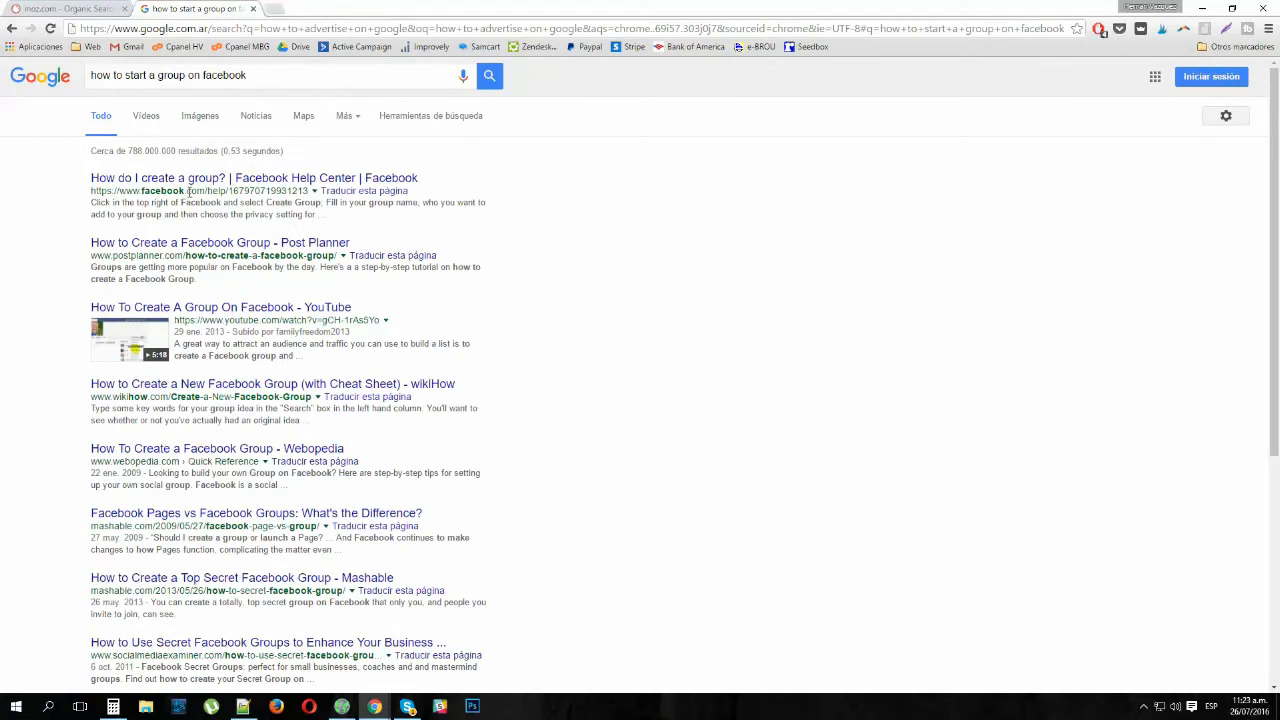
# Review Google's results for 'how to start a group on facebook', highlighting two result addresses.
pyautogui.doubleClick(268, 192)
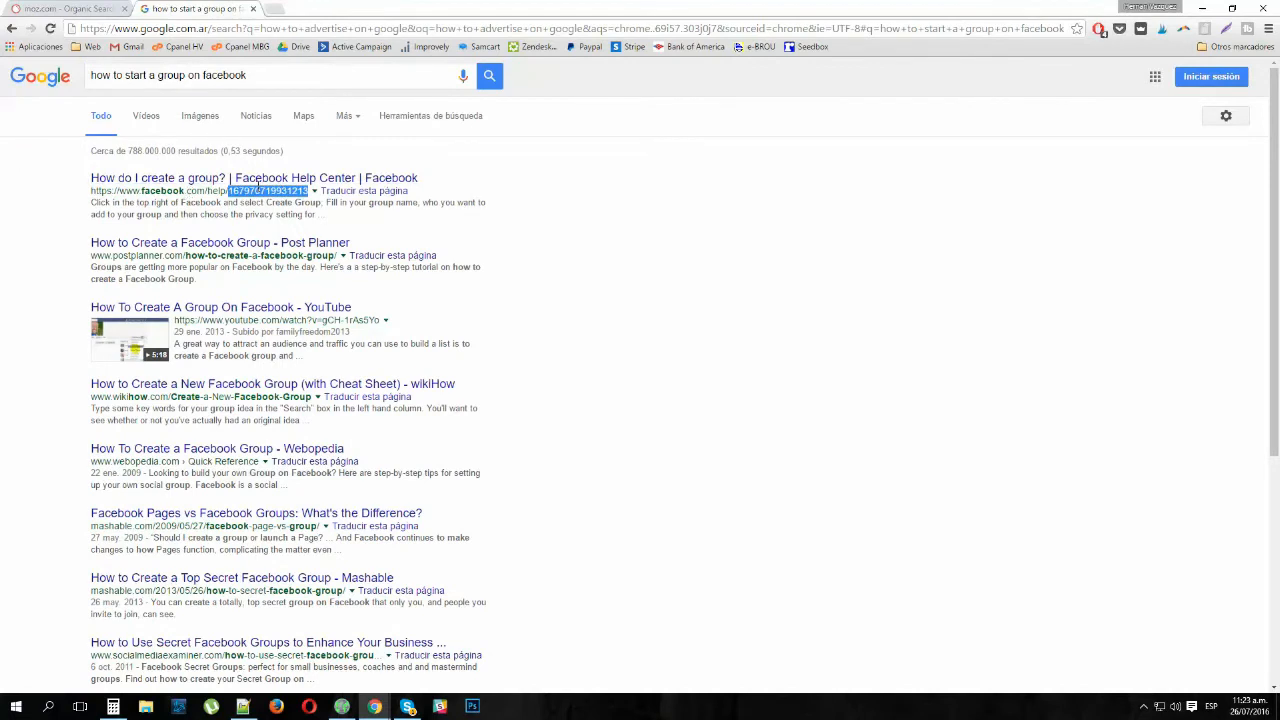
pyautogui.moveTo(118, 336)
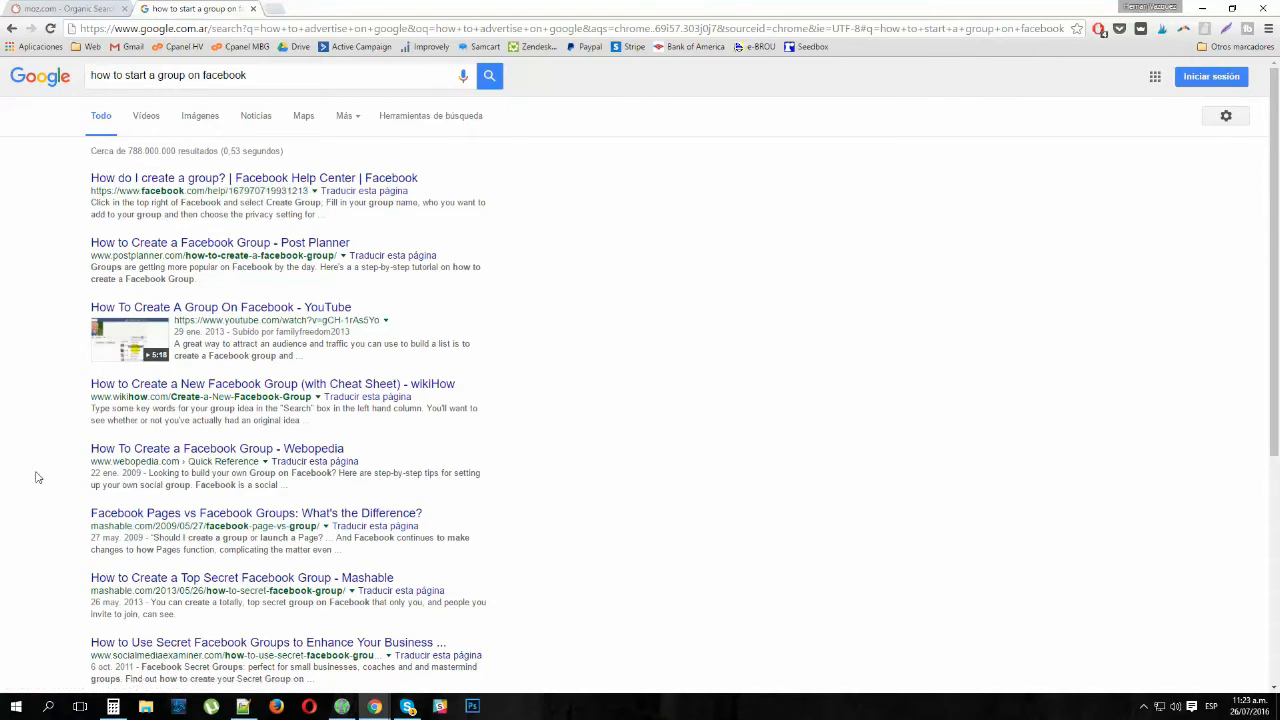
pyautogui.scroll(-3)
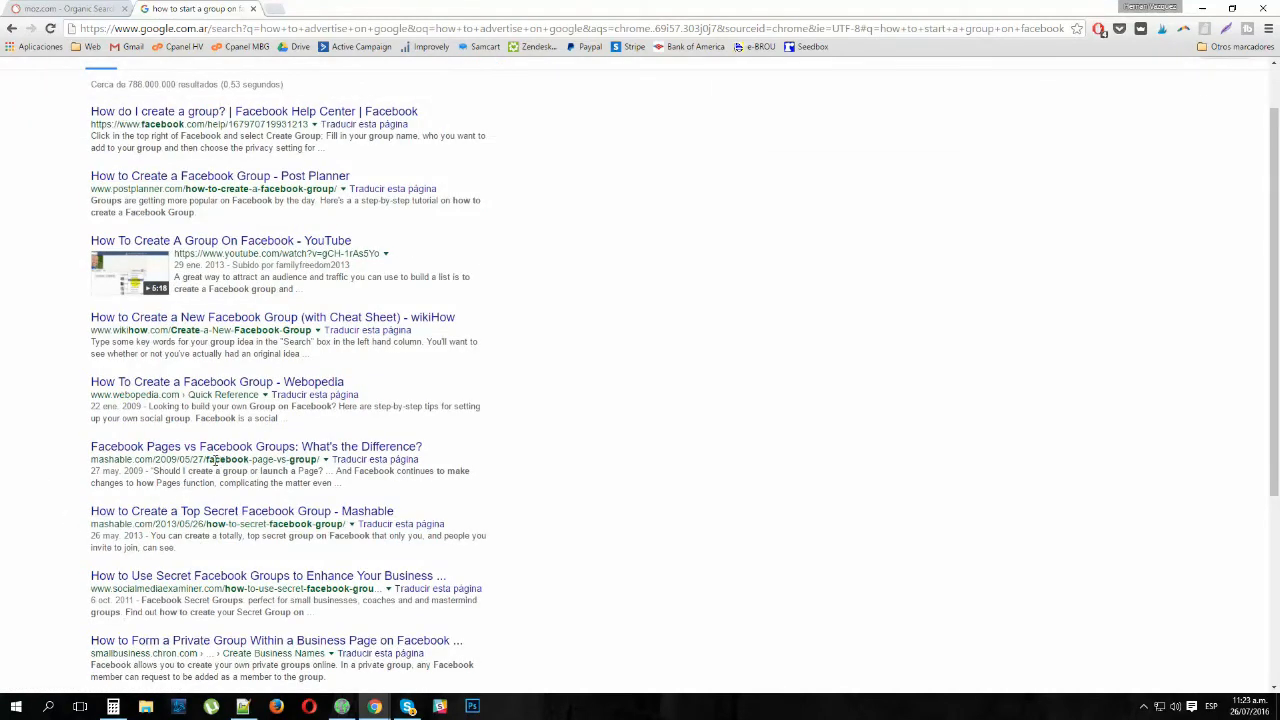
pyautogui.doubleClick(260, 458)
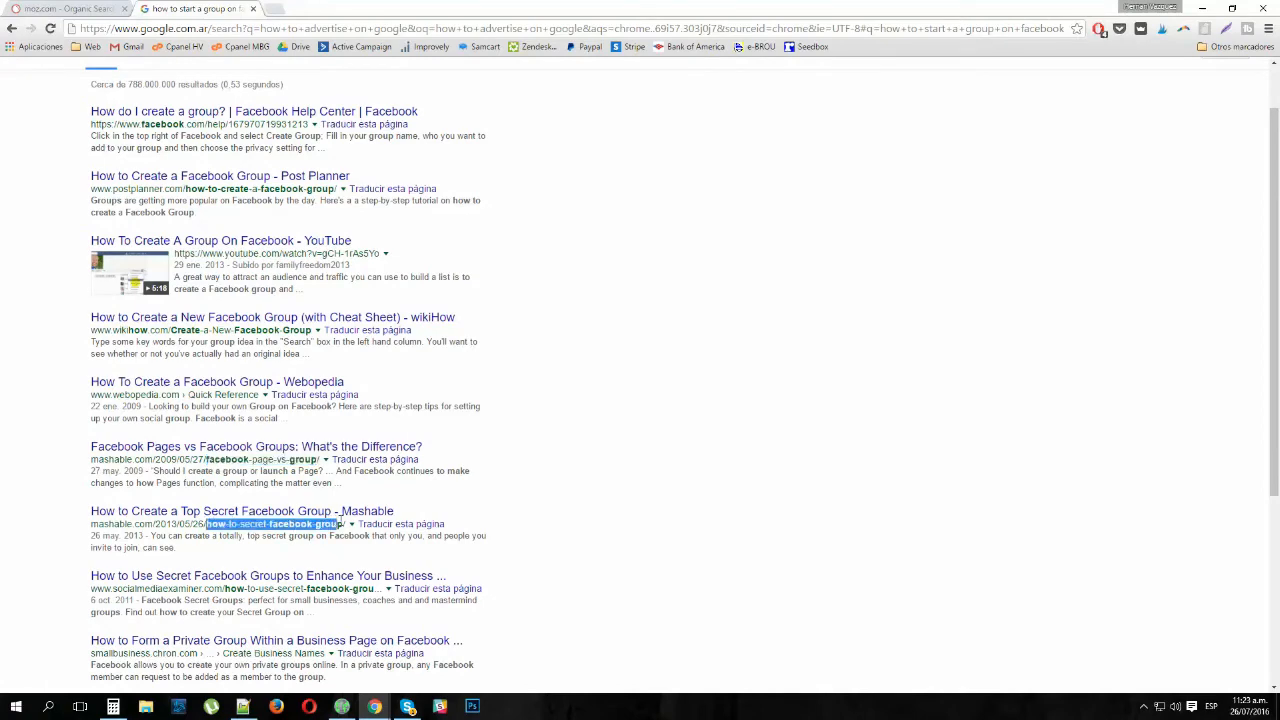
pyautogui.scroll(-3)
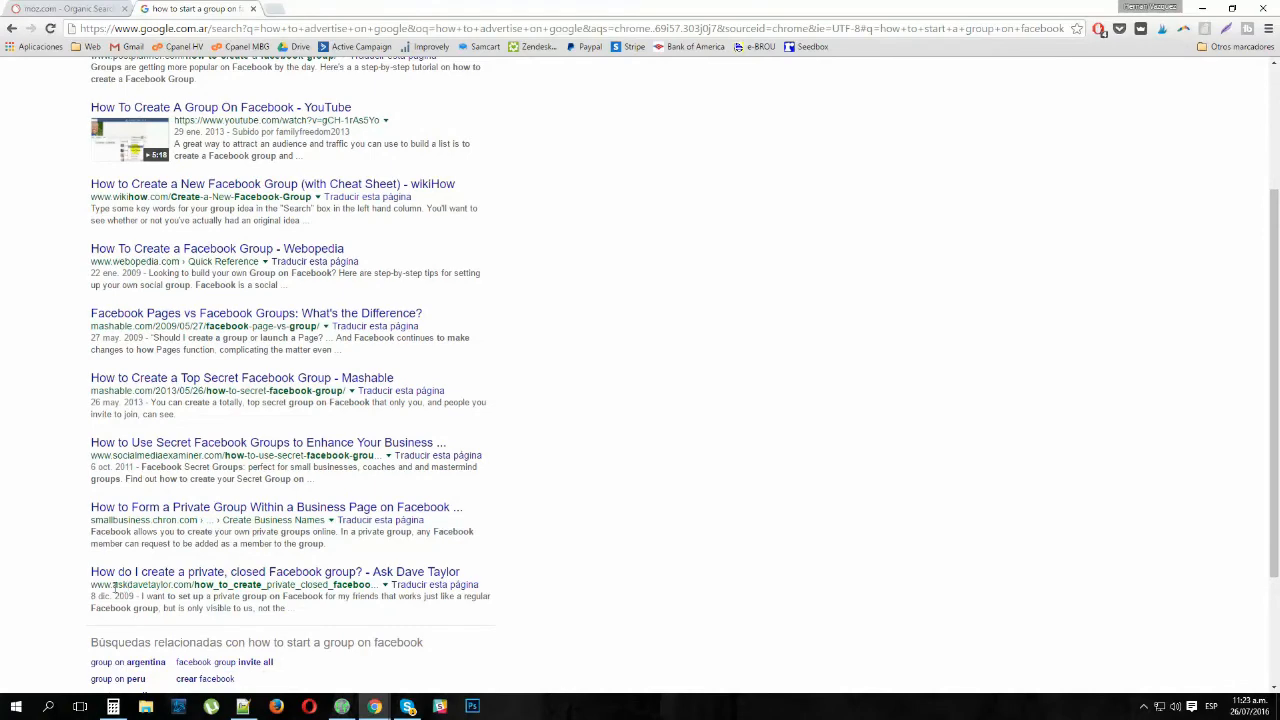
pyautogui.moveTo(220, 608)
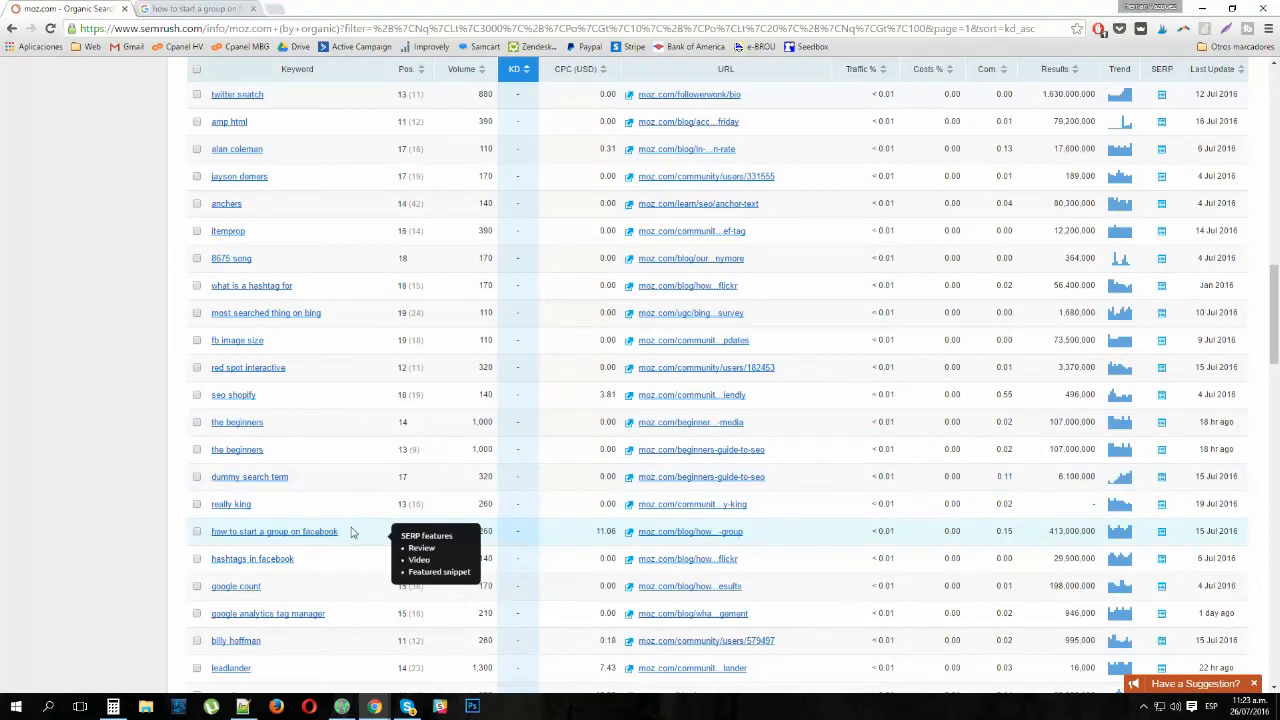
# Select 'how to start a group on facebook', then browse down the list into keywords with difficulty in the 40s.
pyautogui.doubleClick(274, 532)
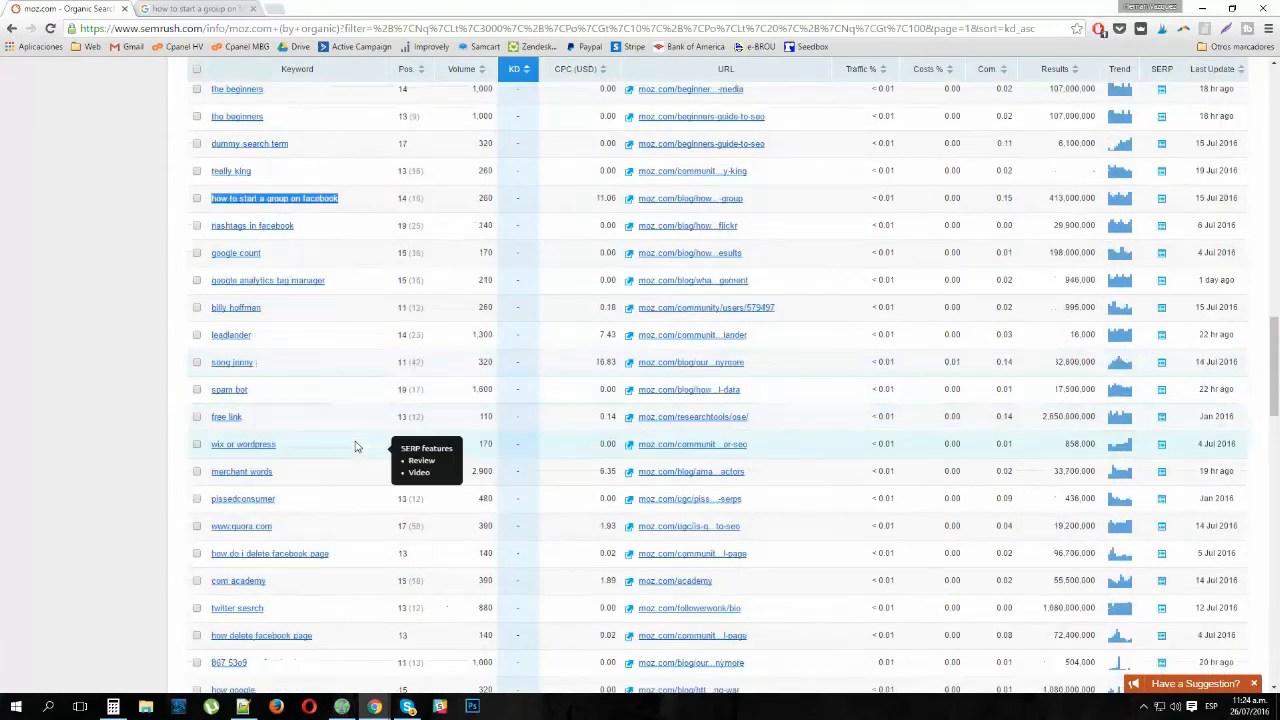
pyautogui.moveTo(340, 552)
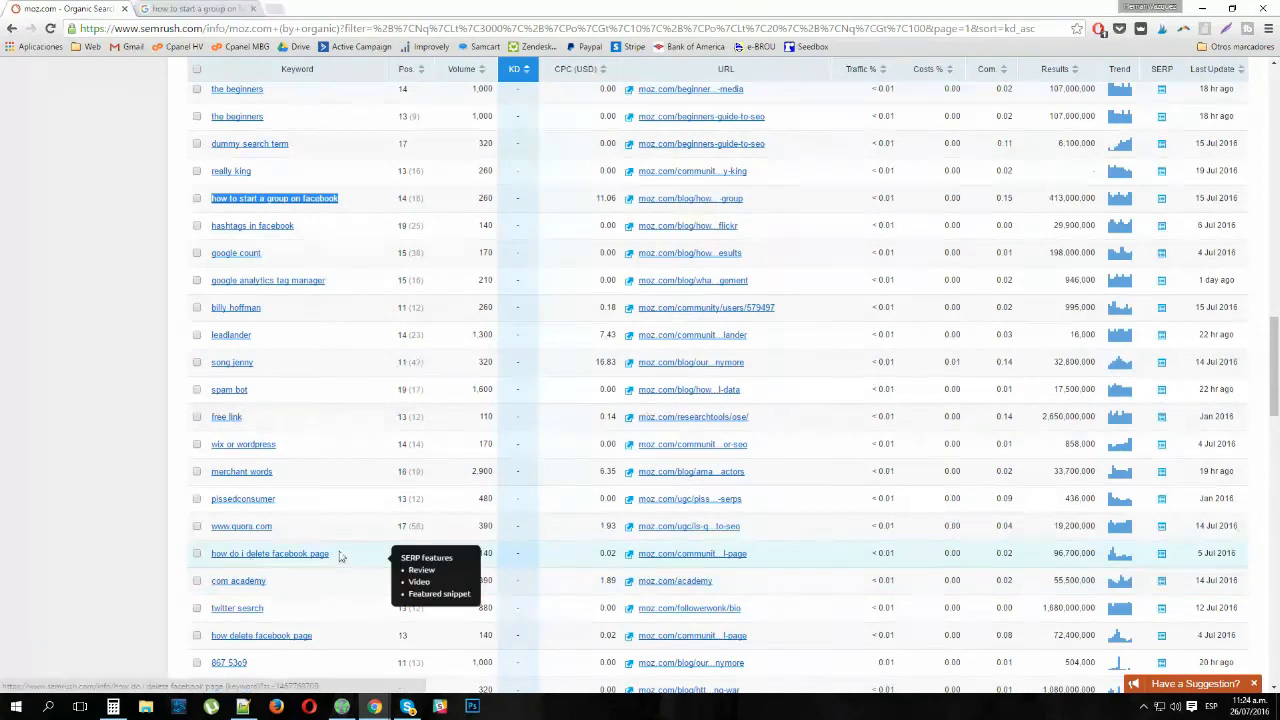
pyautogui.scroll(-3)
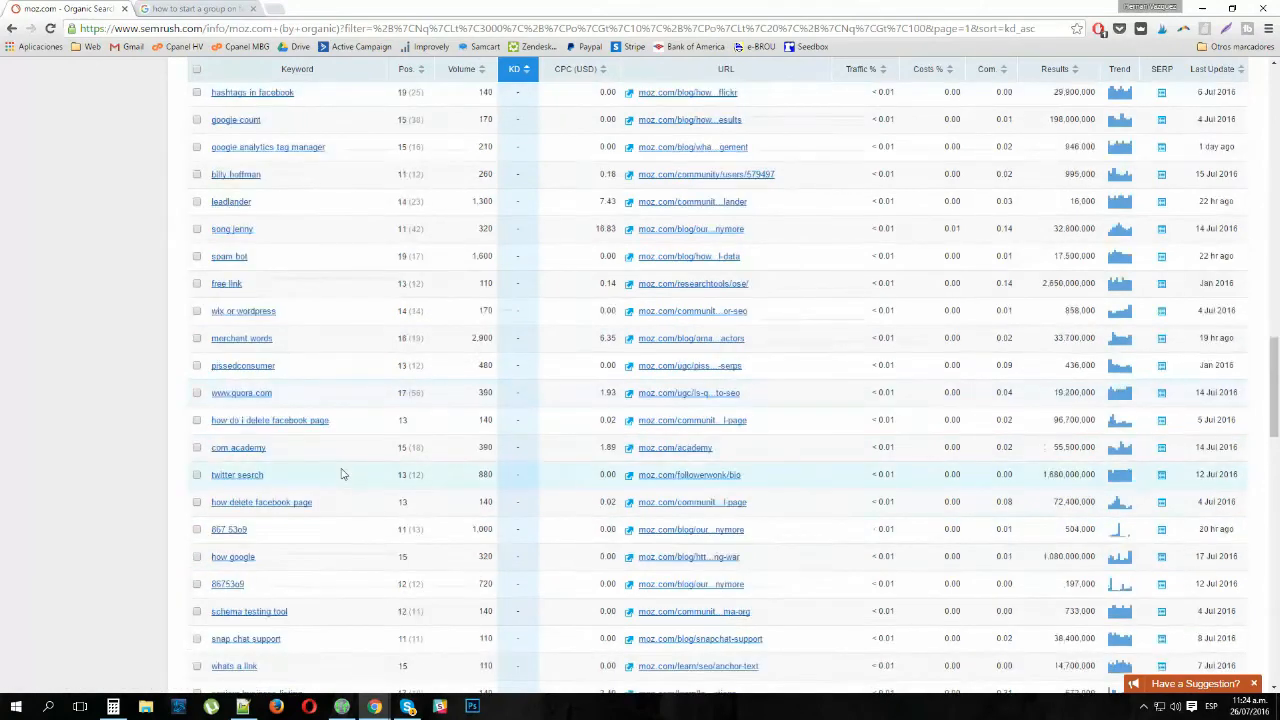
pyautogui.scroll(-3)
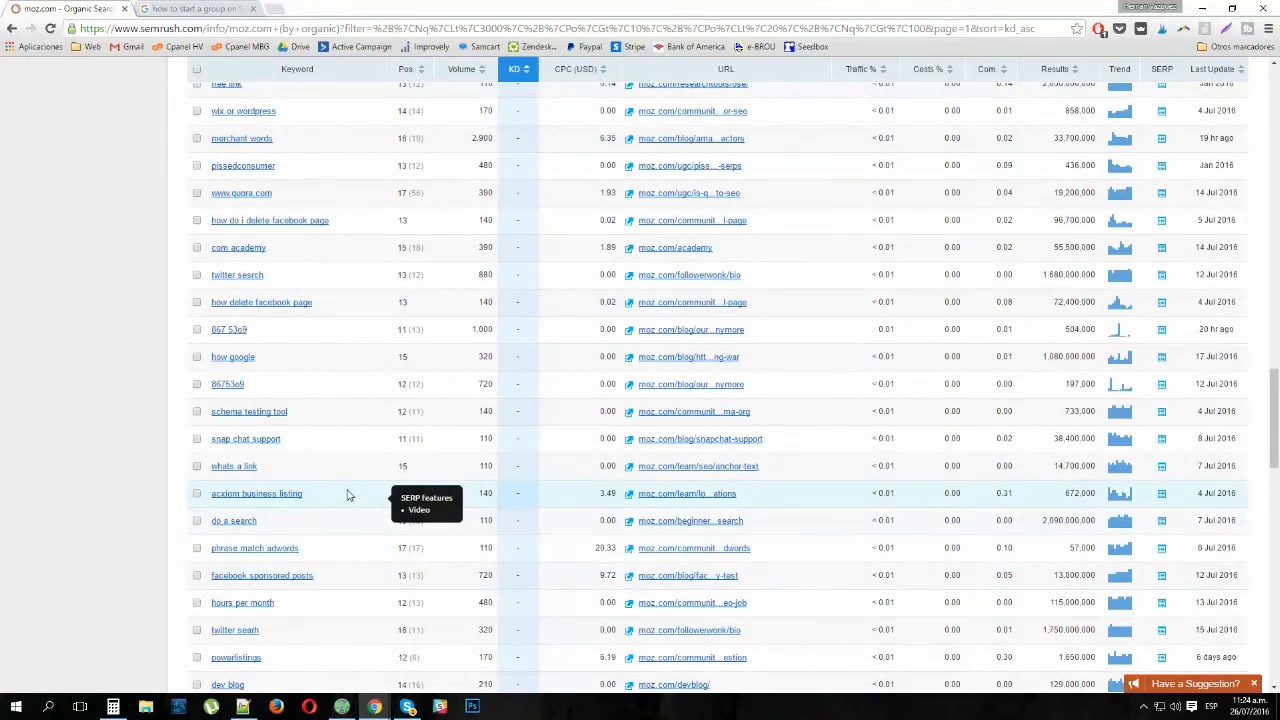
pyautogui.scroll(-3)
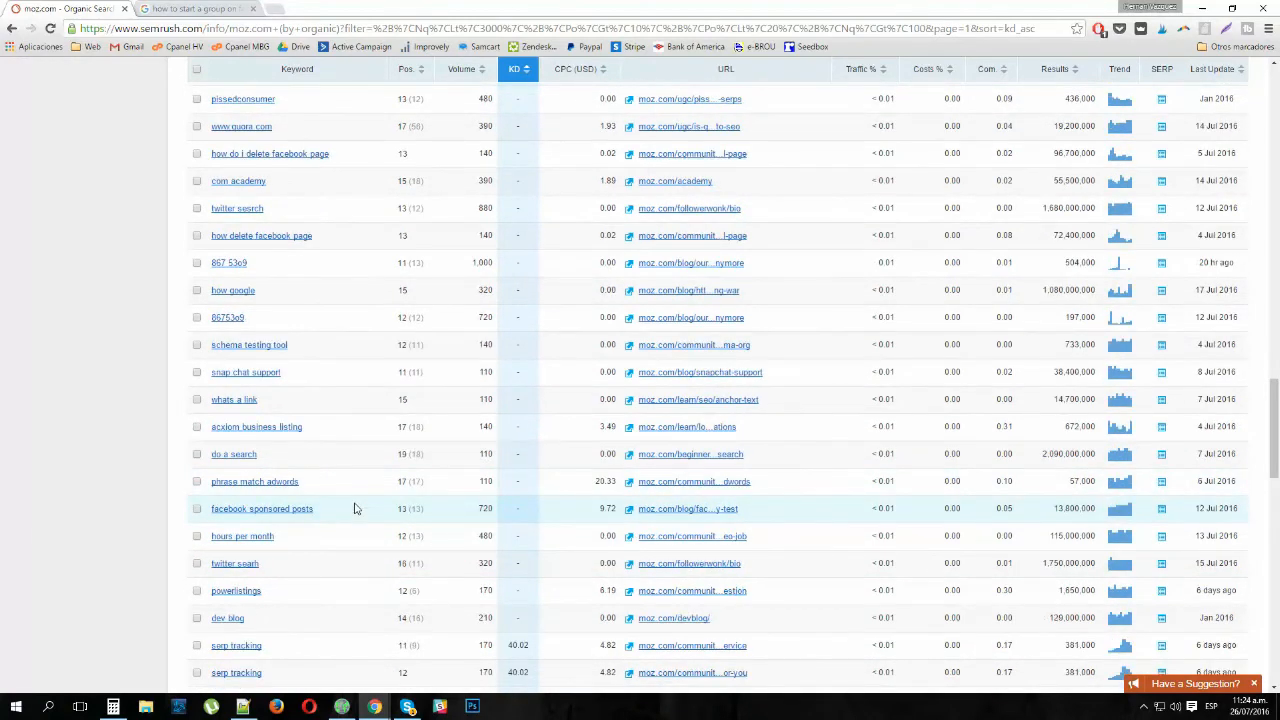
pyautogui.scroll(-3)
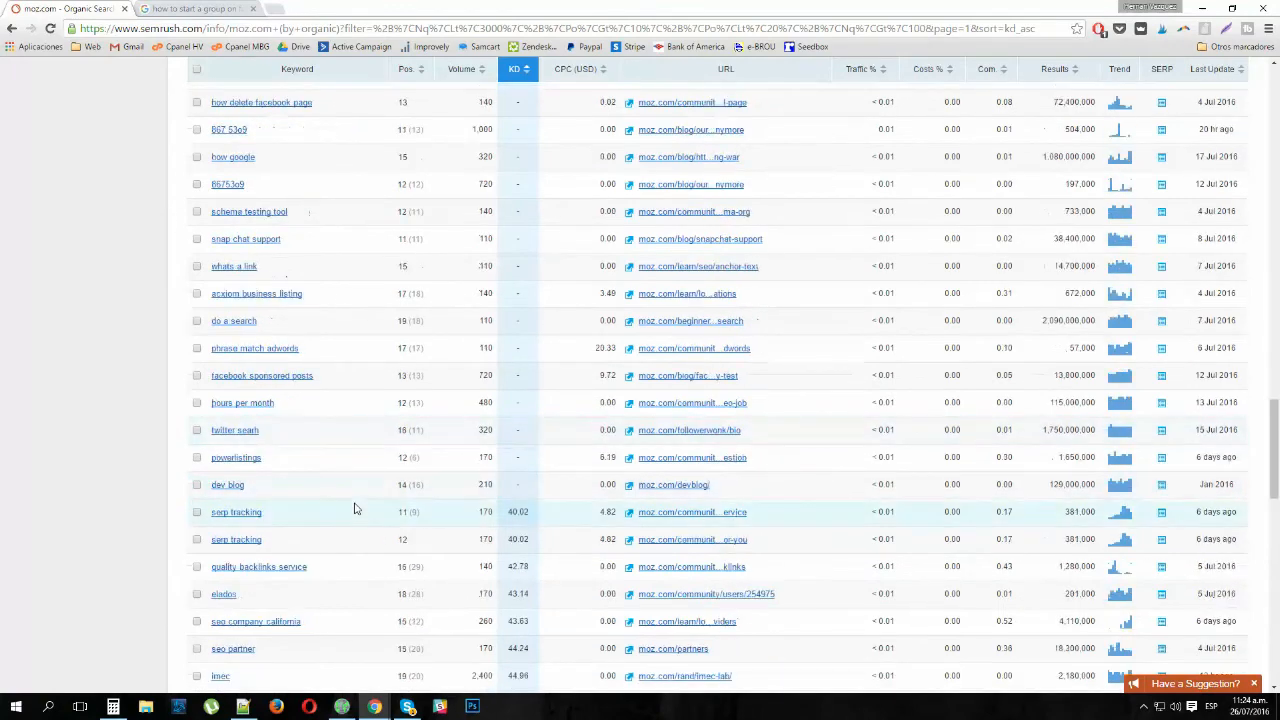
pyautogui.scroll(-3)
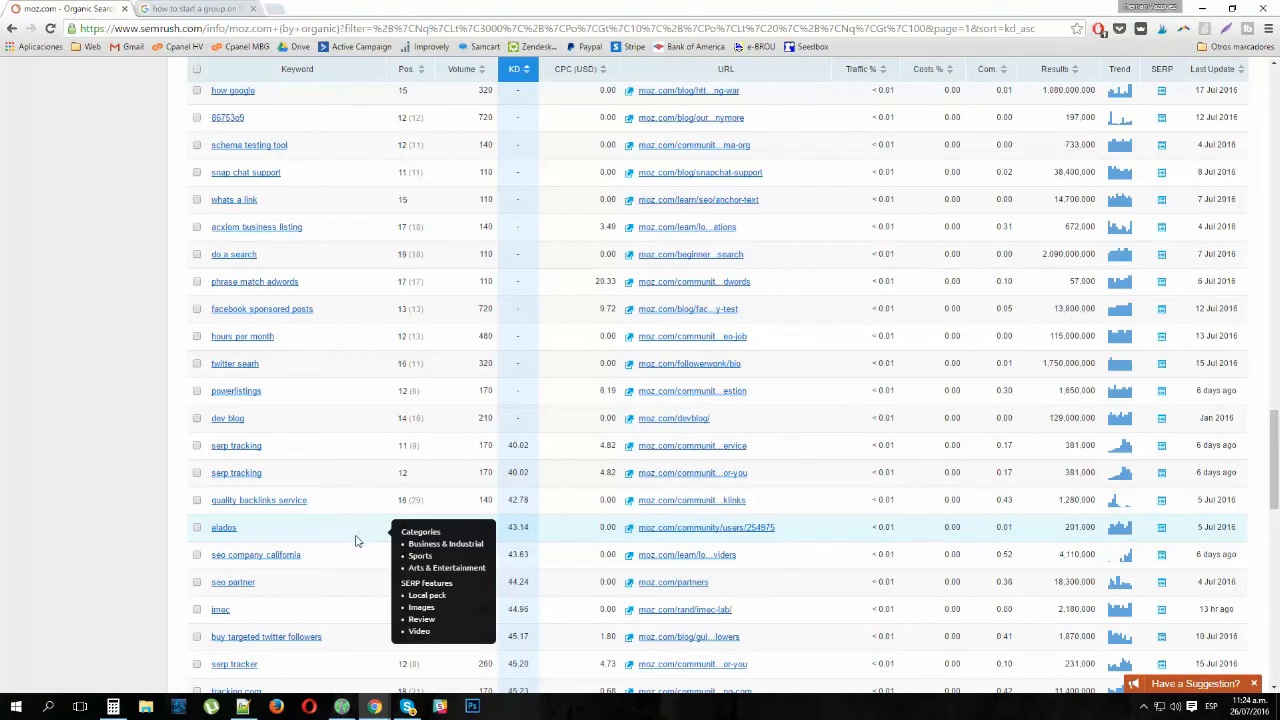
pyautogui.scroll(-3)
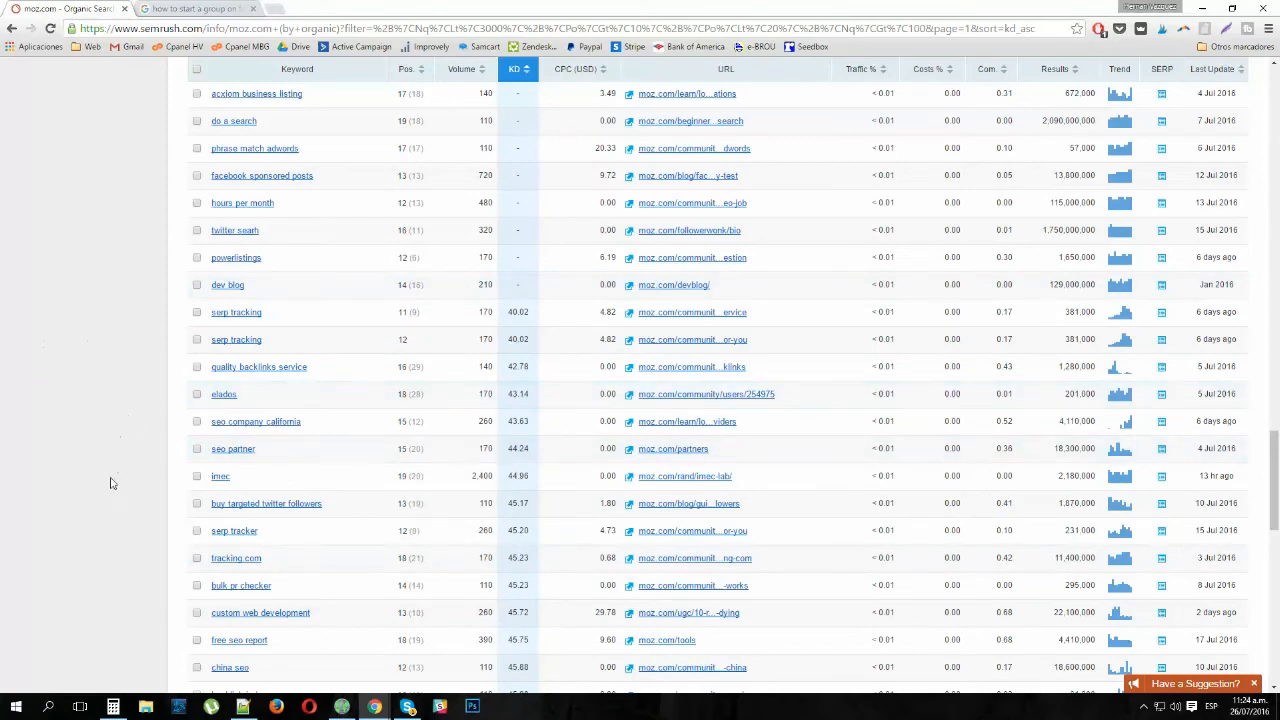
pyautogui.scroll(-3)
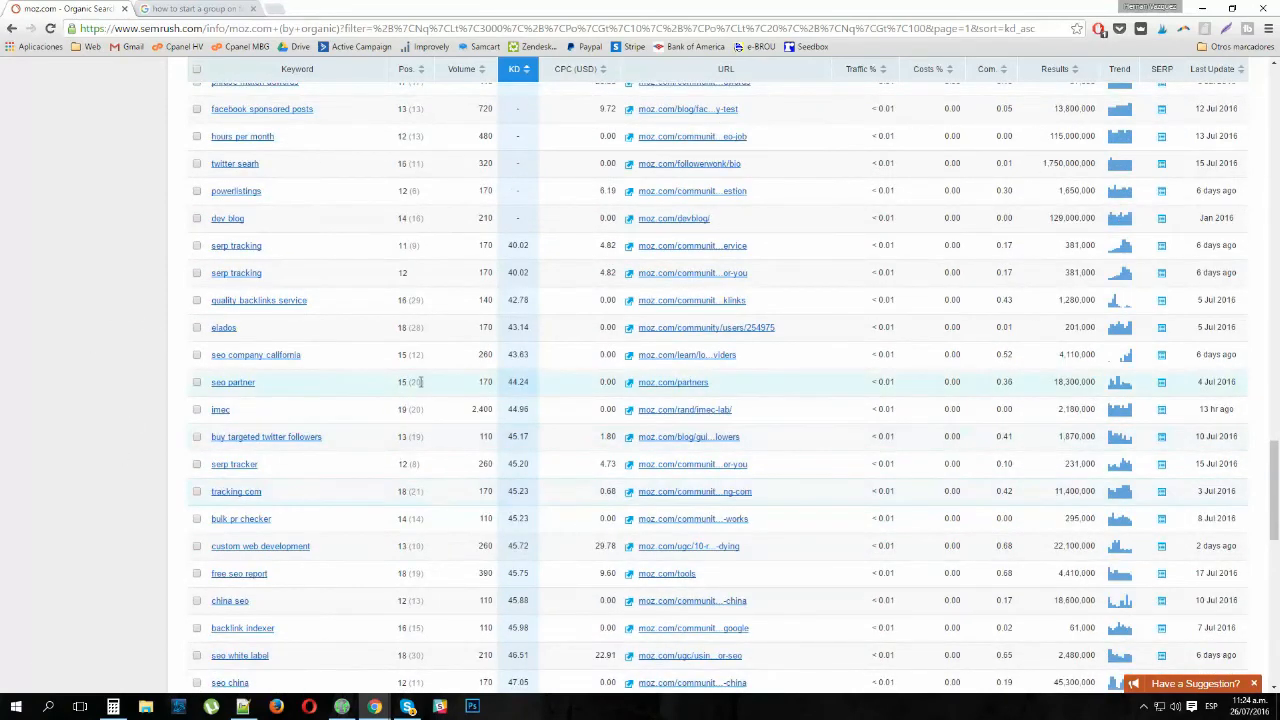
pyautogui.scroll(-3)
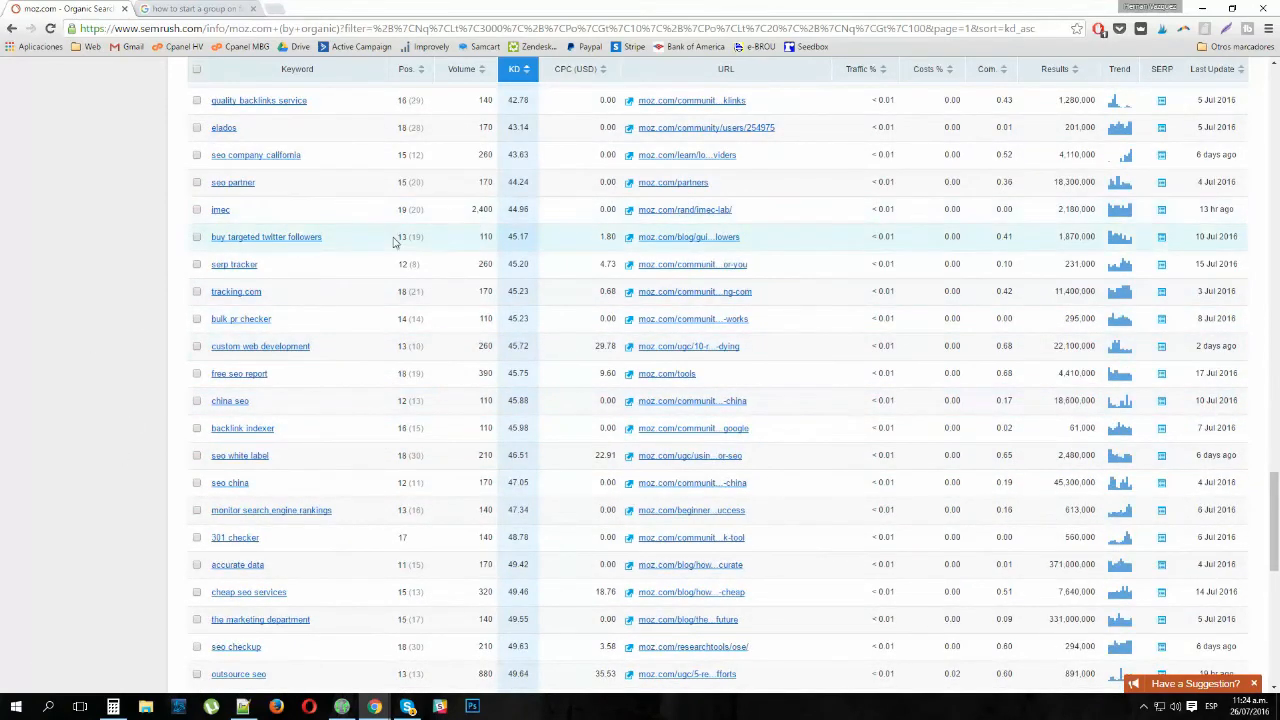
# Scroll the report back toward its top showing the traffic trend and four filter conditions.
pyautogui.scroll(-3)
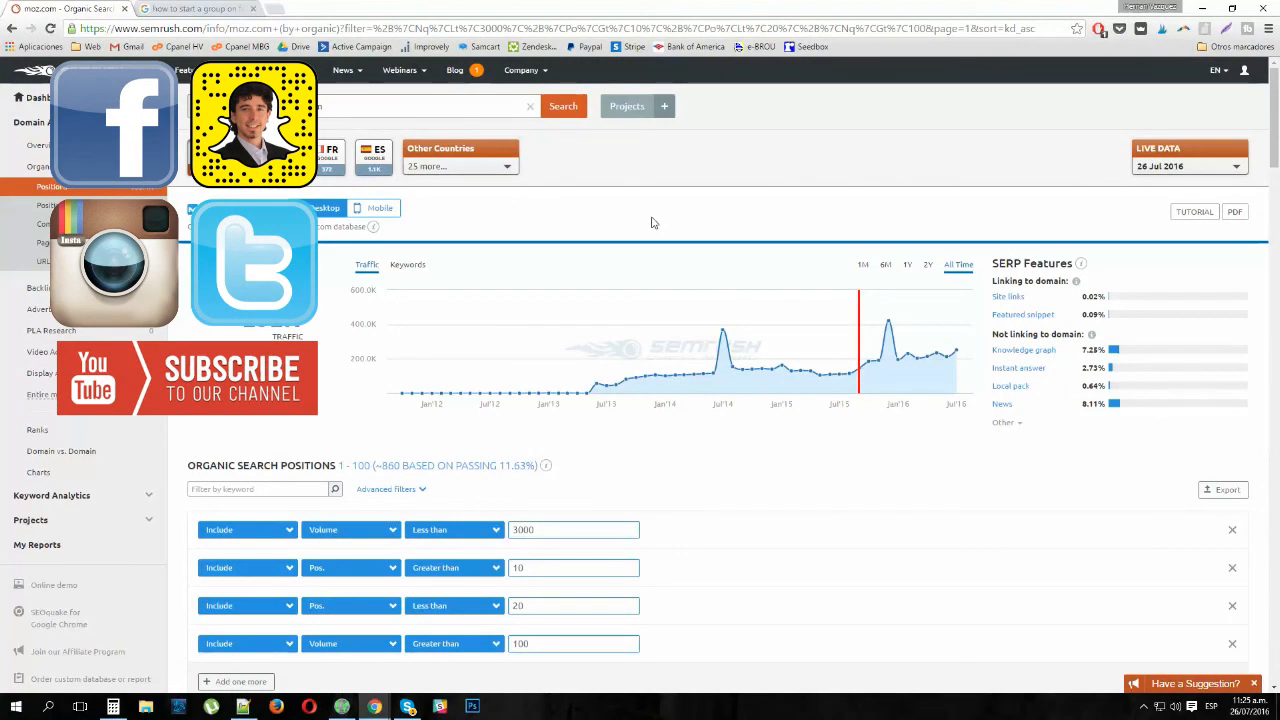
pyautogui.moveTo(670, 228)
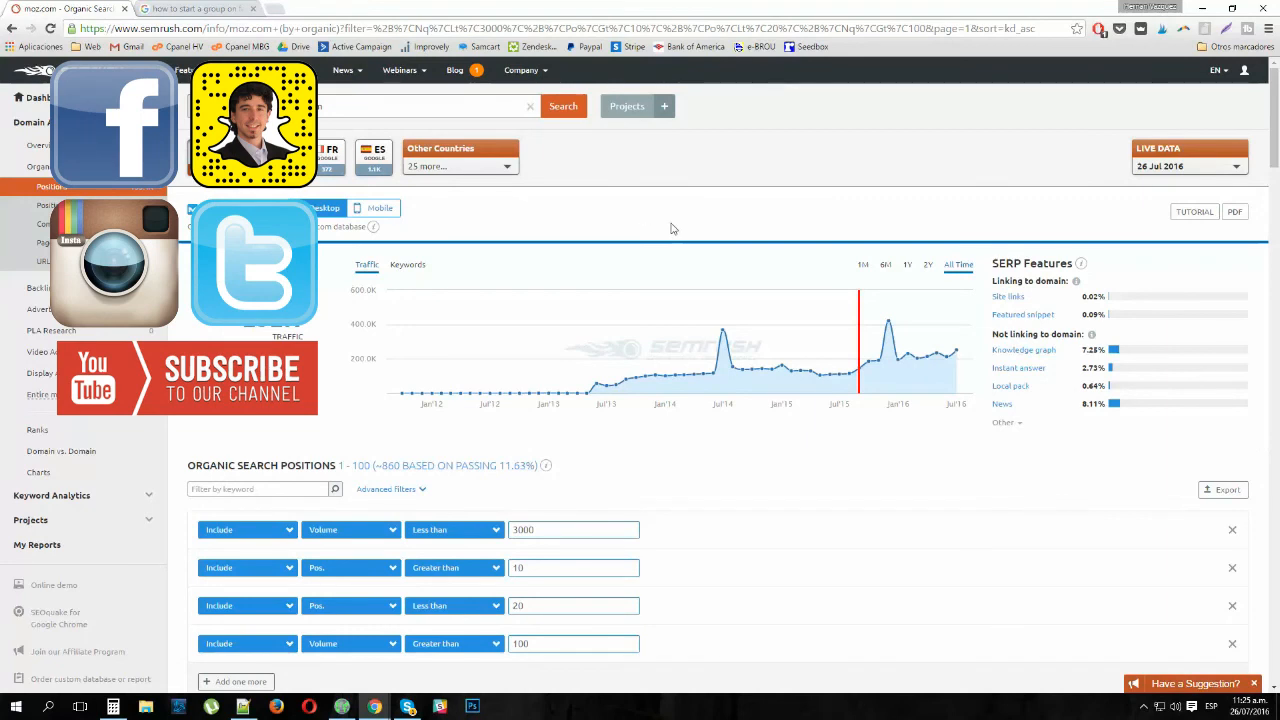